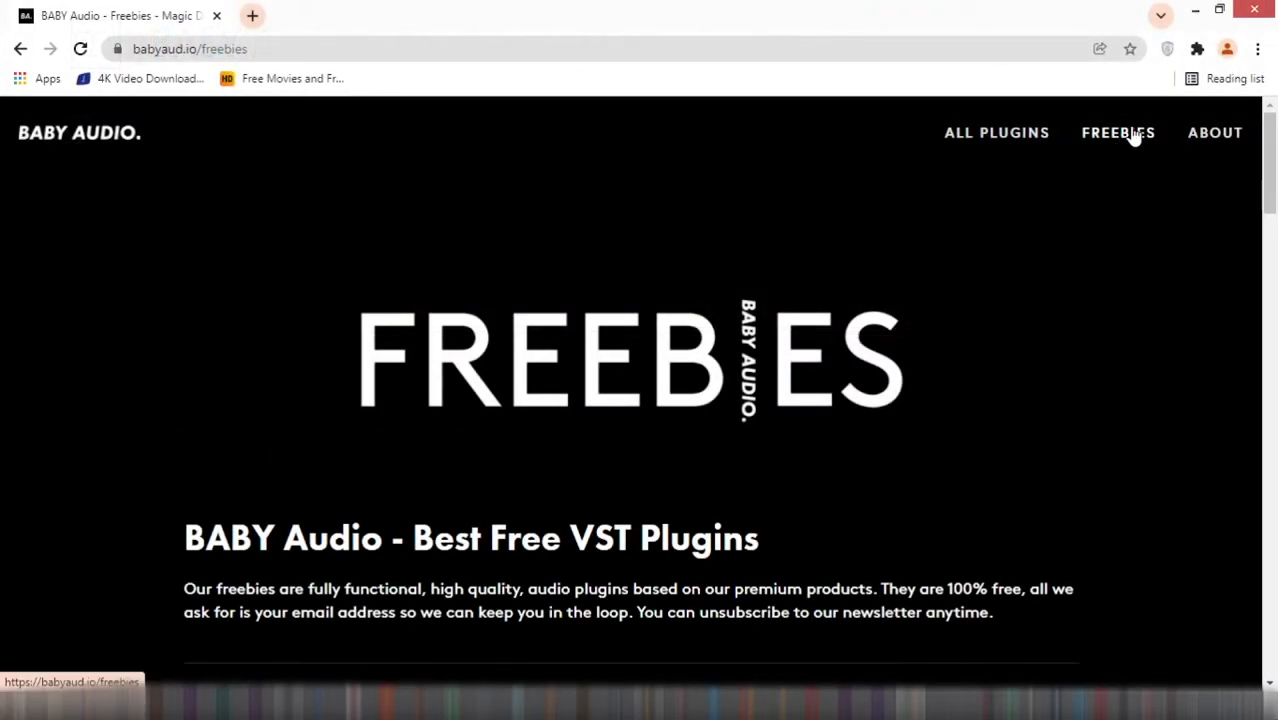
- Scroll the babyaud.io Freebies page down to the Baby Comeback delay entry and its download form
scroll("down", 3)
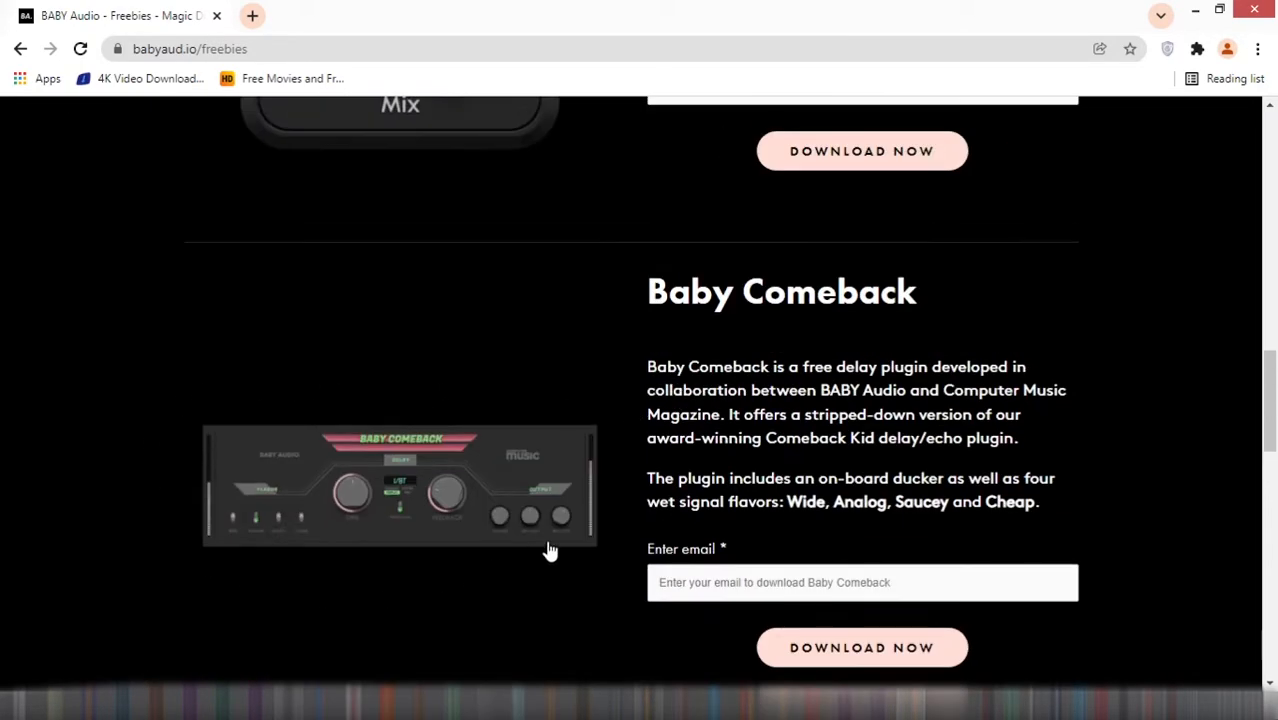
mouse_move(484, 364)
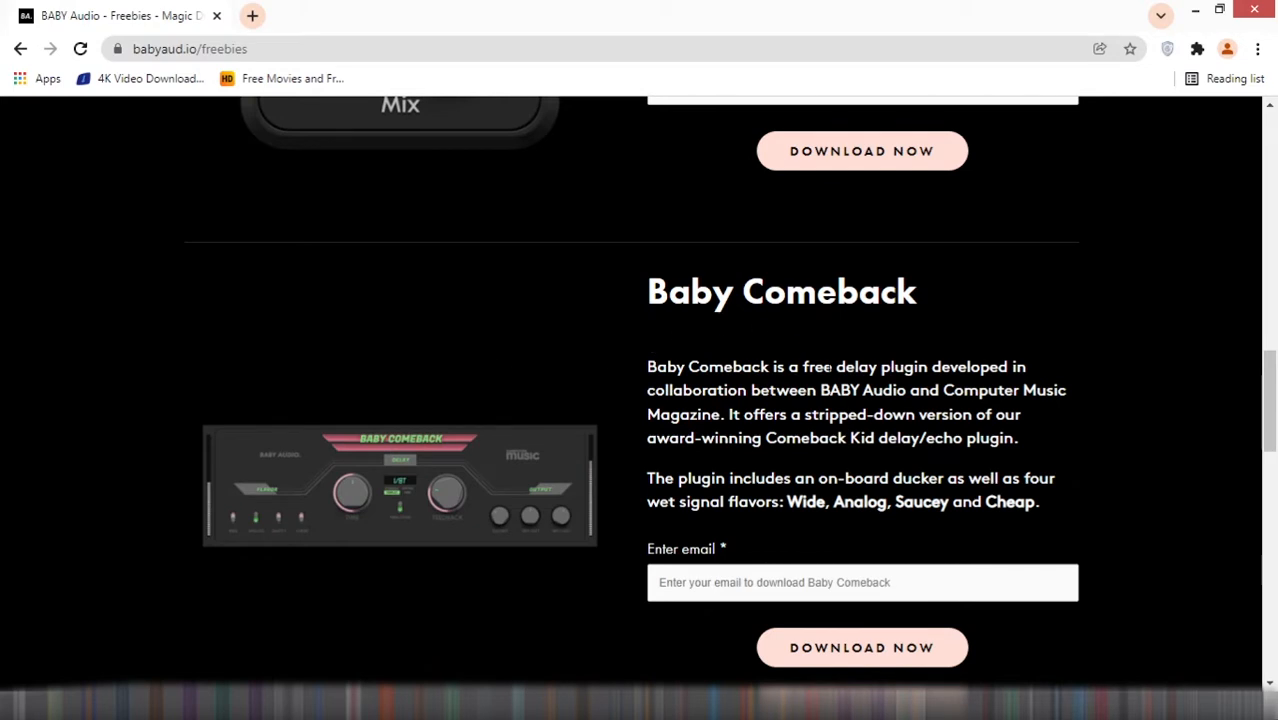
scroll("down", 3)
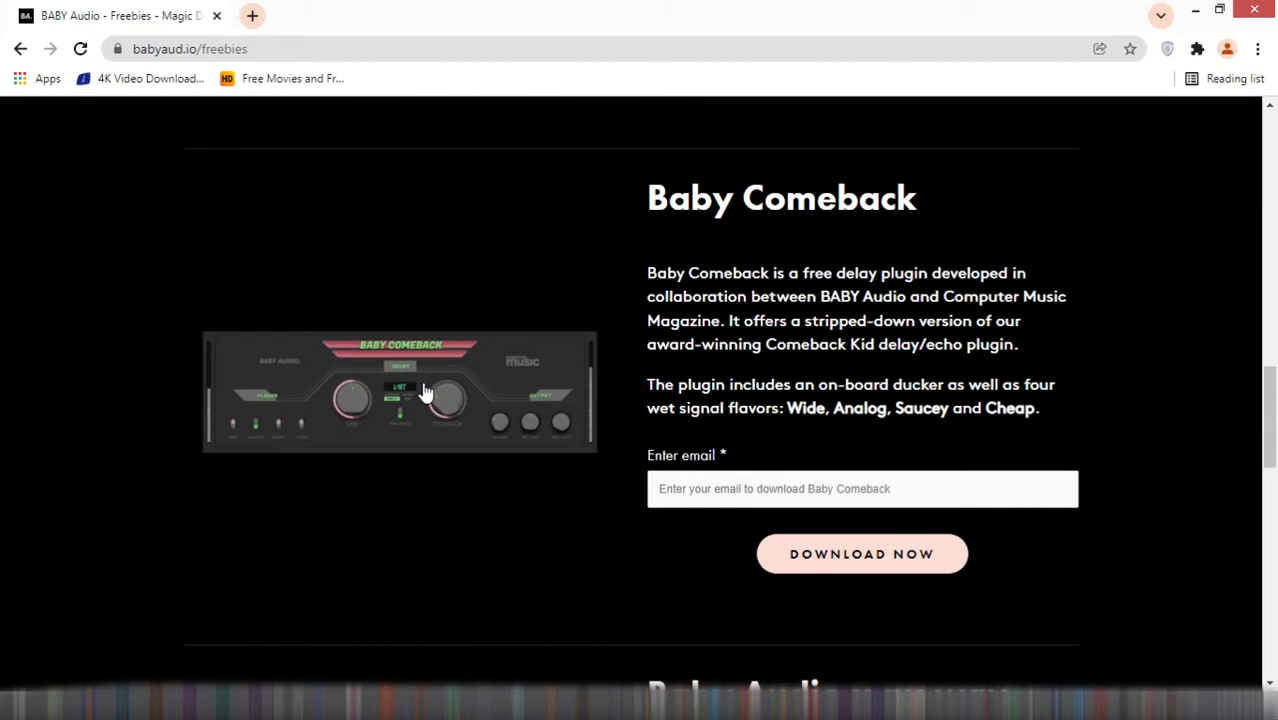
mouse_move(708, 332)
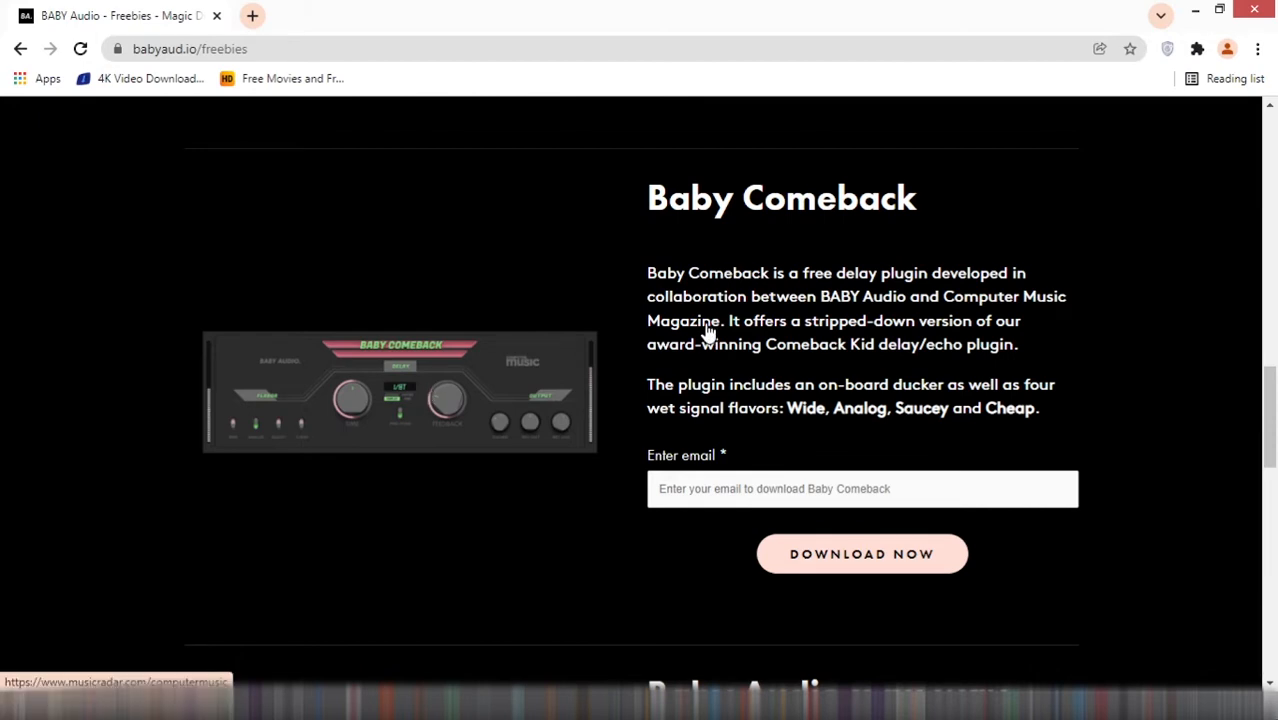
mouse_move(832, 292)
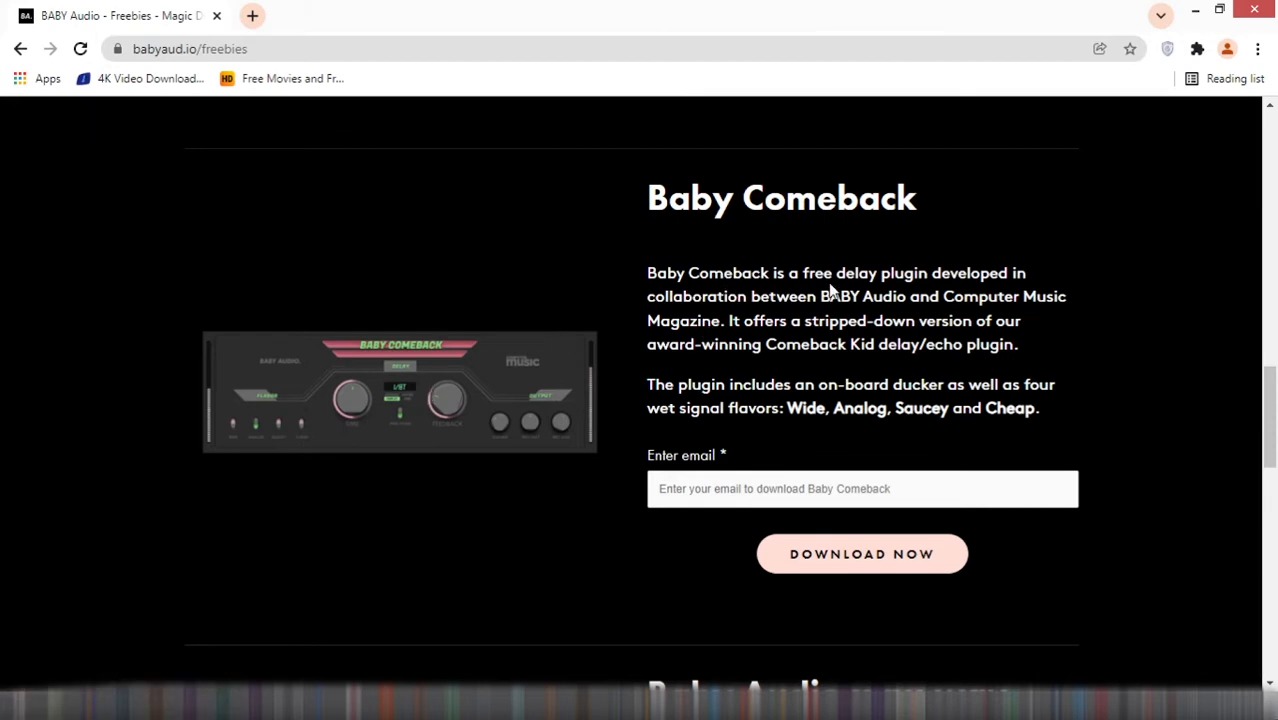
mouse_move(908, 292)
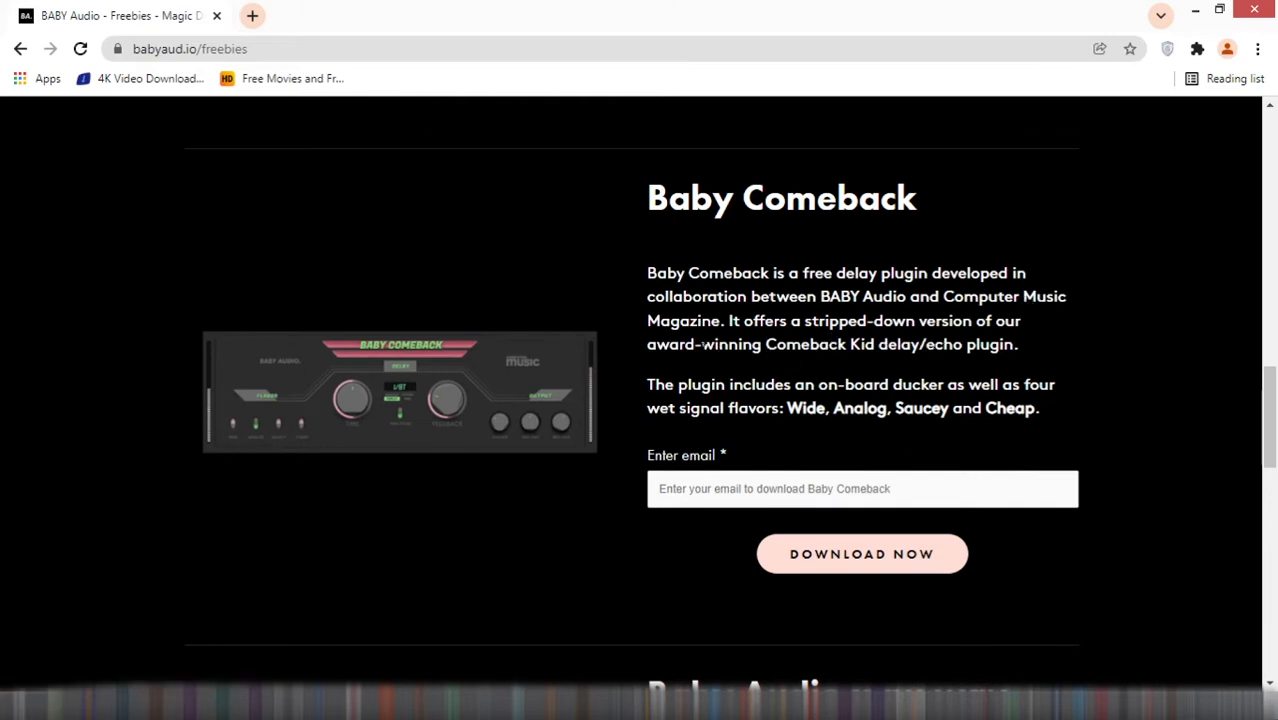
mouse_move(924, 360)
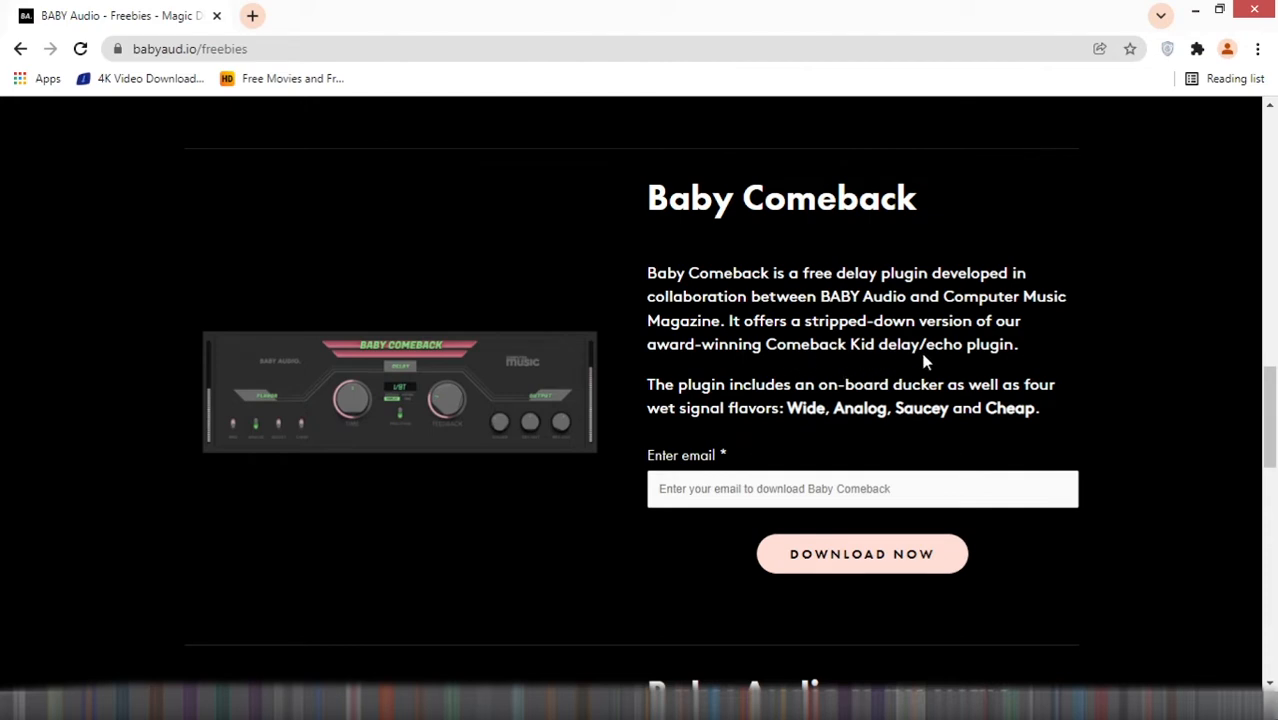
scroll("down", 3)
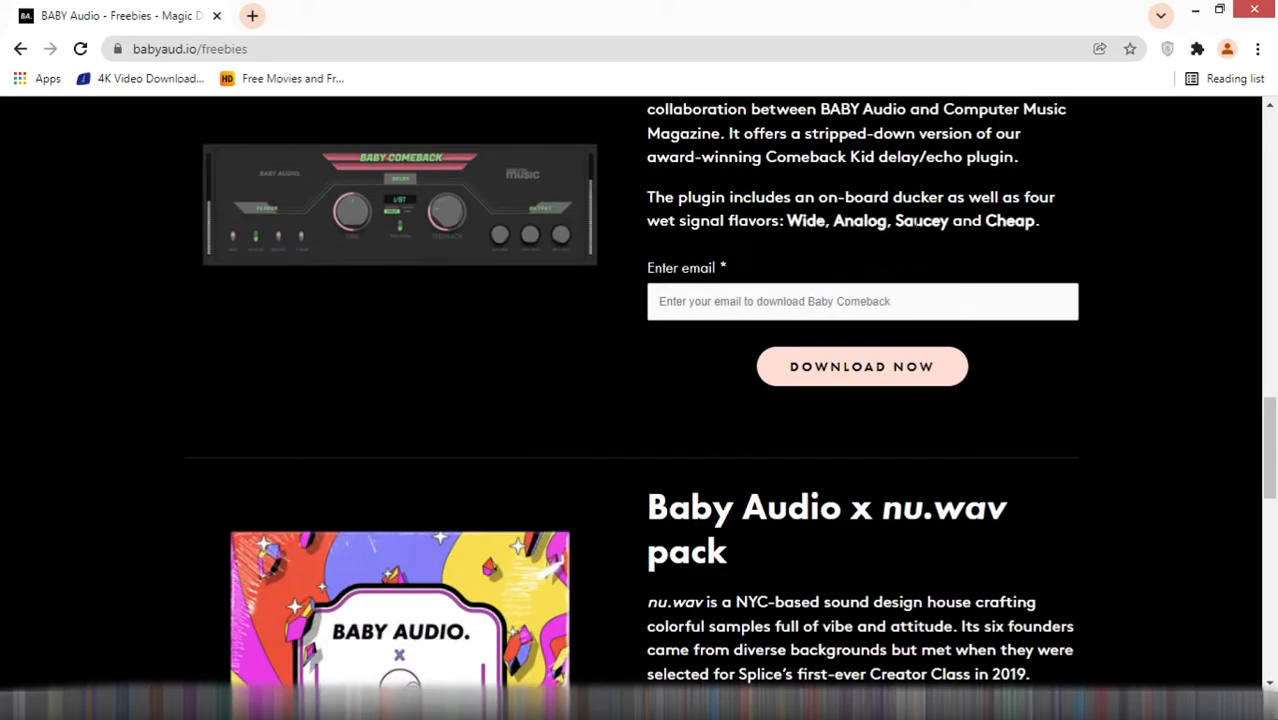
mouse_move(756, 248)
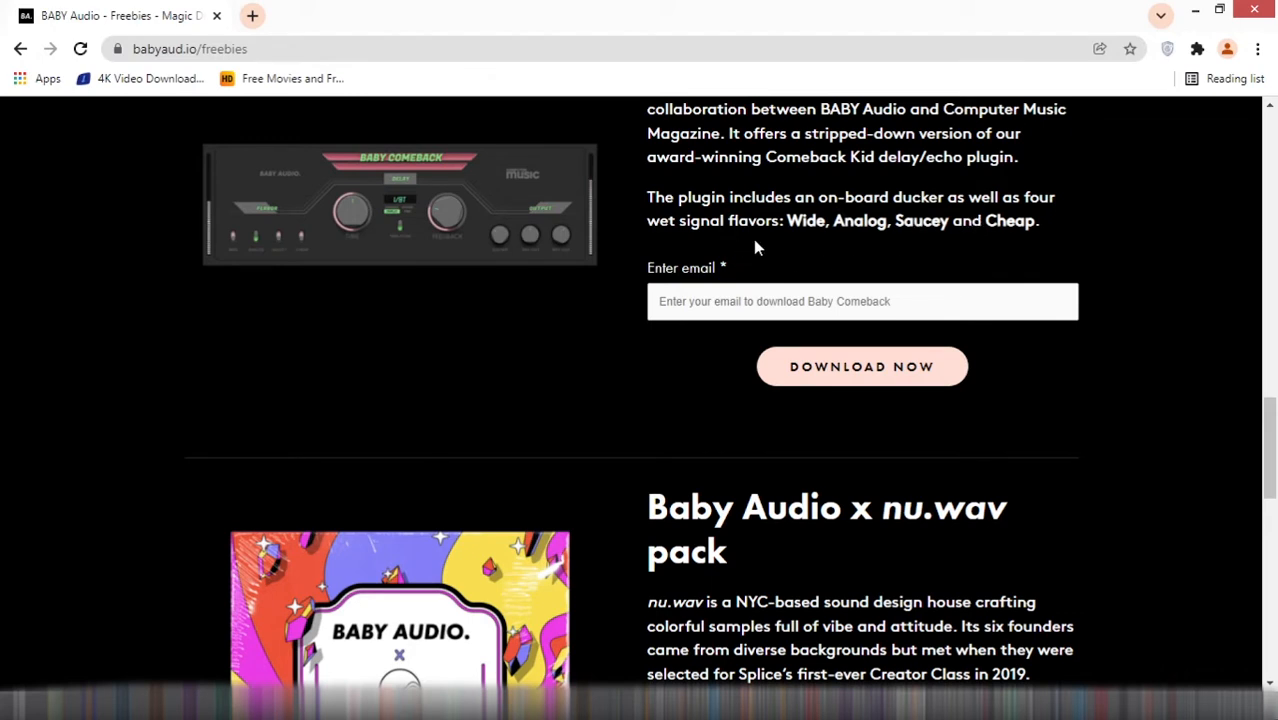
mouse_move(824, 238)
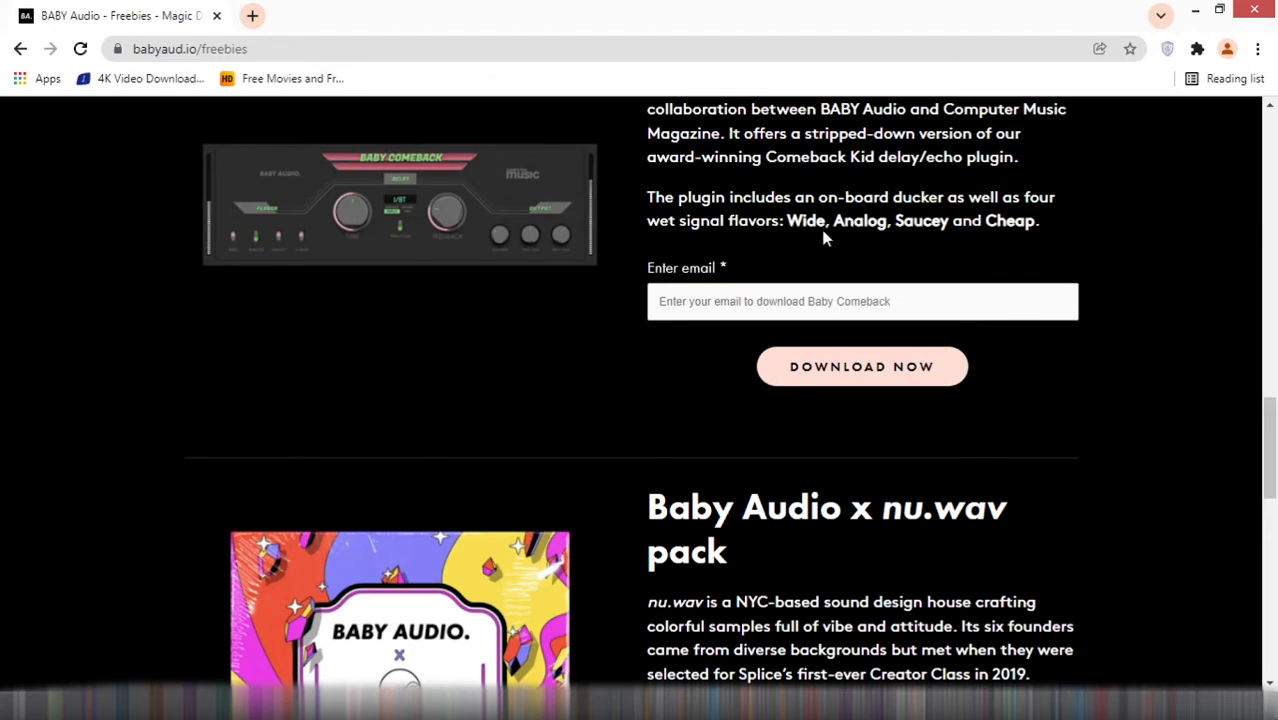
mouse_move(920, 240)
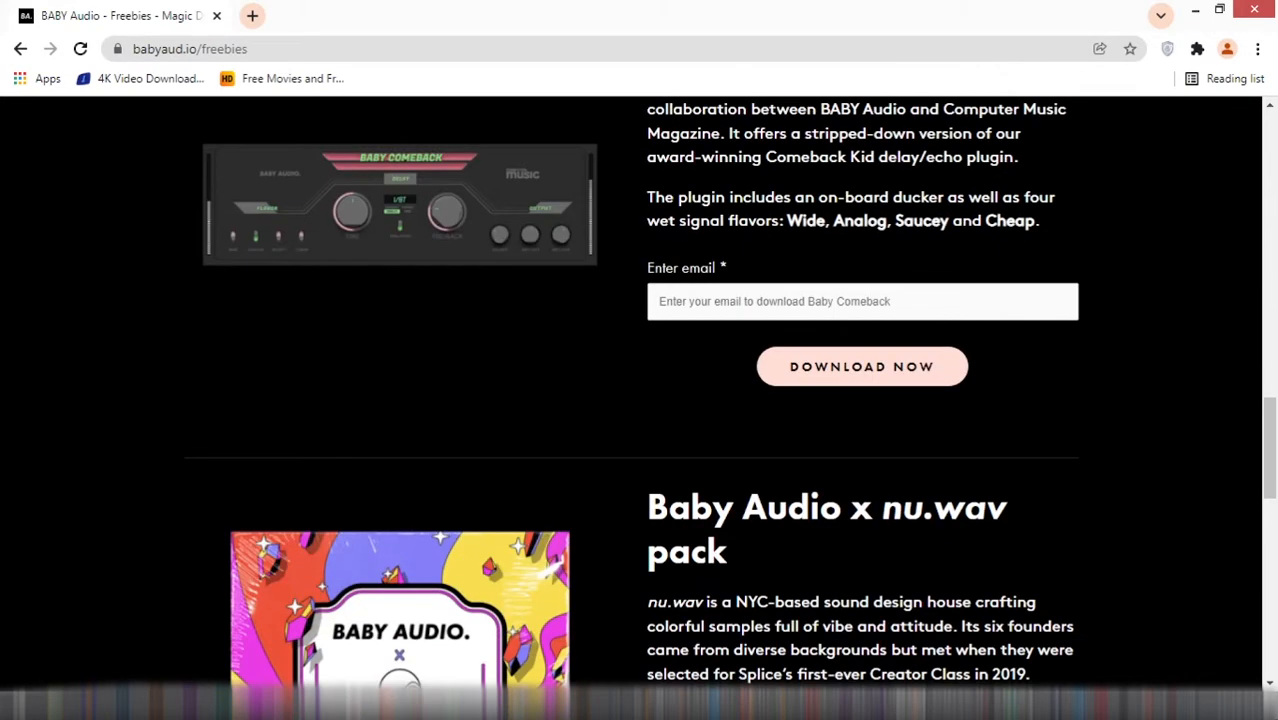
scroll("up", 3)
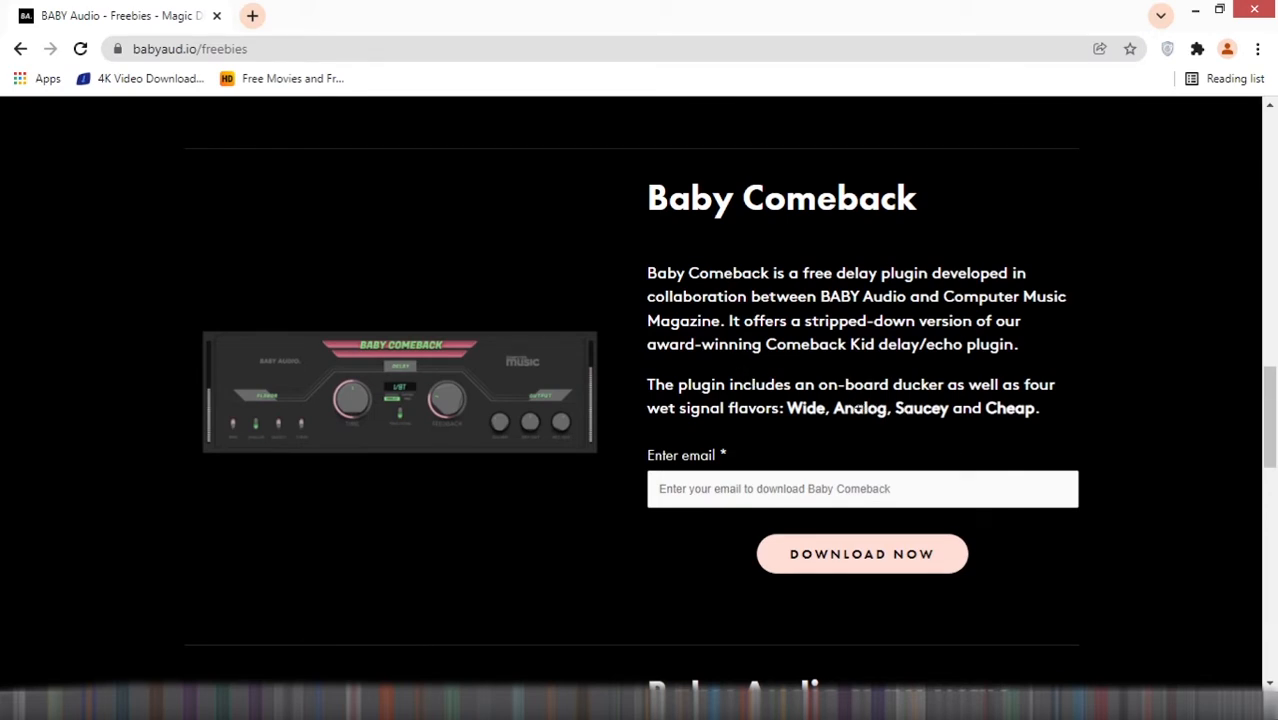
mouse_move(932, 406)
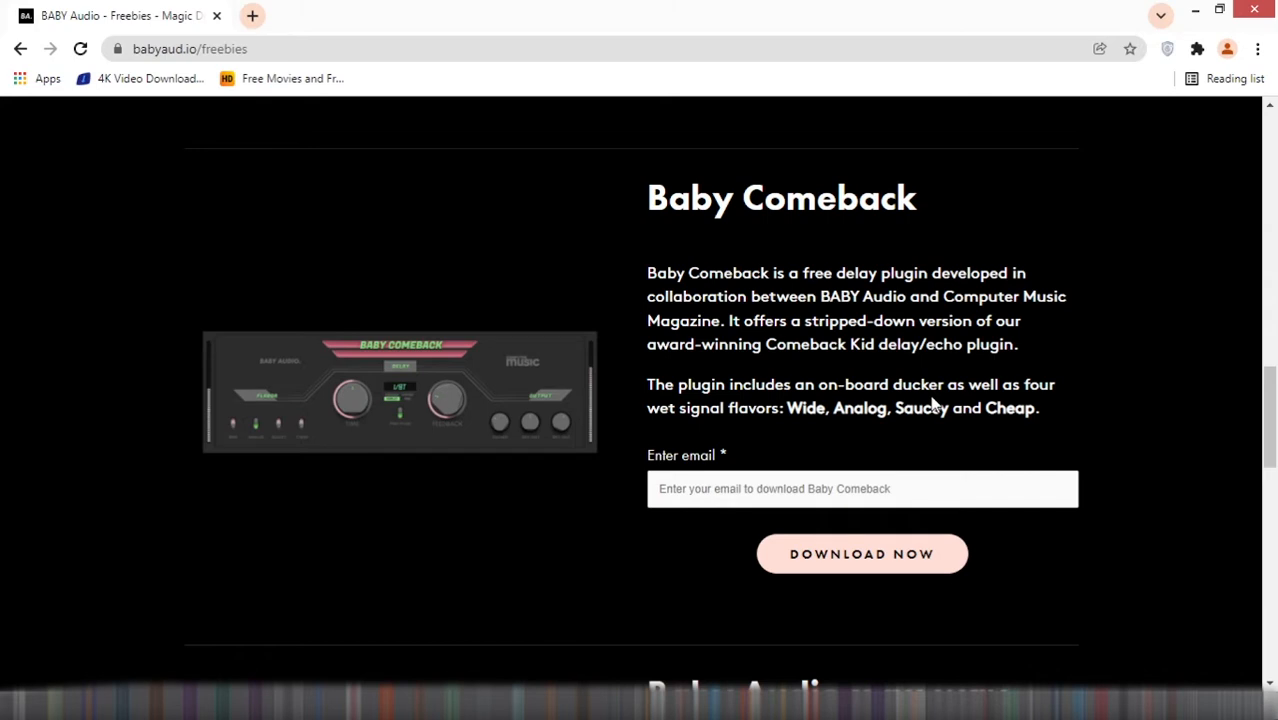
scroll("down", 3)
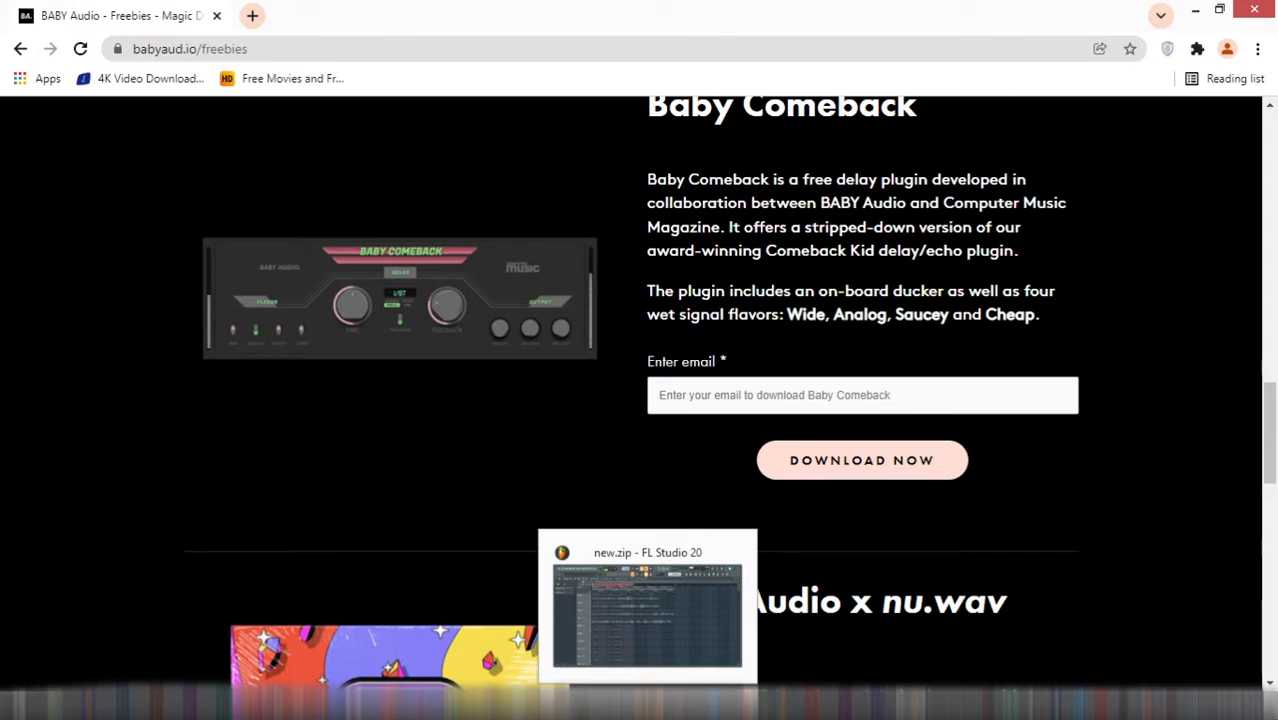
- Switch to FL Studio and audition the song through Baby Comeback with the Wide flavor kept
left_click(648, 604)
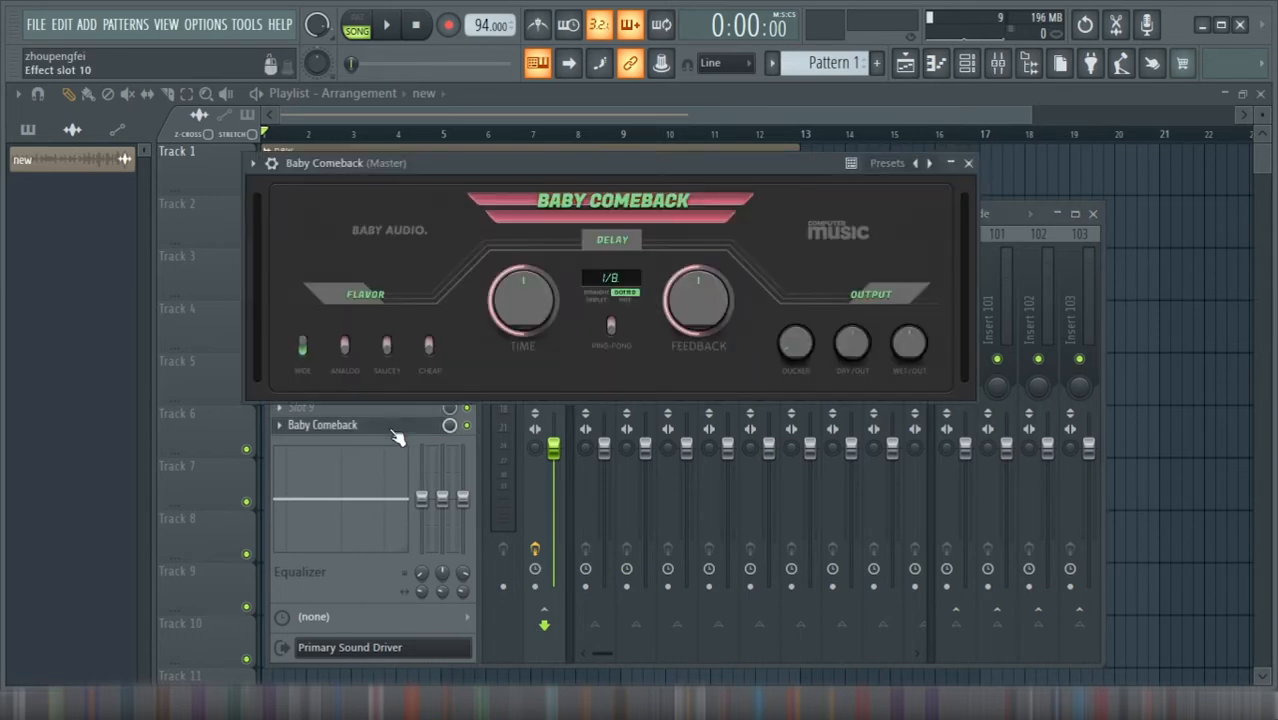
mouse_move(390, 50)
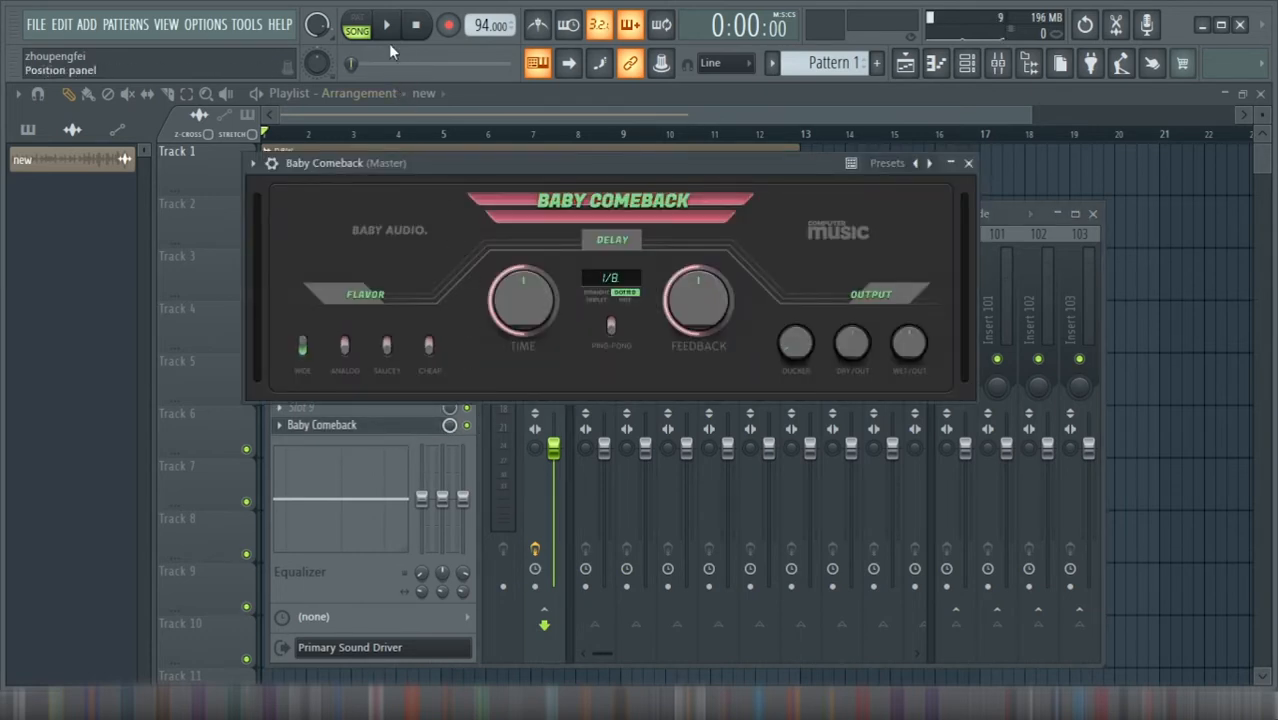
left_click(386, 24)
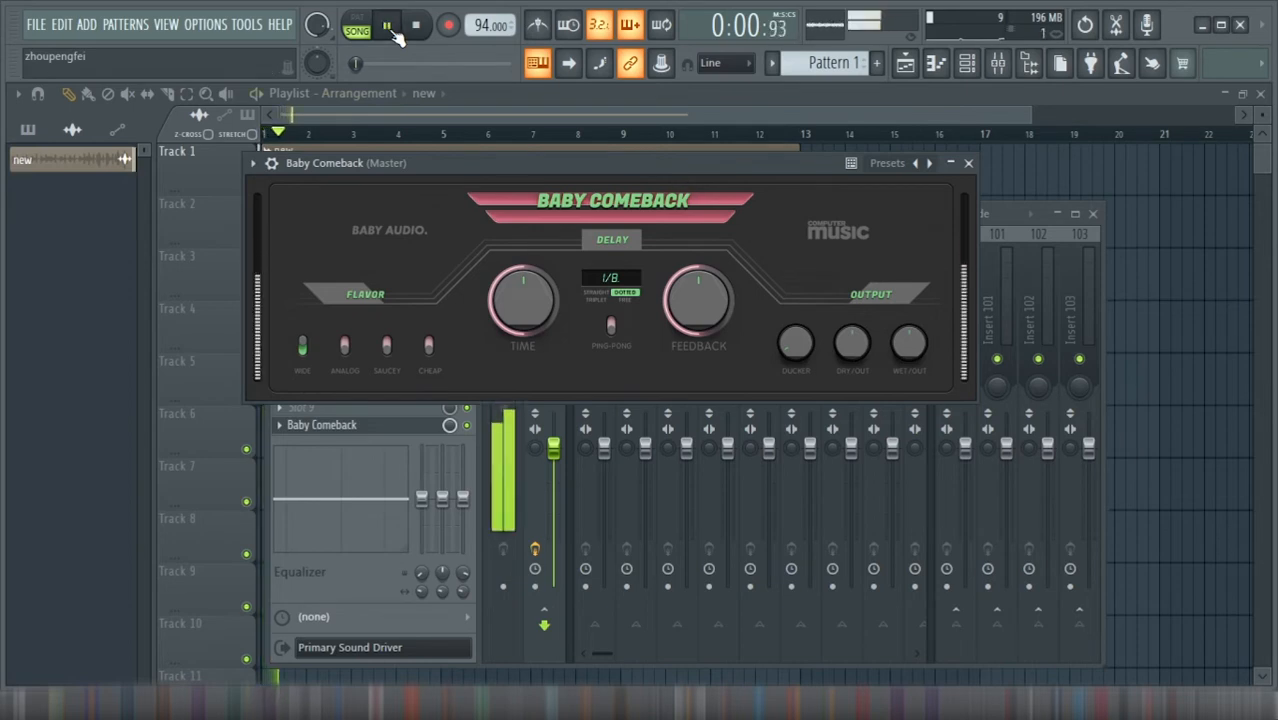
left_click(386, 24)
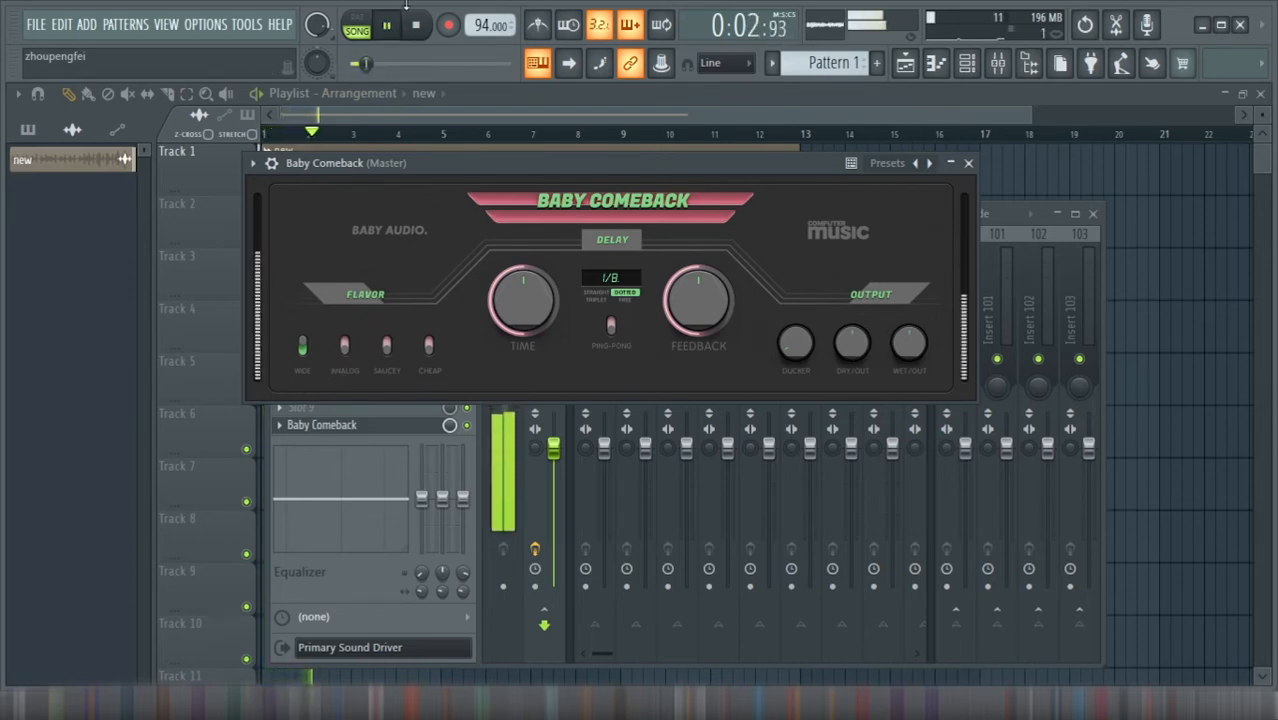
left_click(386, 24)
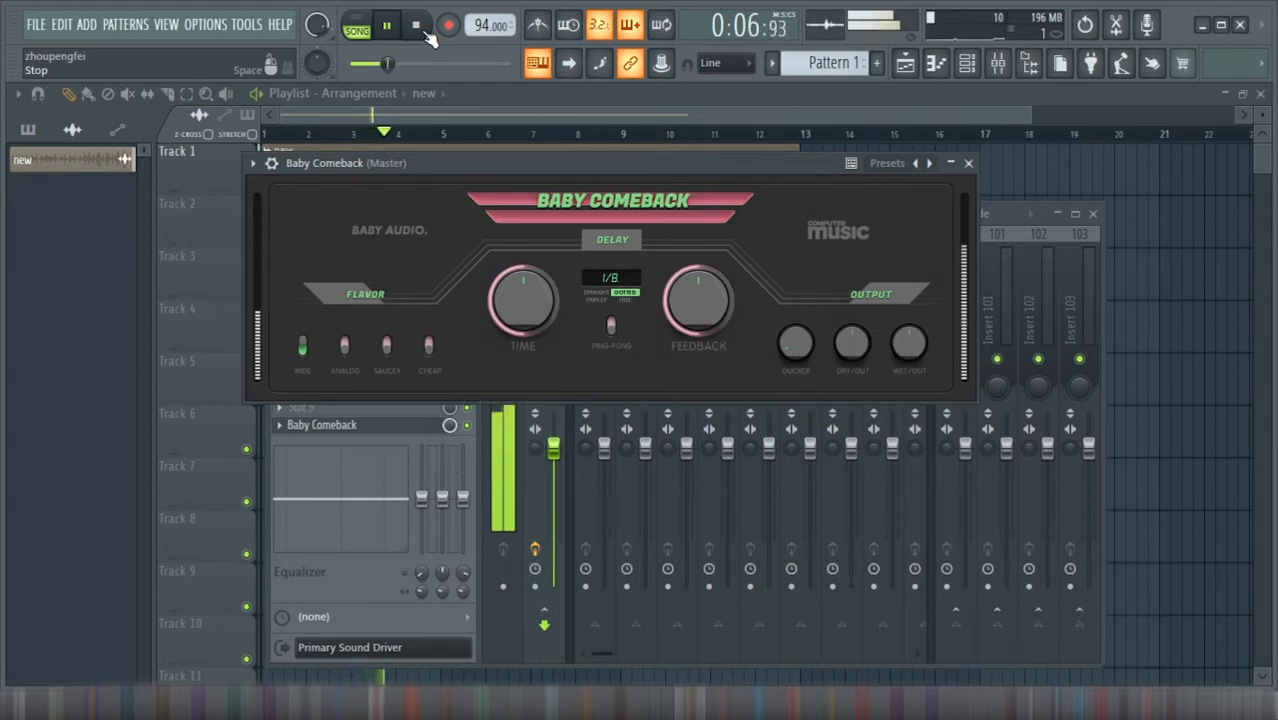
left_click(388, 24)
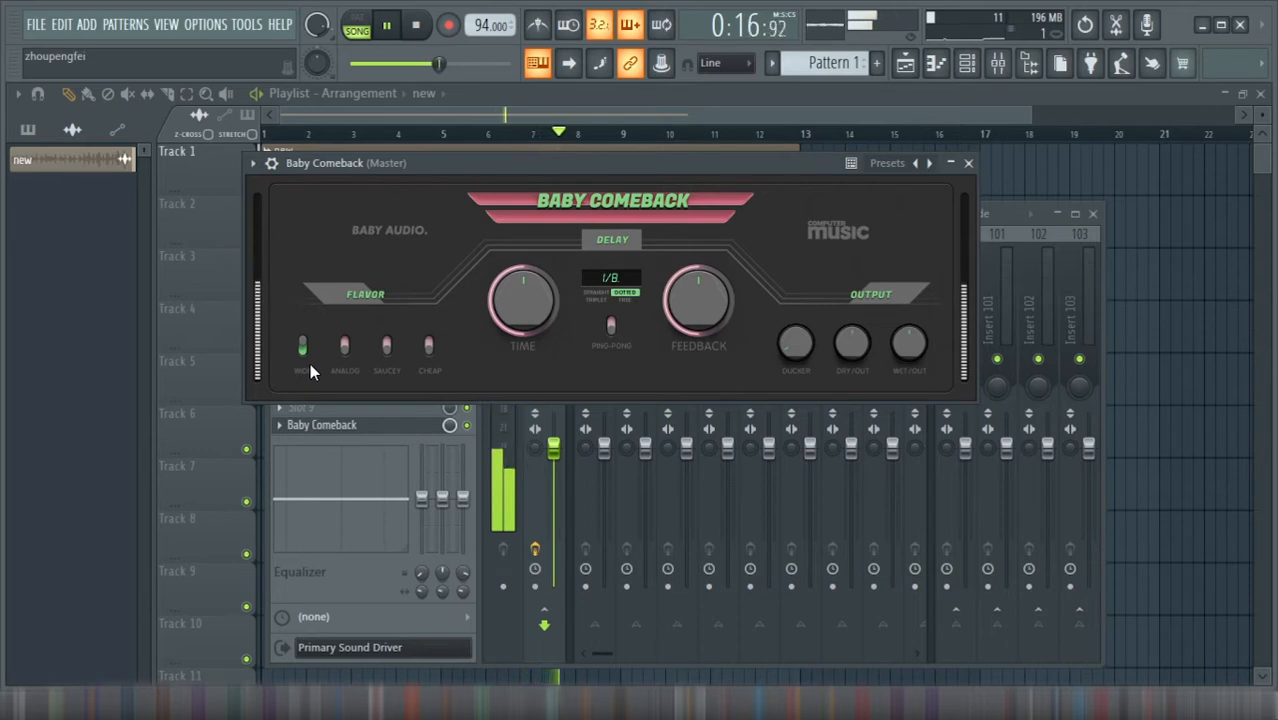
left_click(386, 24)
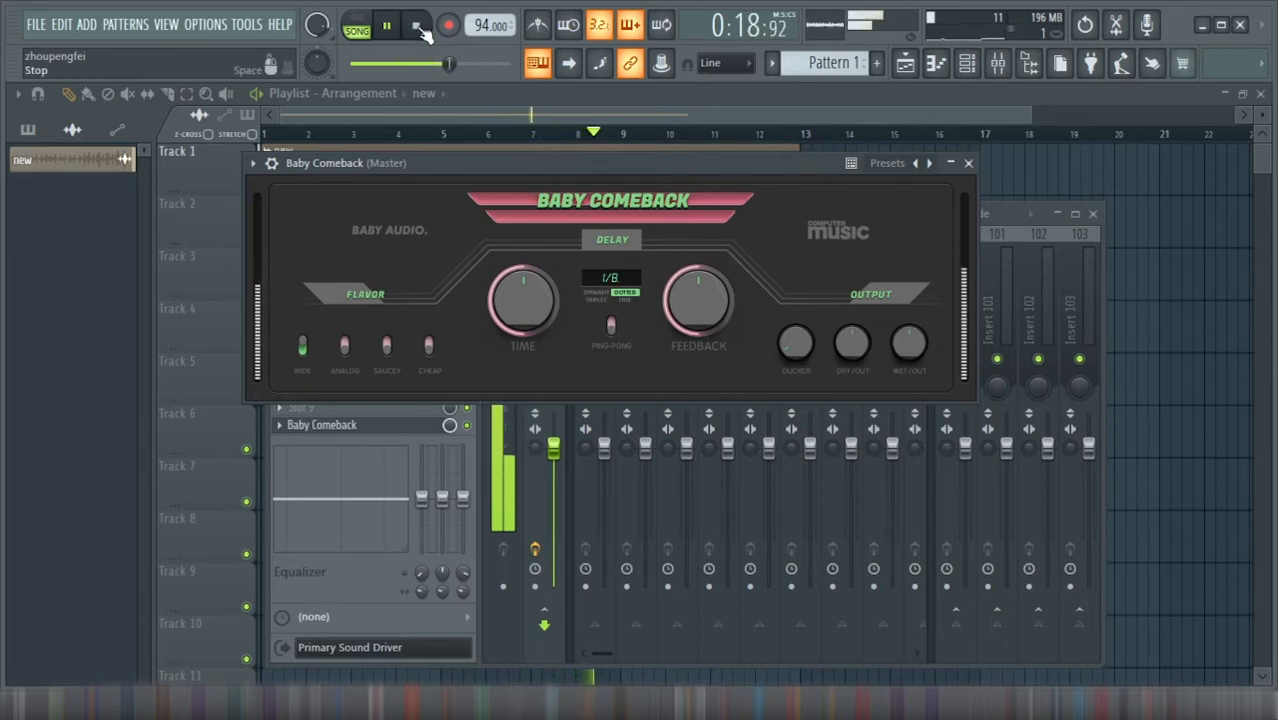
- Restart the song from the beginning for another listen, then stop playback
left_click(416, 24)
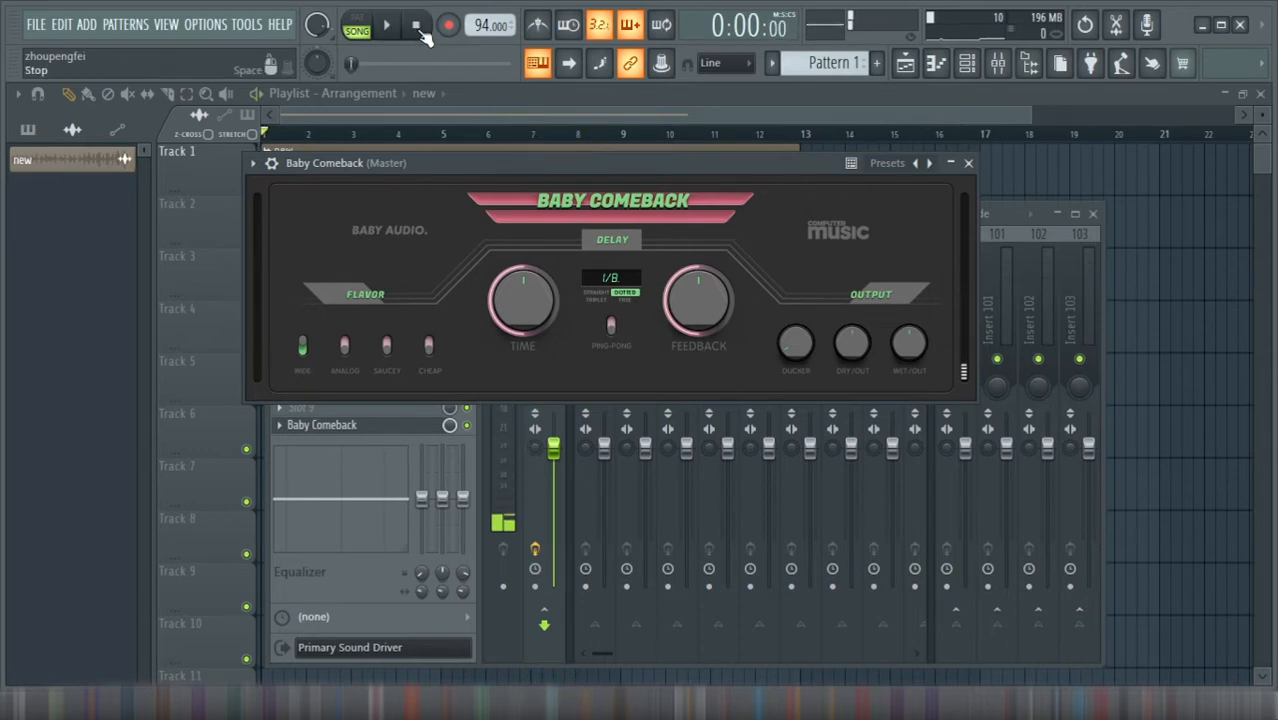
left_click(386, 24)
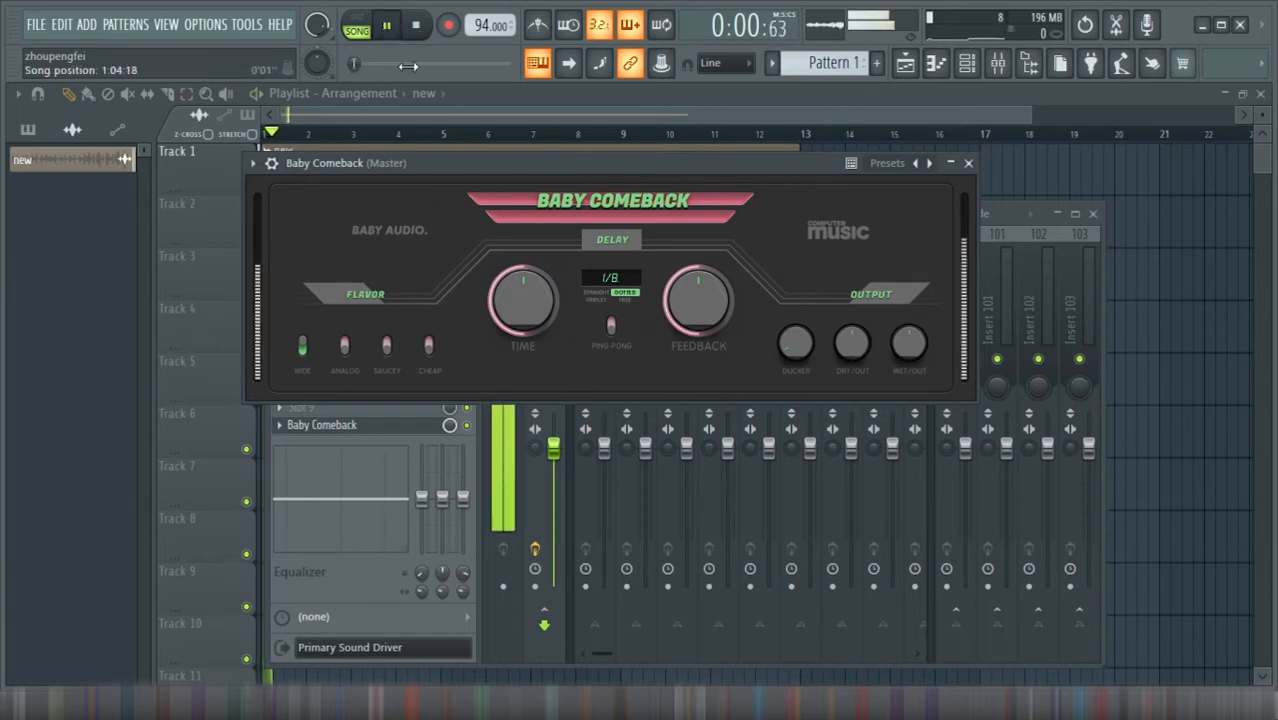
left_click(416, 24)
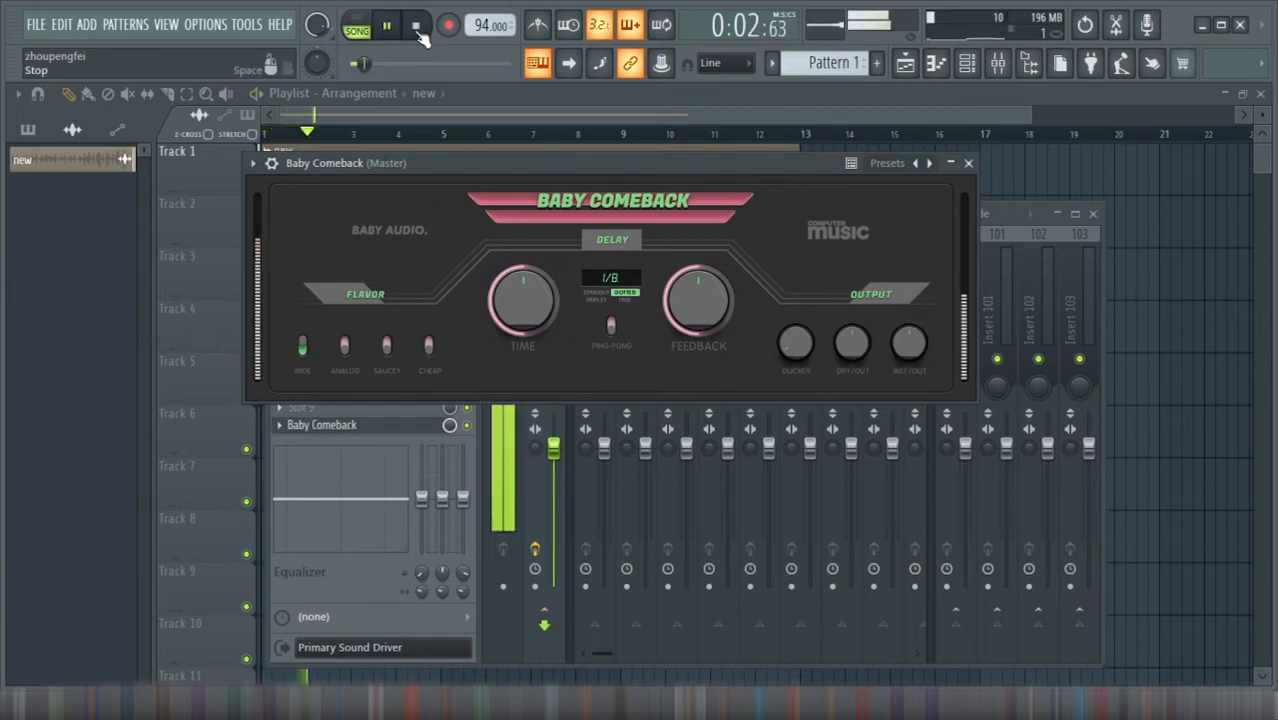
left_click(416, 24)
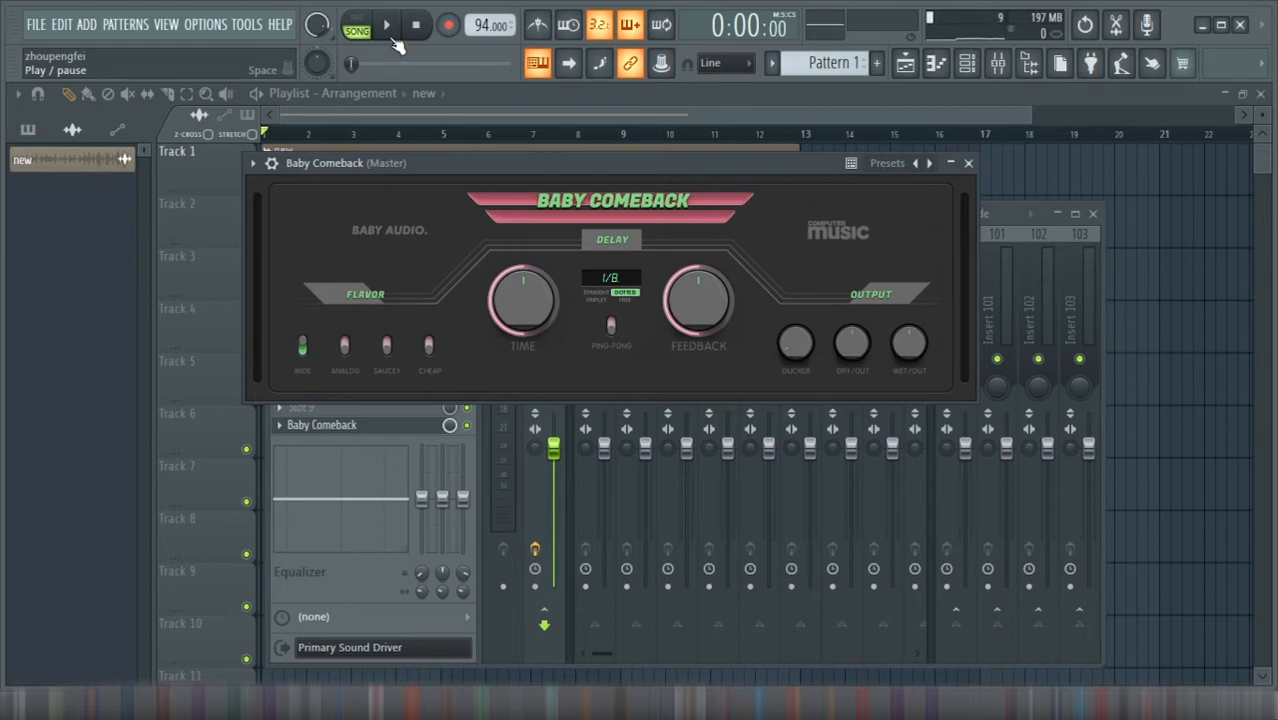
mouse_move(396, 44)
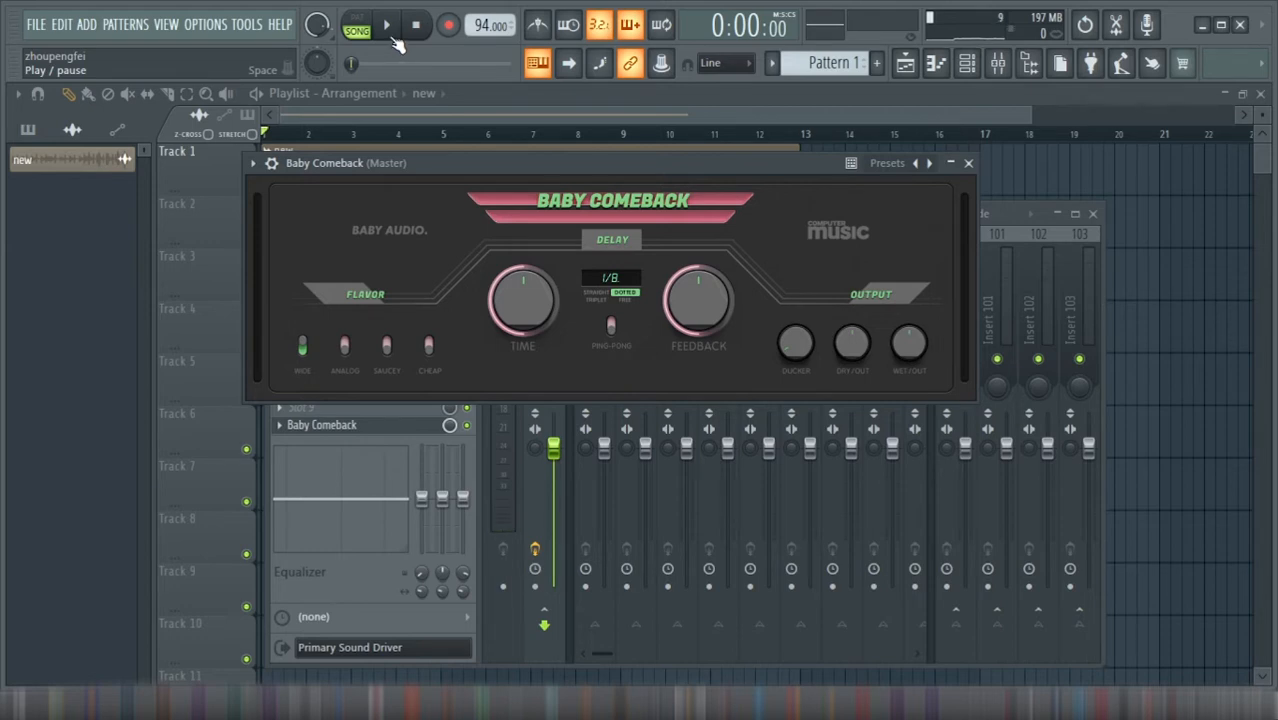
- Audition a different Baby Comeback delay flavor during playback, restart from the top and stop
left_click(386, 24)
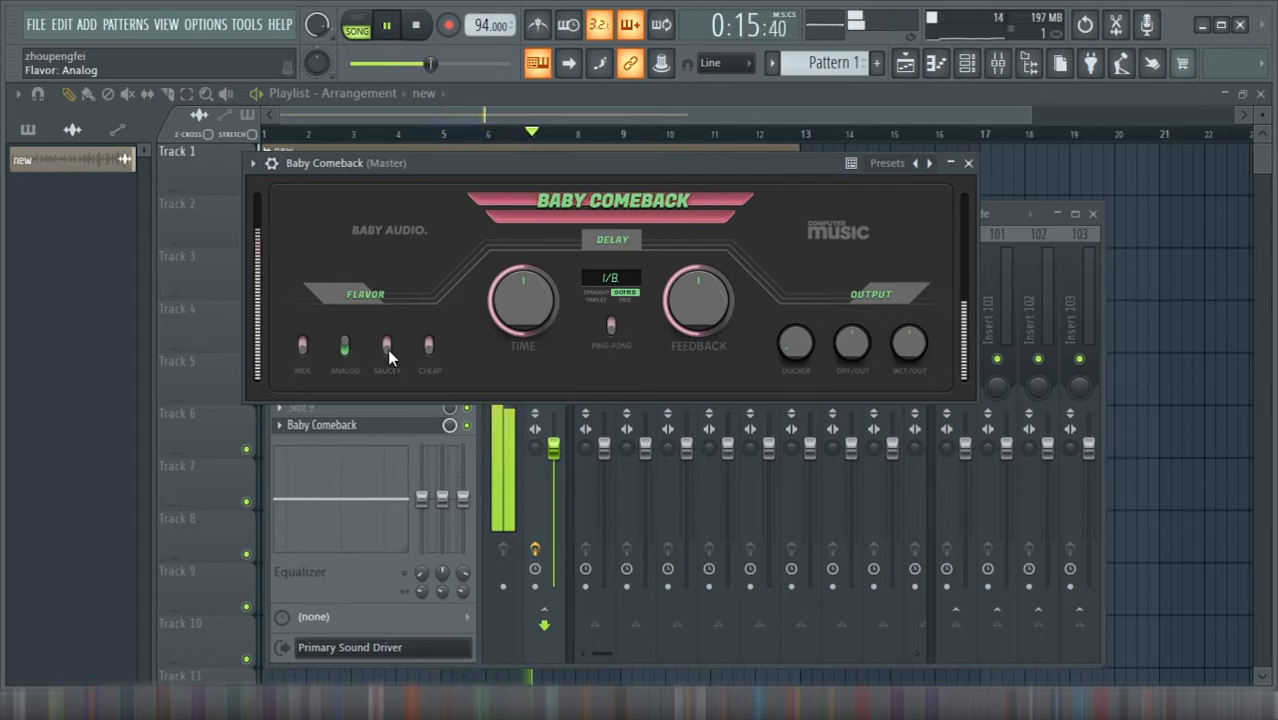
left_click(386, 348)
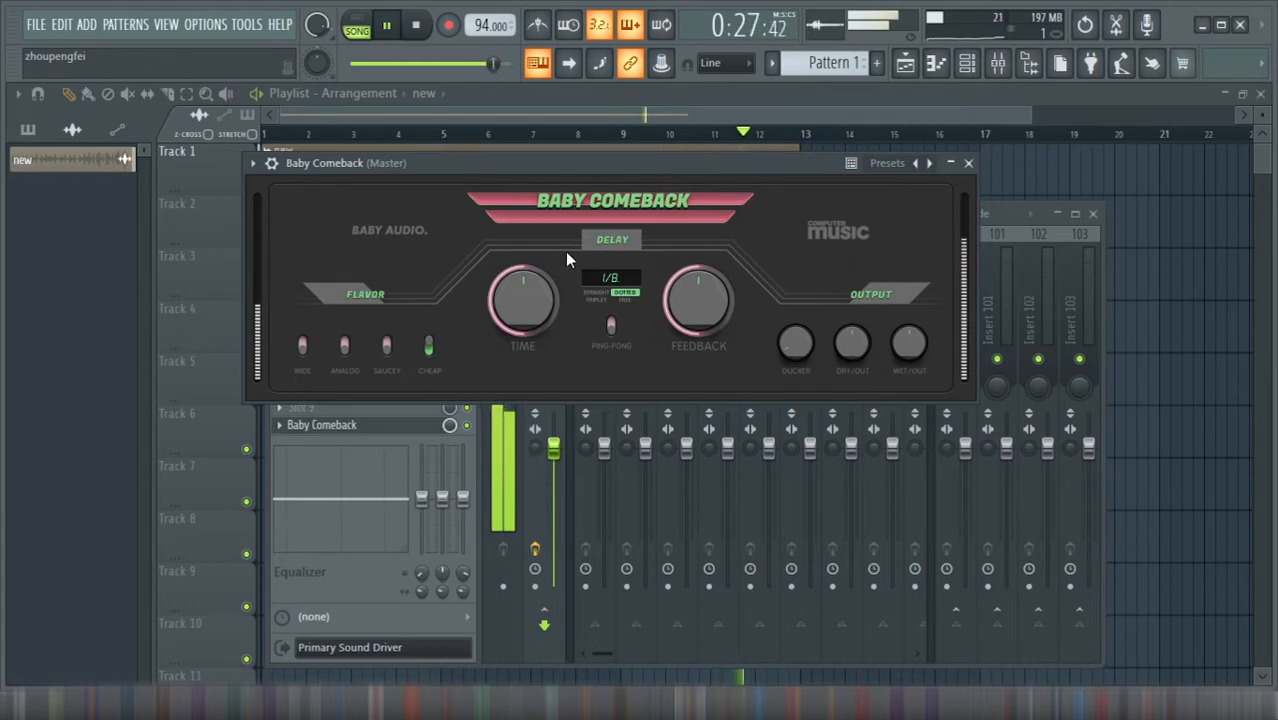
left_click(388, 24)
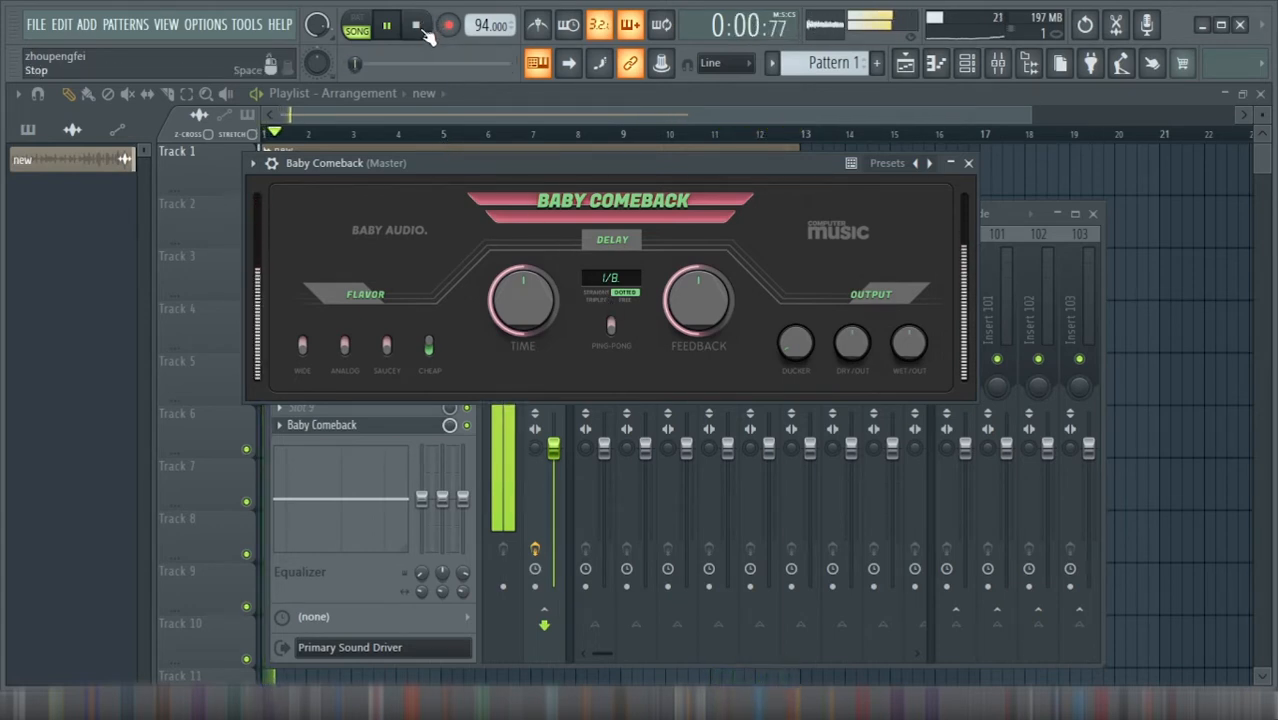
left_click(416, 24)
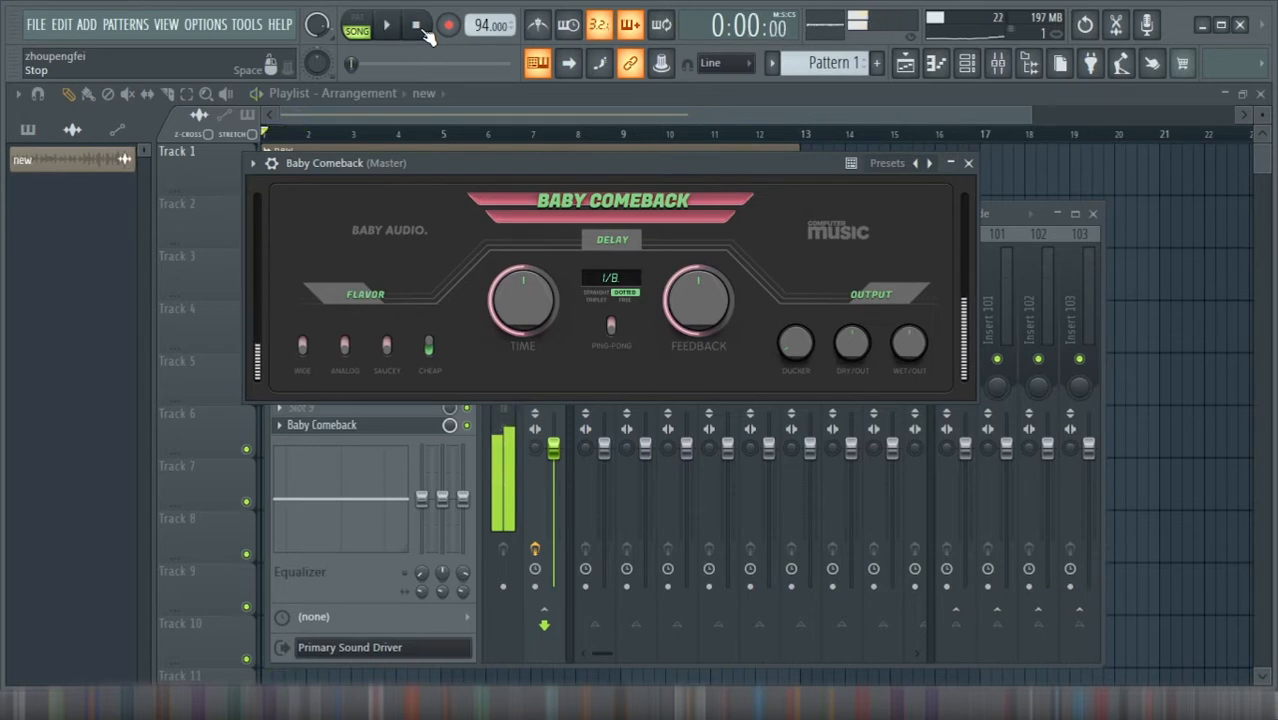
- Play the project and flip Baby Comeback's delay mode to Free so the time runs at 252 ms
left_click(386, 24)
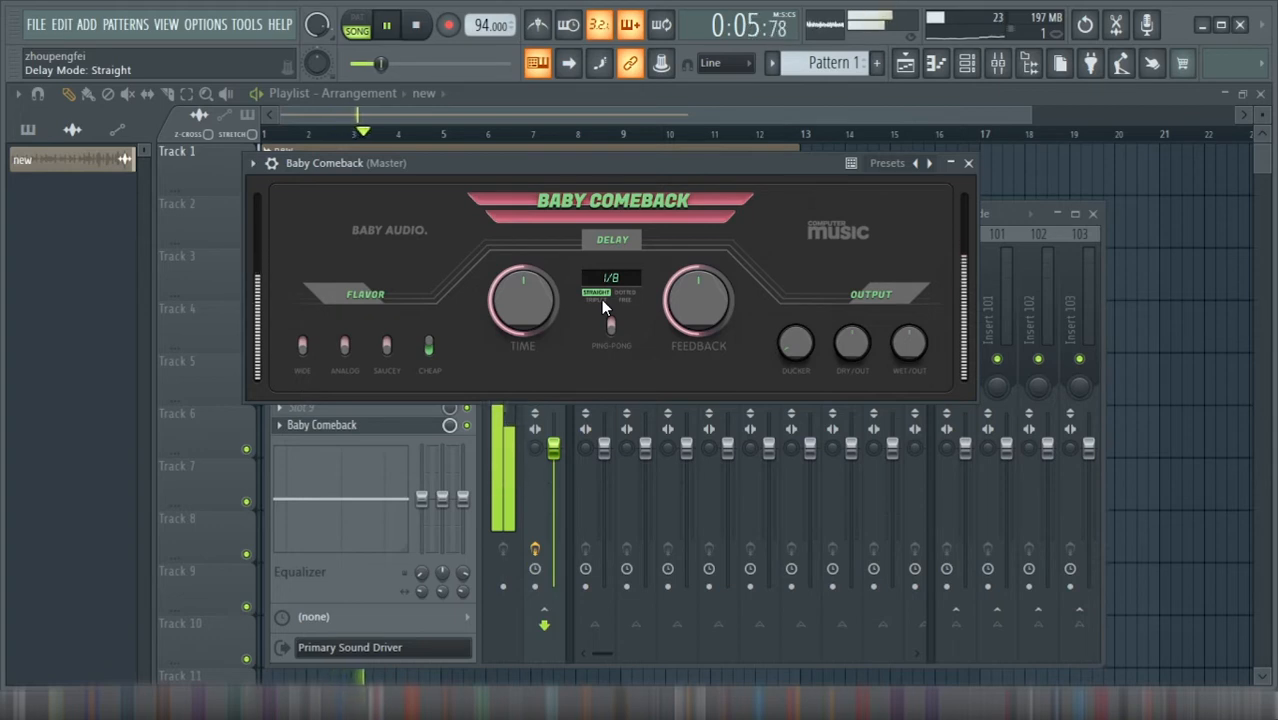
left_click(596, 296)
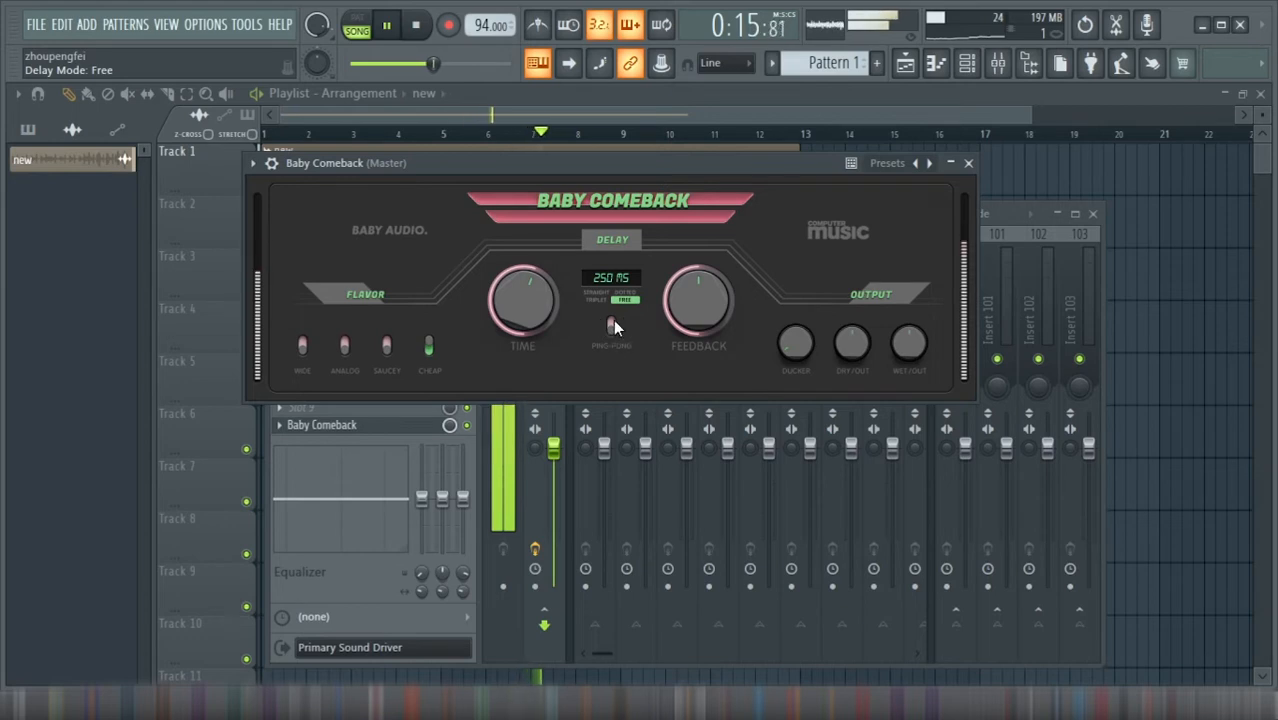
left_click(612, 330)
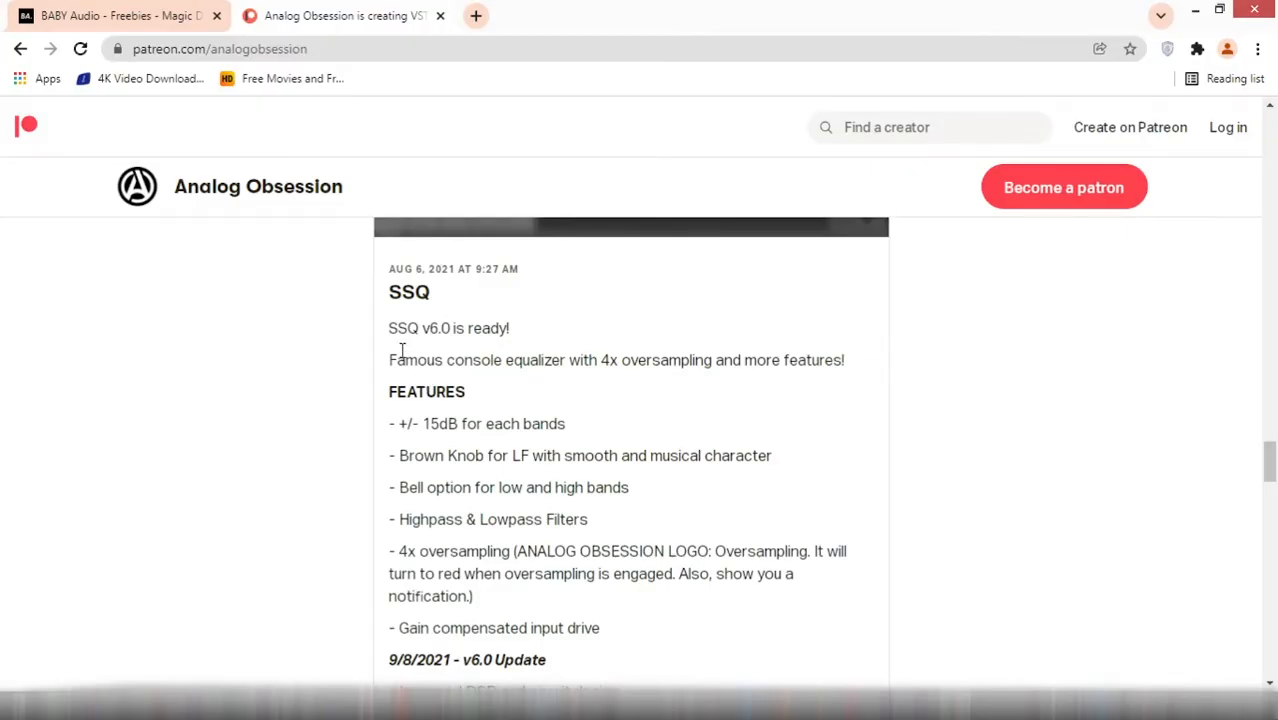
- Scroll through the Analog Obsession SSQ Patreon post past its features and v6.0 notes to the download links
scroll("down", 3)
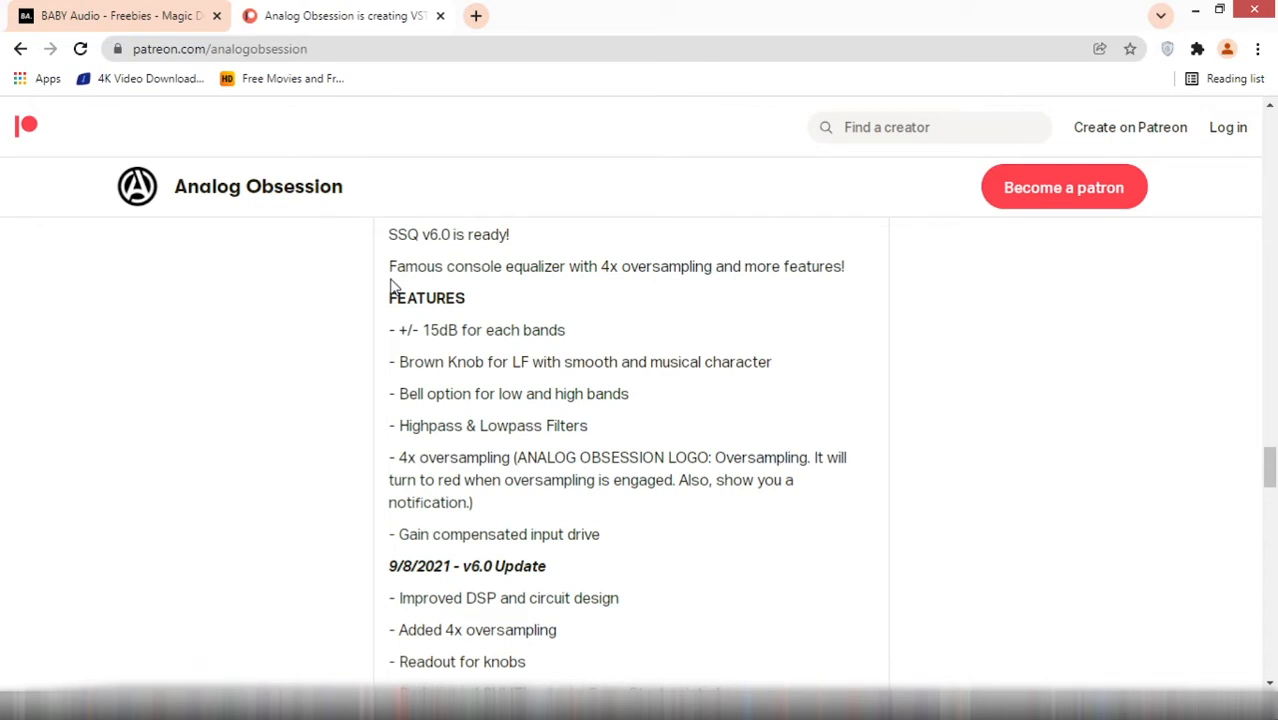
scroll("down", 3)
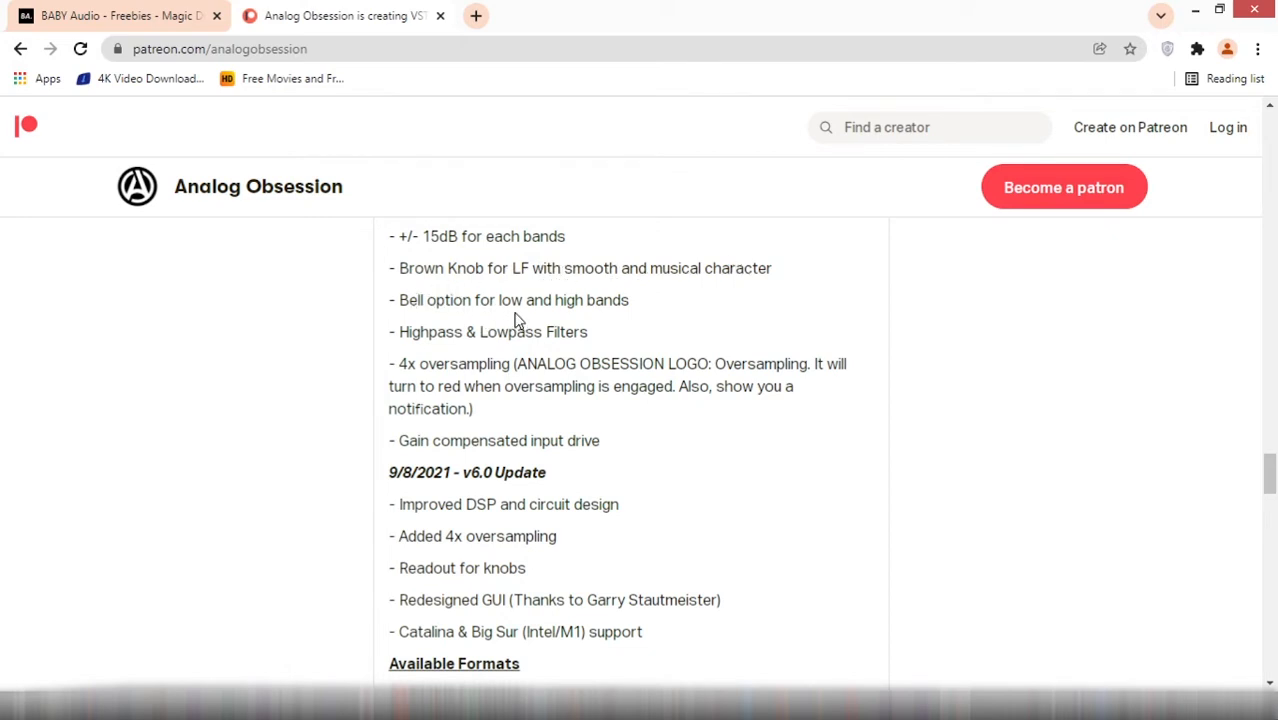
mouse_move(572, 336)
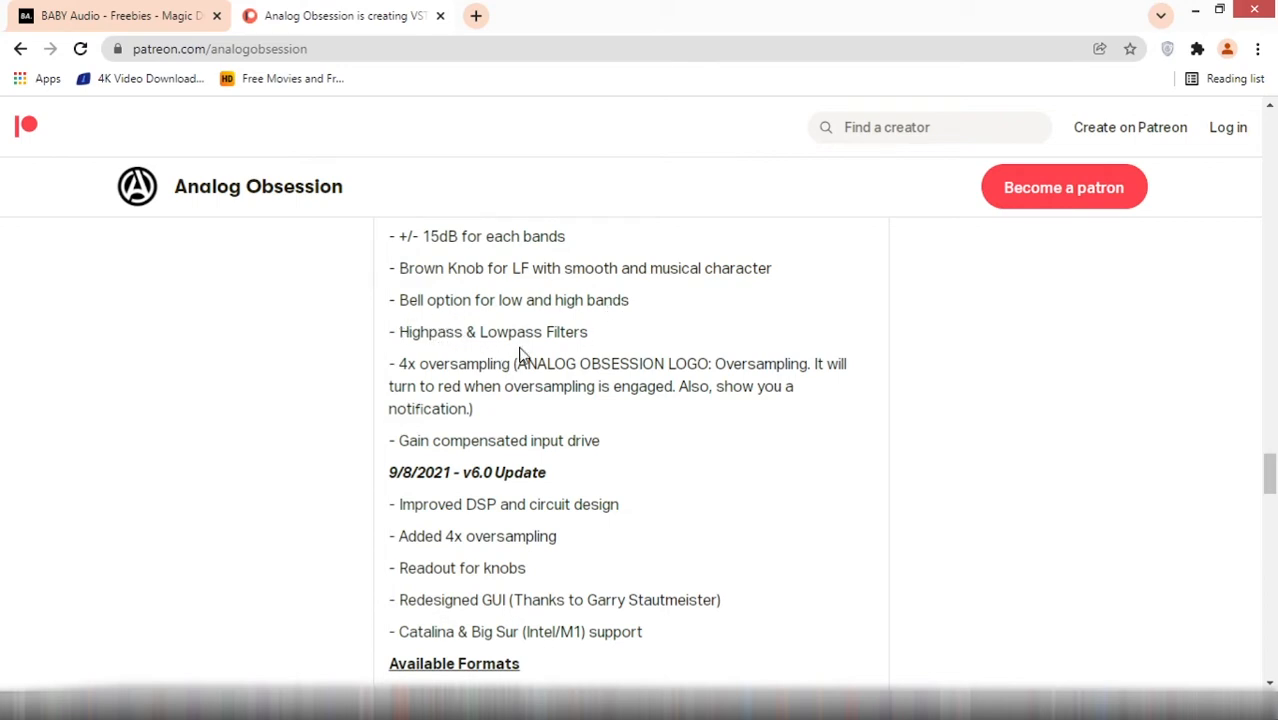
scroll("down", 3)
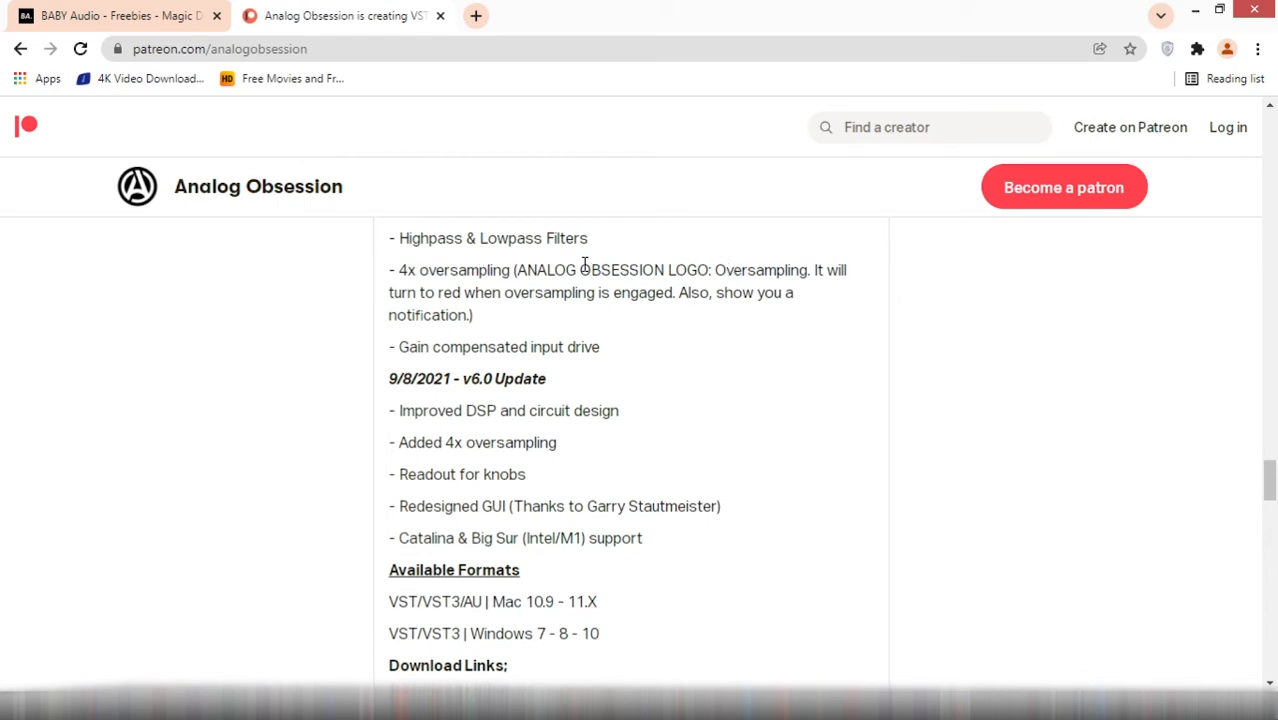
mouse_move(528, 318)
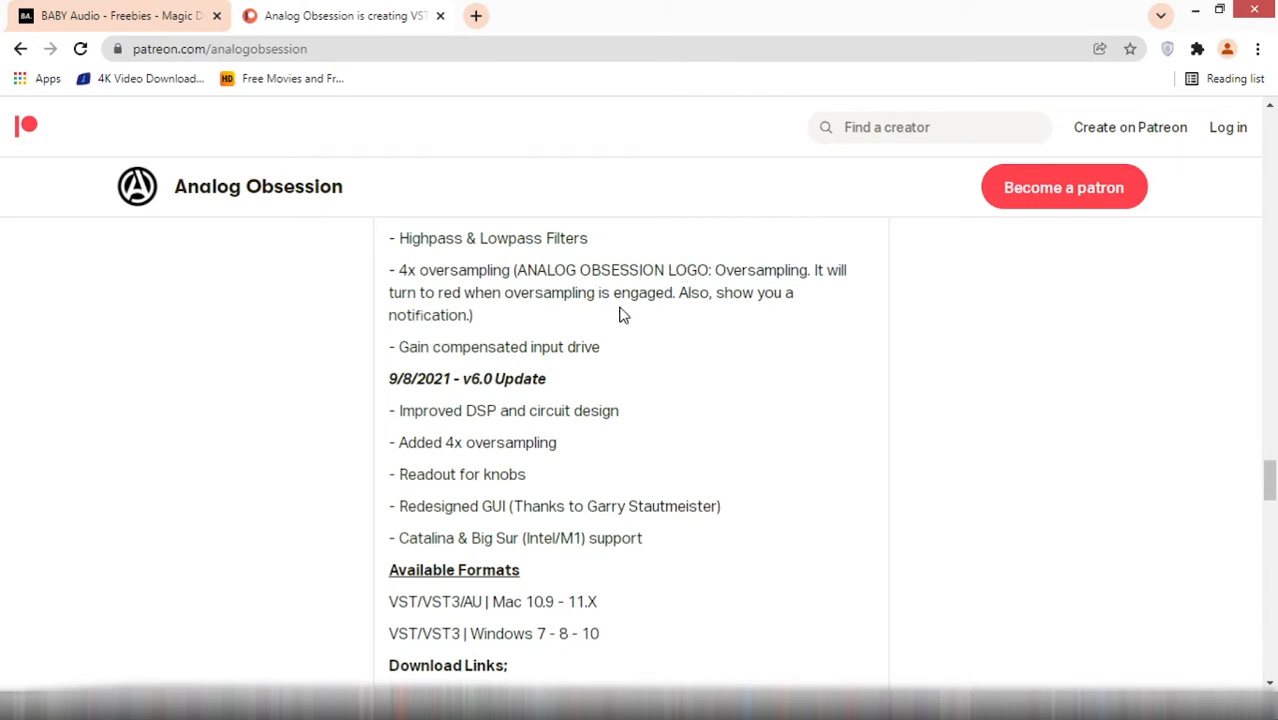
mouse_move(718, 314)
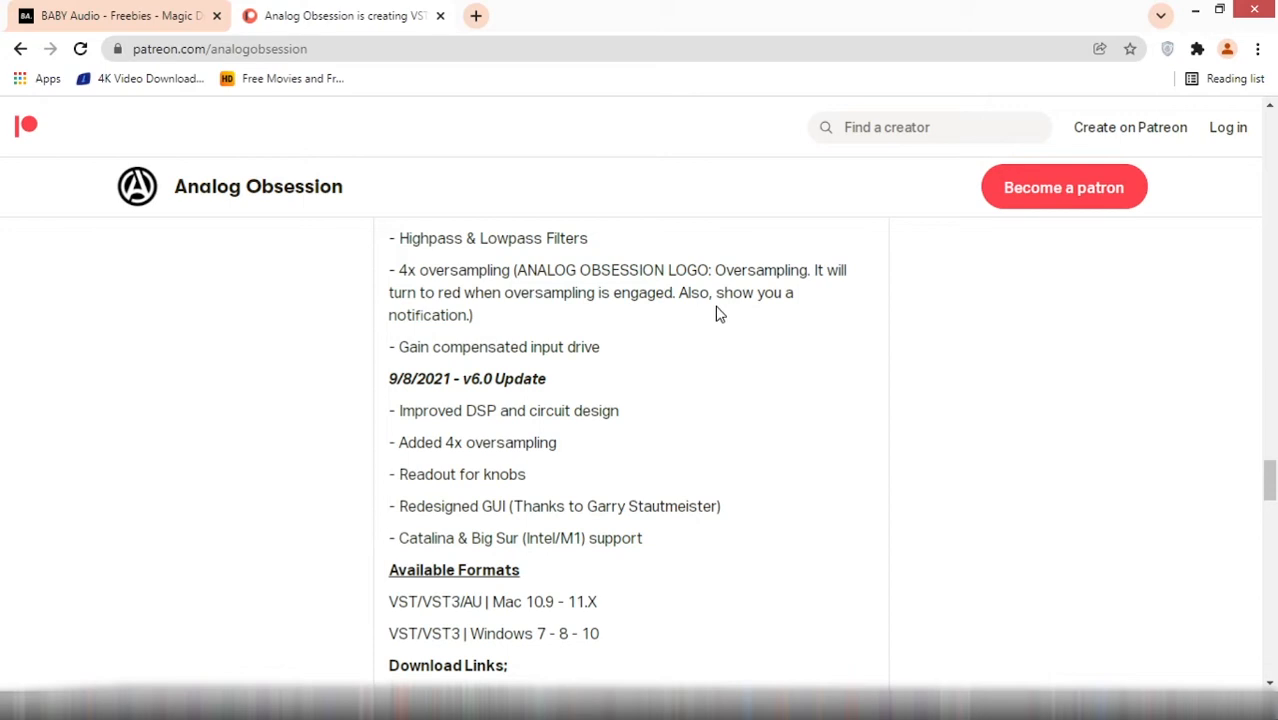
mouse_move(536, 332)
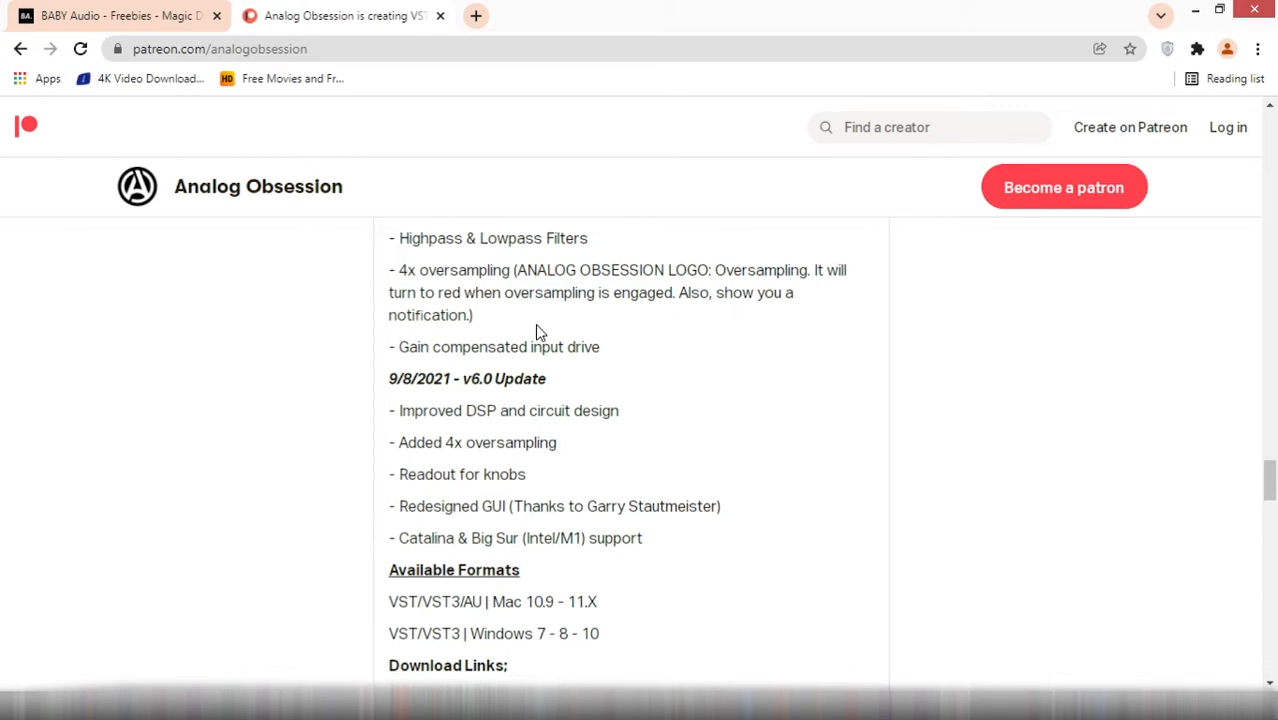
scroll("down", 3)
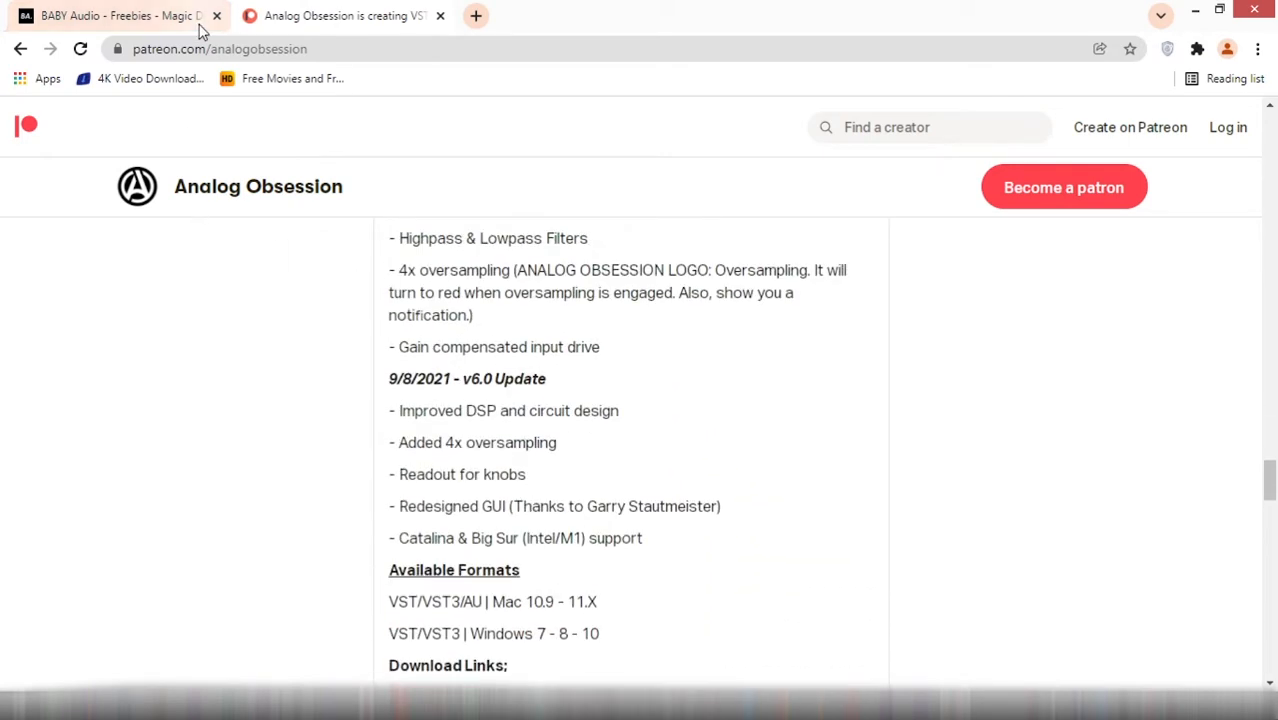
scroll("down", 3)
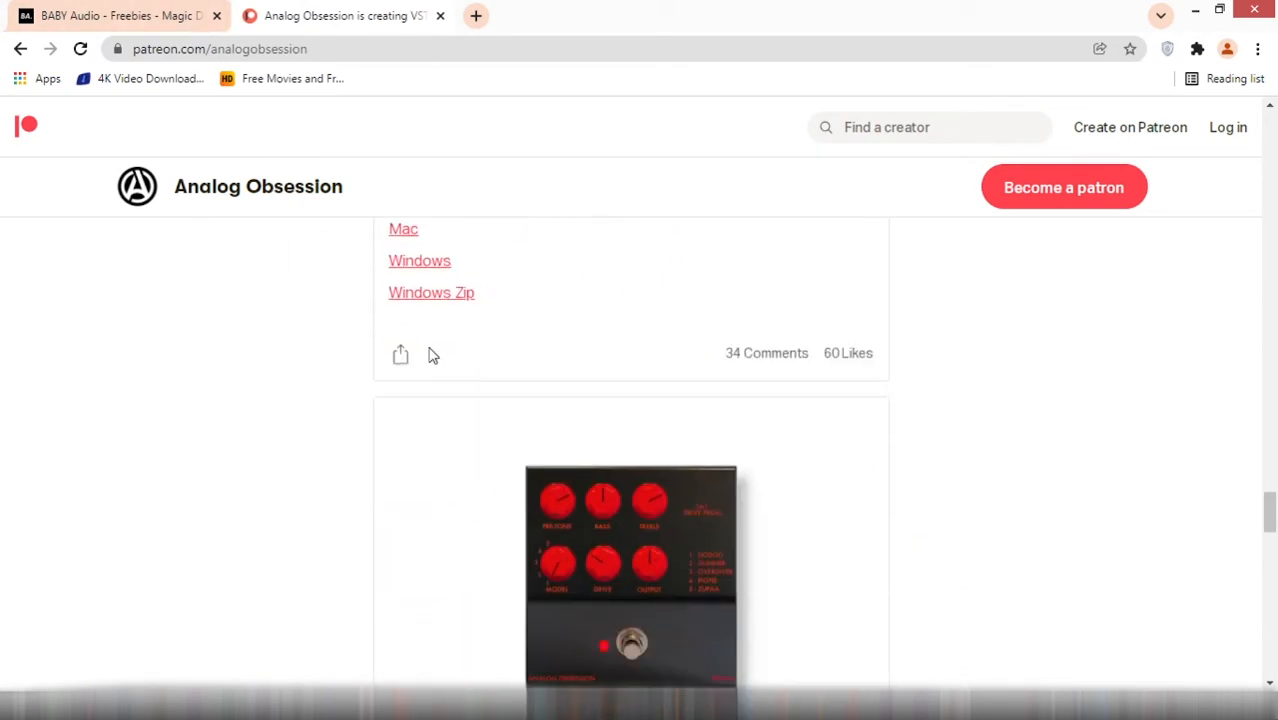
scroll("down", 3)
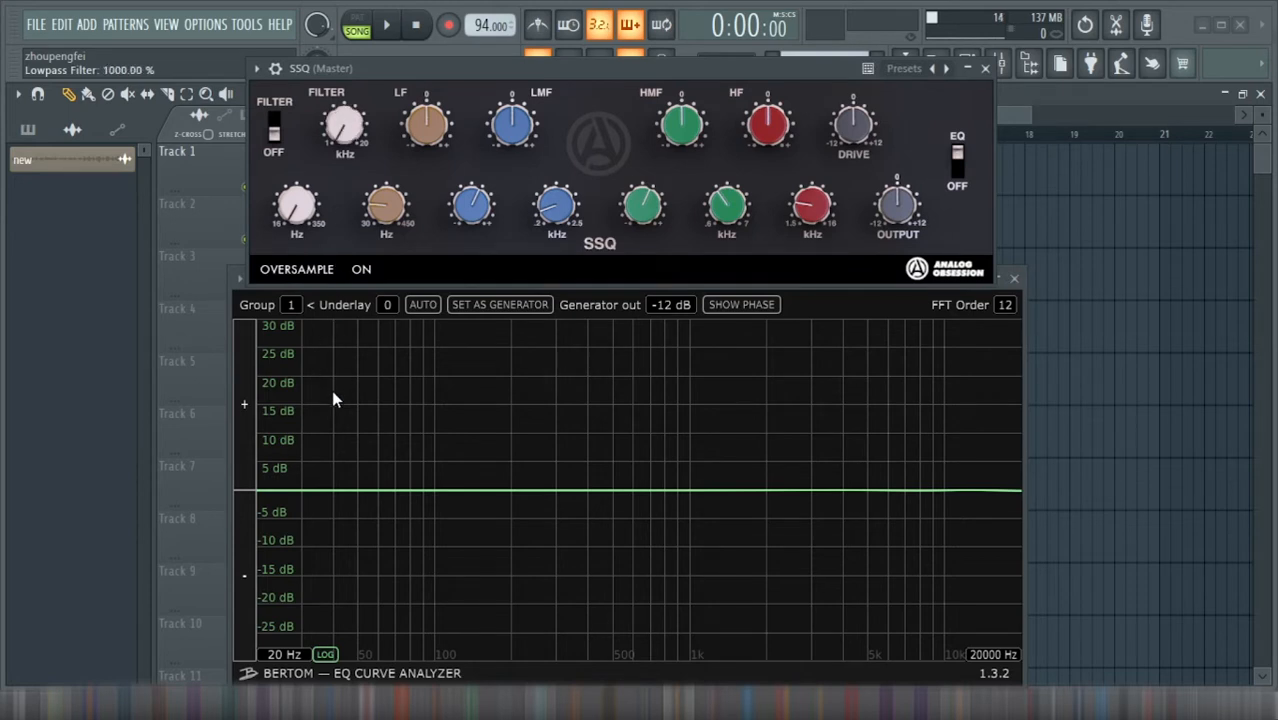
- Nudge SSQ's lowpass frequency and LF, LMF and HMF gains up and back, keeping the analyzer curve near flat
left_click_drag(296, 206, 296, 190)
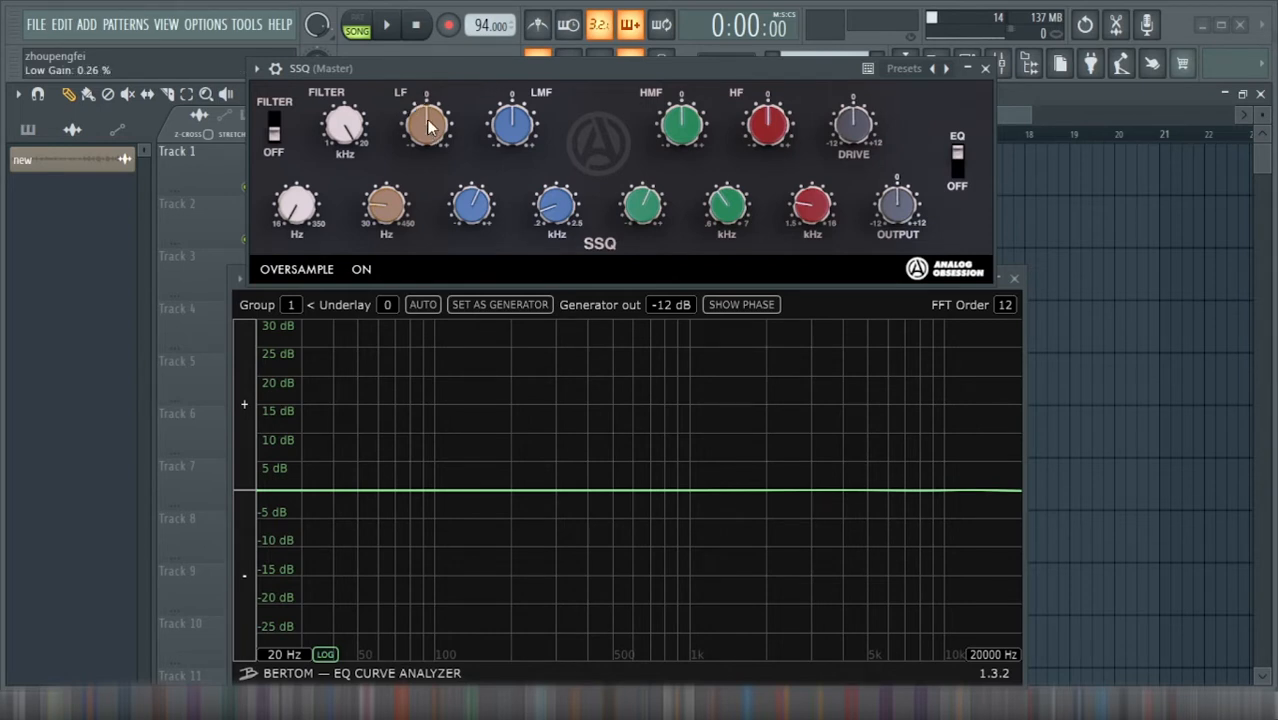
left_click_drag(428, 124, 428, 90)
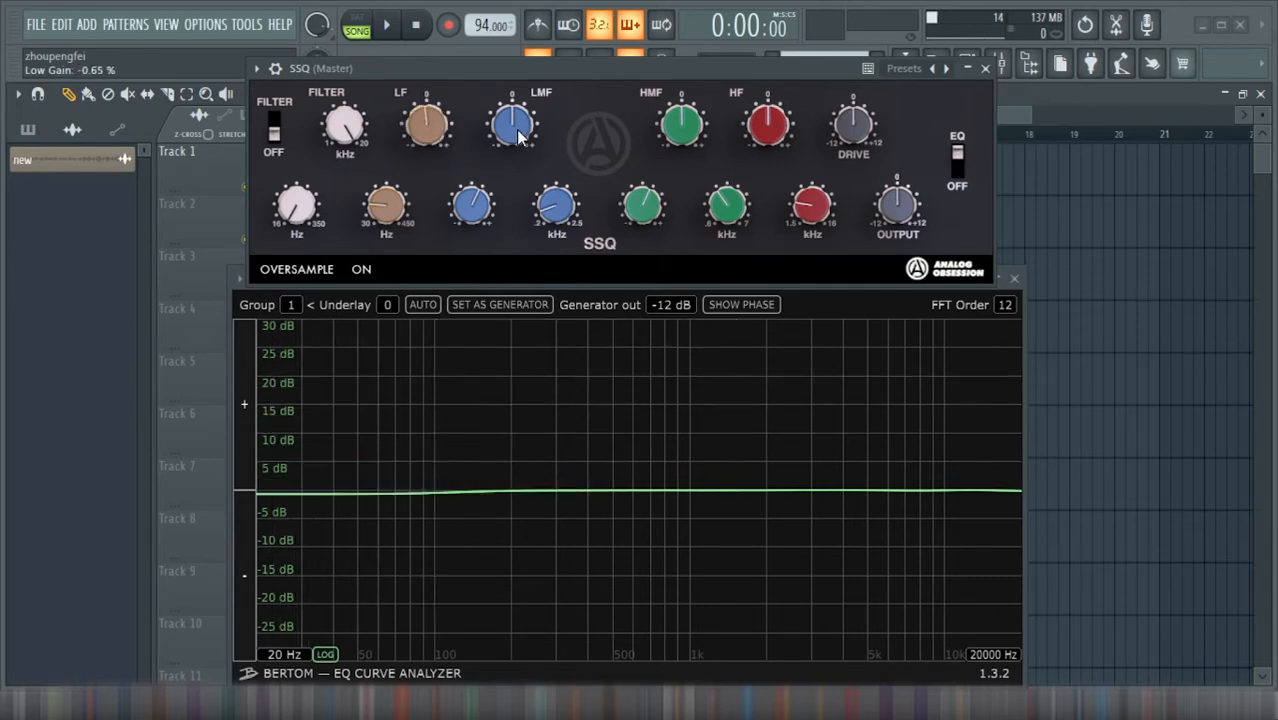
left_click_drag(512, 124, 512, 100)
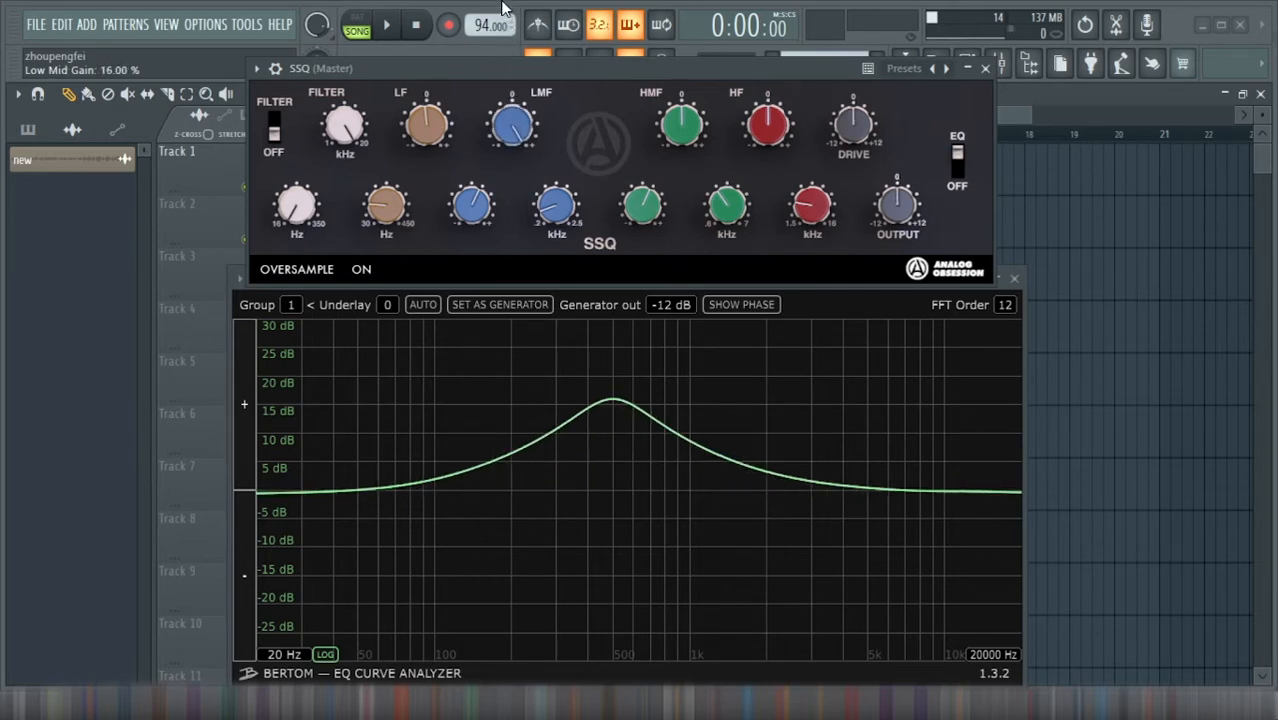
left_click_drag(510, 120, 510, 136)
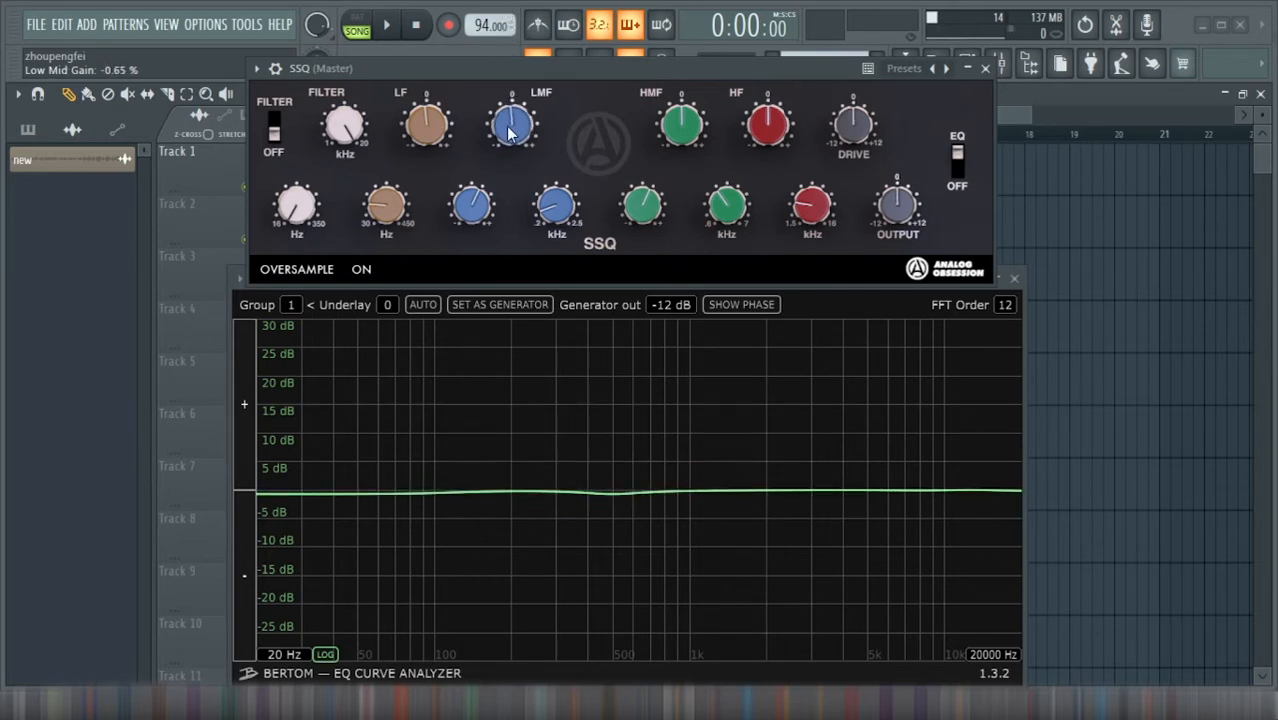
left_click_drag(680, 124, 688, 96)
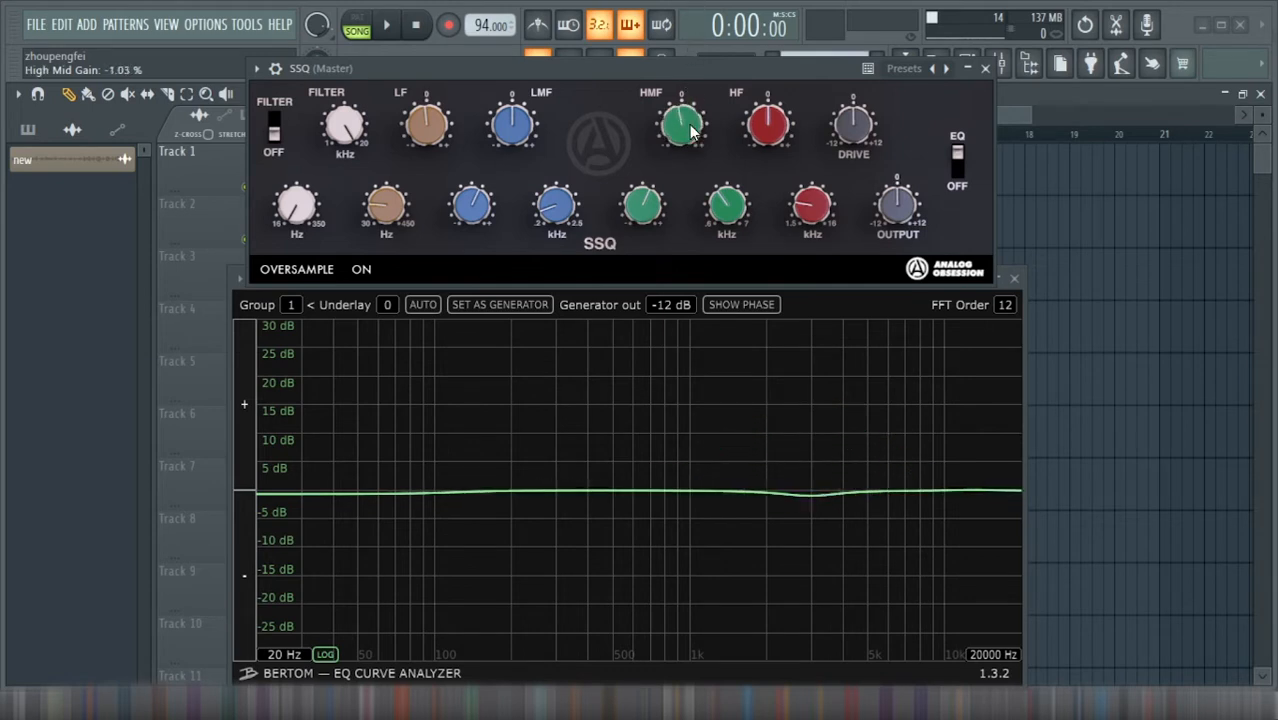
left_click_drag(682, 124, 682, 104)
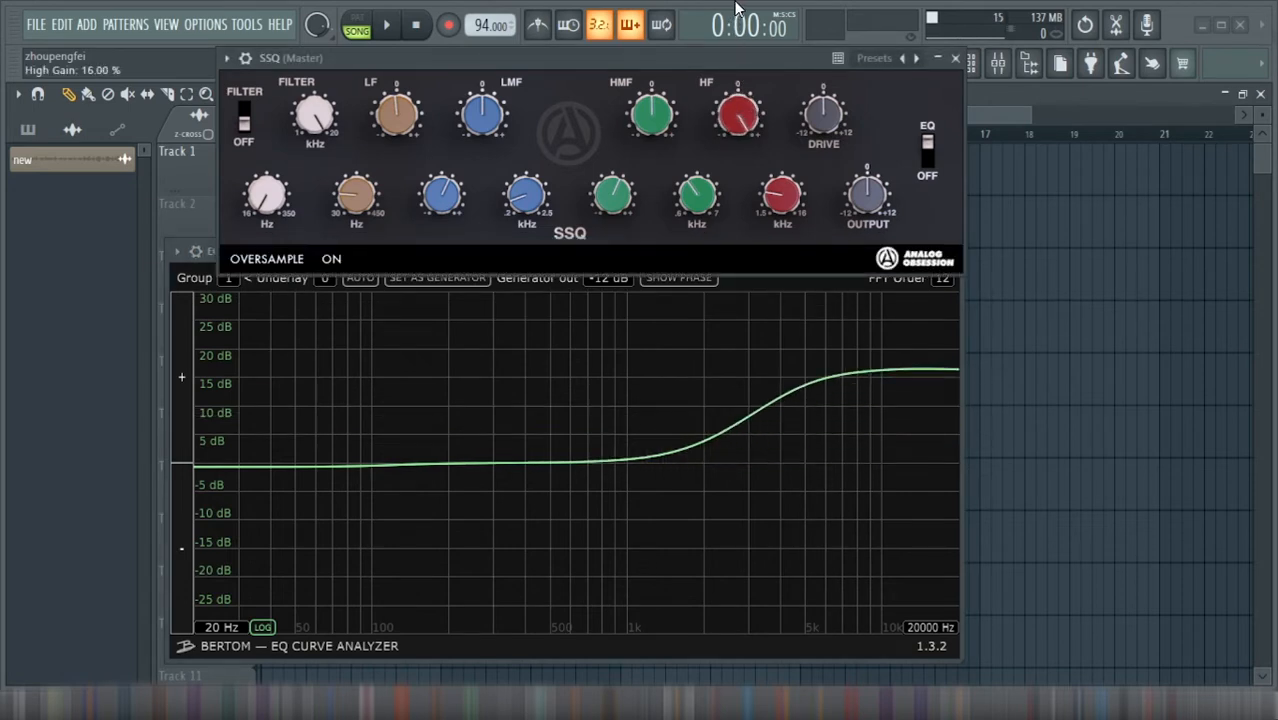
mouse_move(770, 424)
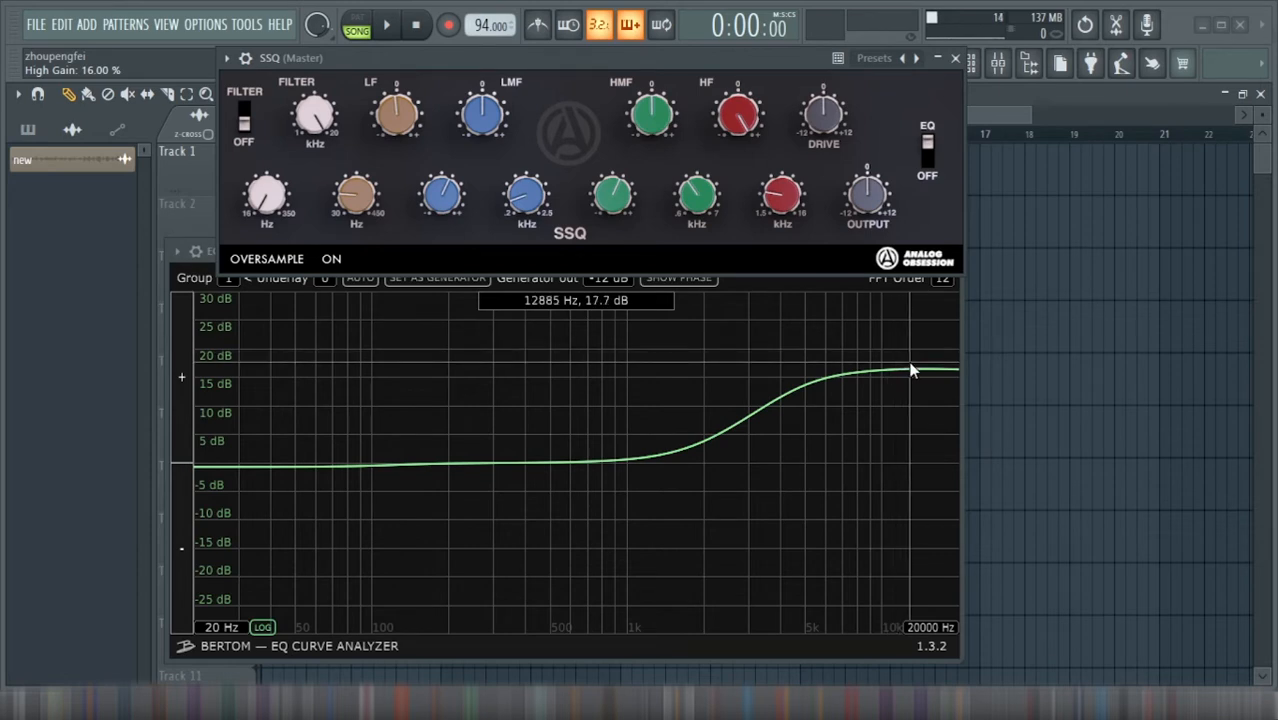
mouse_move(250, 410)
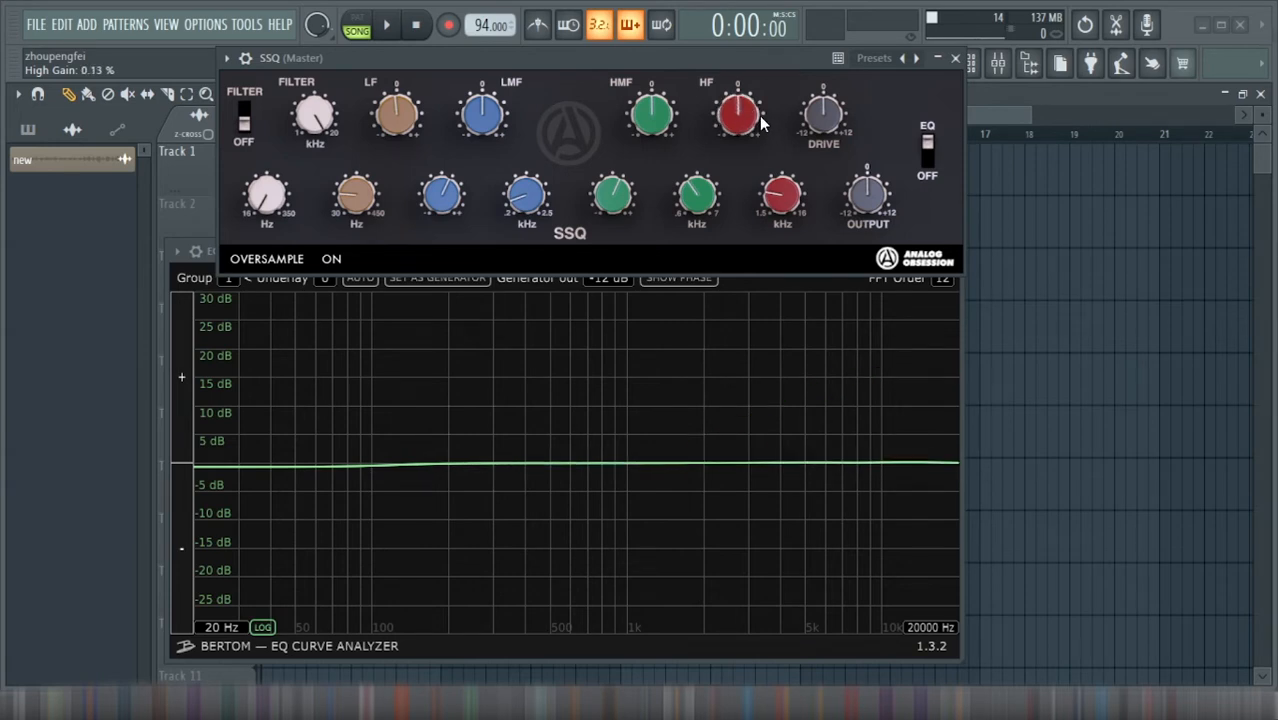
mouse_move(548, 80)
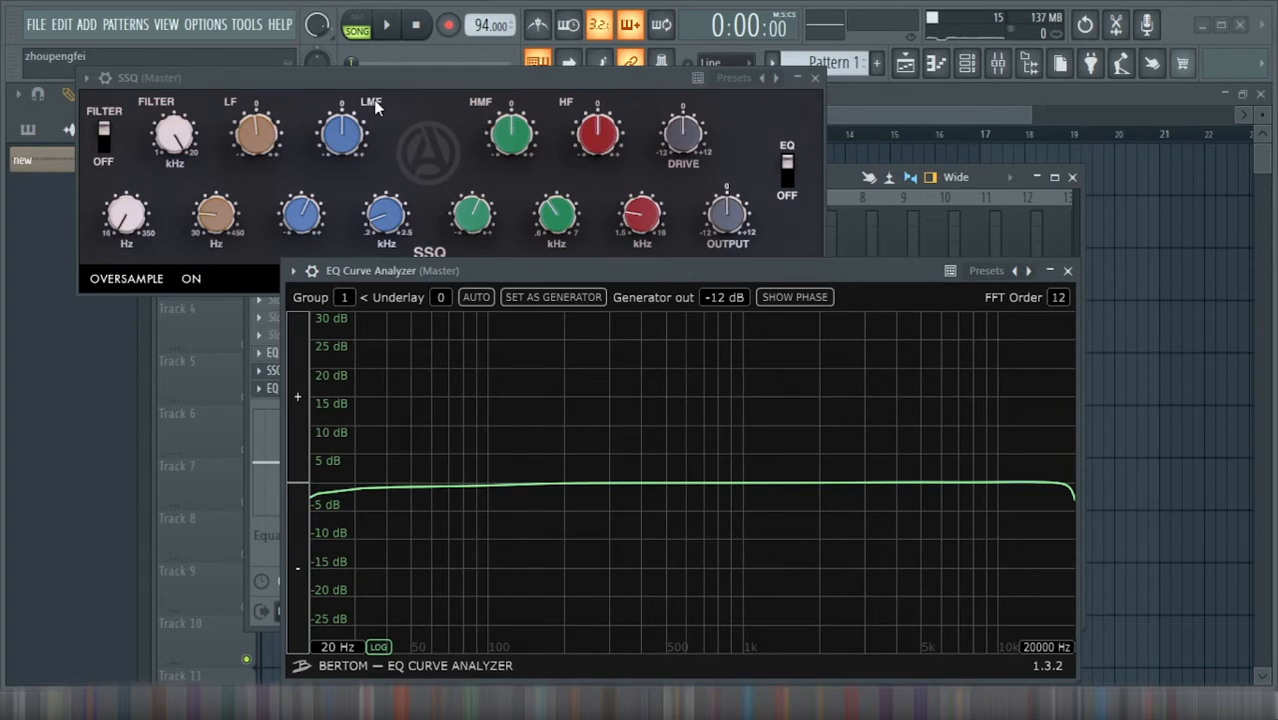
mouse_move(610, 150)
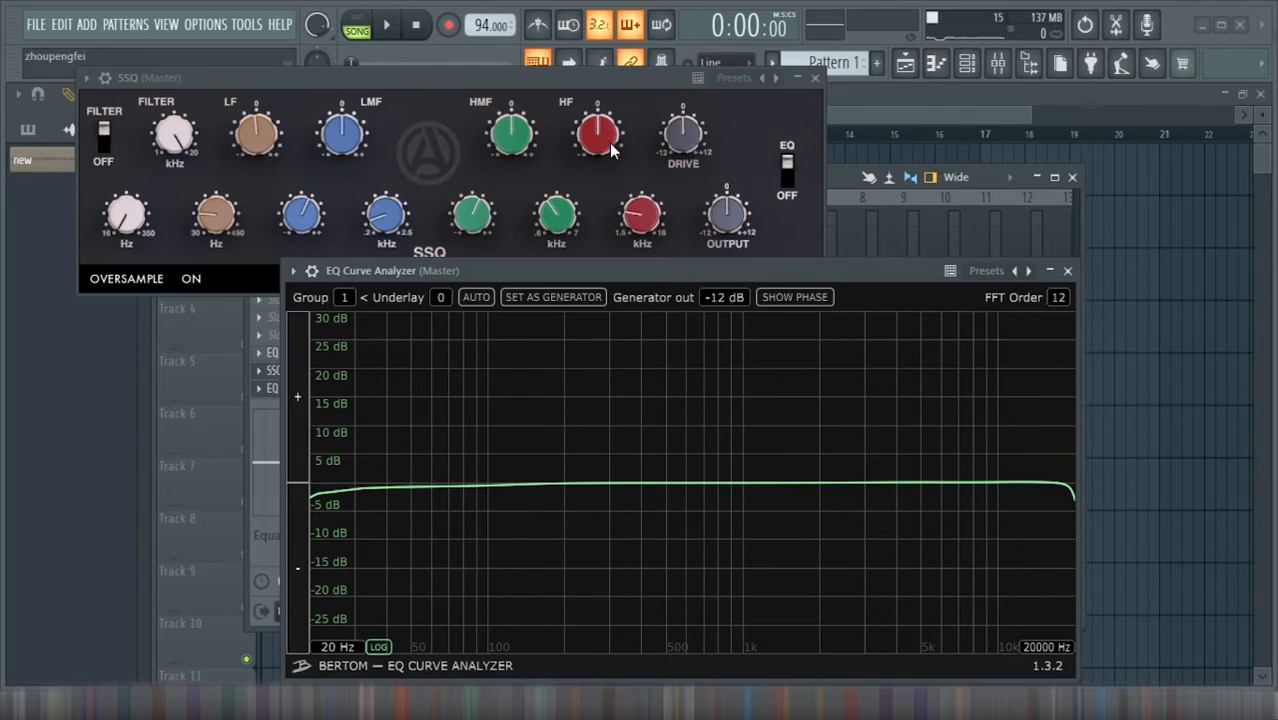
mouse_move(608, 148)
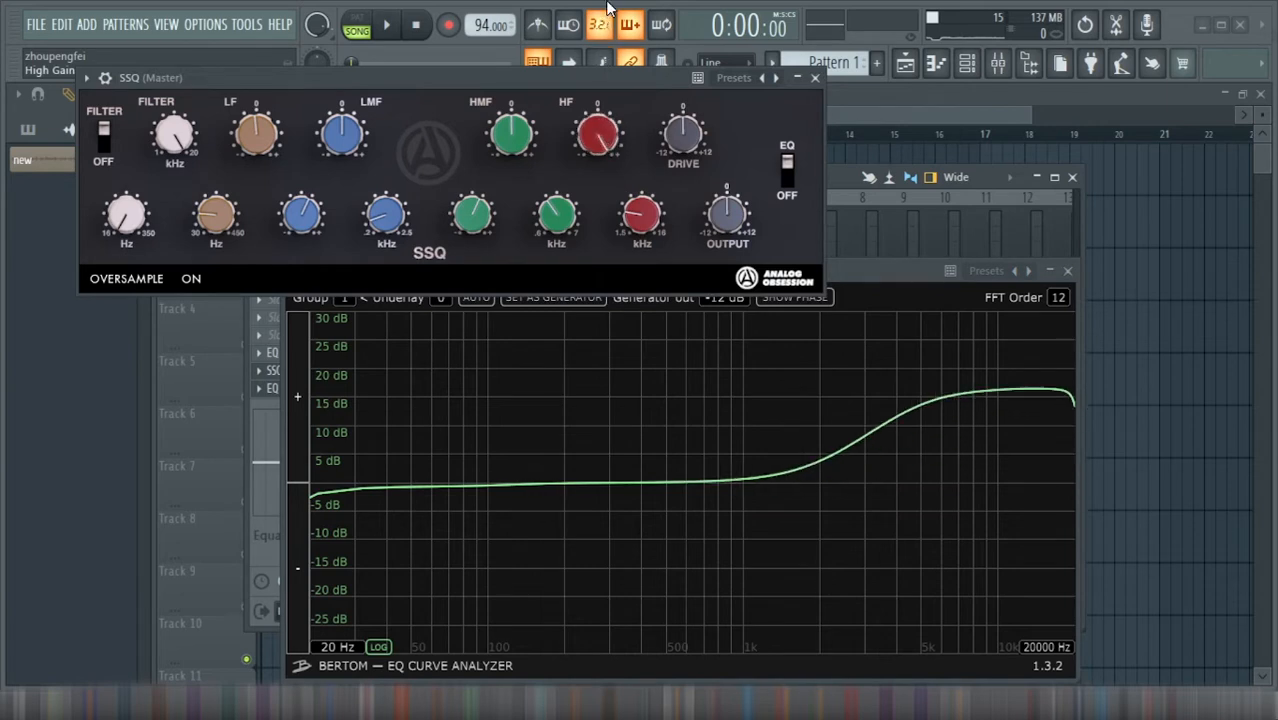
mouse_move(184, 150)
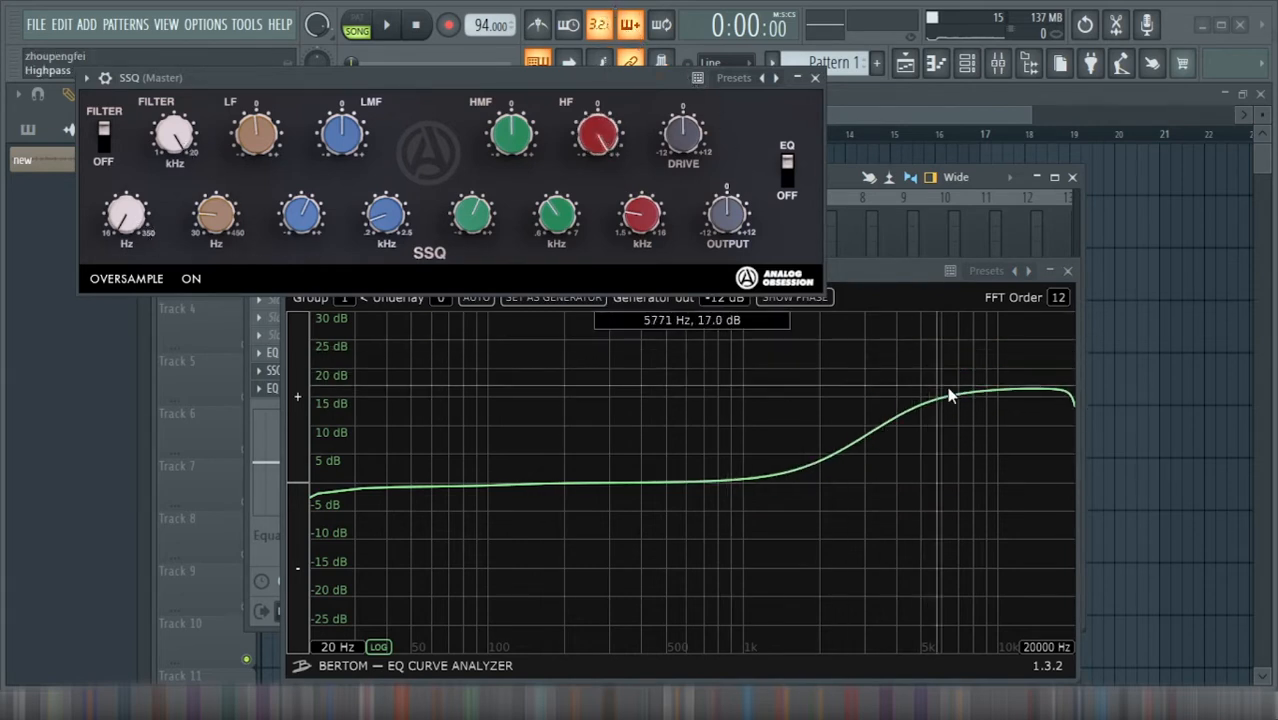
mouse_move(322, 420)
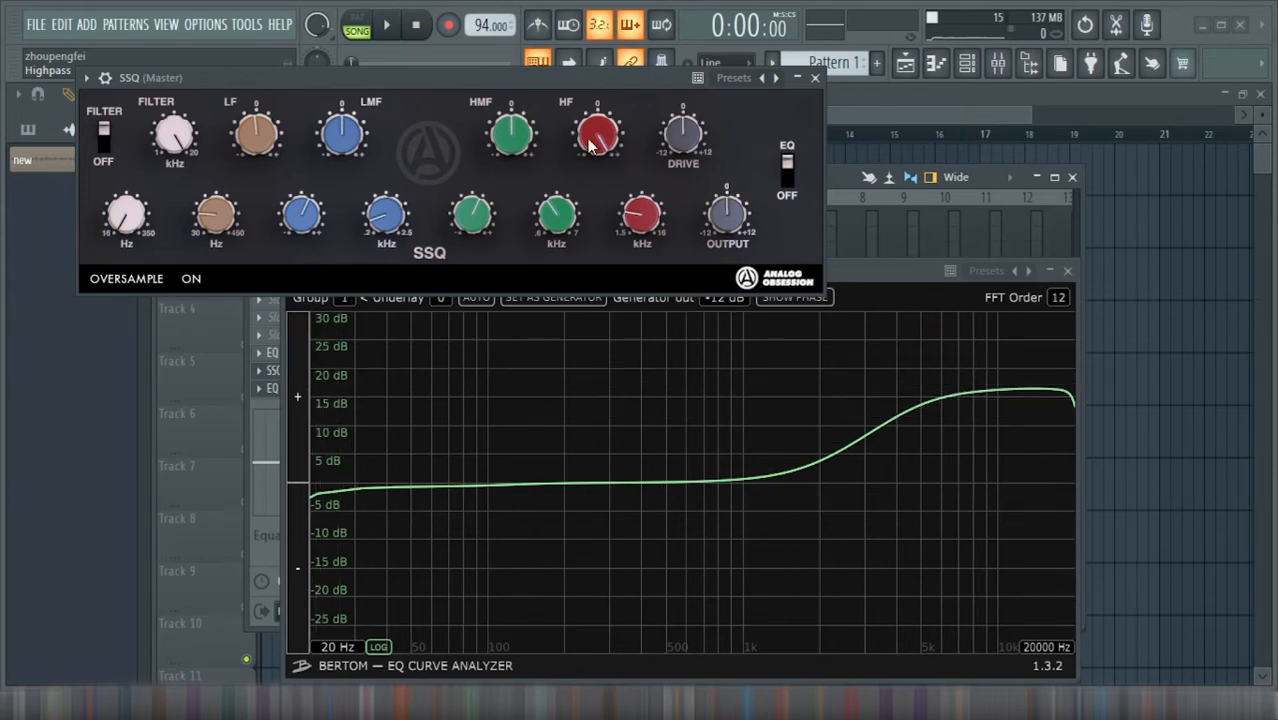
left_click_drag(596, 120, 596, 150)
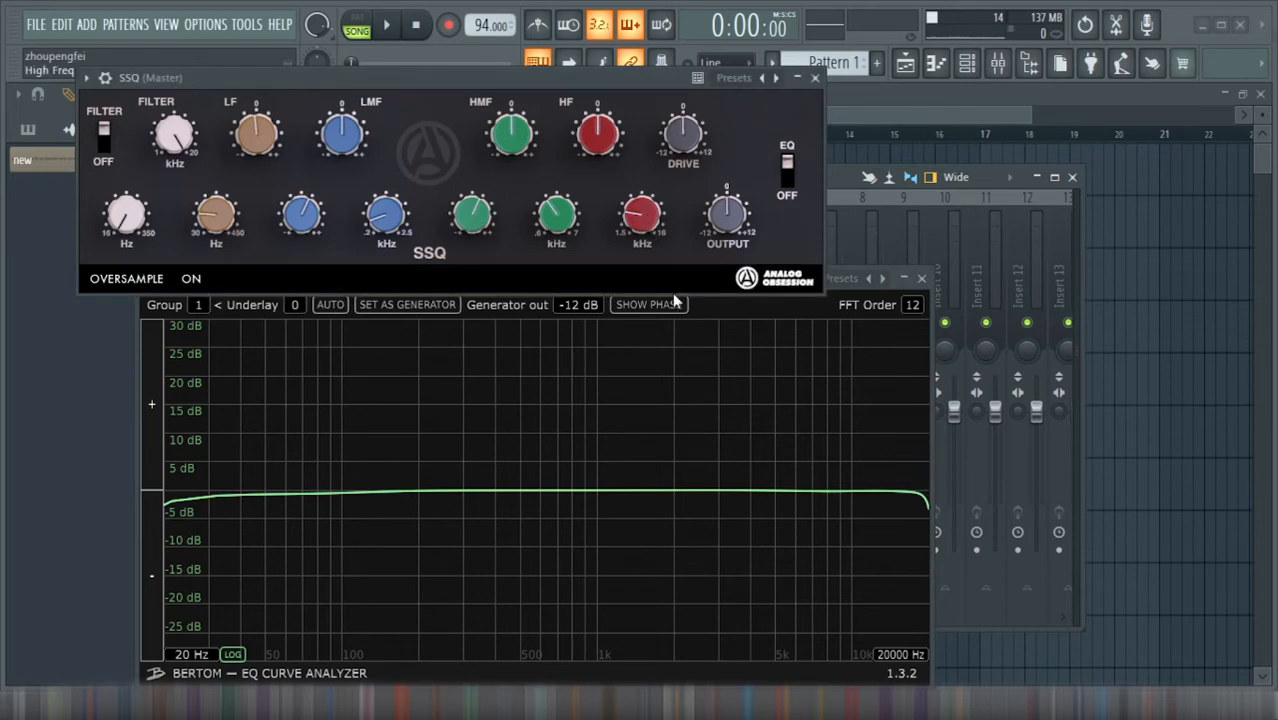
mouse_move(884, 304)
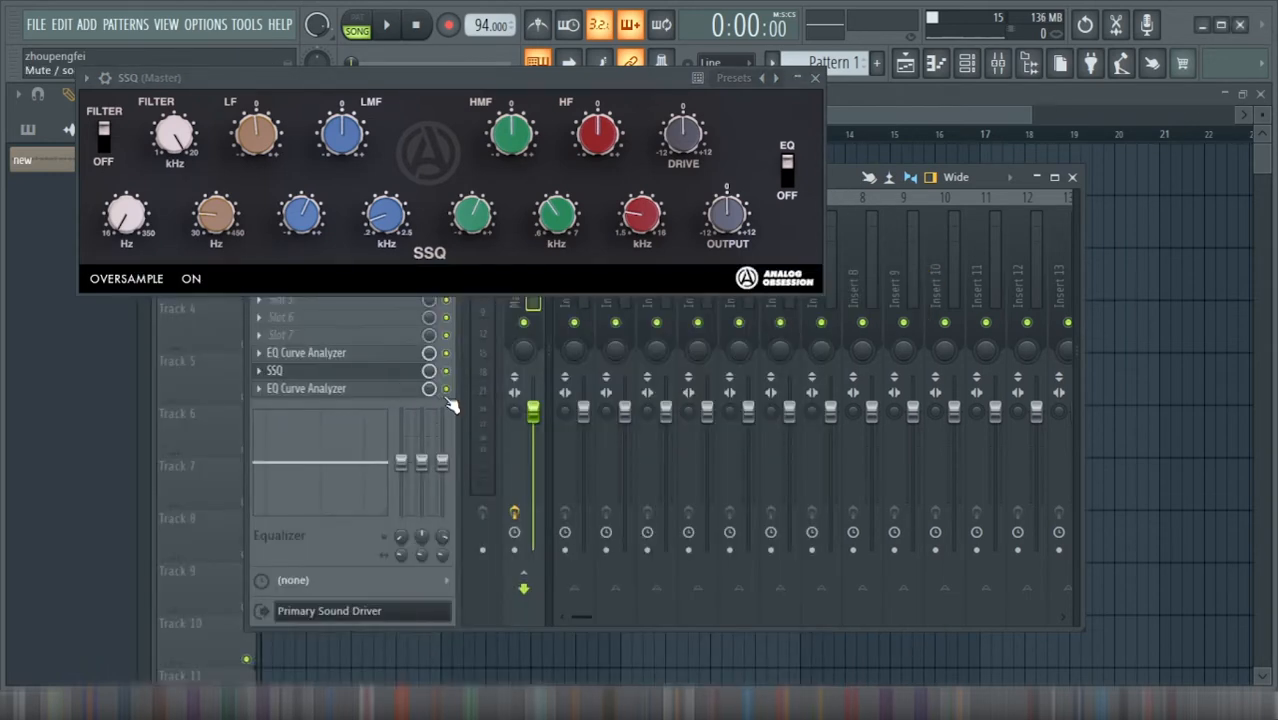
- Play the kick, toggle SSQ's Oversample switch off and back on to compare, then stop playback
left_click(386, 24)
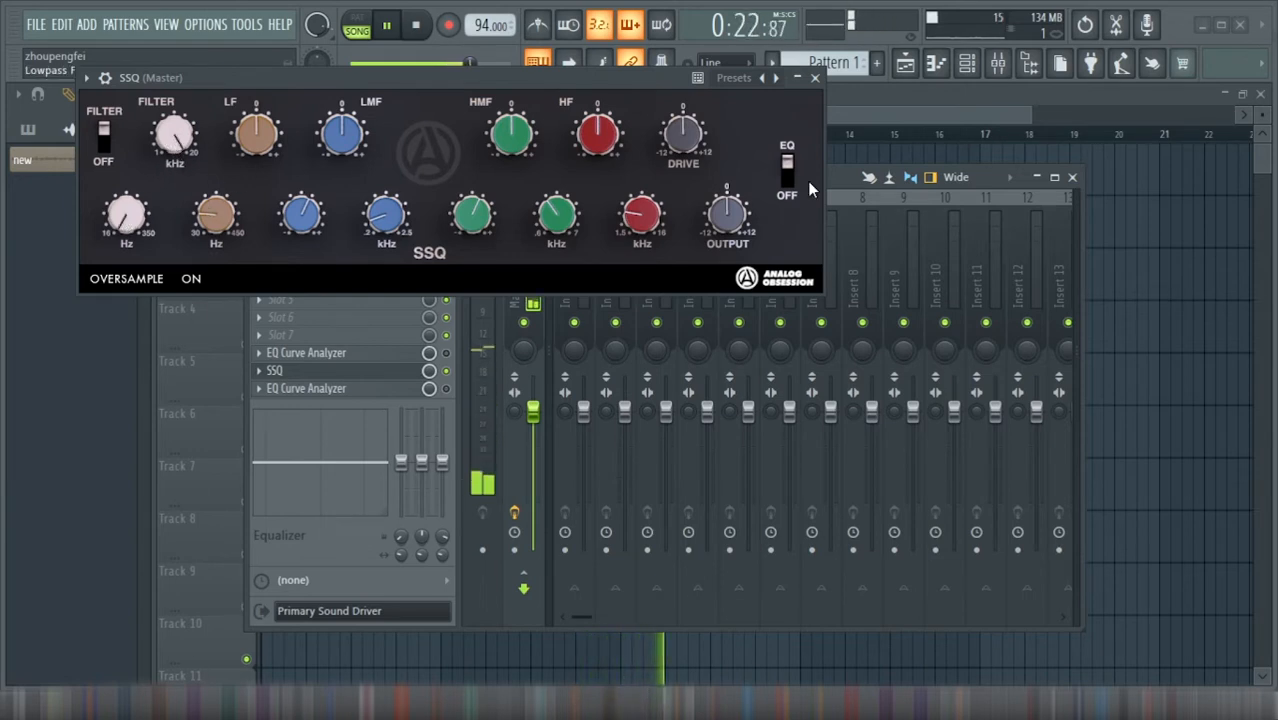
left_click(190, 278)
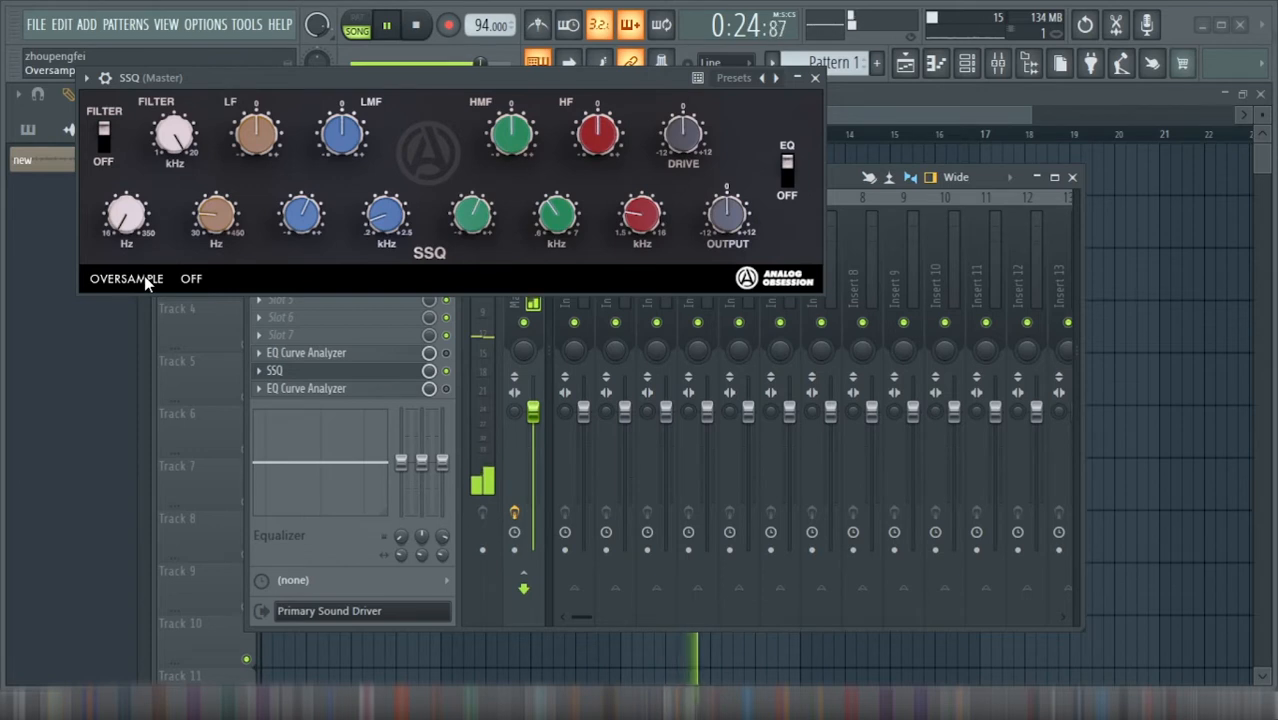
left_click(190, 278)
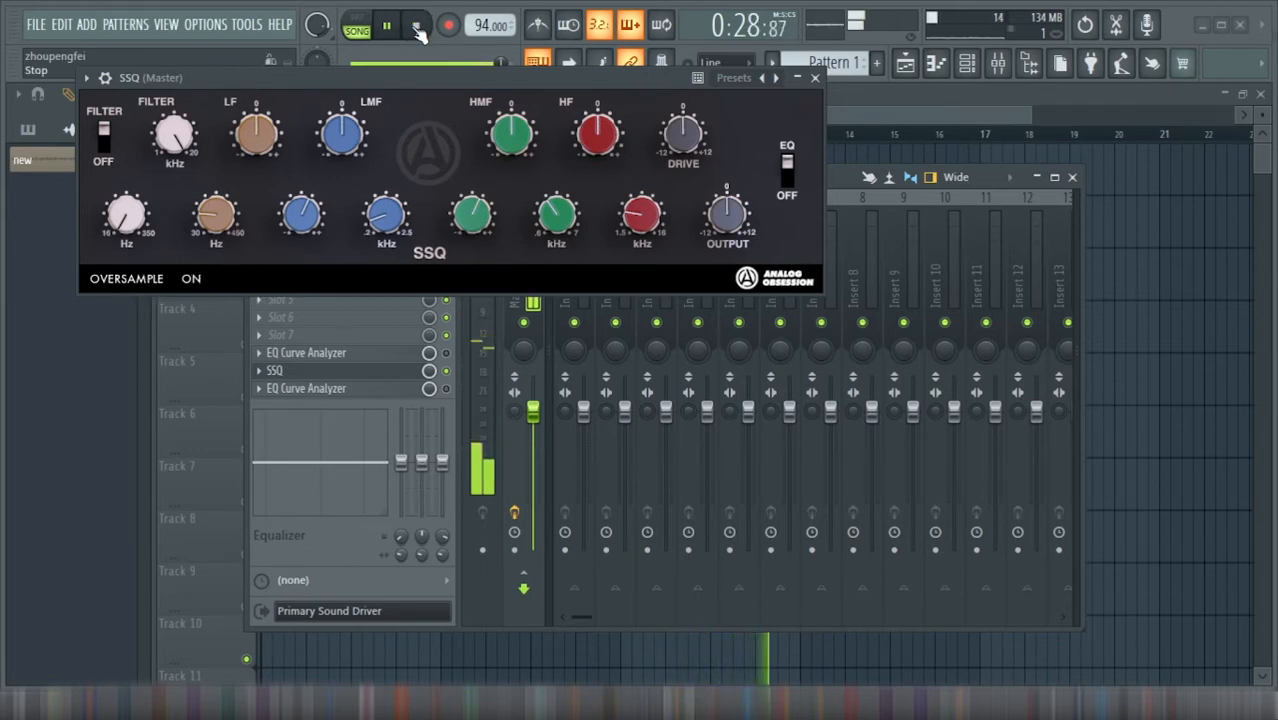
left_click(416, 24)
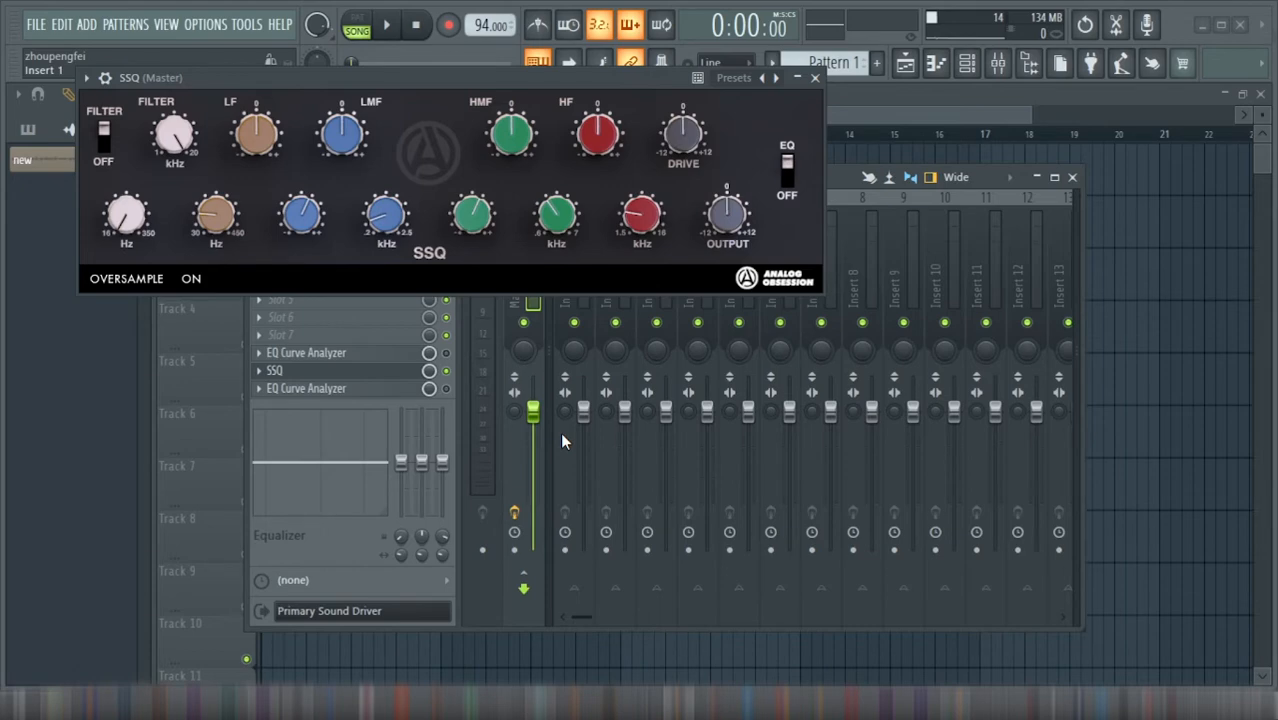
mouse_move(612, 494)
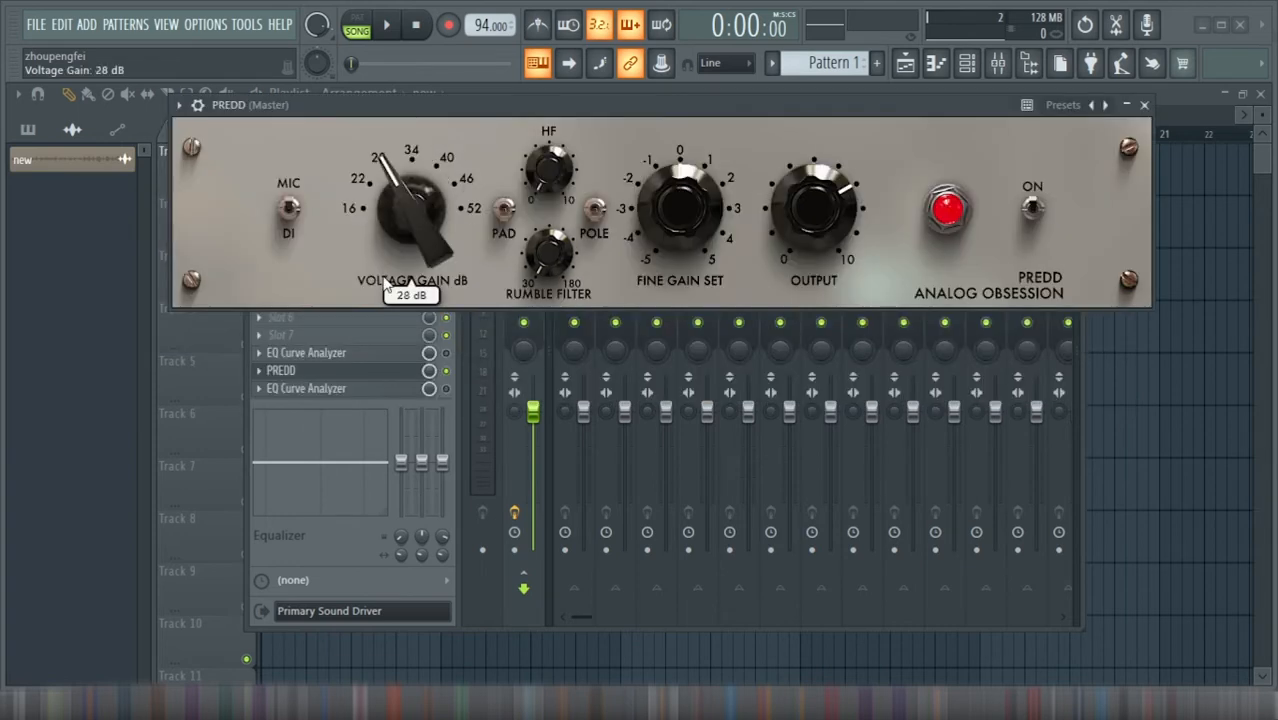
- Lower PREDD's Voltage Gain to 22 dB on the master insert
left_click_drag(410, 210, 396, 216)
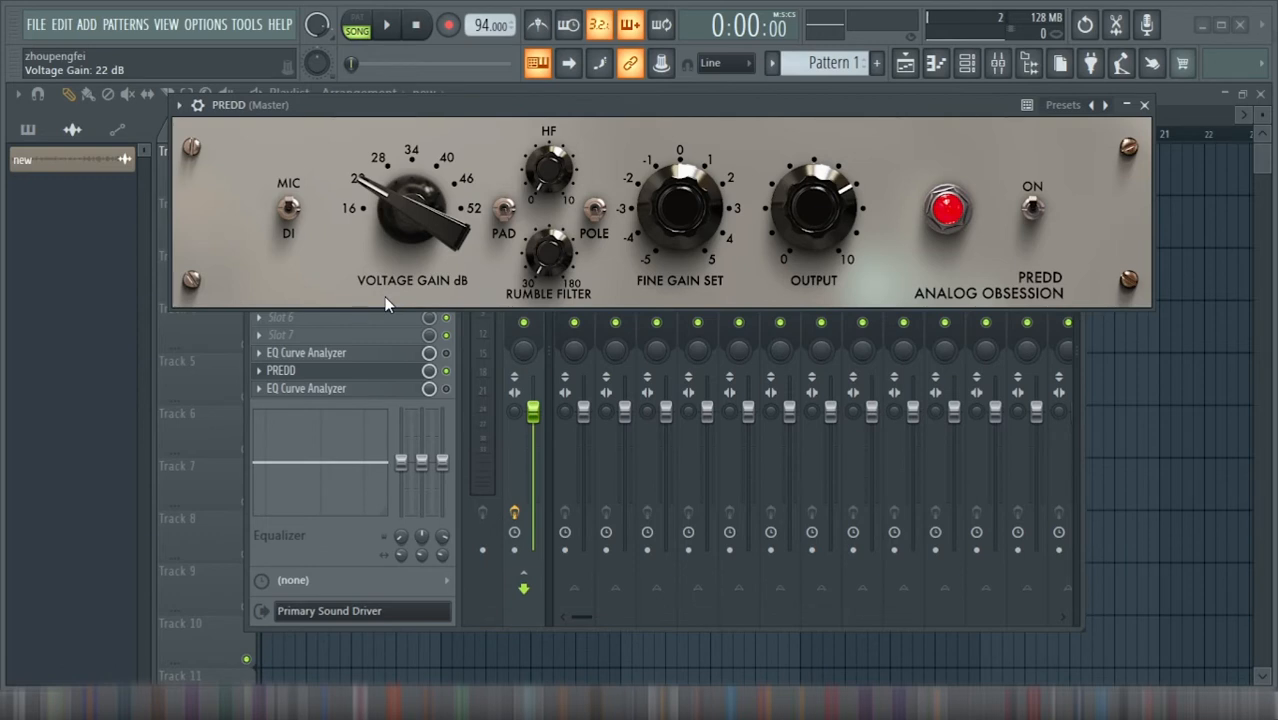
mouse_move(432, 232)
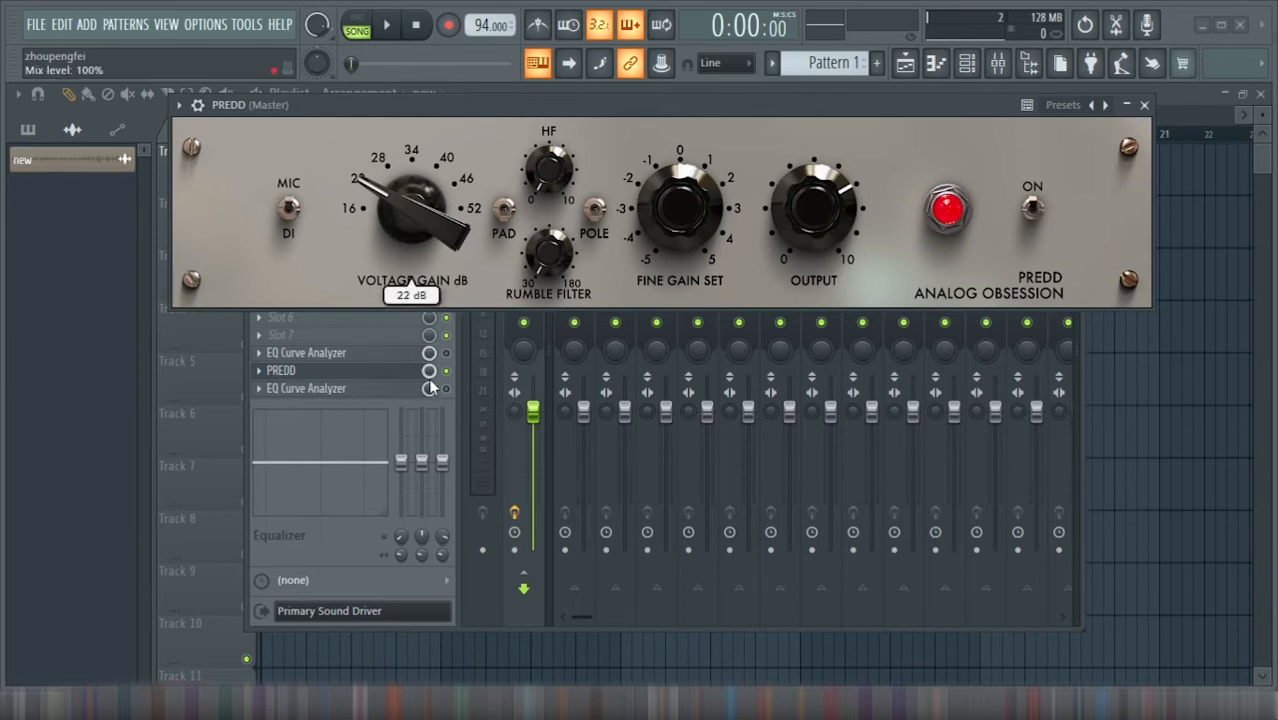
left_click(446, 370)
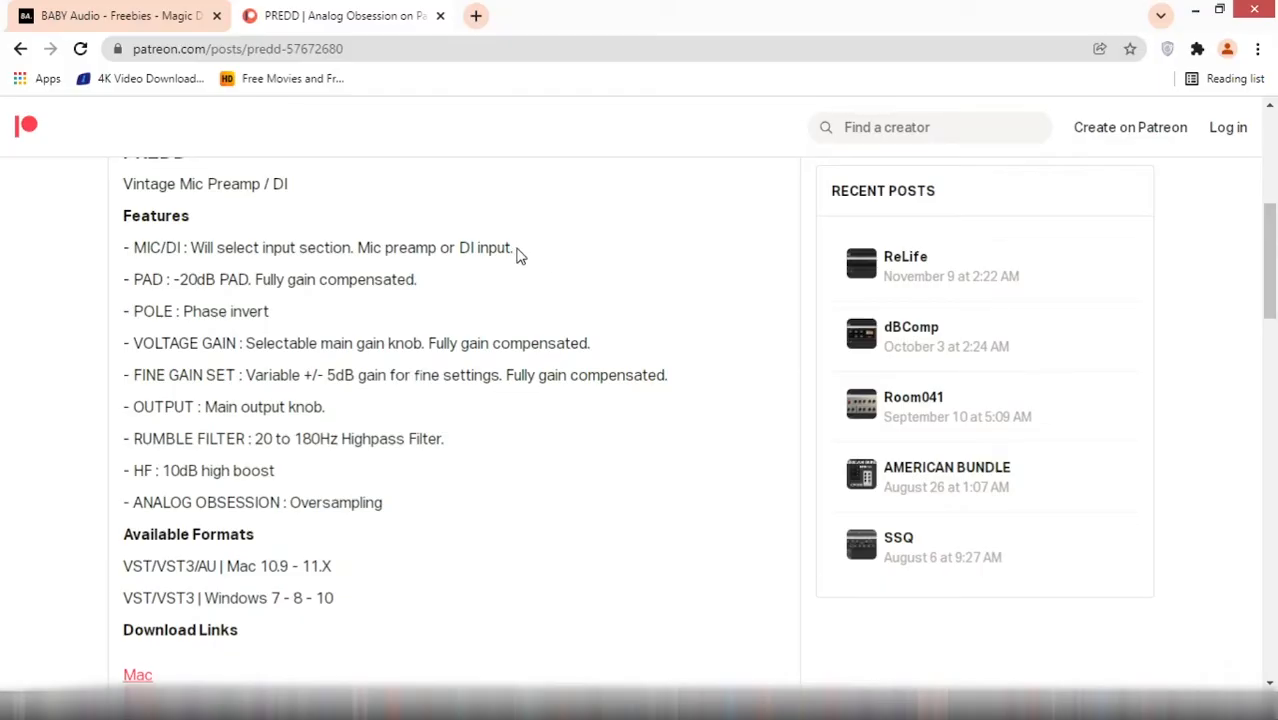
- Scroll the PREDD Patreon post down to its Features section
scroll("down", 3)
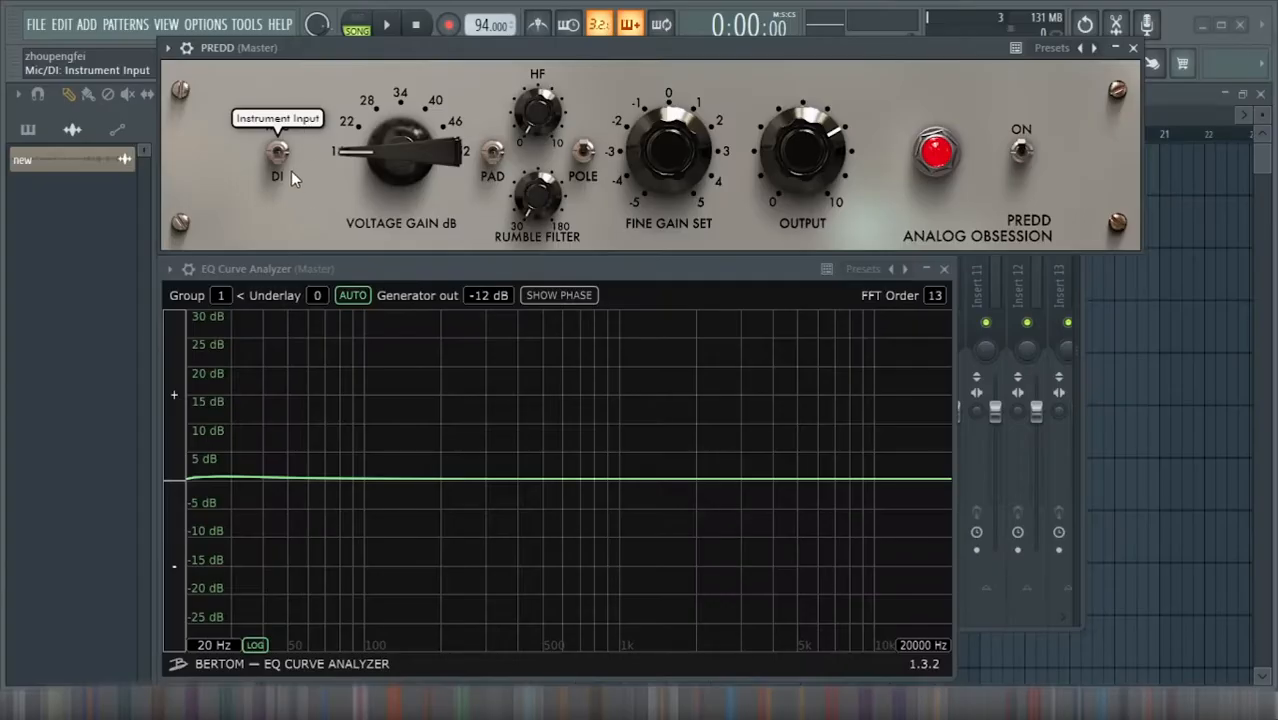
- Flip PREDD's MIC/DI switch back and forth, leaving it on Microphone Input
left_click(278, 152)
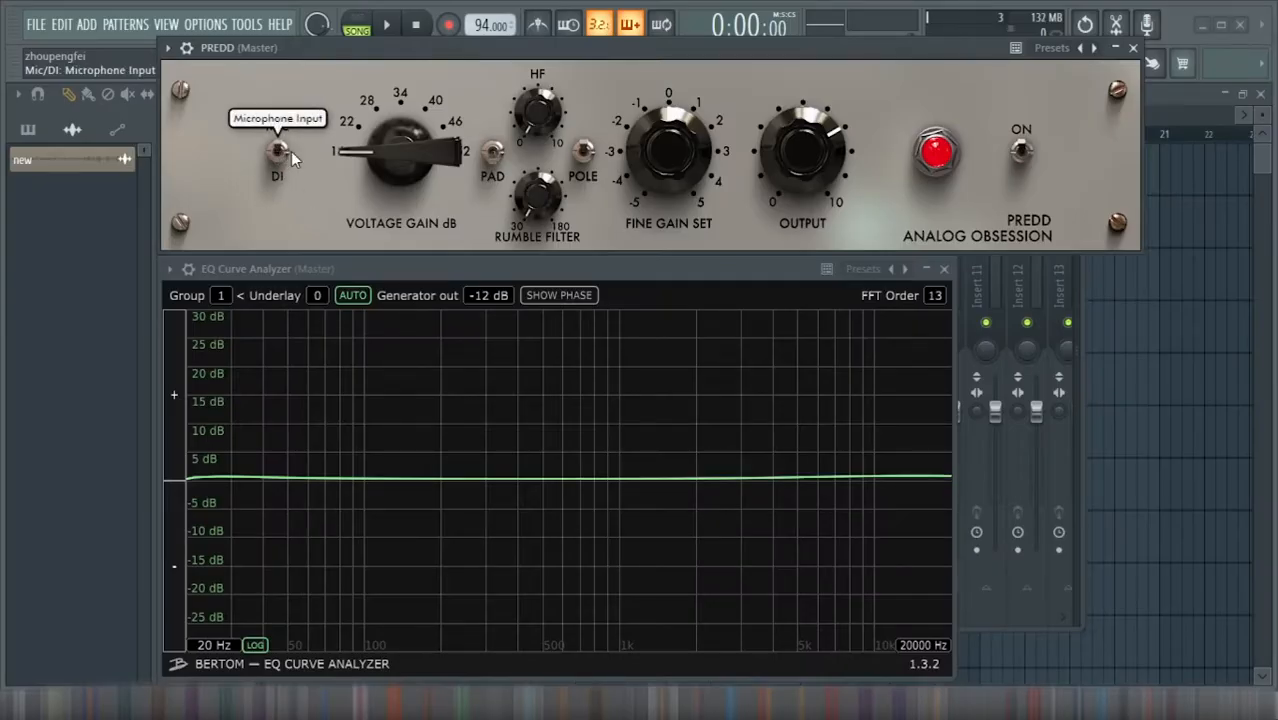
left_click(278, 156)
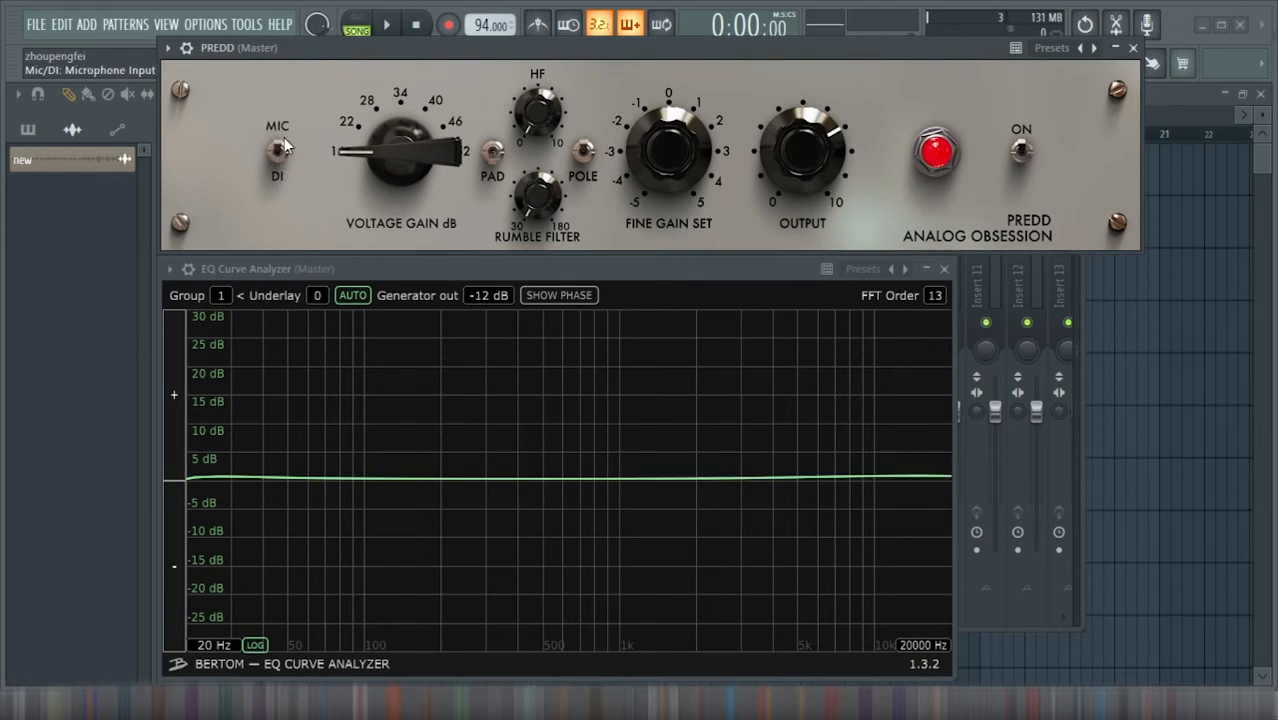
left_click(276, 150)
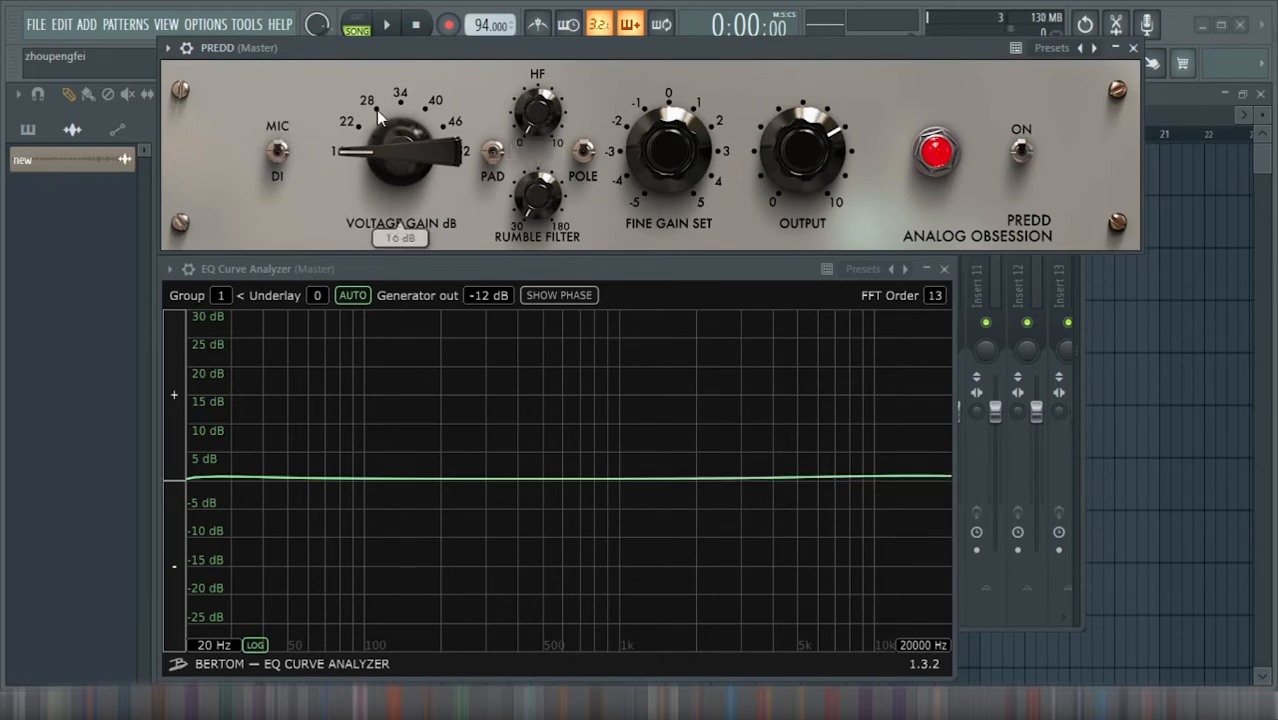
- Audition PREDD's voltage gain up to 34 dB and back to 16 dB, then engage the -20 dB pad
left_click_drag(400, 150, 400, 110)
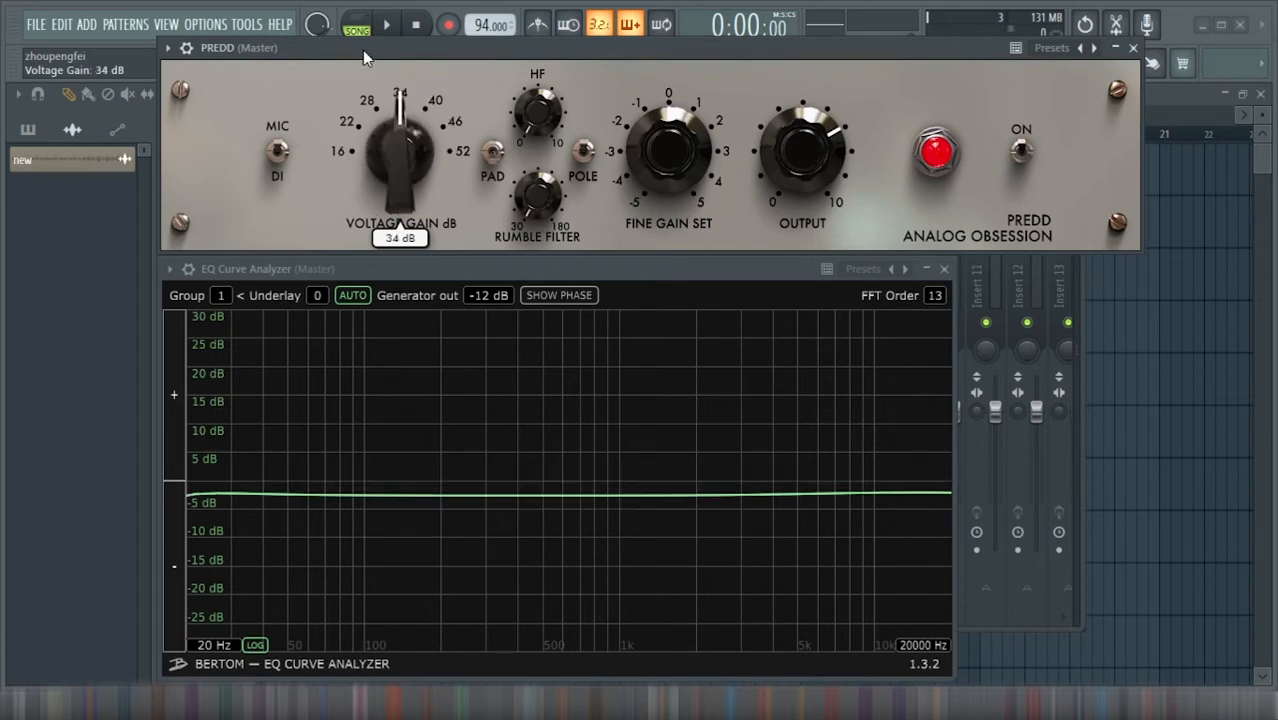
left_click_drag(400, 150, 400, 170)
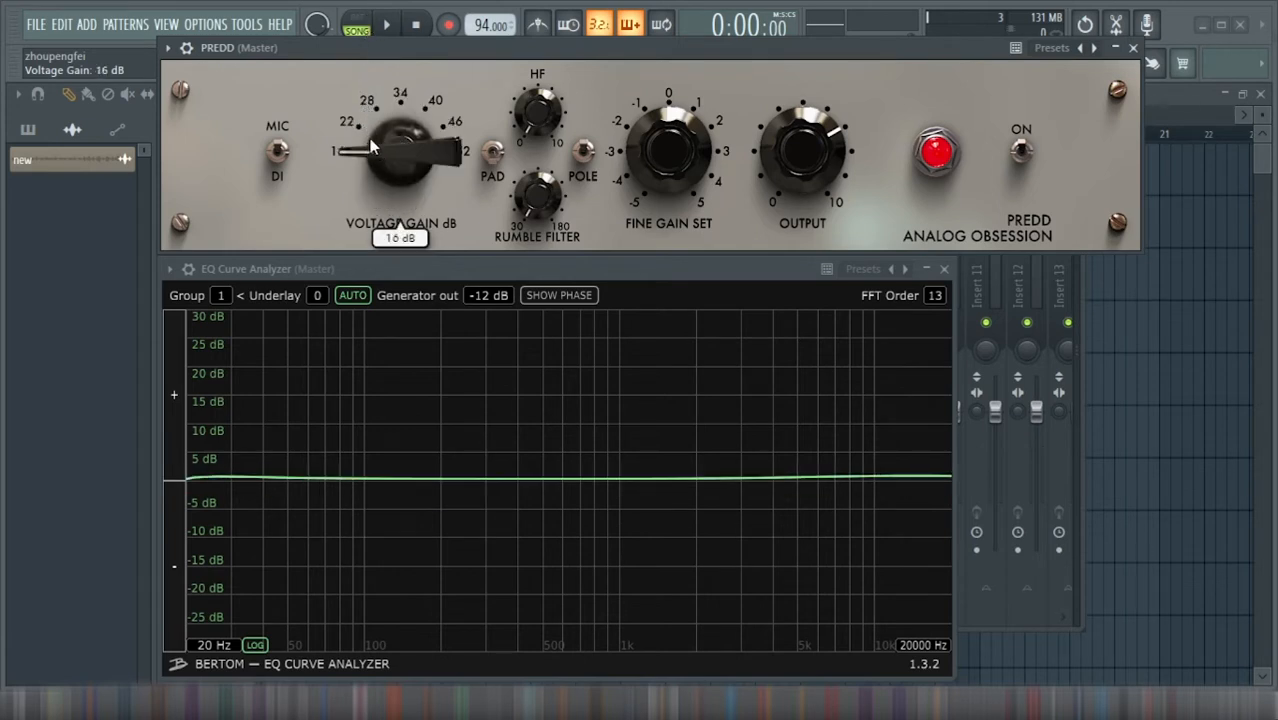
left_click_drag(400, 150, 400, 110)
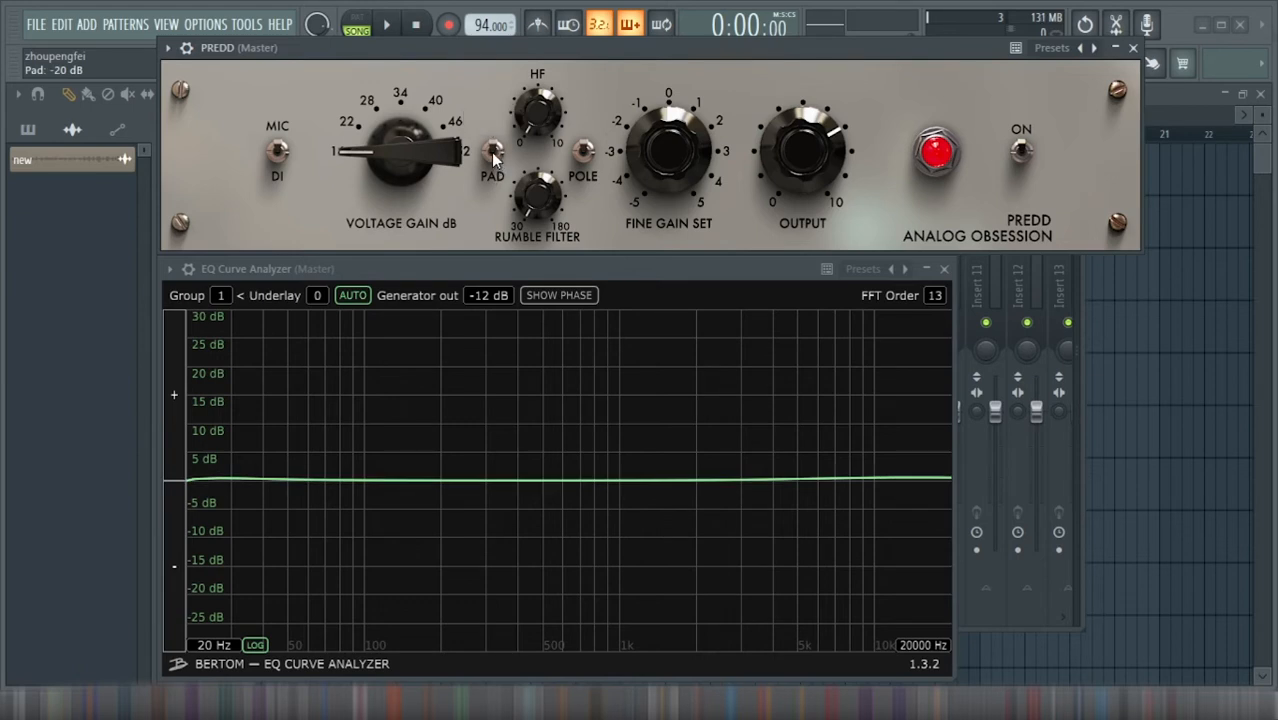
left_click(584, 152)
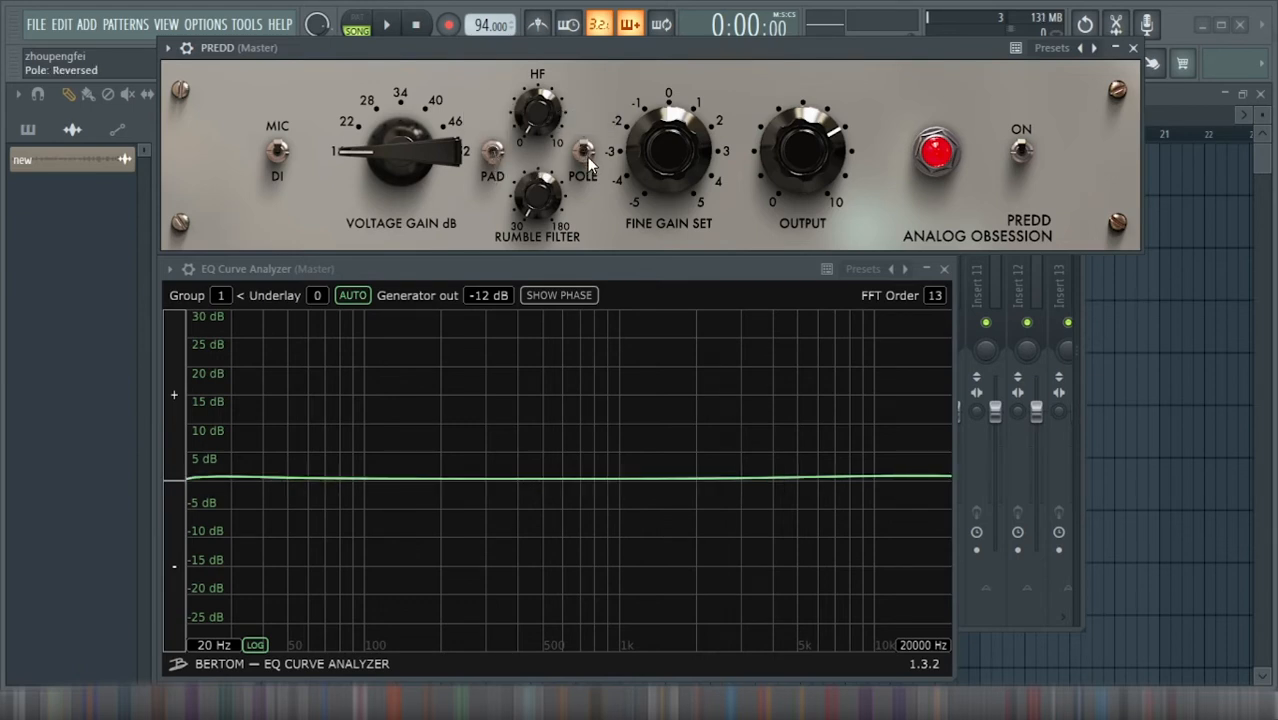
- Sweep the rumble filter up to 102 Hz and back, toggle PREDD's power, and close the EQ curve analyzer
left_click_drag(536, 200, 536, 170)
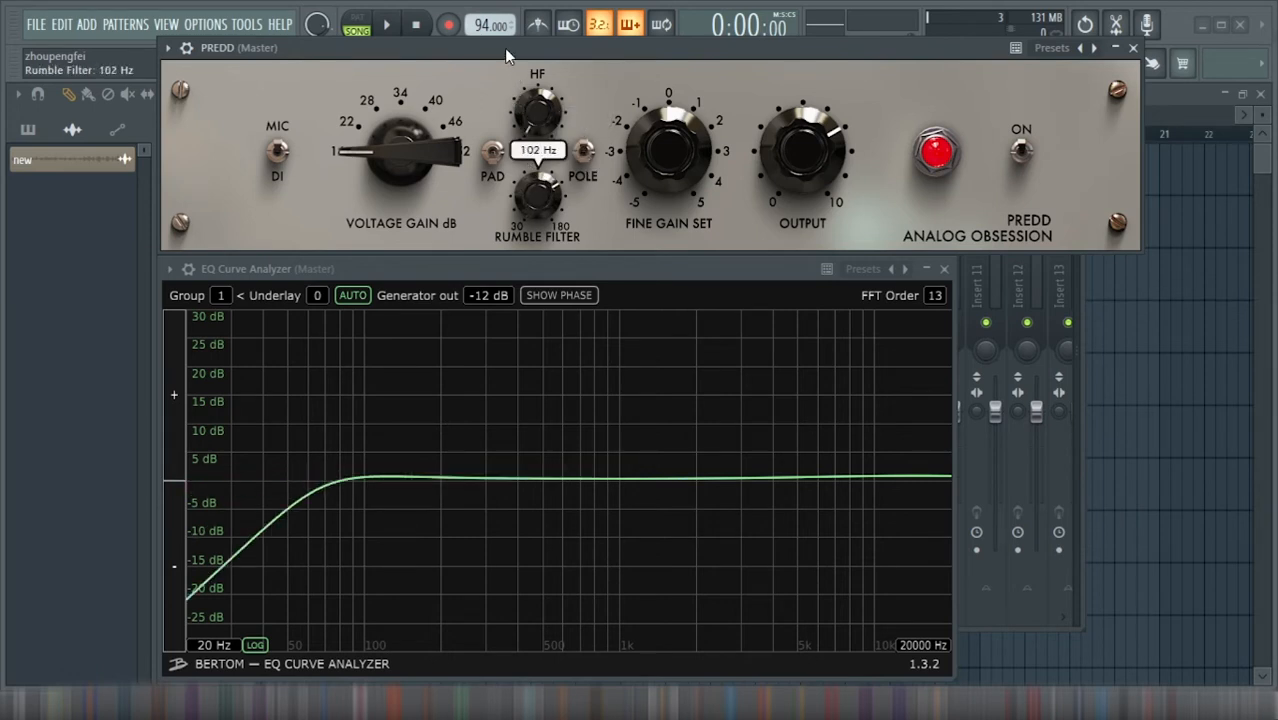
left_click_drag(538, 110, 538, 150)
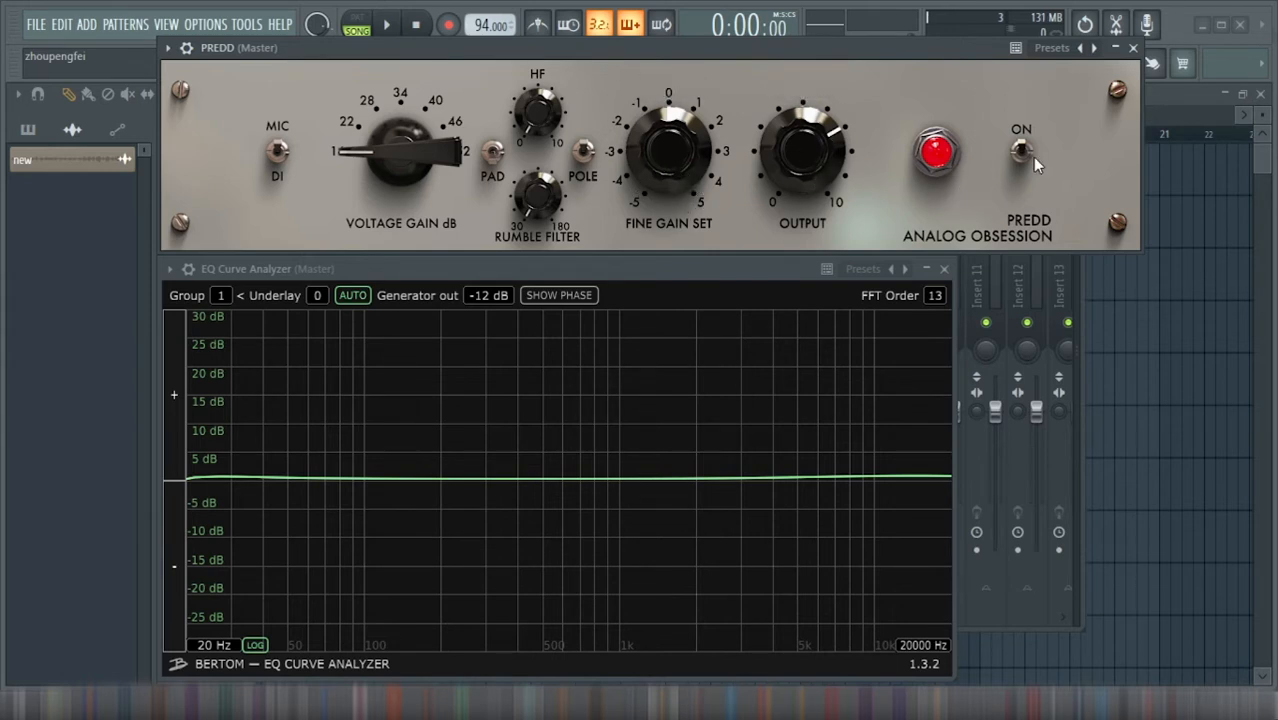
left_click(1020, 150)
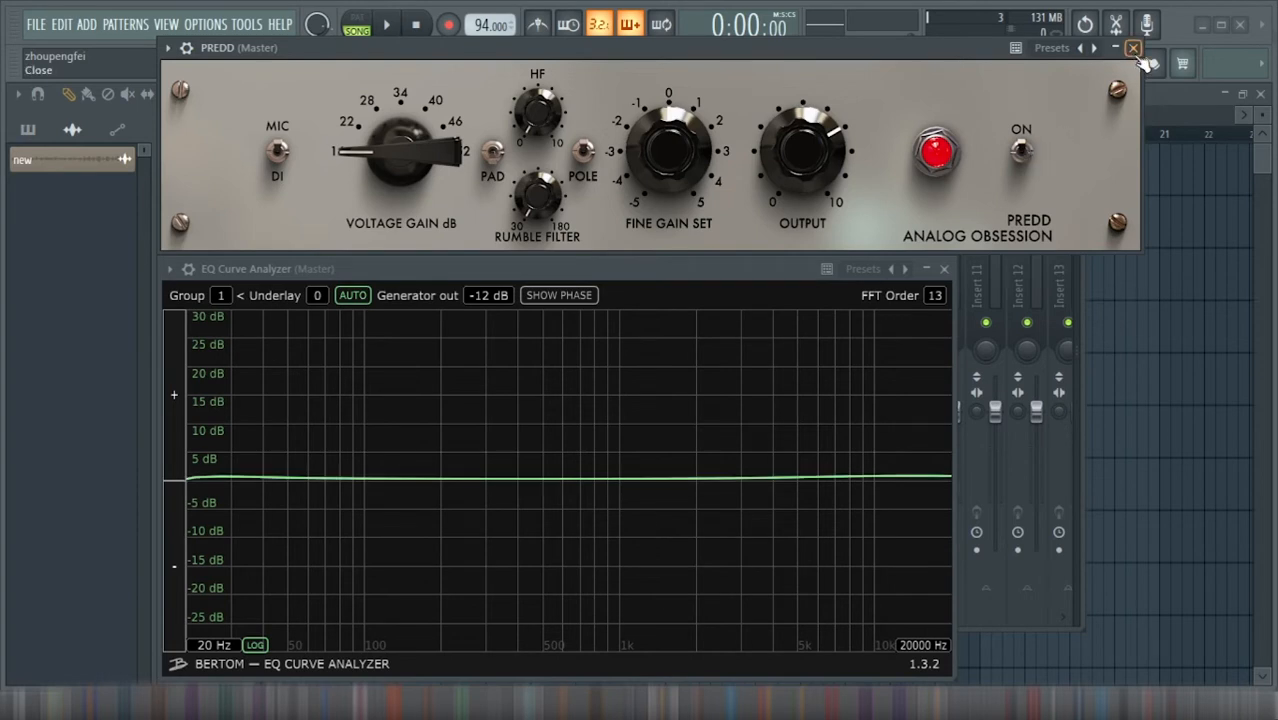
left_click(1132, 48)
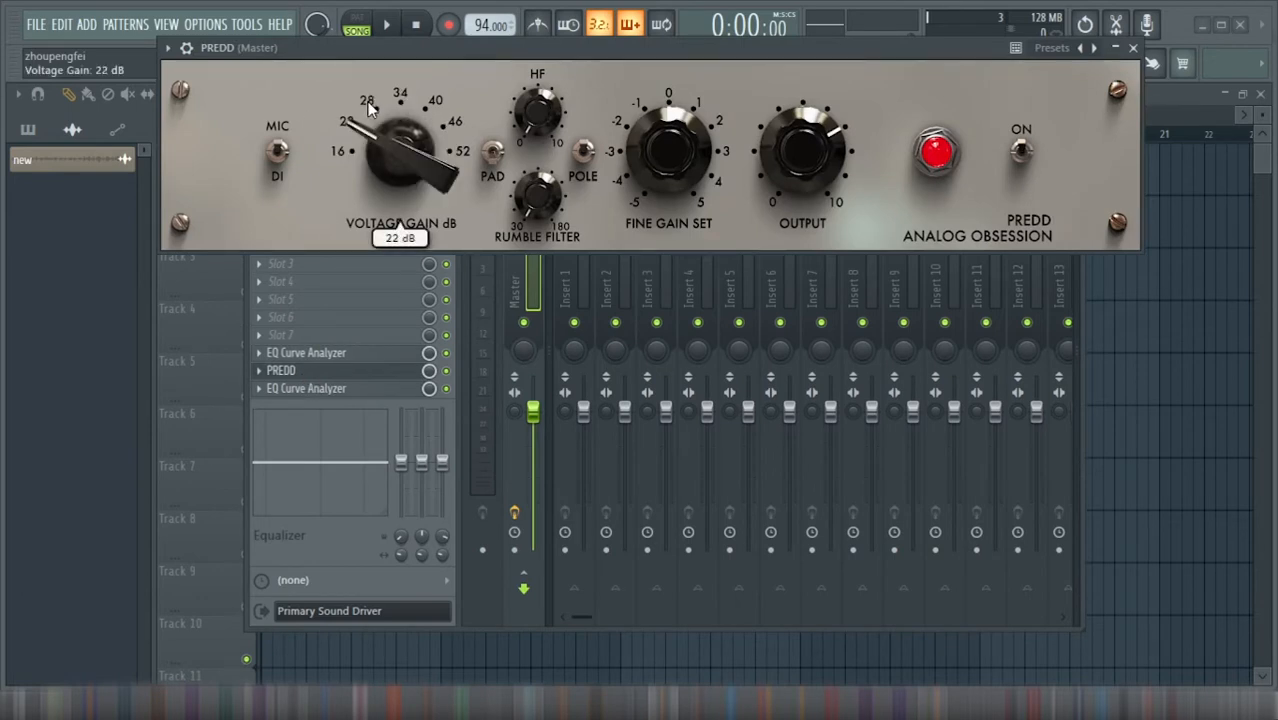
- Raise PREDD's voltage gain to 28 dB
left_click_drag(400, 150, 370, 80)
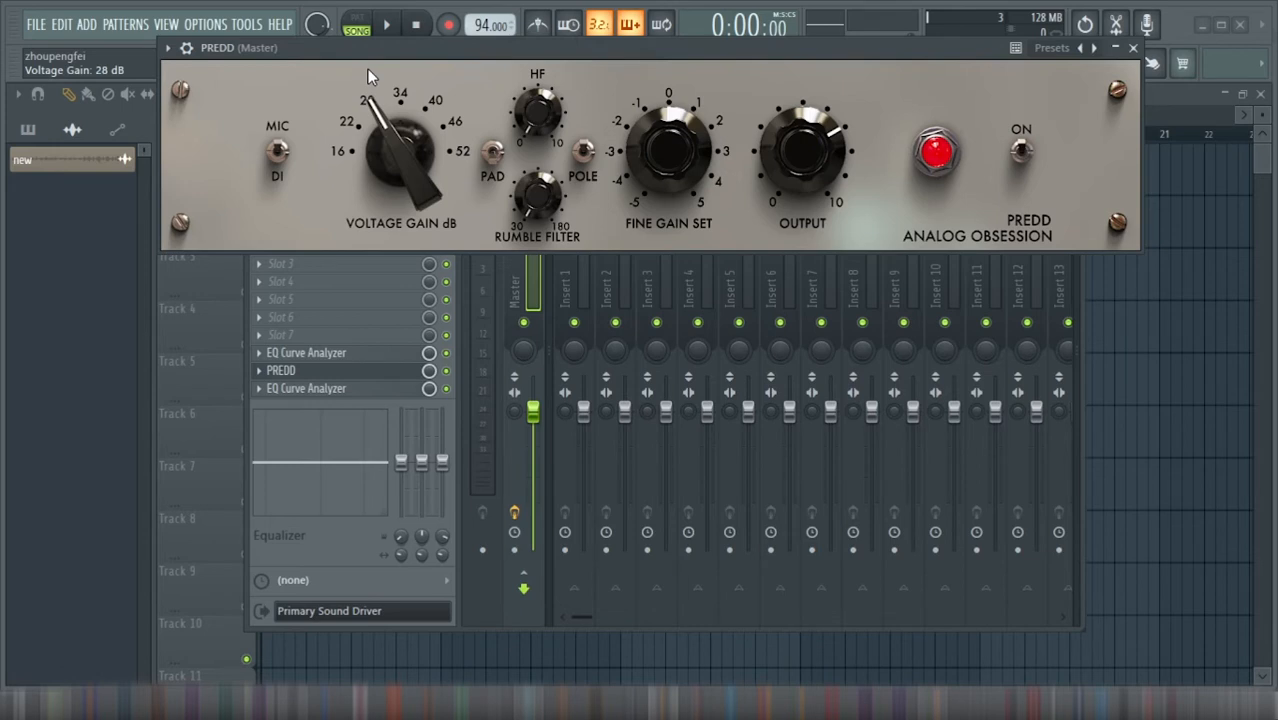
mouse_move(650, 76)
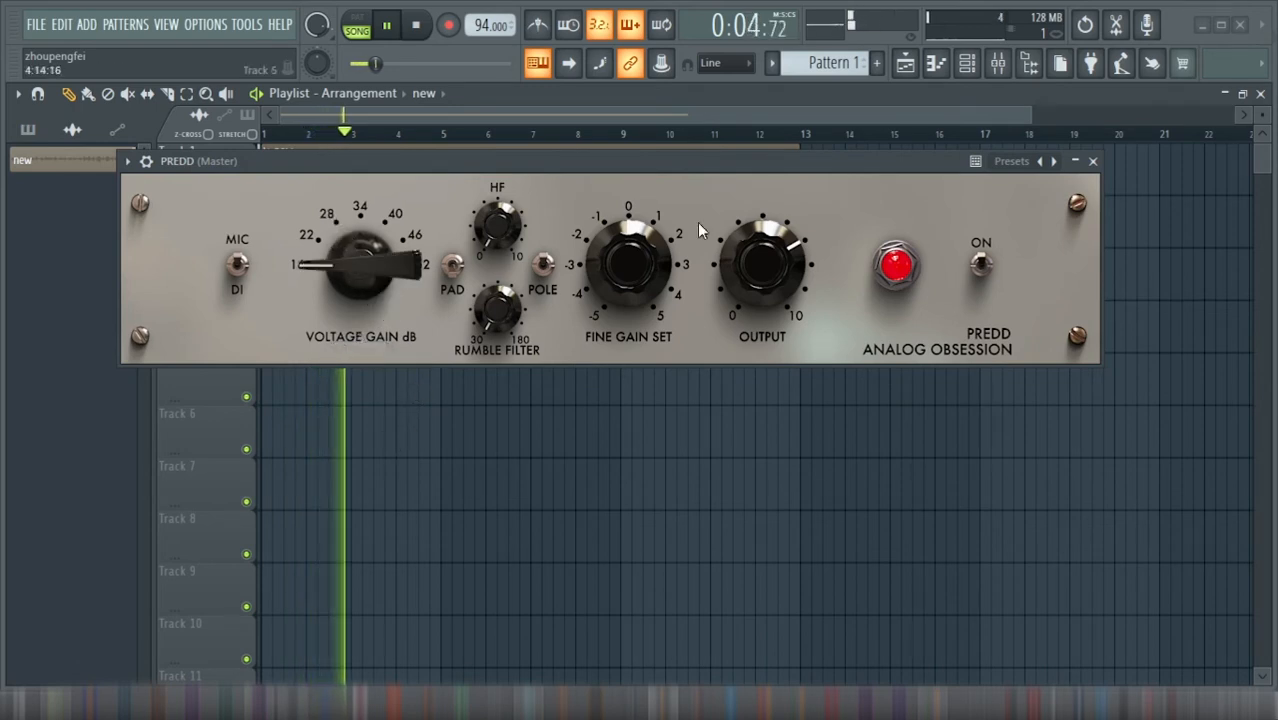
- Bring the mixer back, reposition the PREDD window, and loop playback around bars 11 to 12
left_click(998, 62)
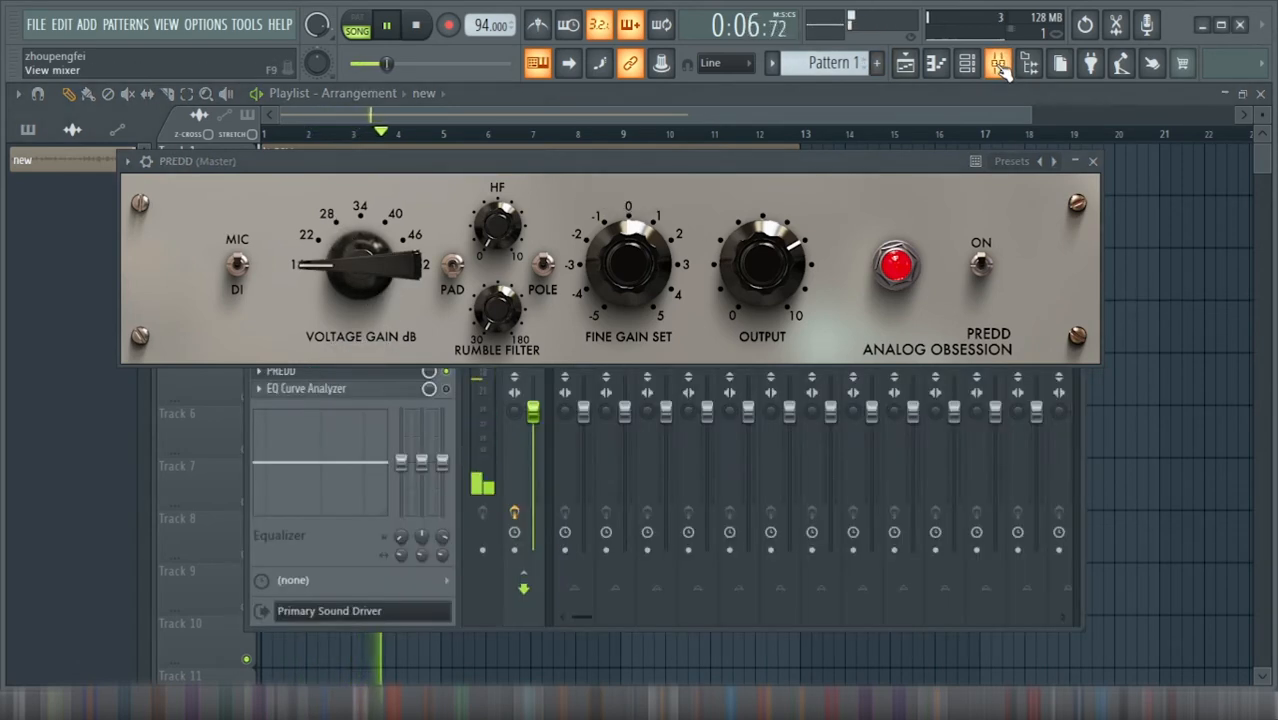
left_click_drag(360, 260, 344, 280)
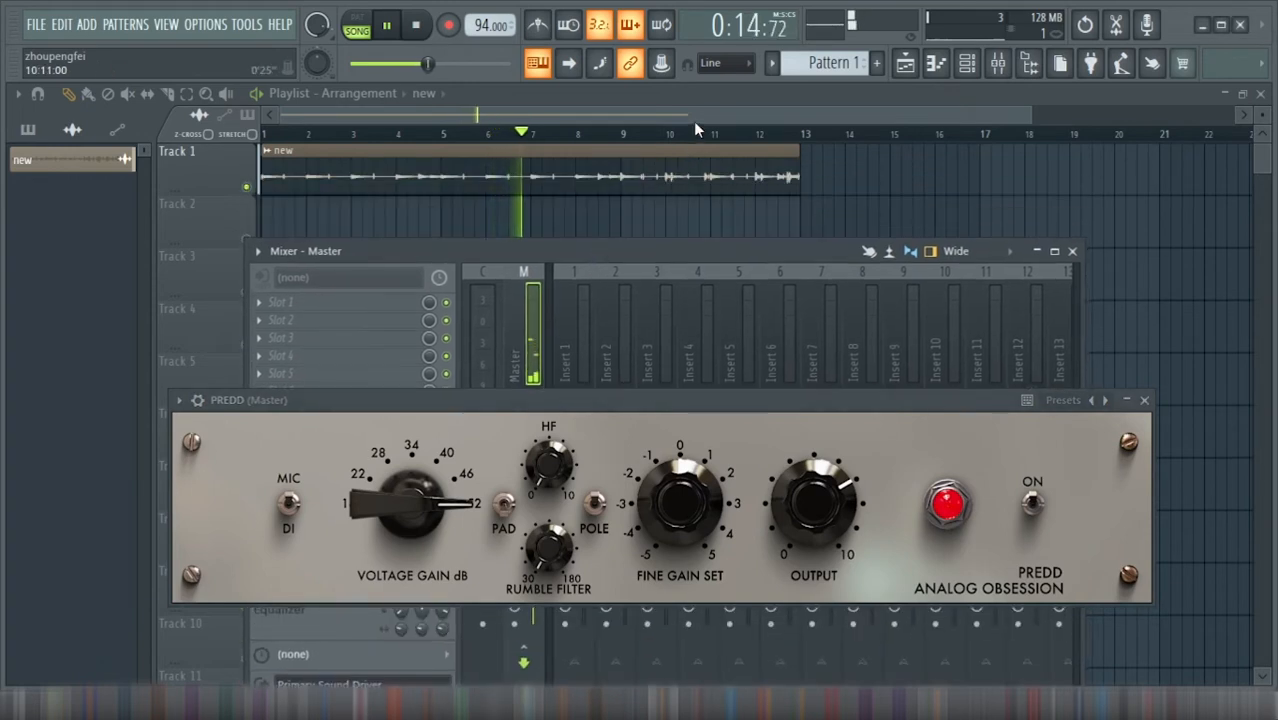
left_click_drag(404, 496, 404, 480)
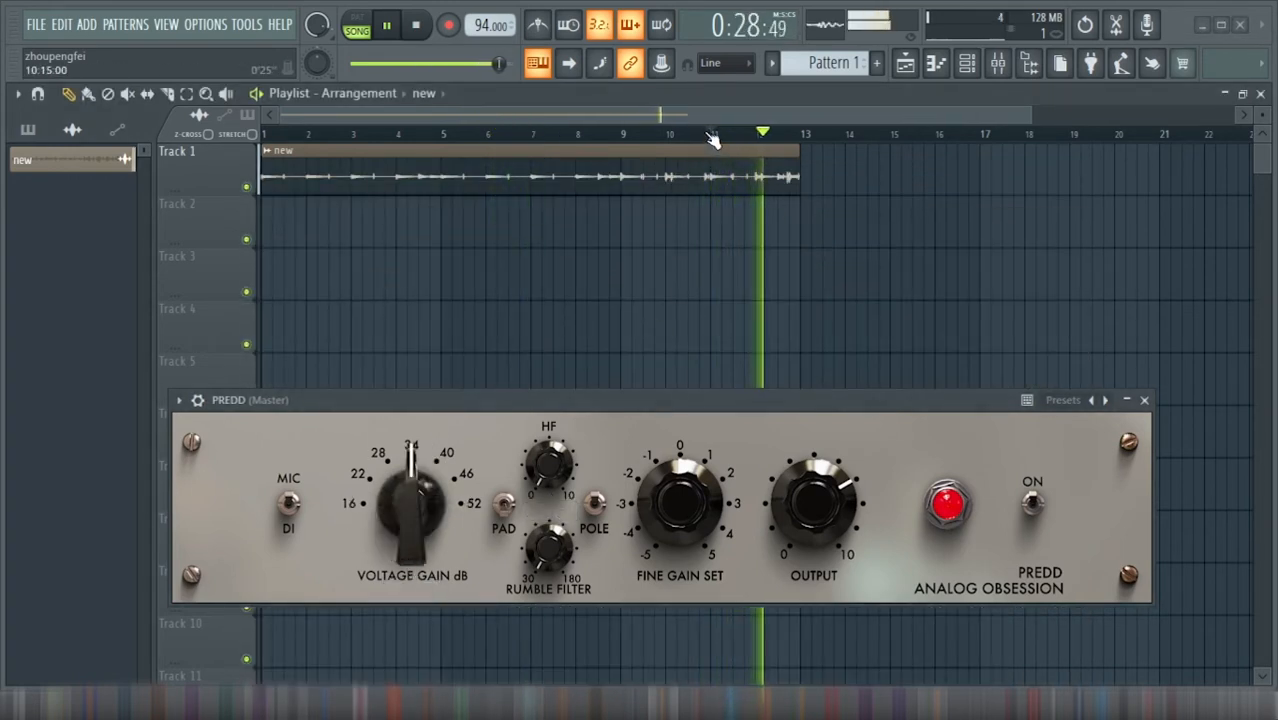
left_click_drag(412, 500, 420, 518)
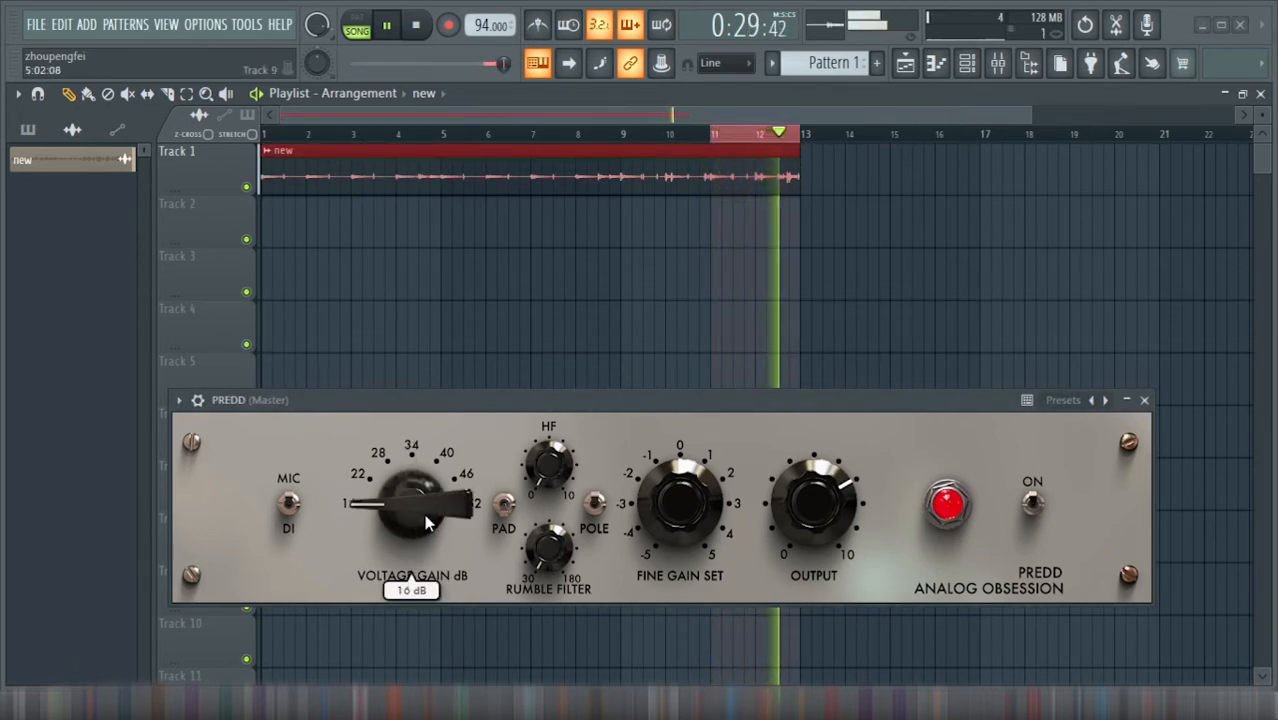
left_click(416, 24)
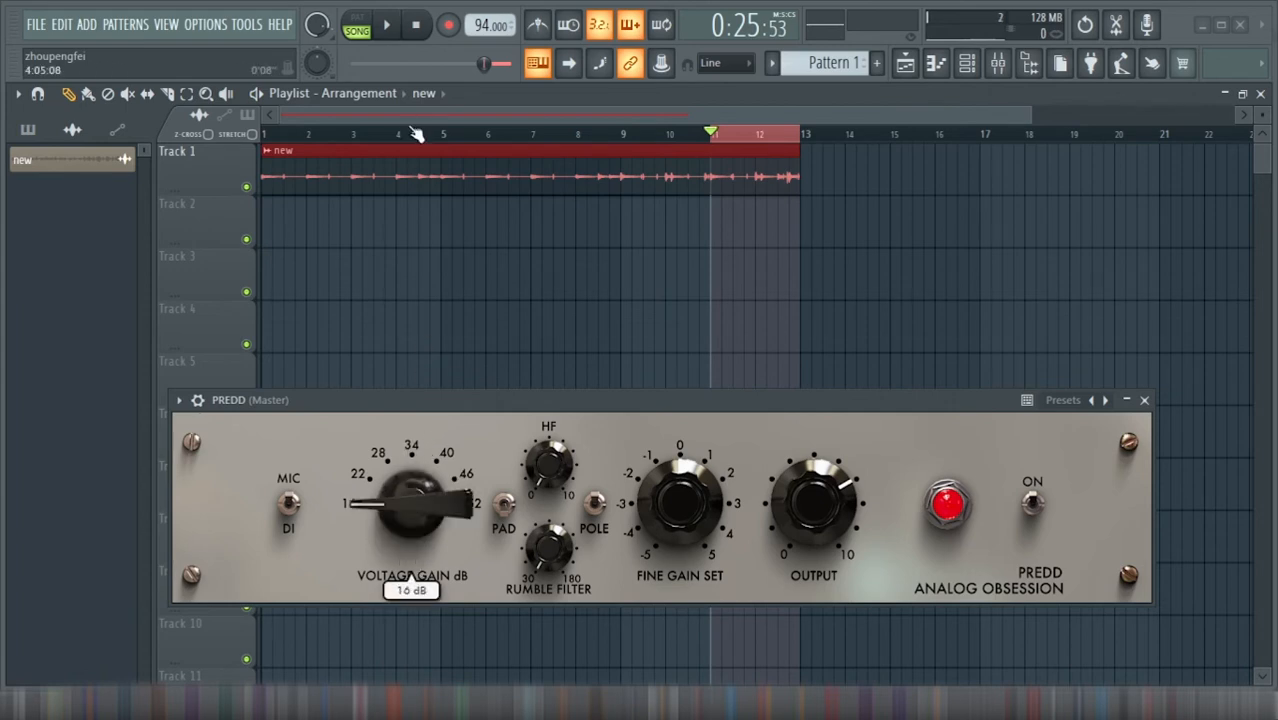
left_click(386, 24)
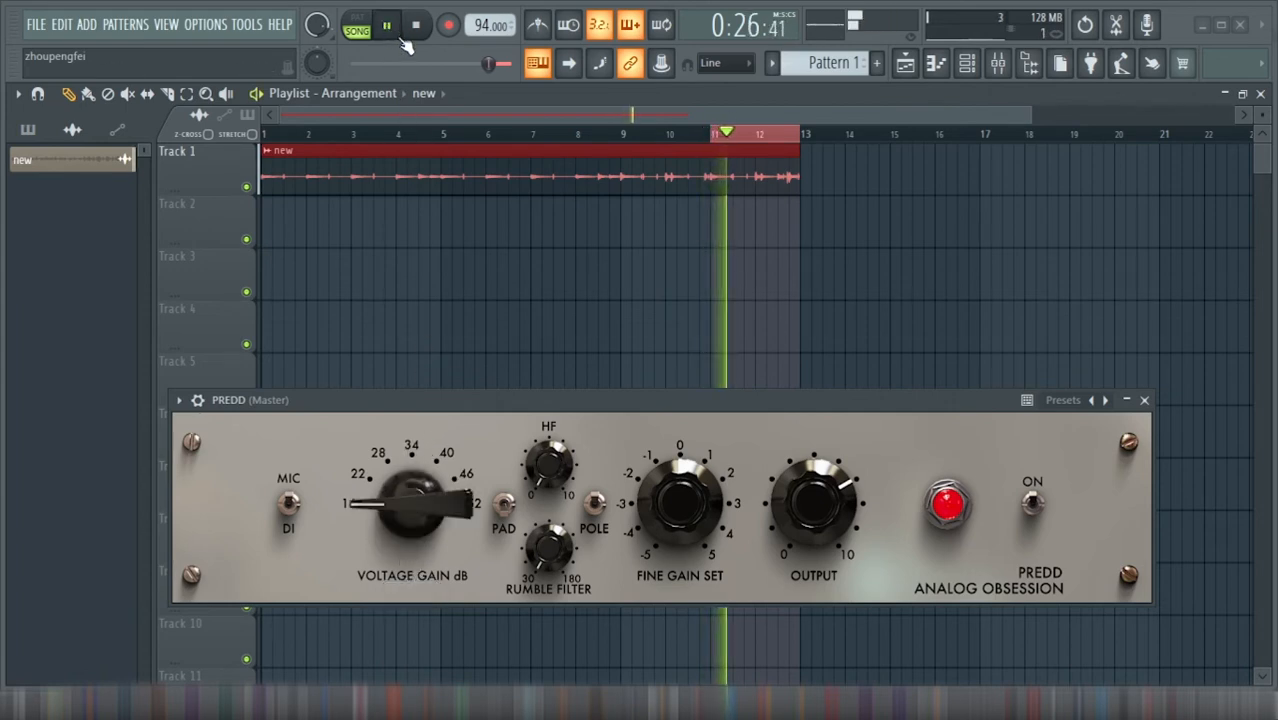
- Turn PREDD's voltage gain up to its 52 dB maximum and audition it, restarting and stopping playback
left_click_drag(410, 500, 410, 470)
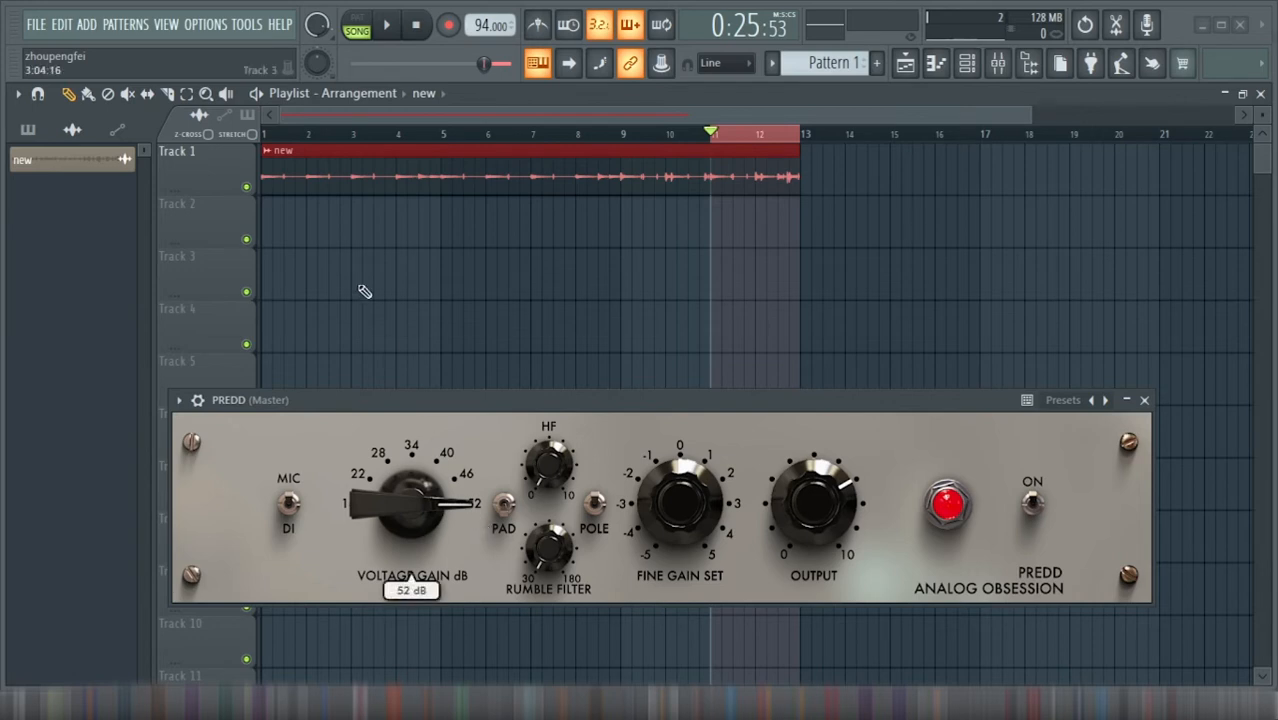
left_click(418, 24)
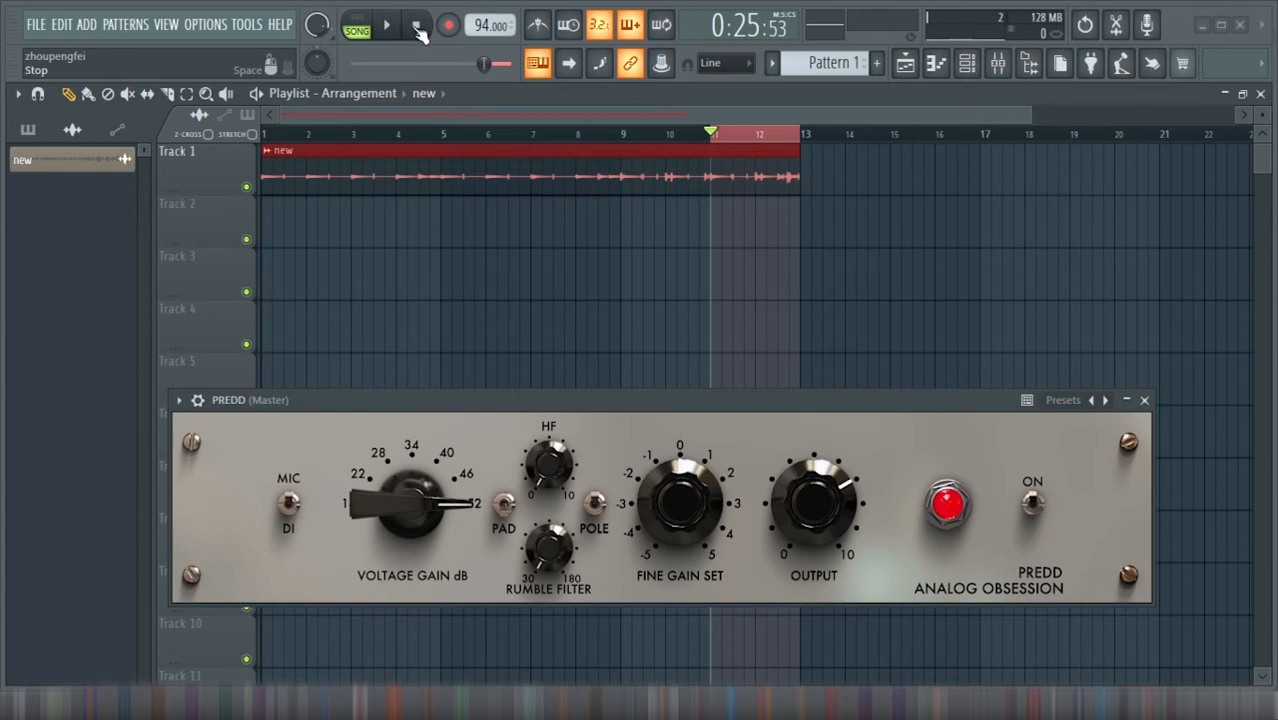
left_click(386, 24)
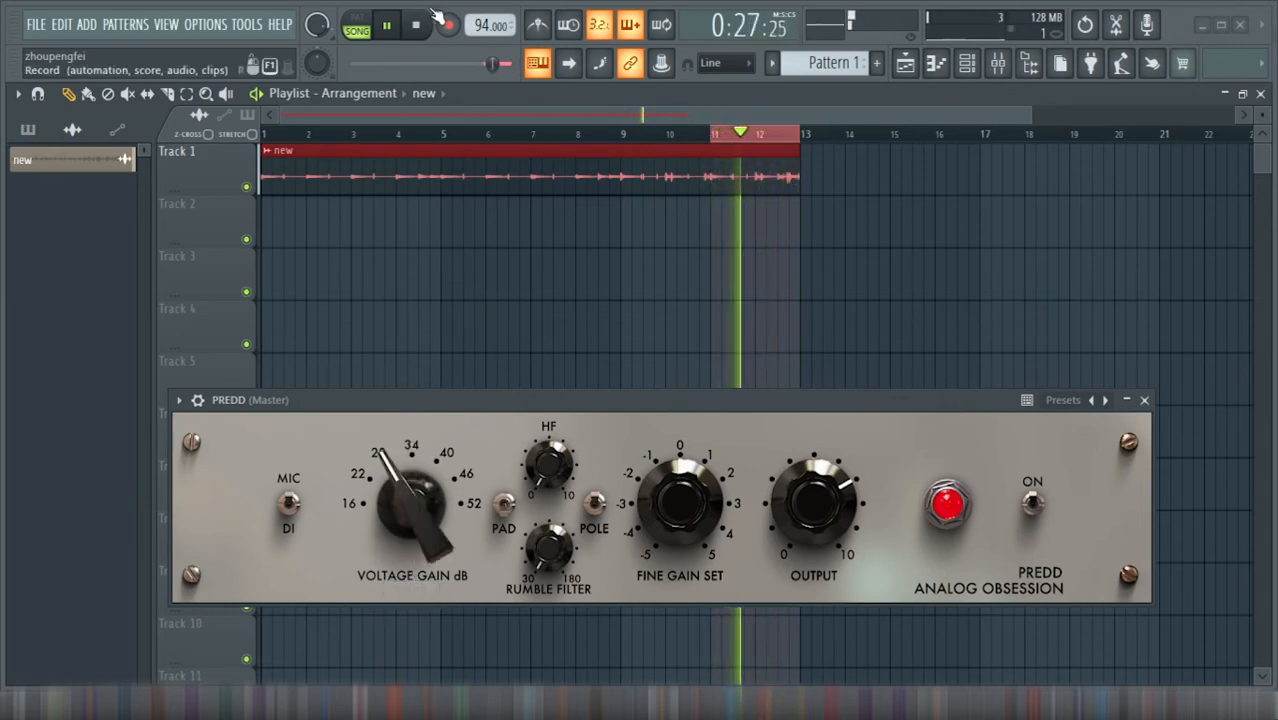
left_click(416, 24)
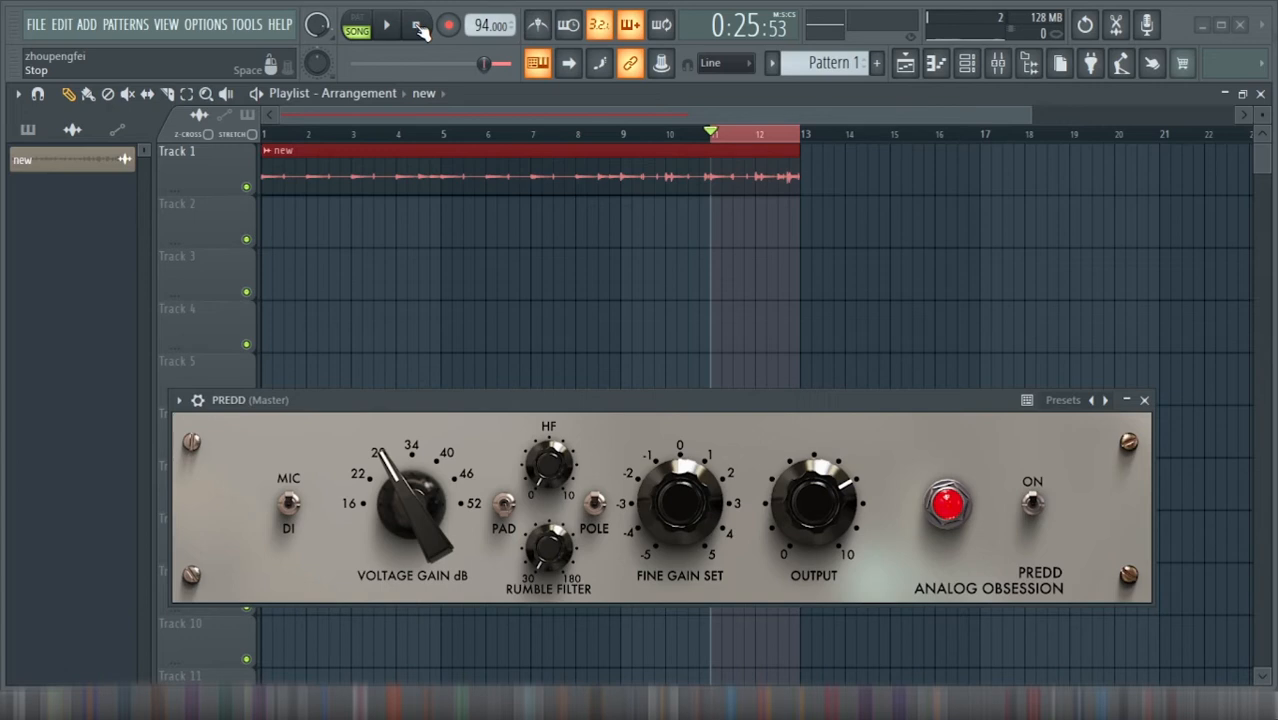
left_click(384, 24)
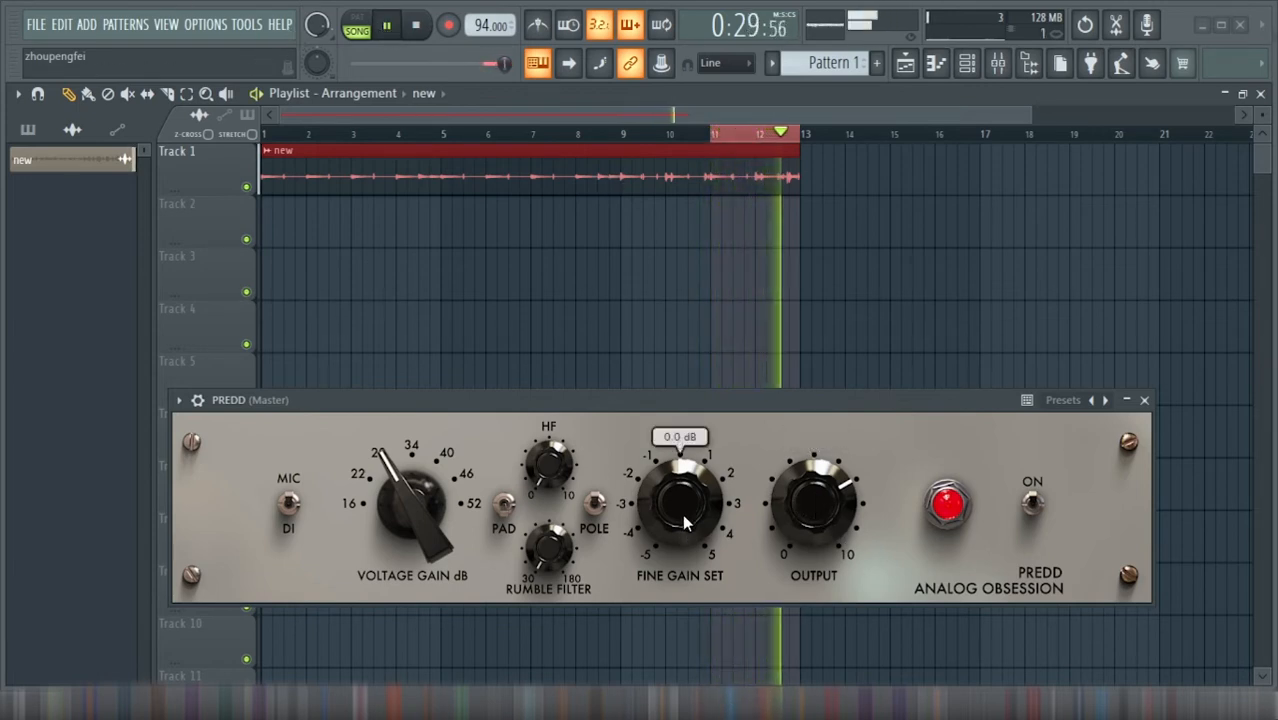
- Adjust PREDD's fine gain and flip the pole switch, then engage the -20 dB pad
left_click_drag(680, 504, 696, 490)
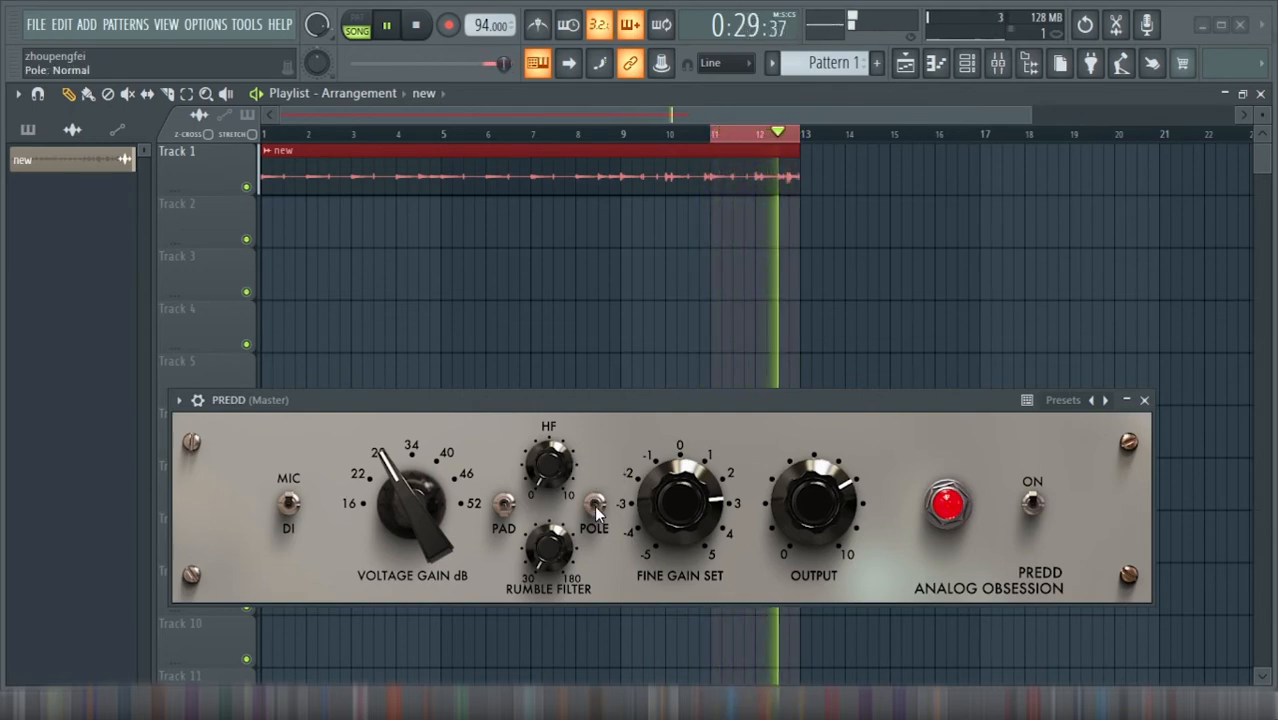
left_click(596, 504)
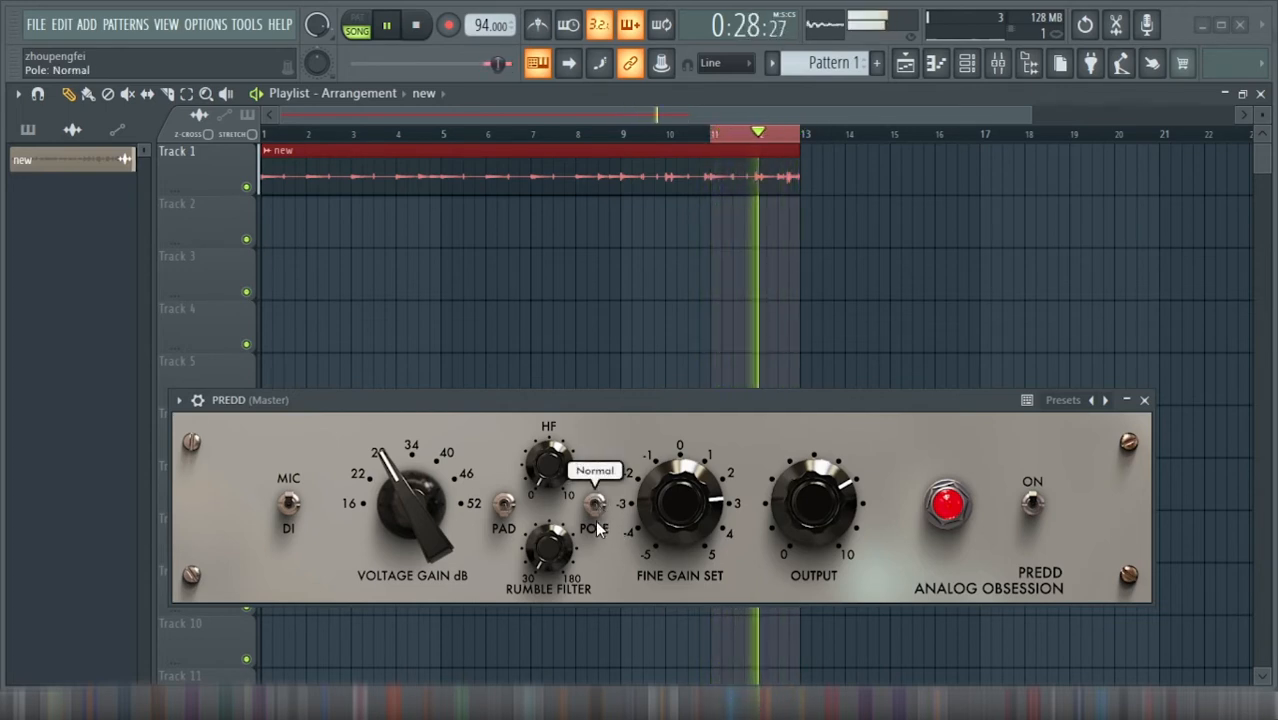
left_click(504, 504)
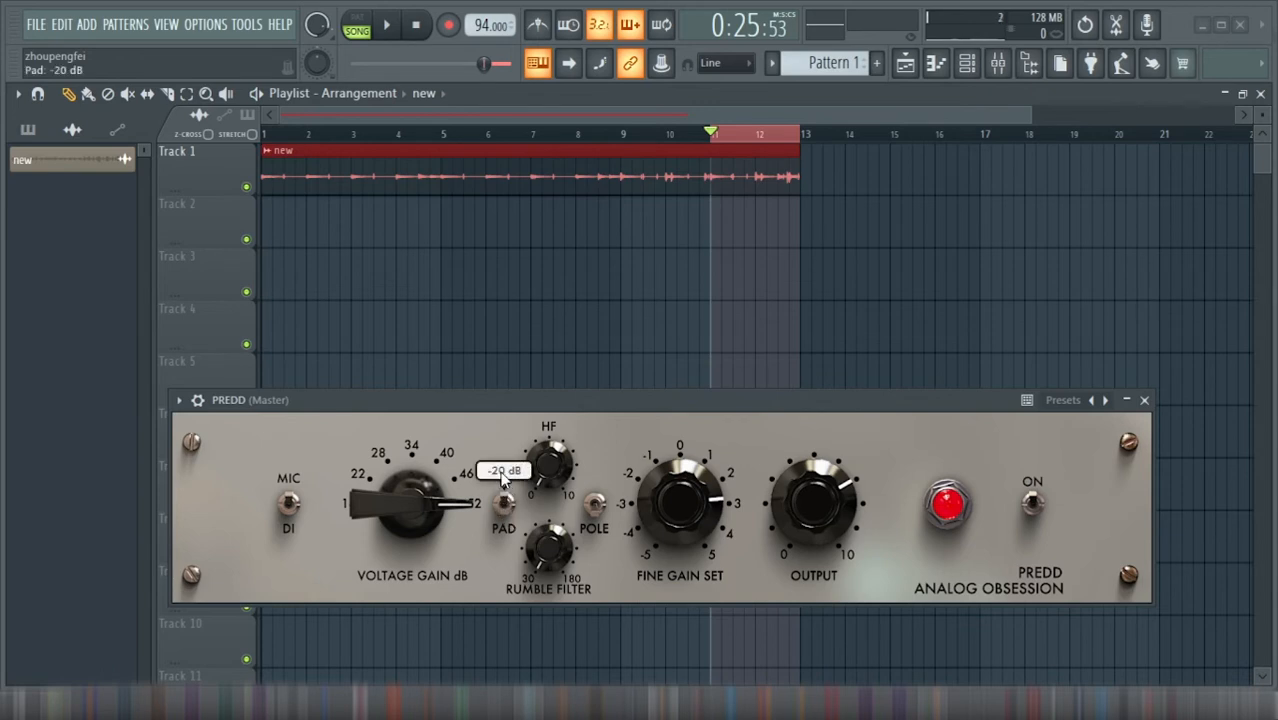
mouse_move(388, 24)
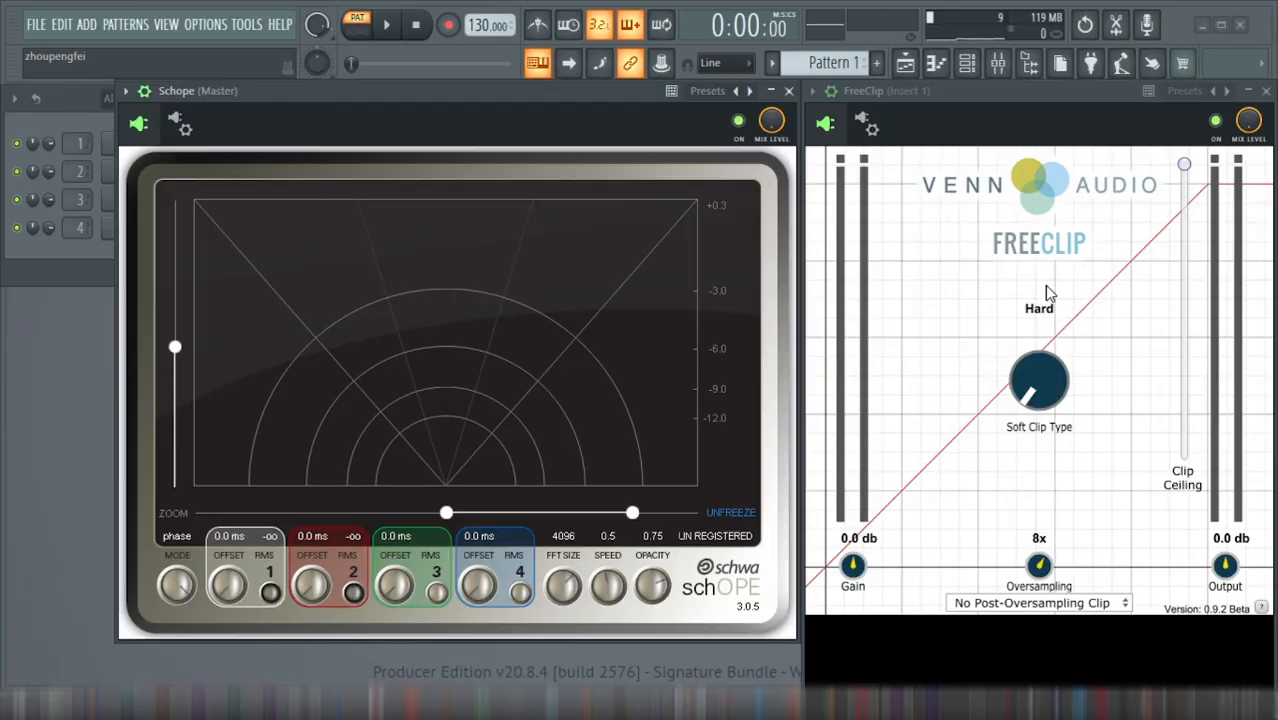
mouse_move(1068, 178)
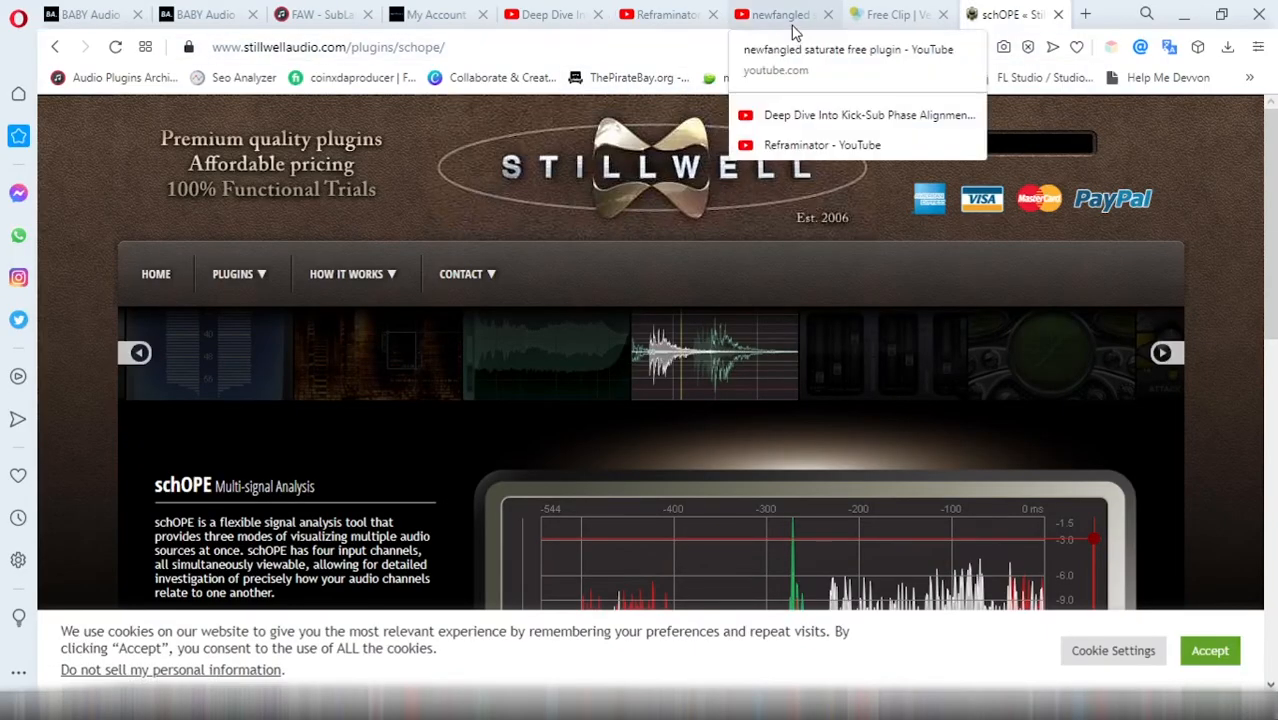
mouse_move(750, 22)
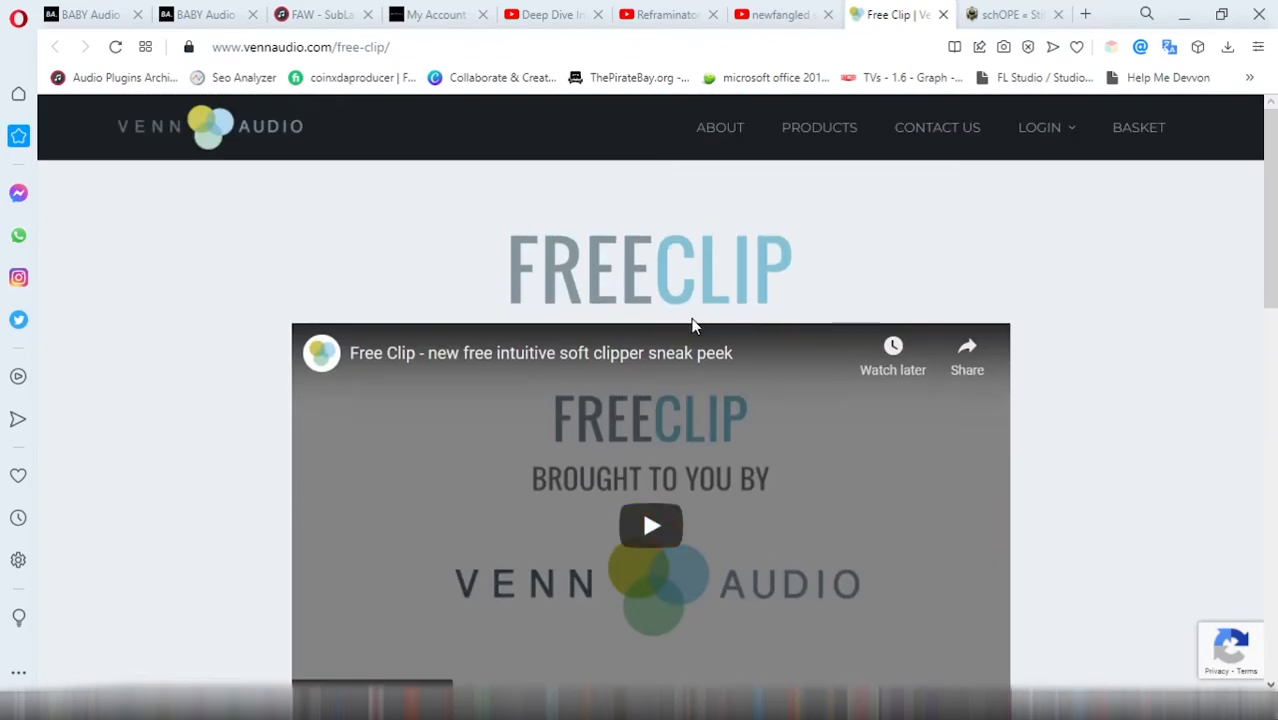
mouse_move(486, 232)
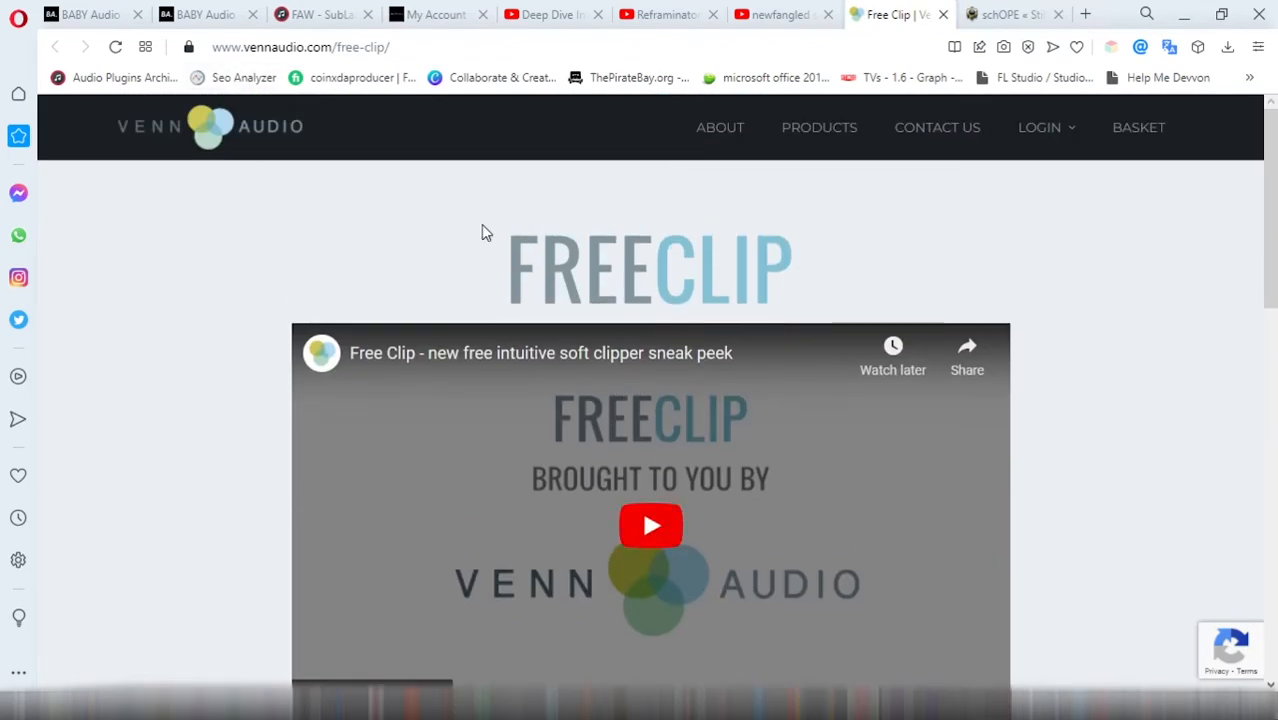
- Scroll the Venn Audio FreeClip page down to the mailing list form and v0.9.2 download links
scroll("down", 3)
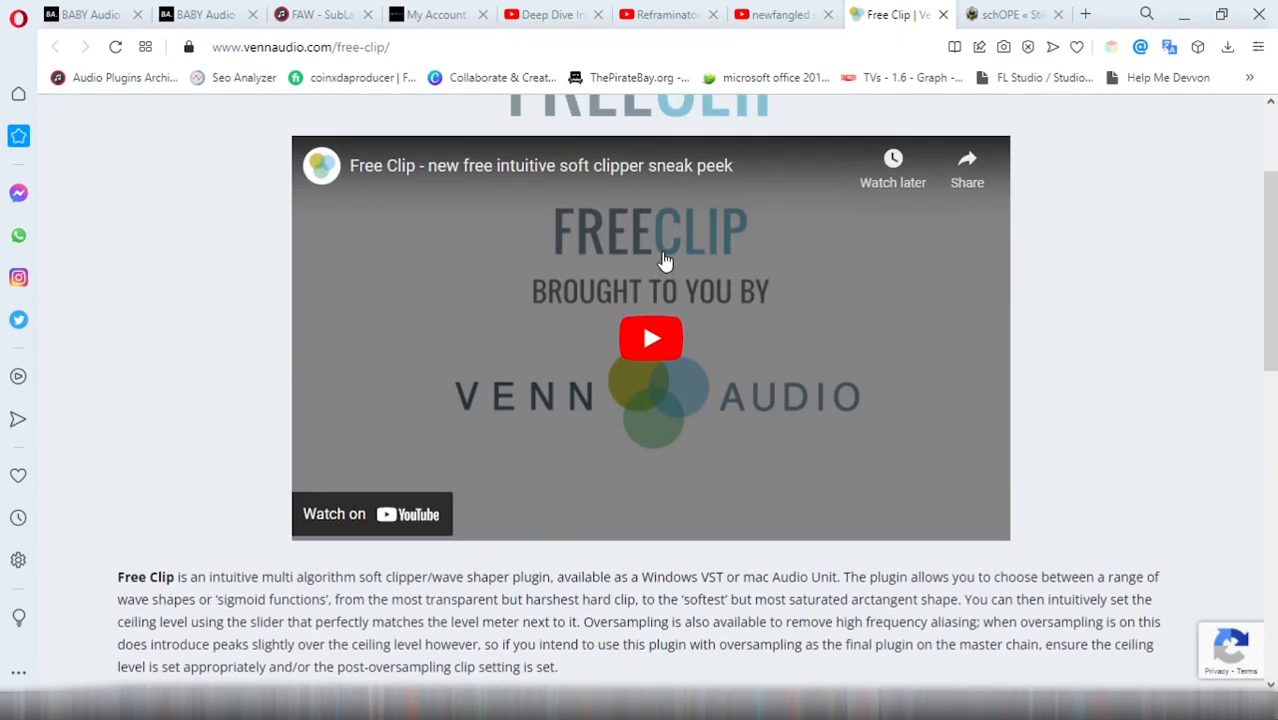
scroll("down", 3)
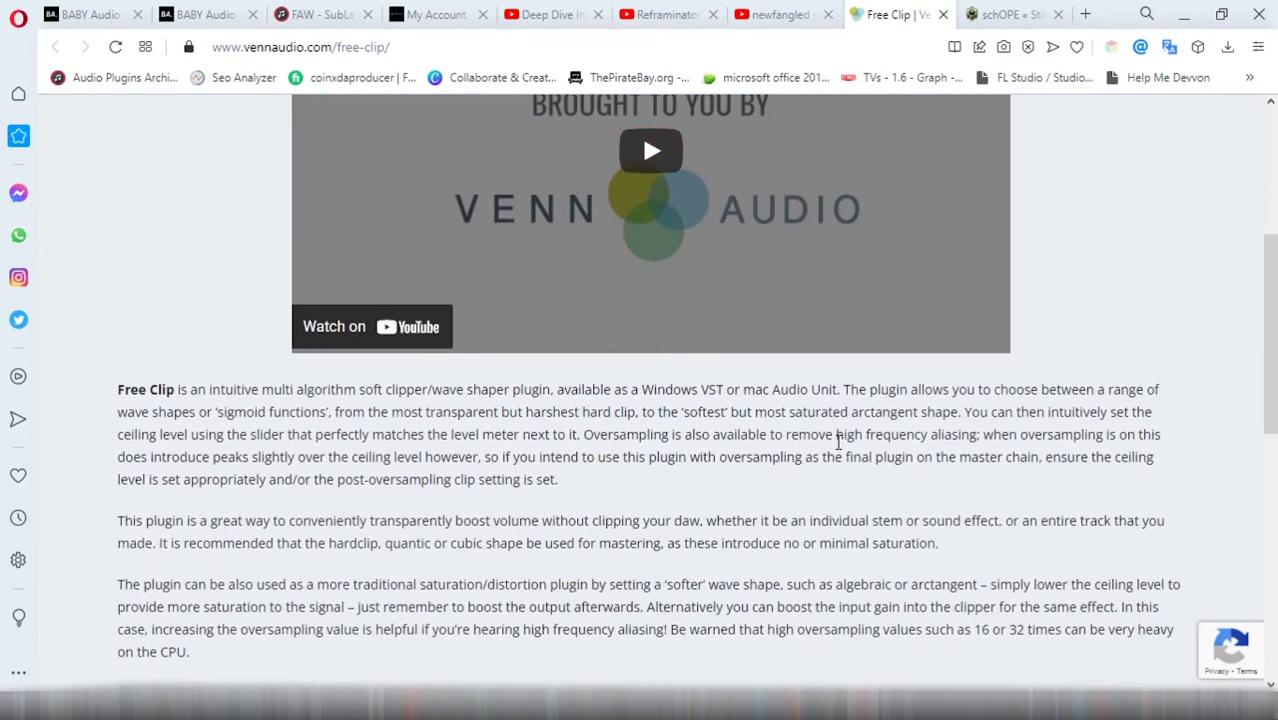
mouse_move(952, 380)
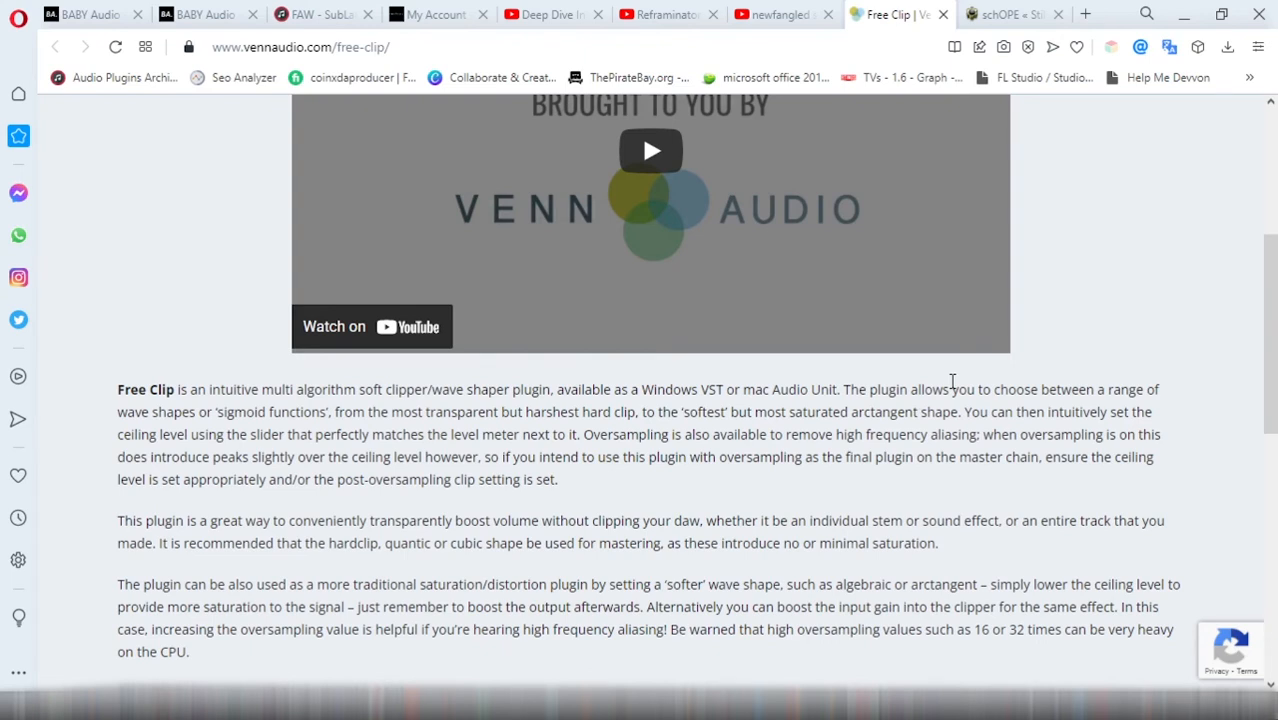
mouse_move(170, 392)
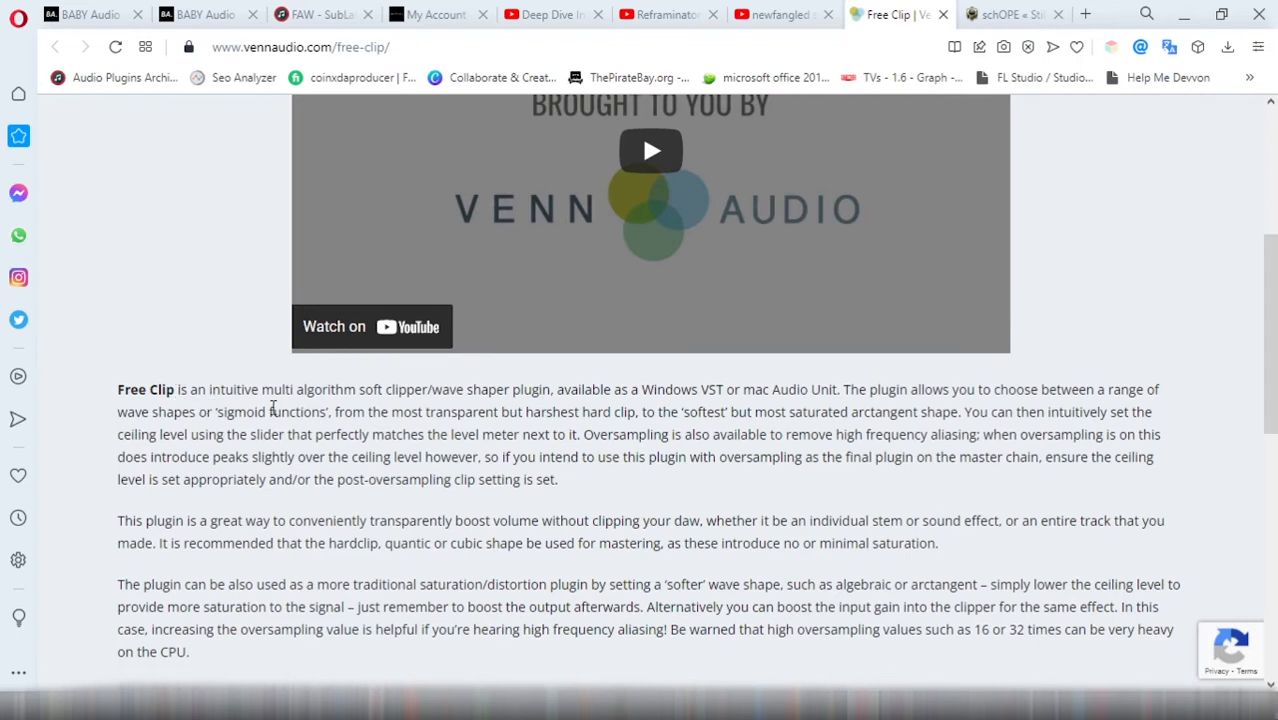
mouse_move(336, 412)
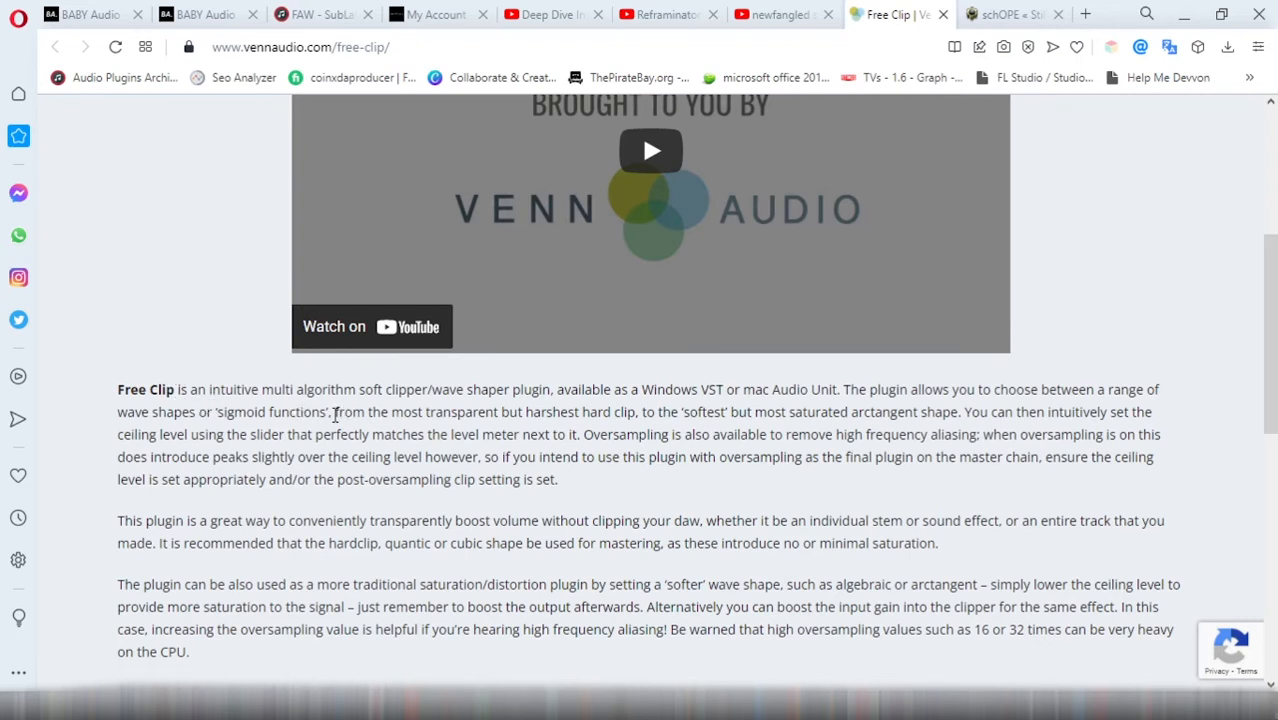
mouse_move(472, 412)
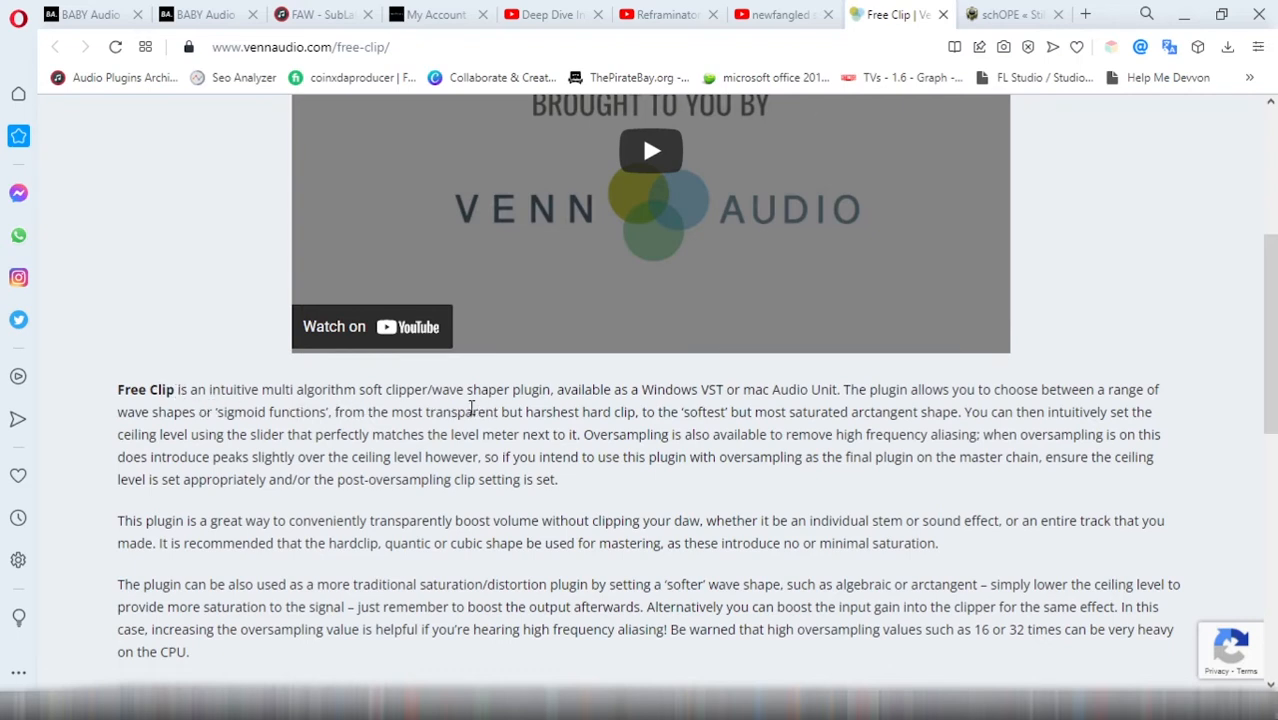
mouse_move(512, 408)
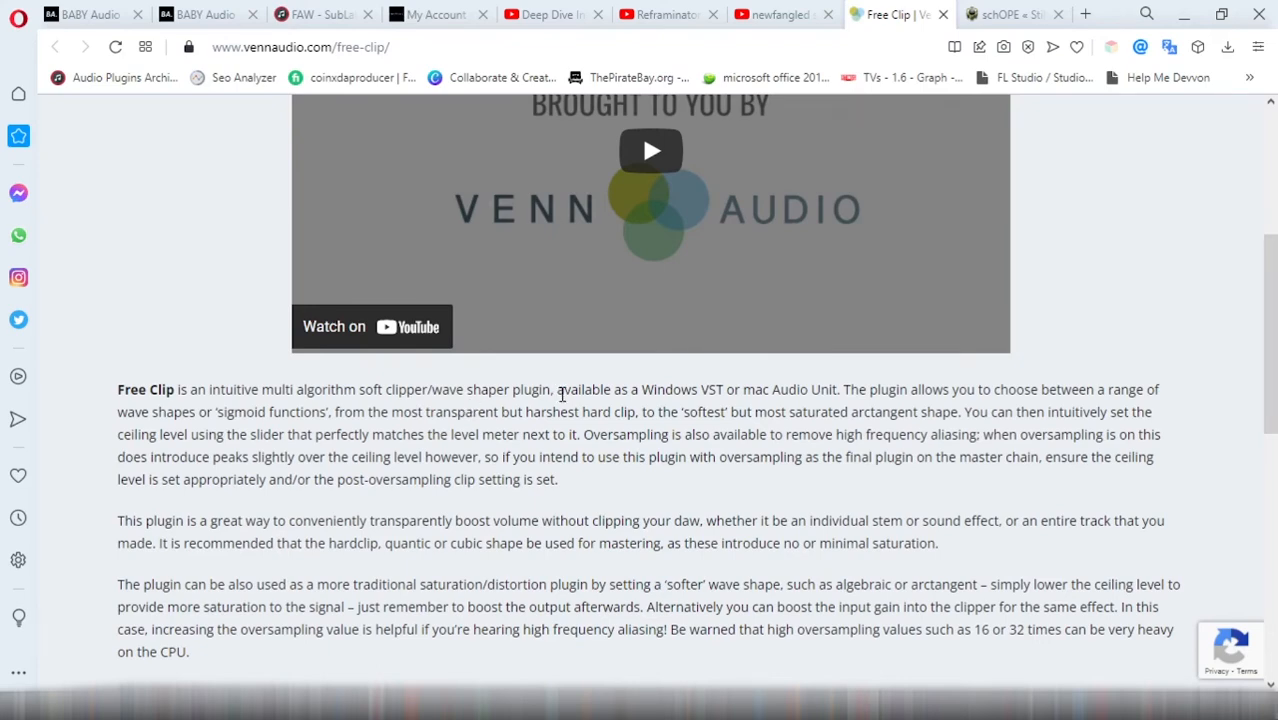
scroll("down", 3)
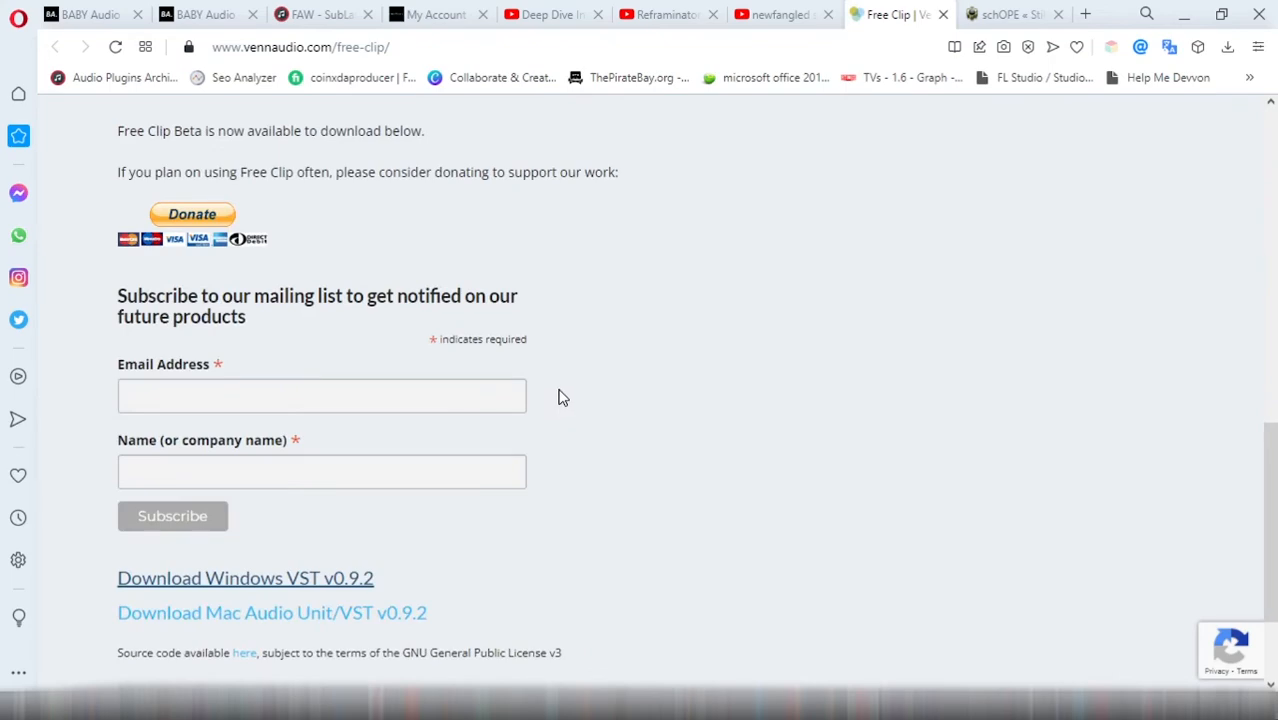
scroll("down", 3)
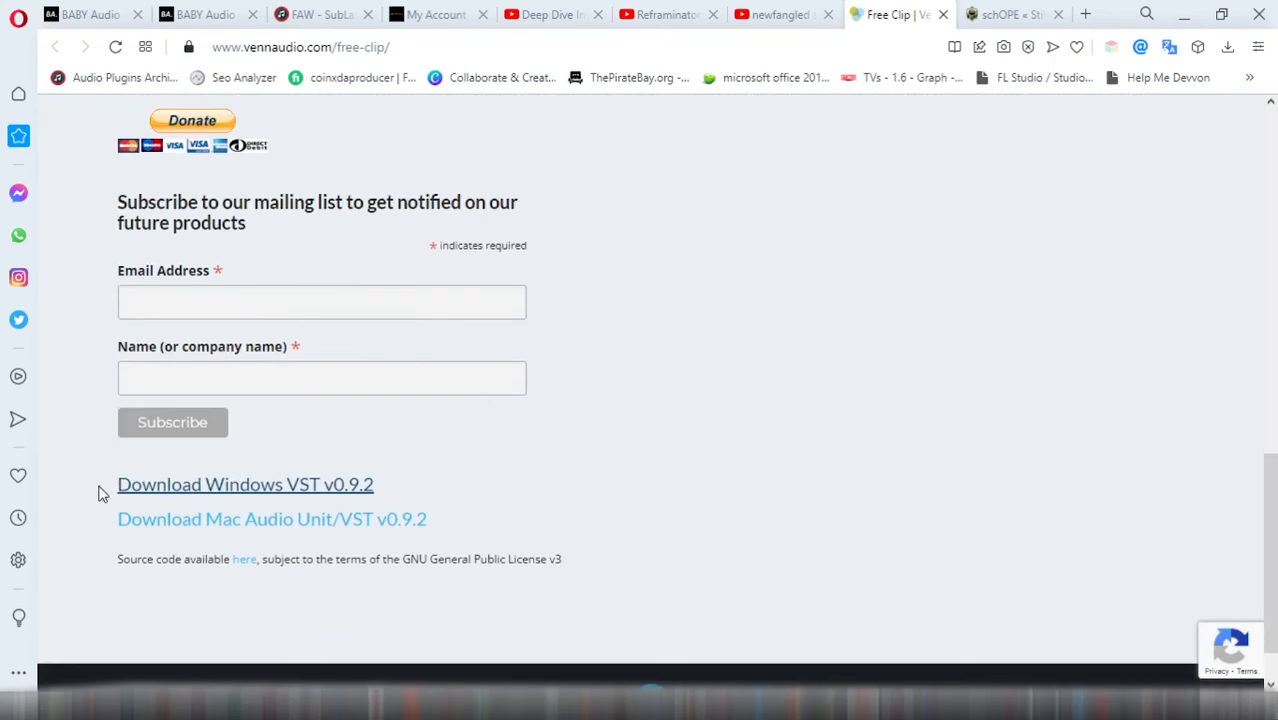
mouse_move(392, 444)
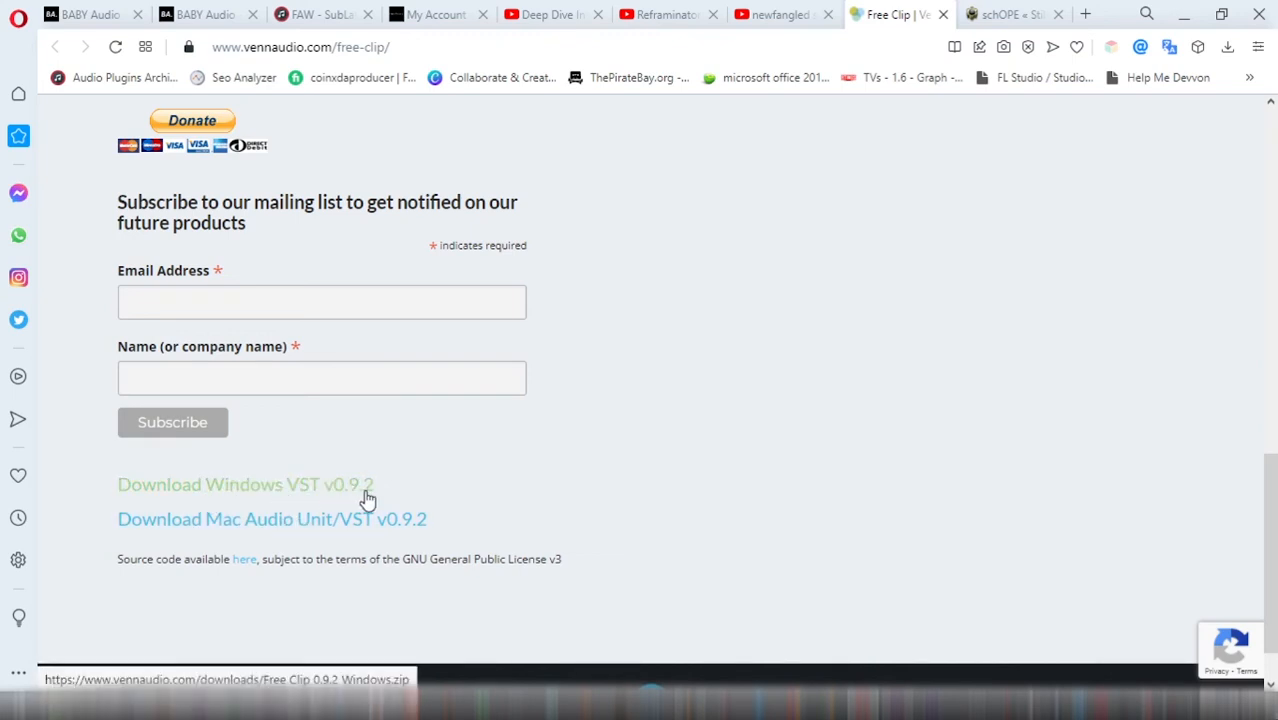
mouse_move(332, 524)
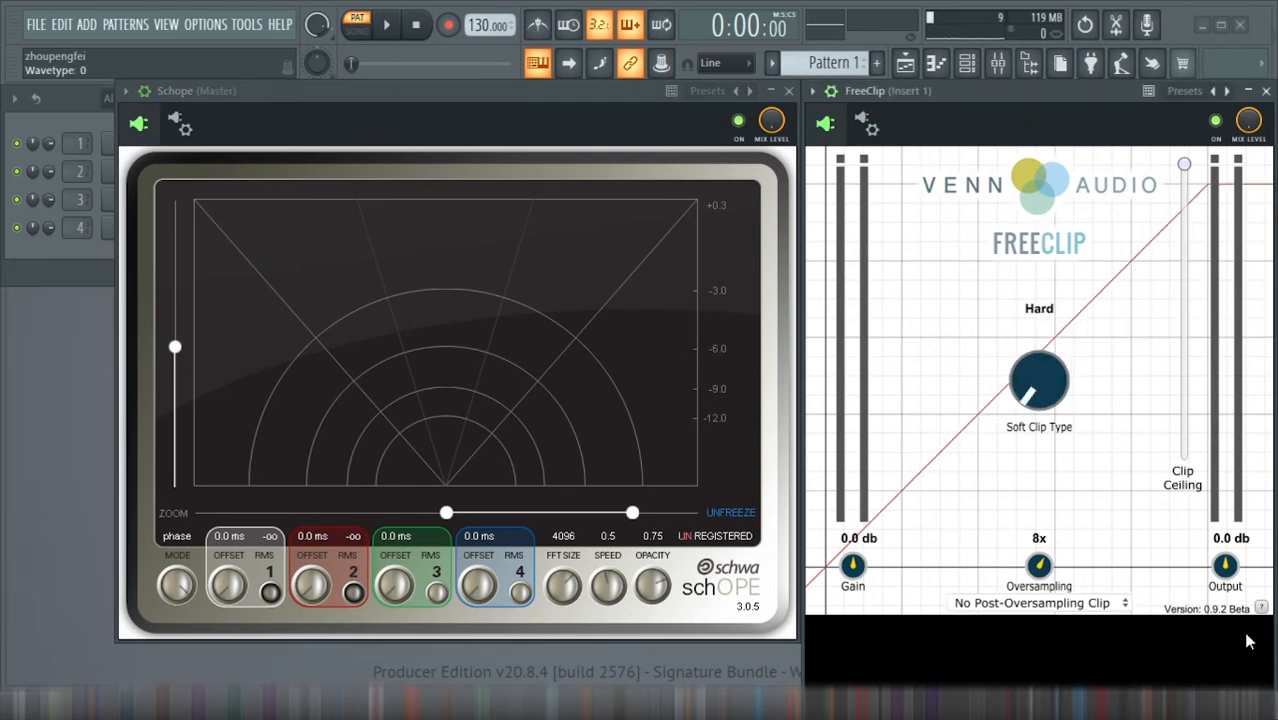
- Show FreeClip's post-oversampling clip options, with Hard clip type at 8x oversampling
left_click(1036, 602)
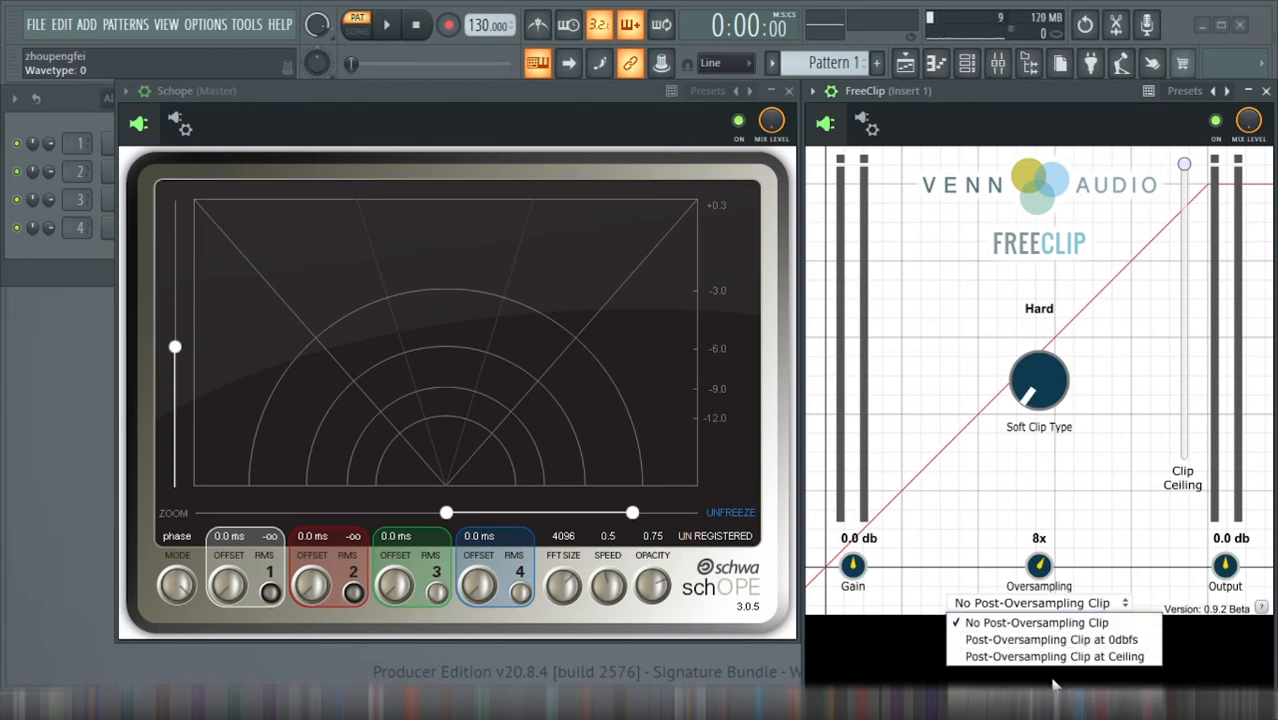
mouse_move(1052, 656)
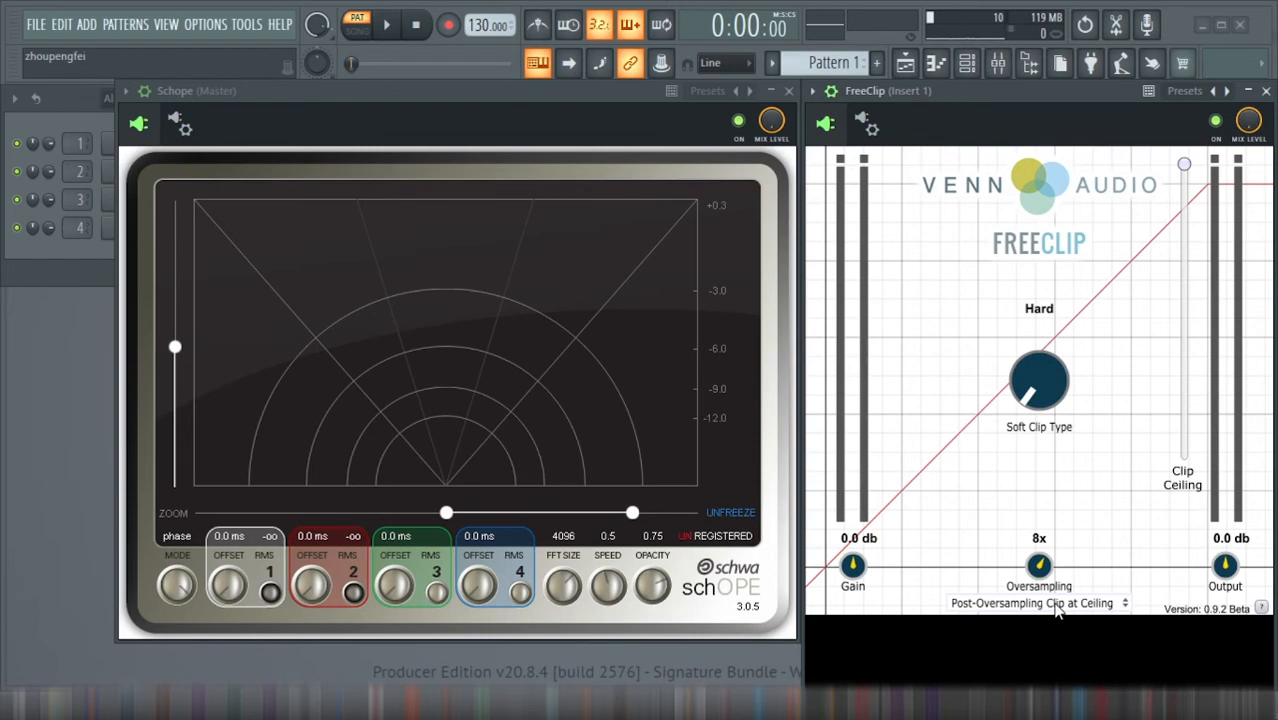
mouse_move(584, 162)
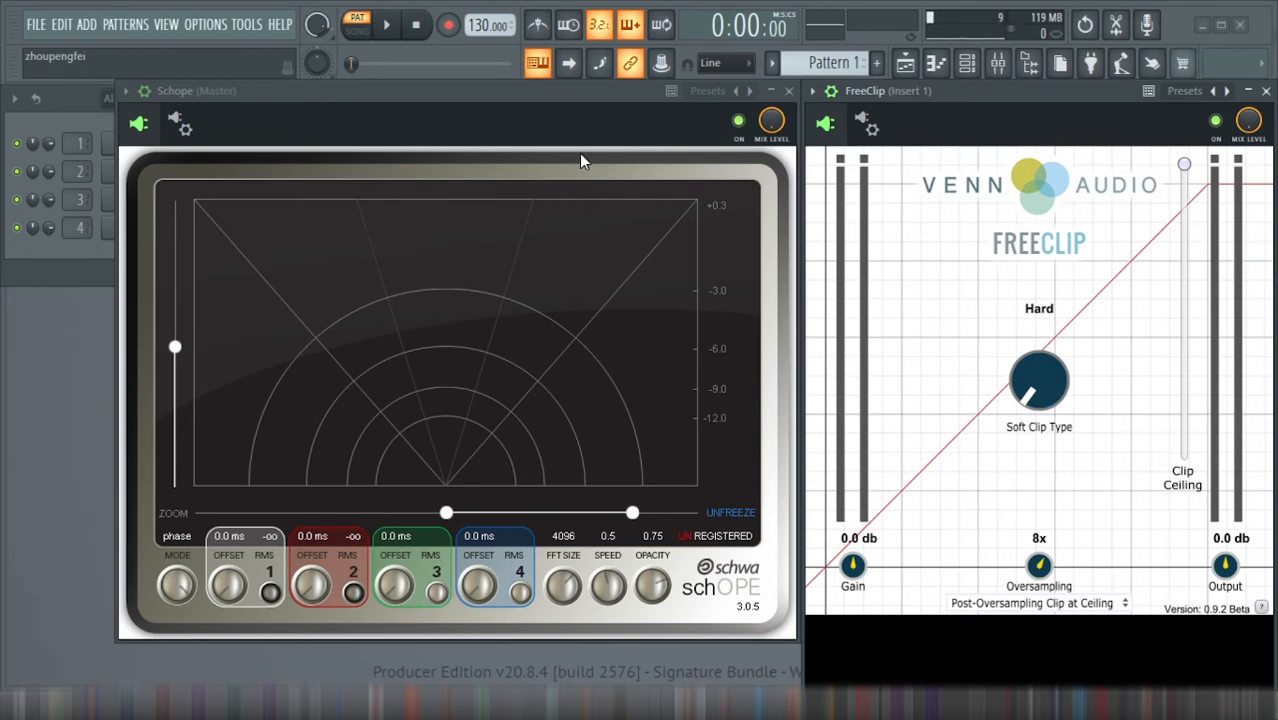
mouse_move(722, 408)
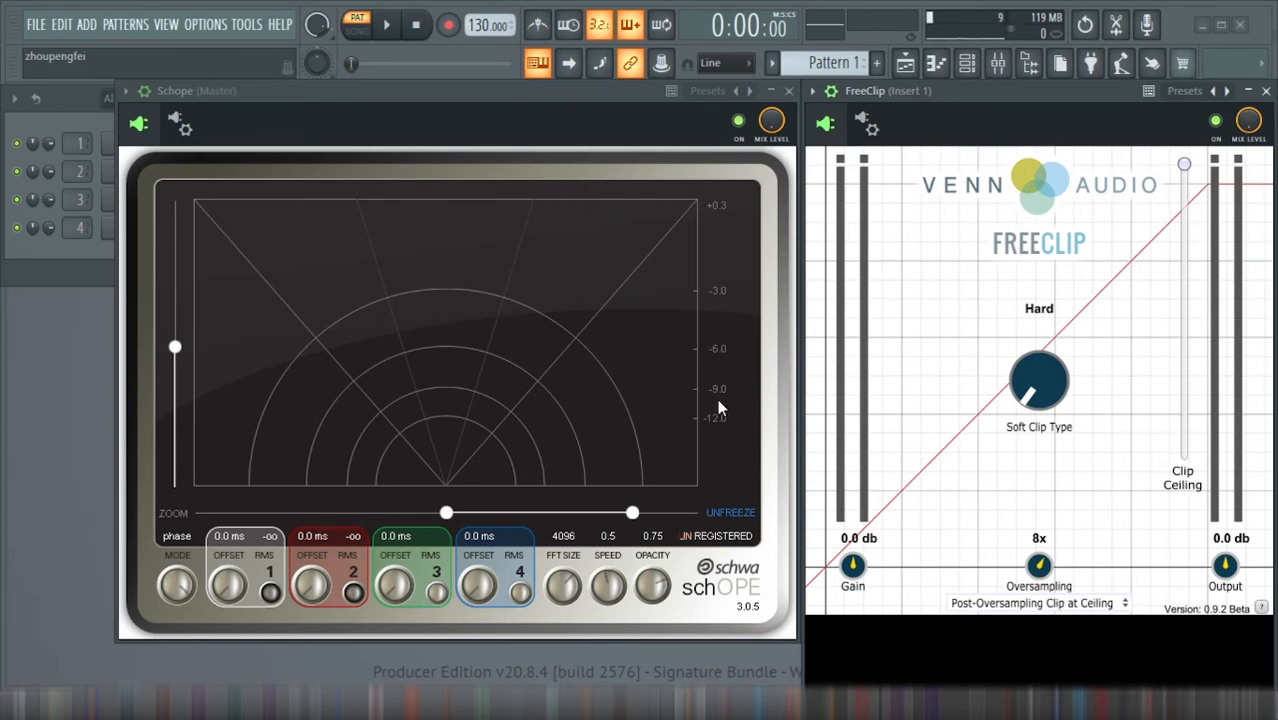
mouse_move(402, 390)
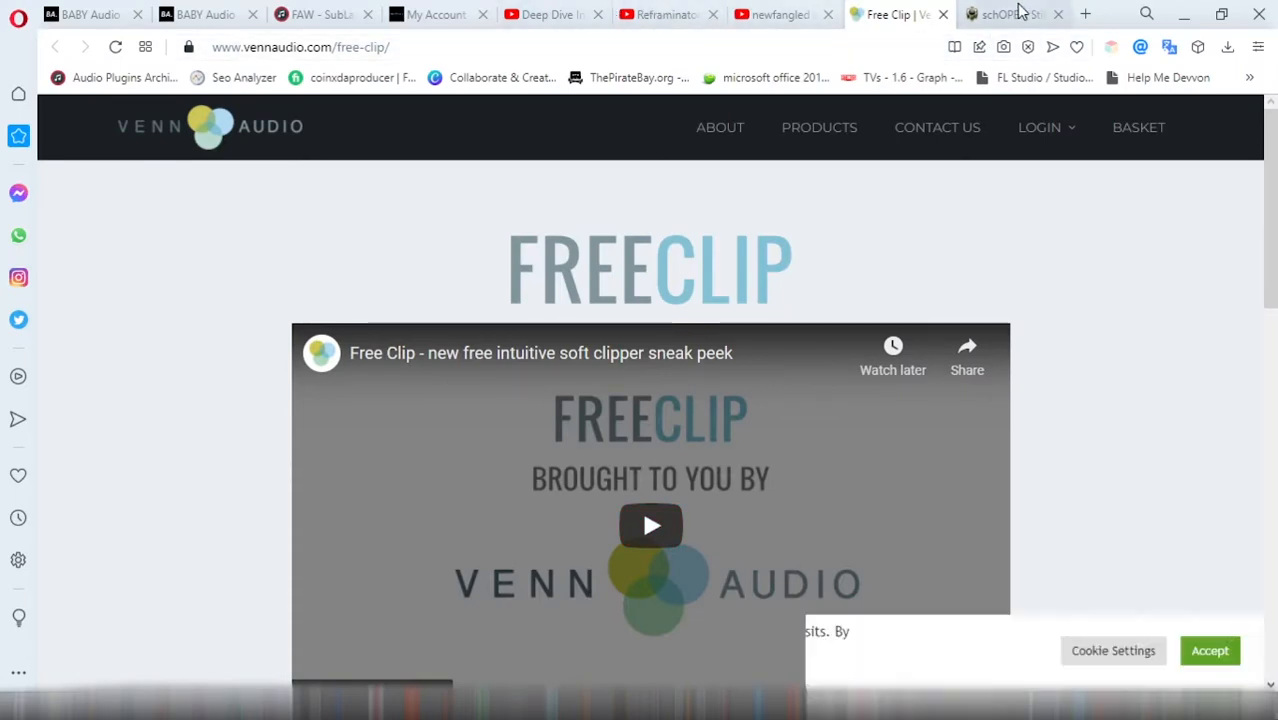
- Switch to the Stillwell schOPE page and scroll to its evaluation download and $25 license section
left_click(1010, 14)
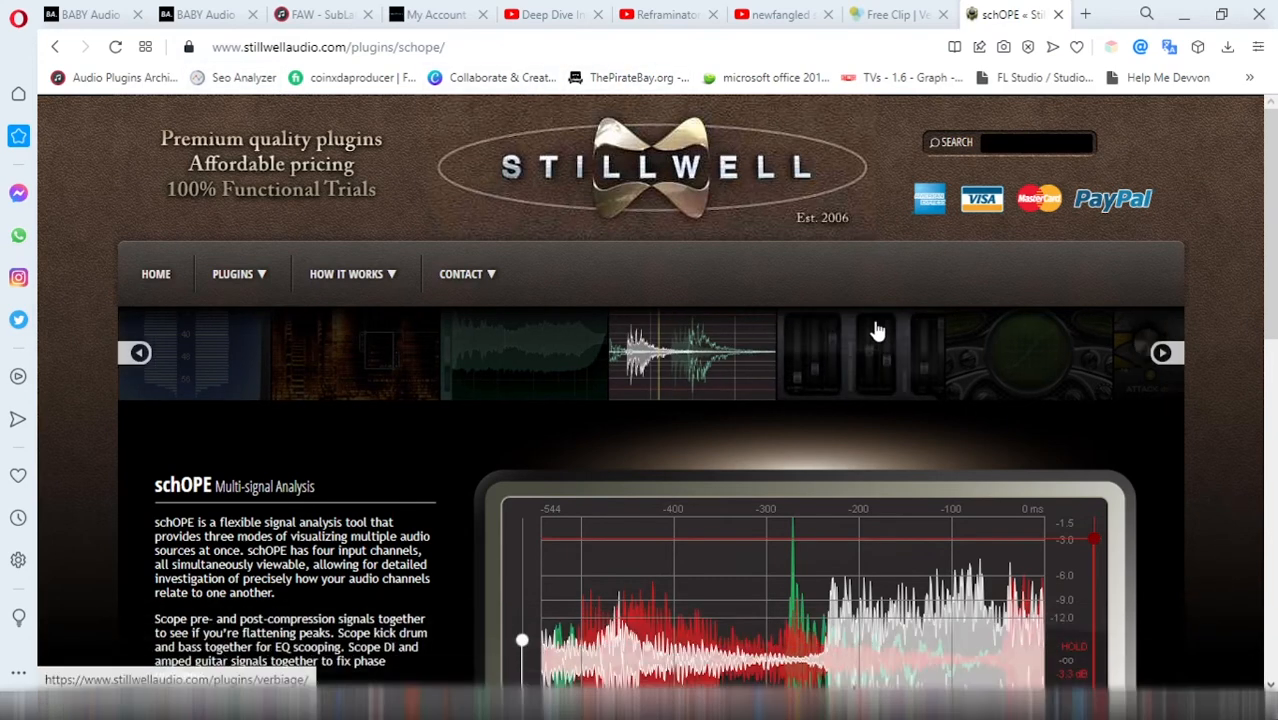
scroll("down", 3)
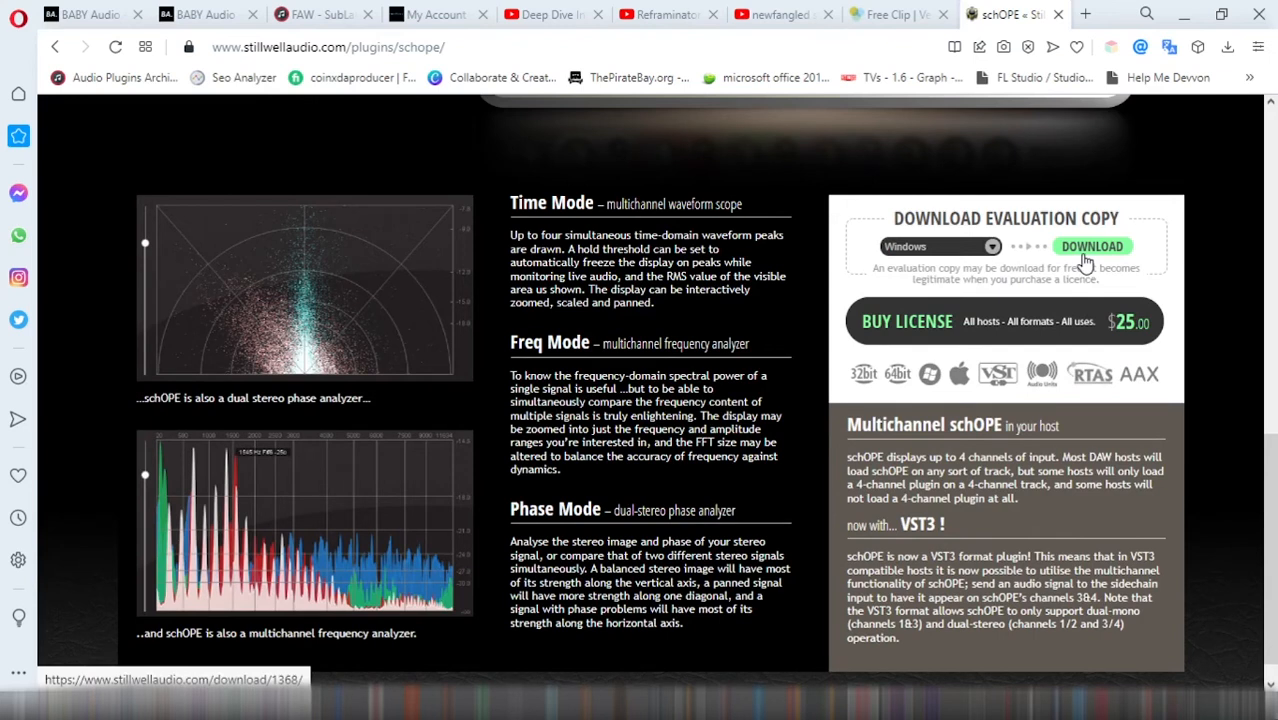
mouse_move(1038, 314)
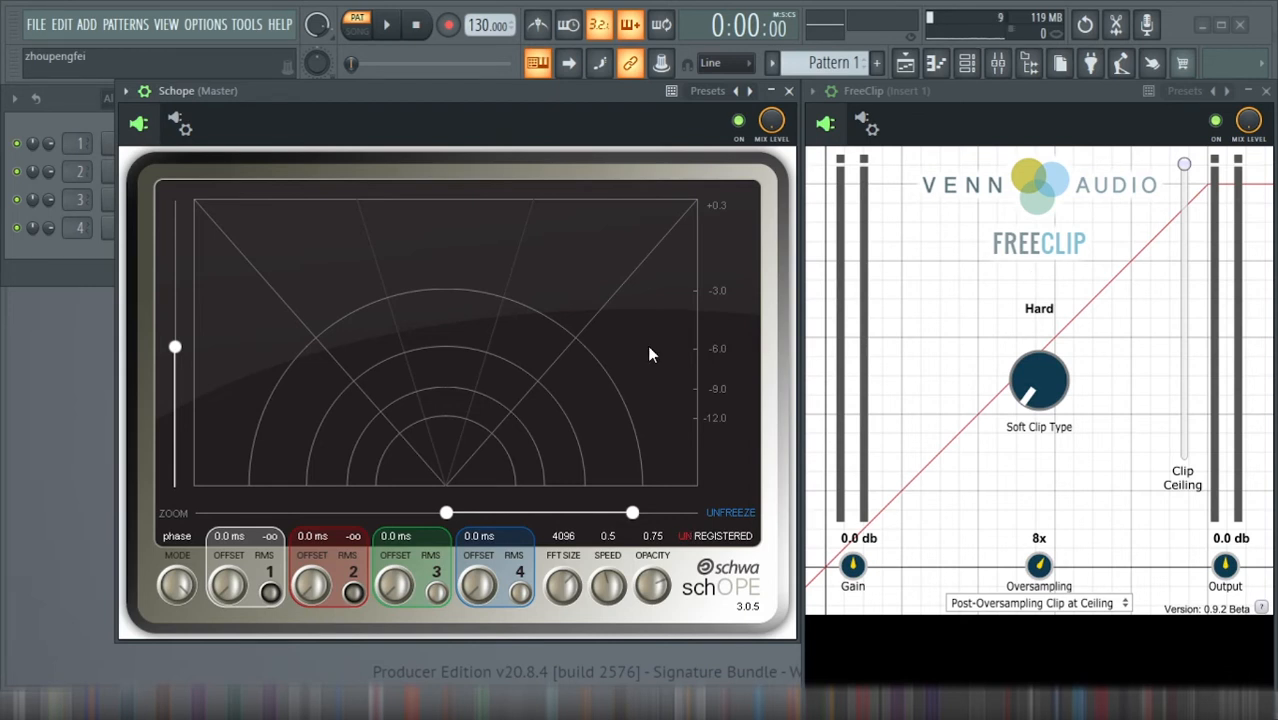
mouse_move(296, 330)
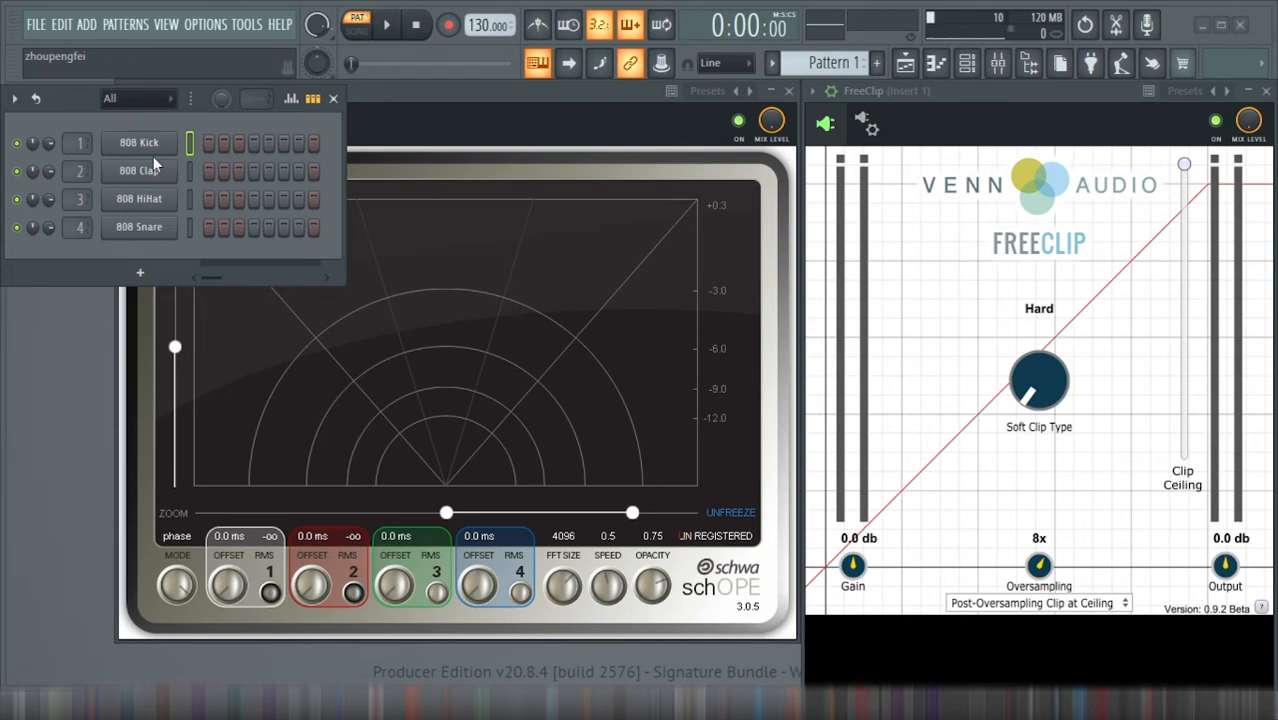
- Bring up the mixer showing schOPE on the Master and FreeClip on Insert 1
left_click(386, 24)
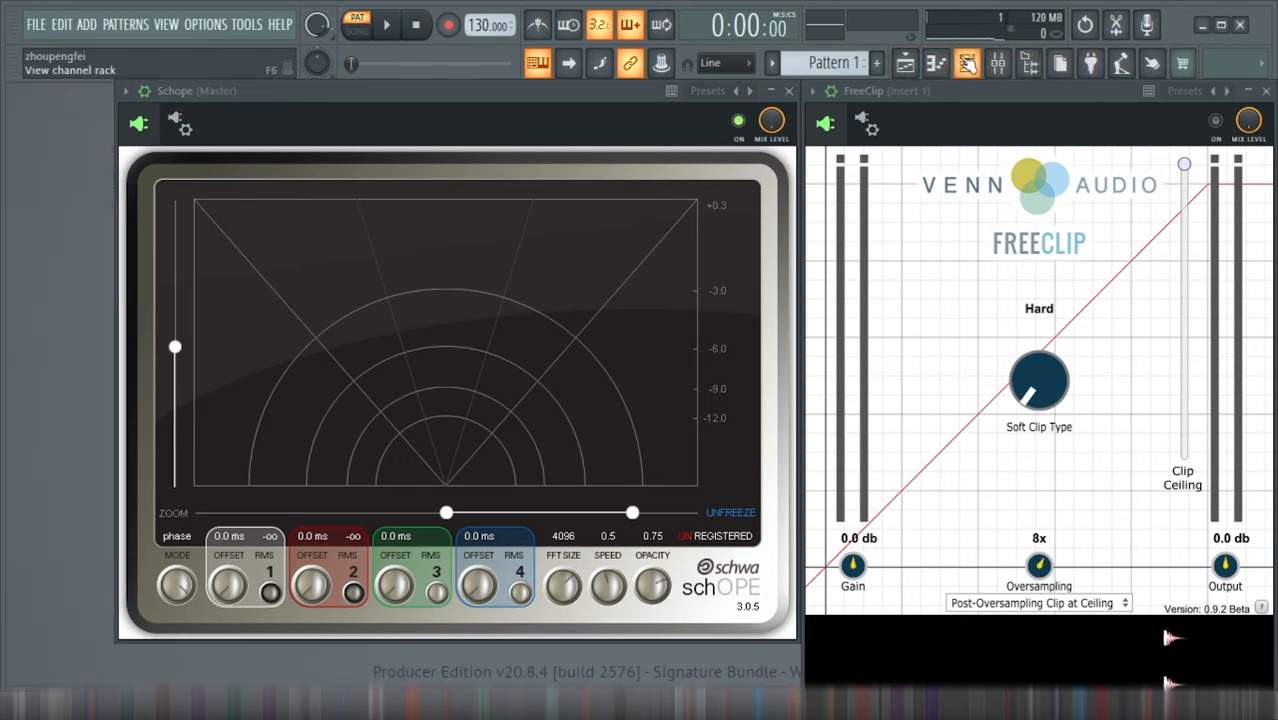
left_click(964, 62)
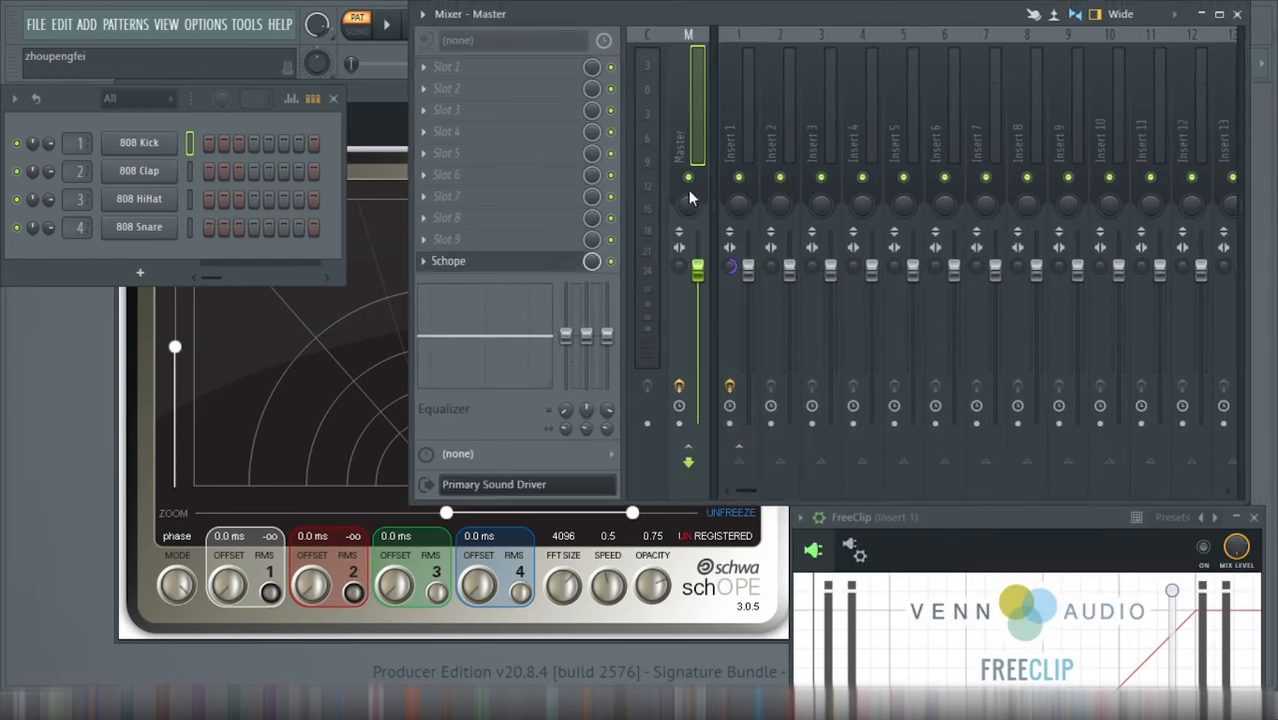
mouse_move(340, 58)
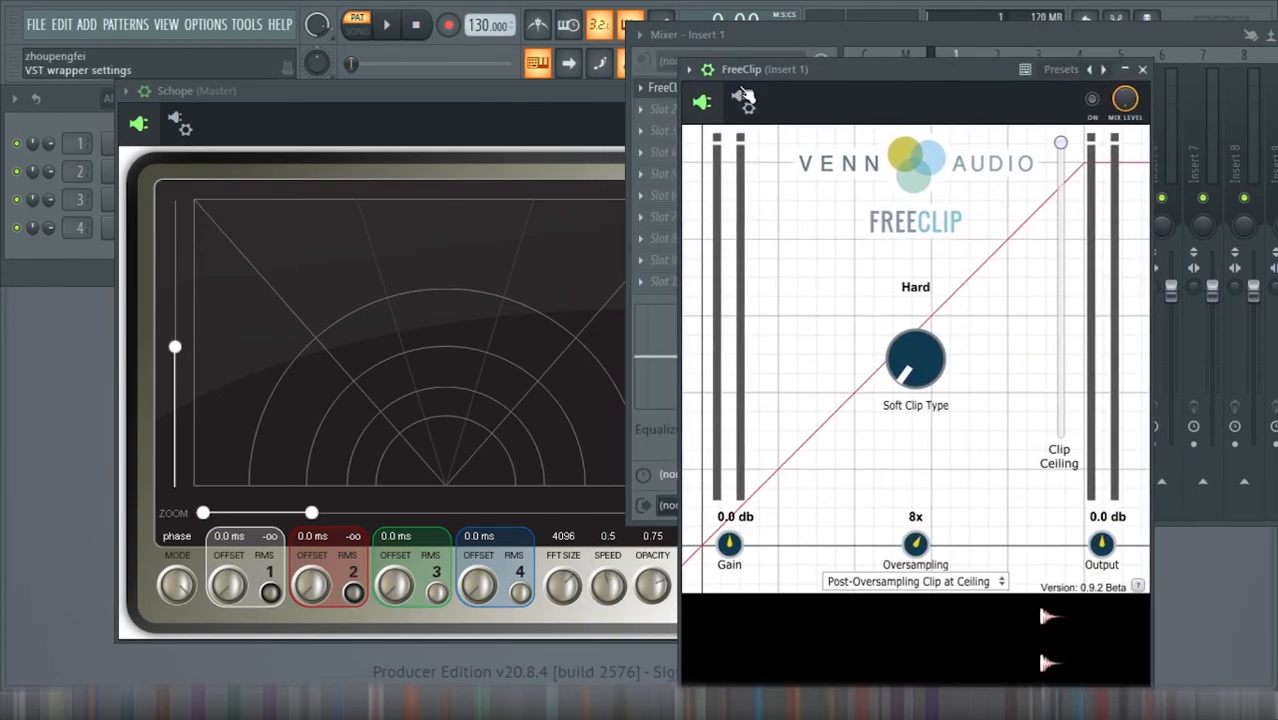
- Play the kick and lower FreeClip's clip ceiling to about -5.9 dB while auditioning
left_click(1092, 100)
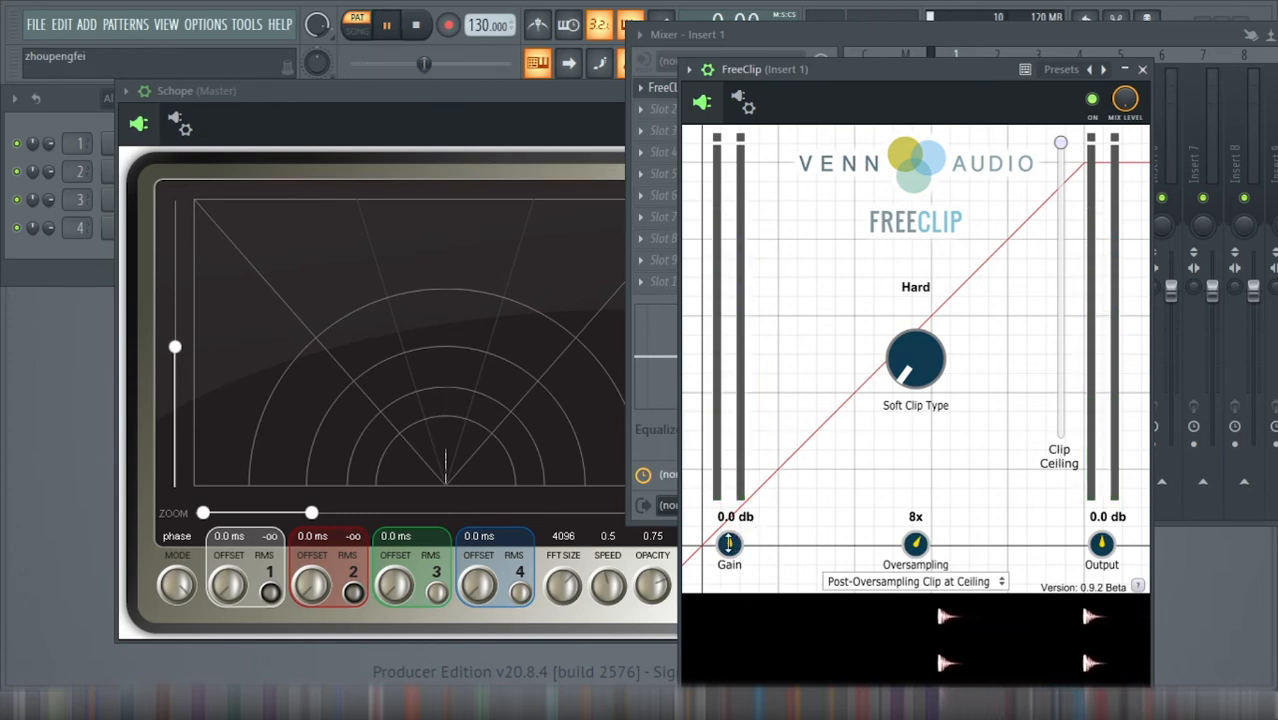
left_click_drag(1060, 140, 1060, 150)
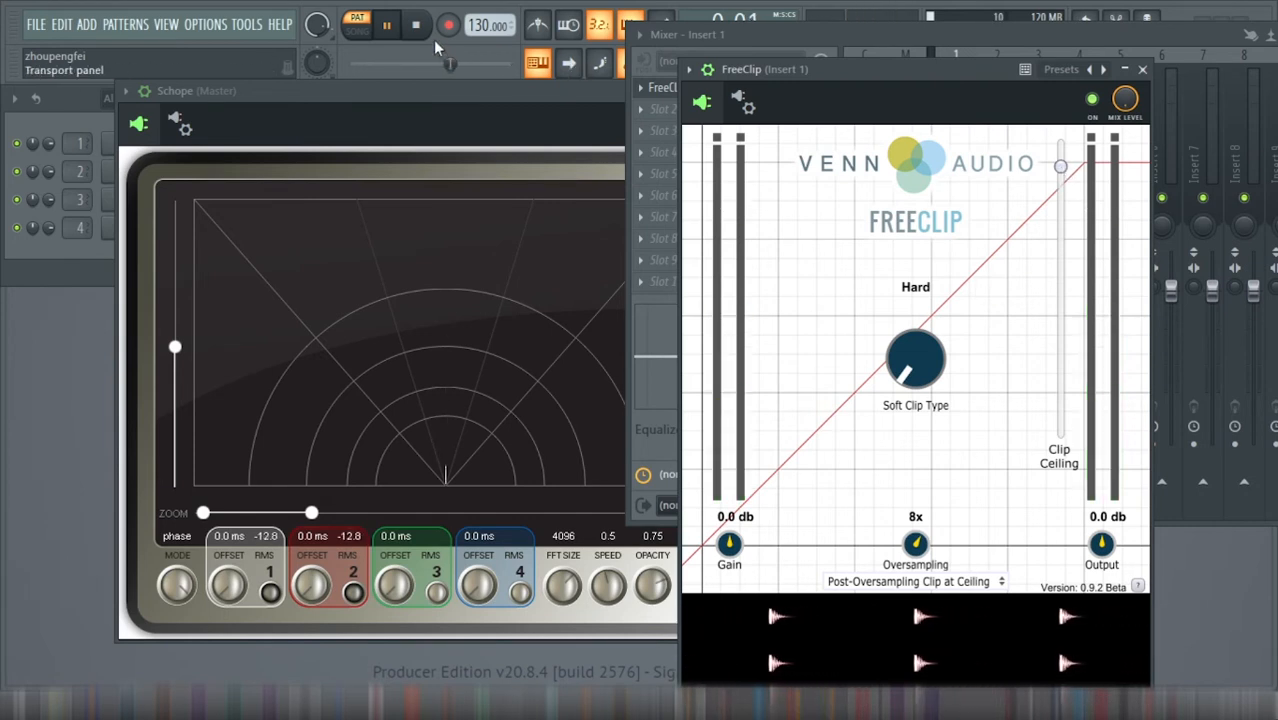
left_click(416, 24)
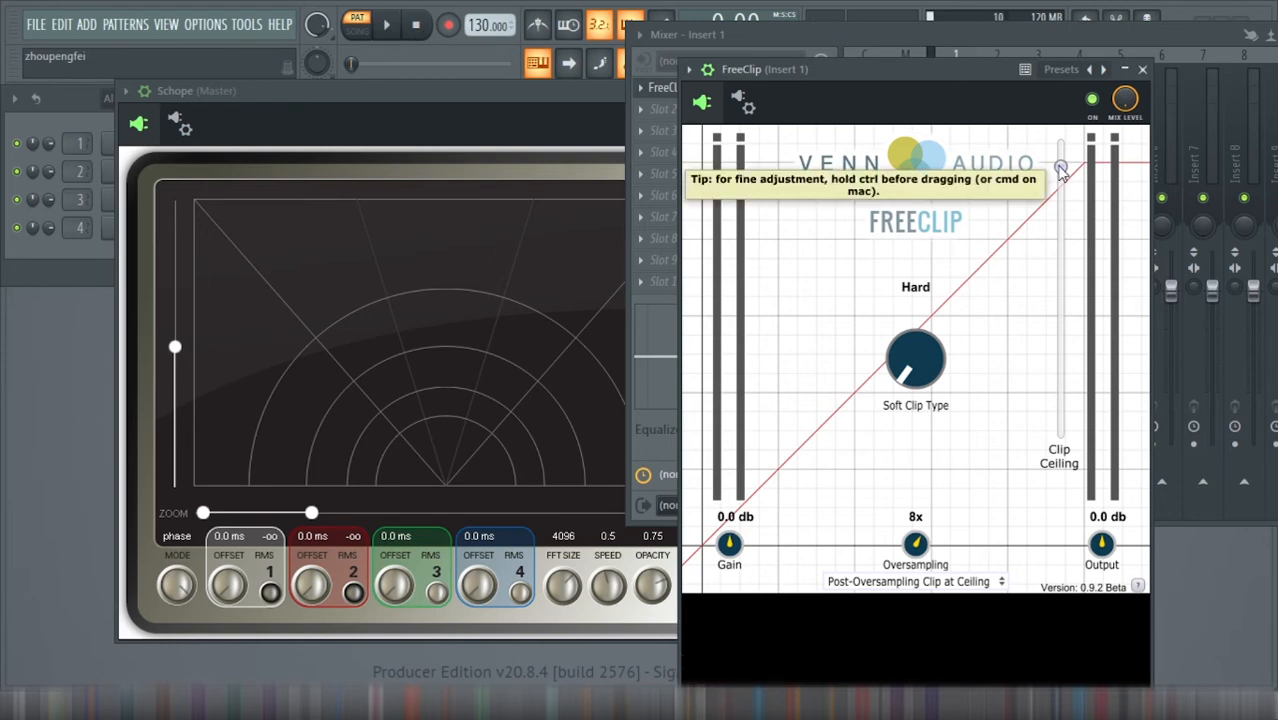
mouse_move(1064, 178)
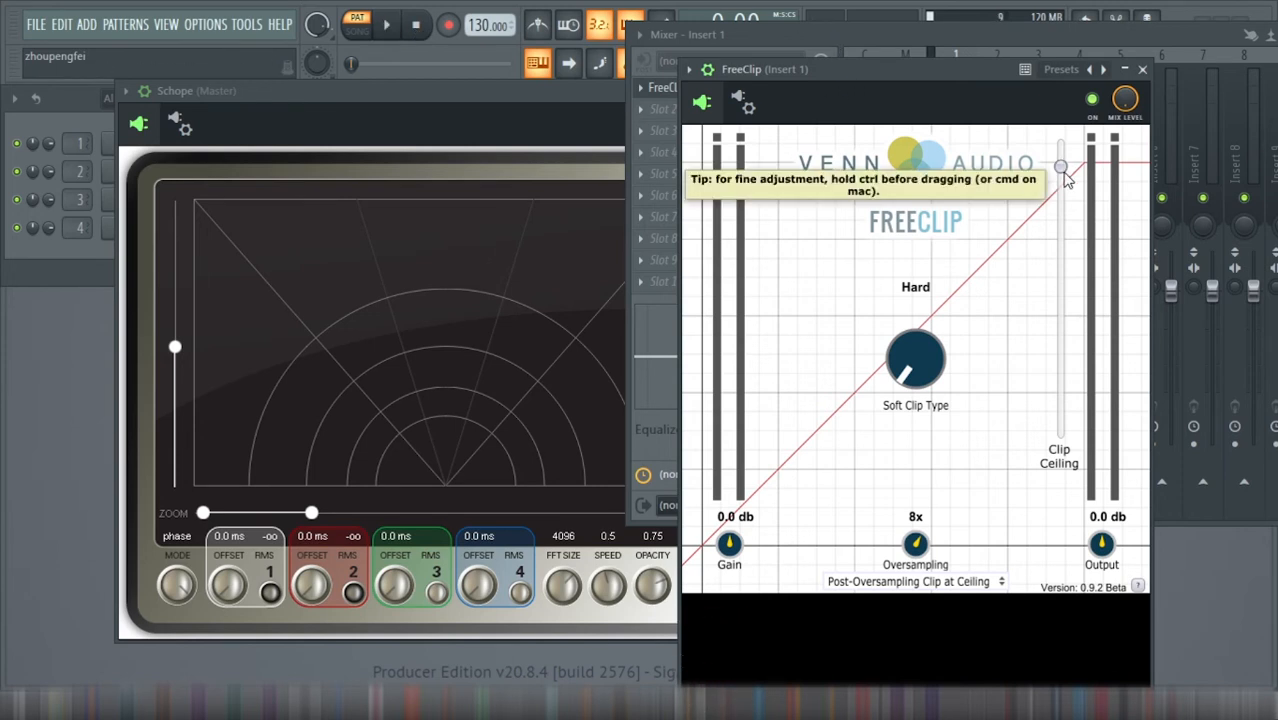
left_click_drag(1060, 168, 1060, 188)
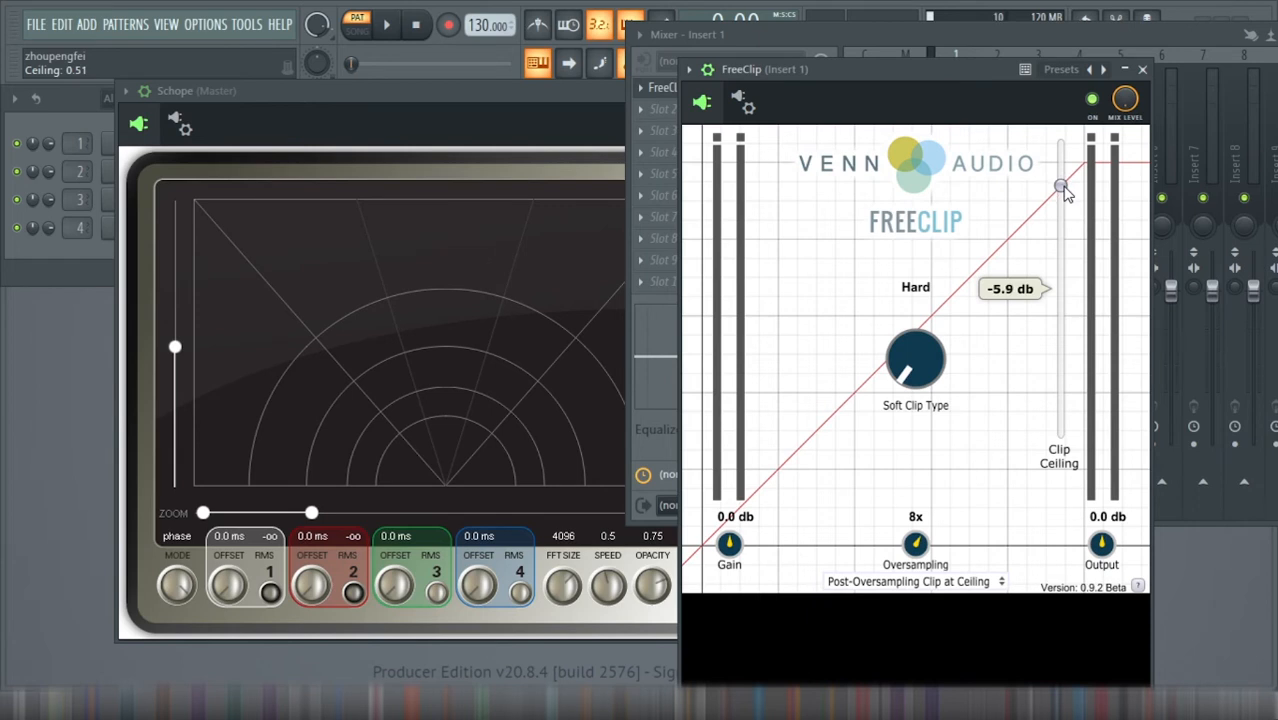
left_click(386, 24)
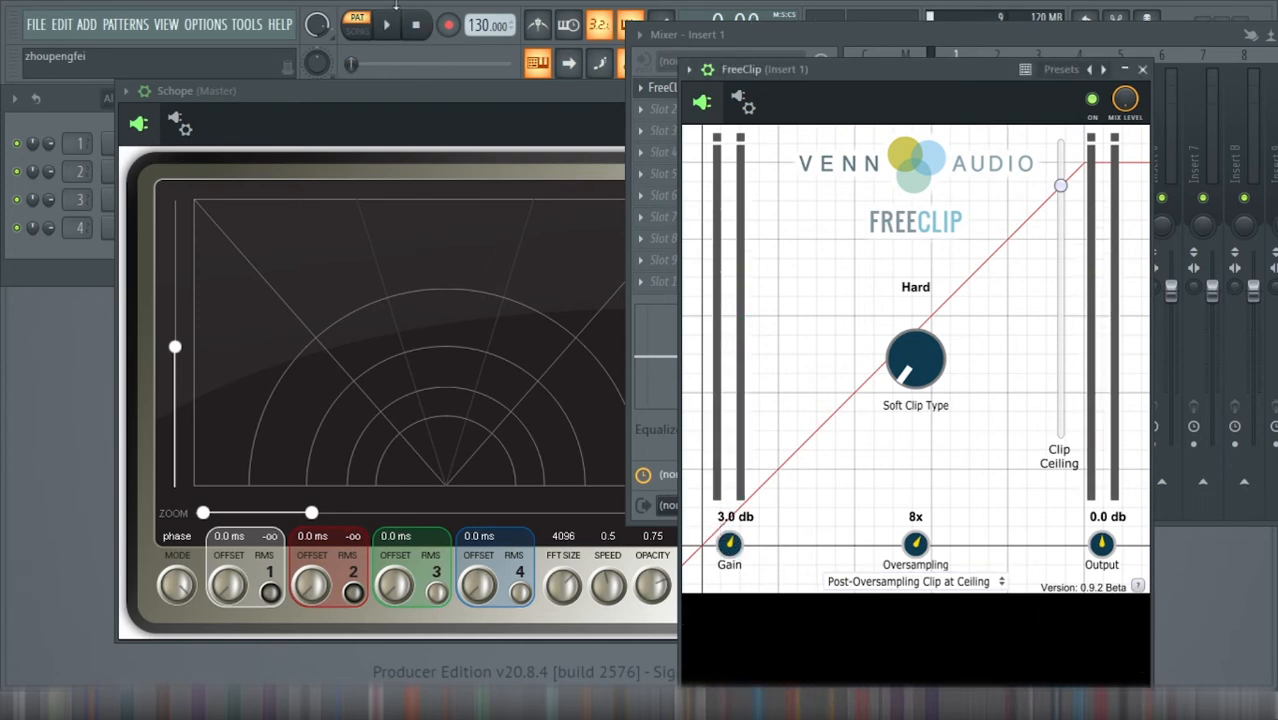
left_click(386, 24)
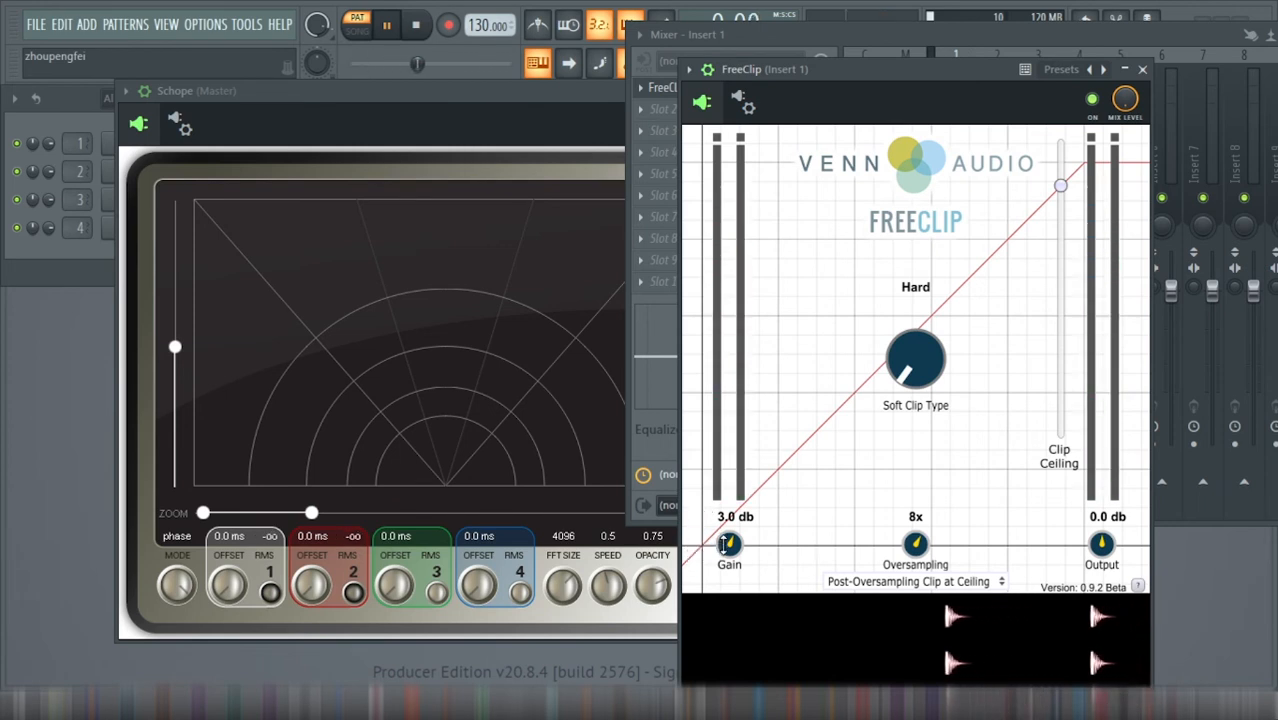
- Set FreeClip's gain to 3.3 dB, sweep the clip ceiling down to -23.3 dB and return it to the top
left_click_drag(728, 544, 728, 520)
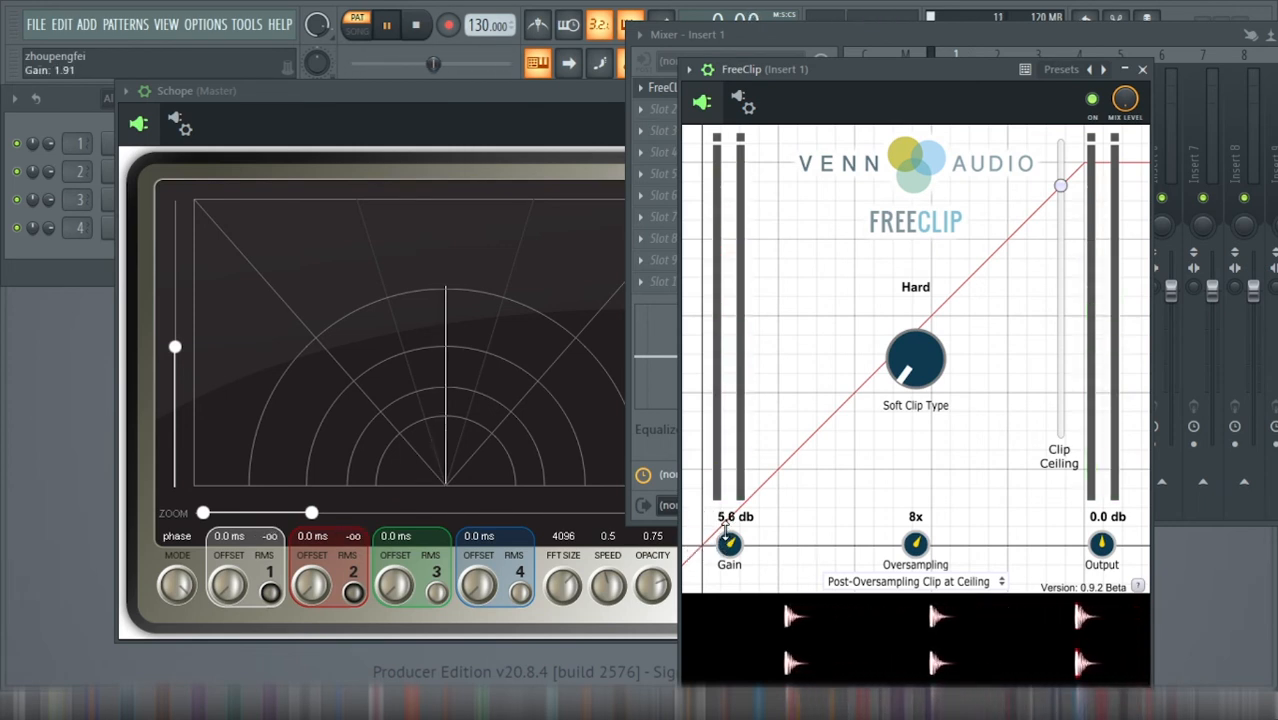
left_click_drag(728, 540, 728, 556)
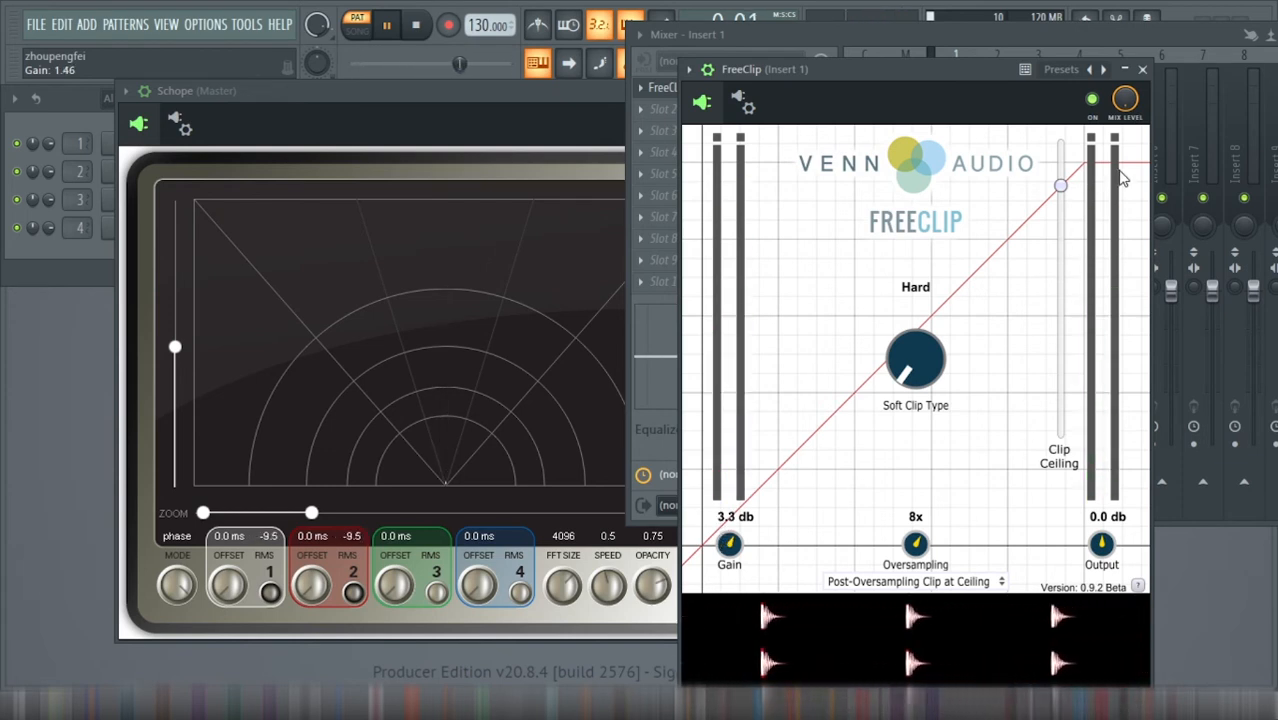
left_click_drag(1060, 184, 1076, 220)
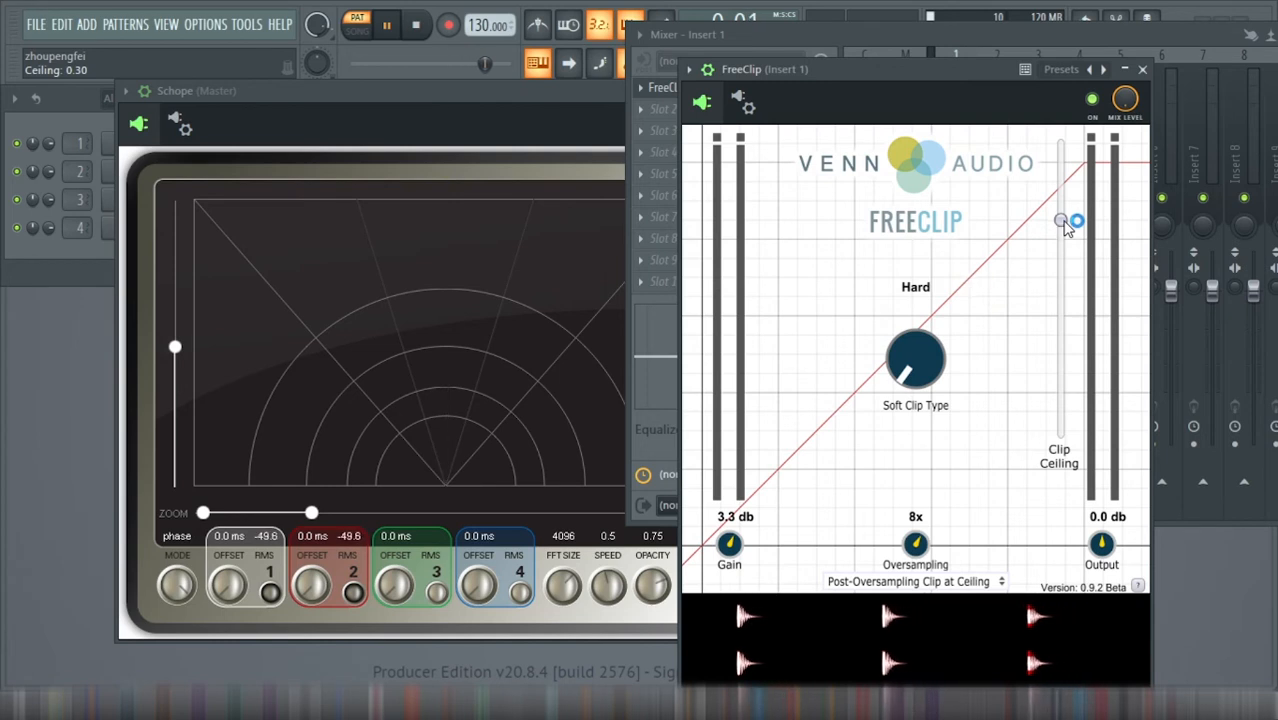
left_click_drag(1062, 220, 1062, 276)
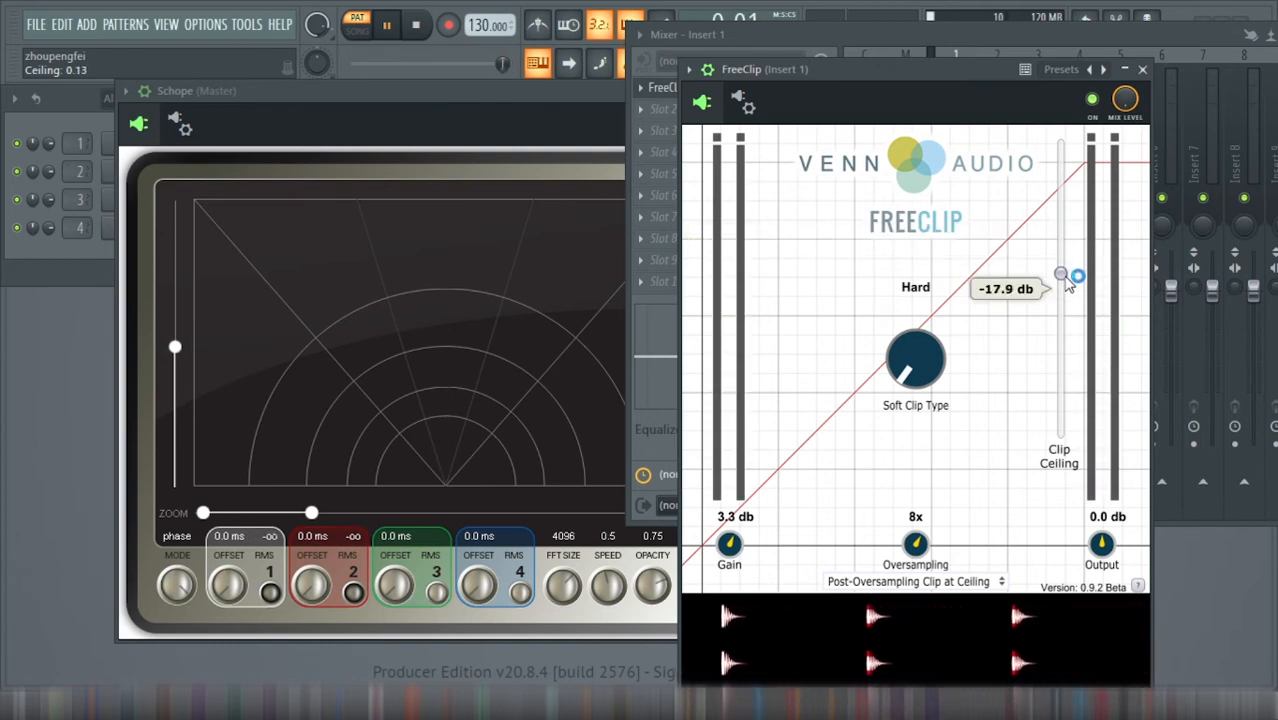
left_click_drag(1062, 276, 1062, 316)
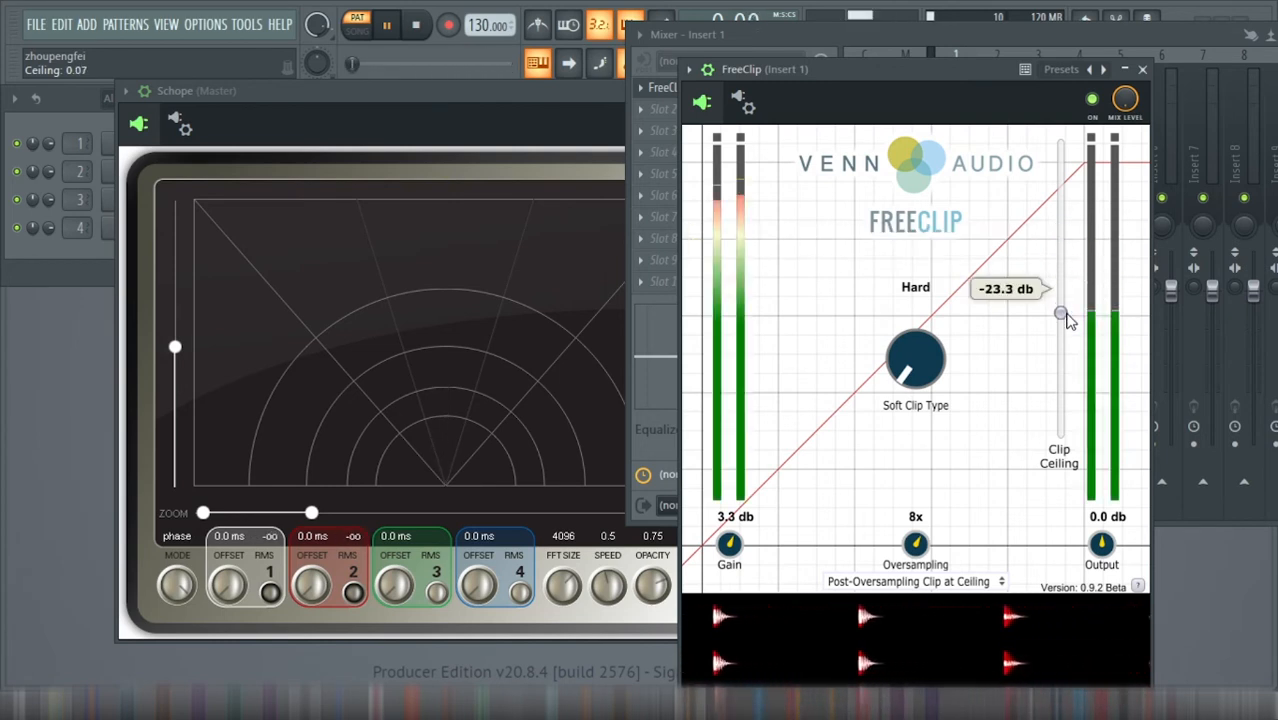
left_click_drag(1060, 316, 1060, 188)
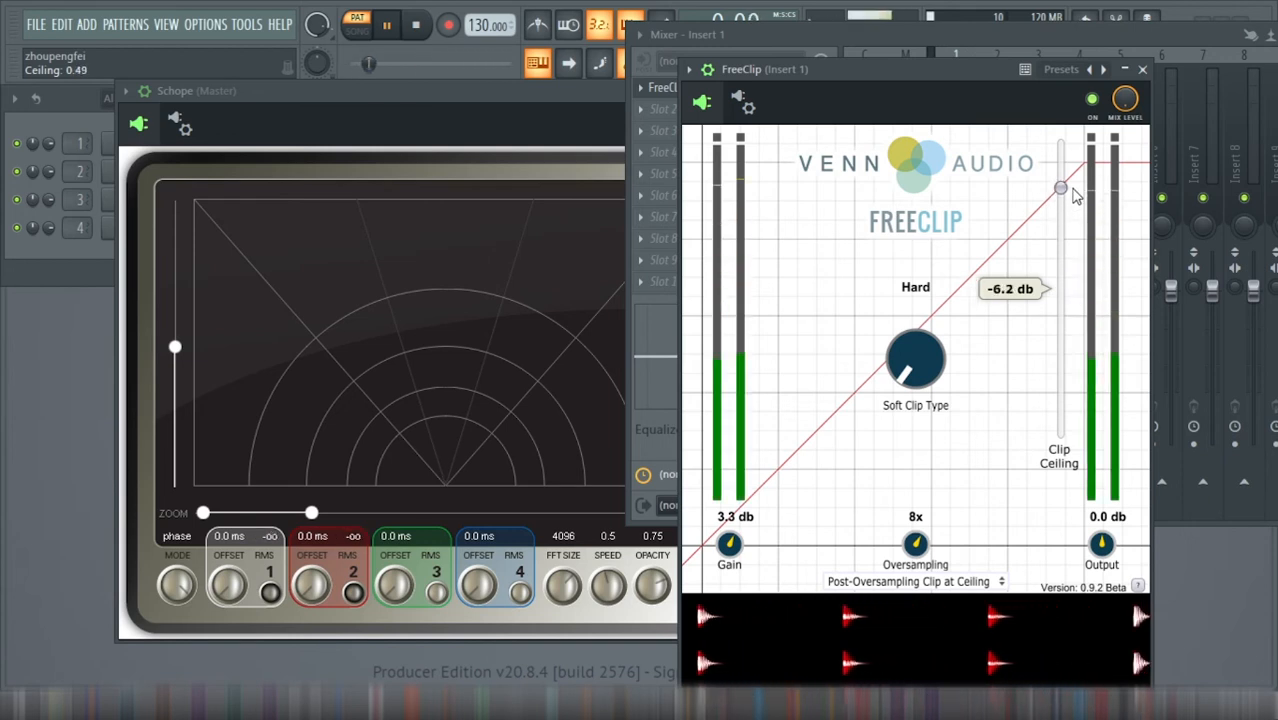
left_click_drag(1060, 188, 1060, 184)
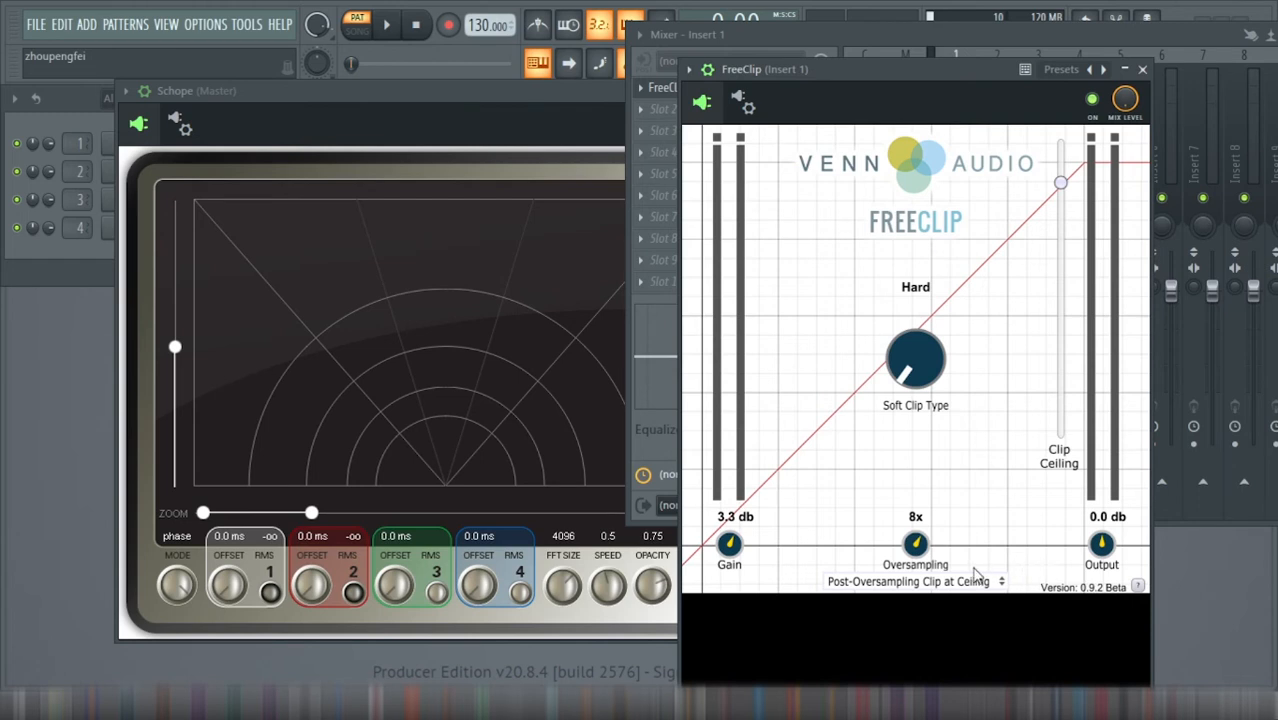
- Keep Post-Oversampling Clip at Ceiling, move FreeClip beside schOPE, and nudge the ceiling slightly below the top
left_click(910, 580)
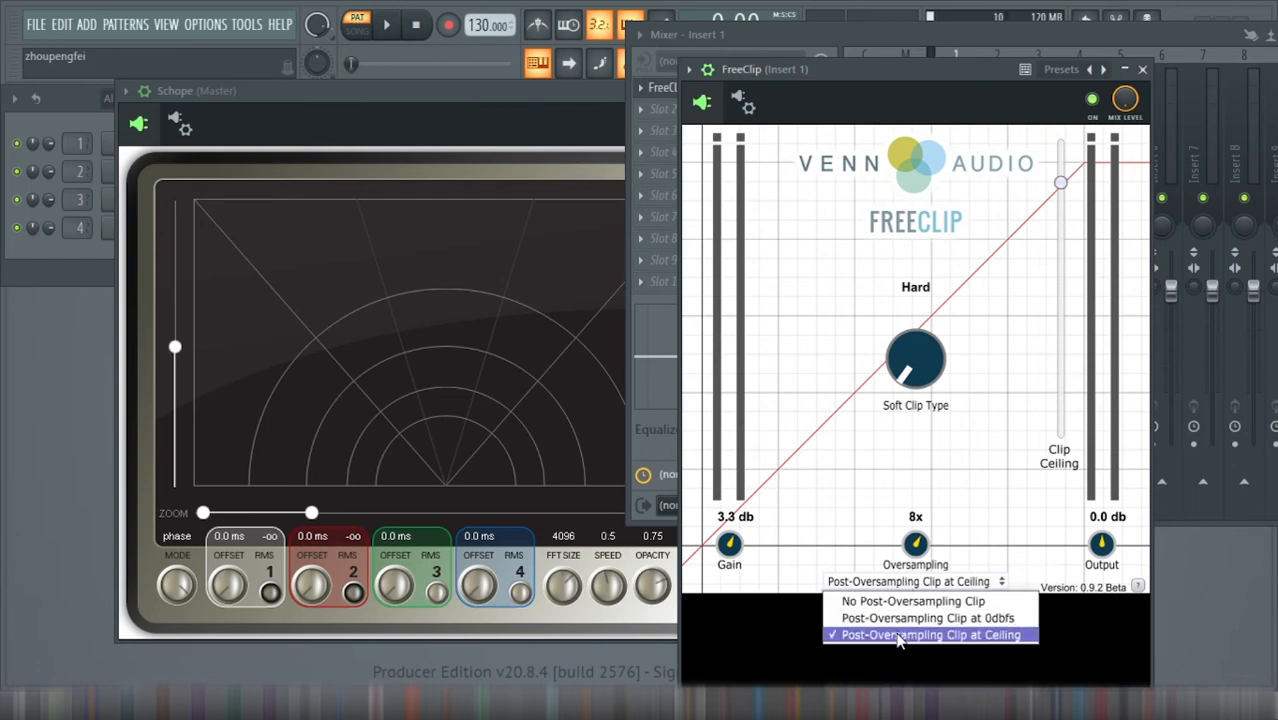
left_click(930, 636)
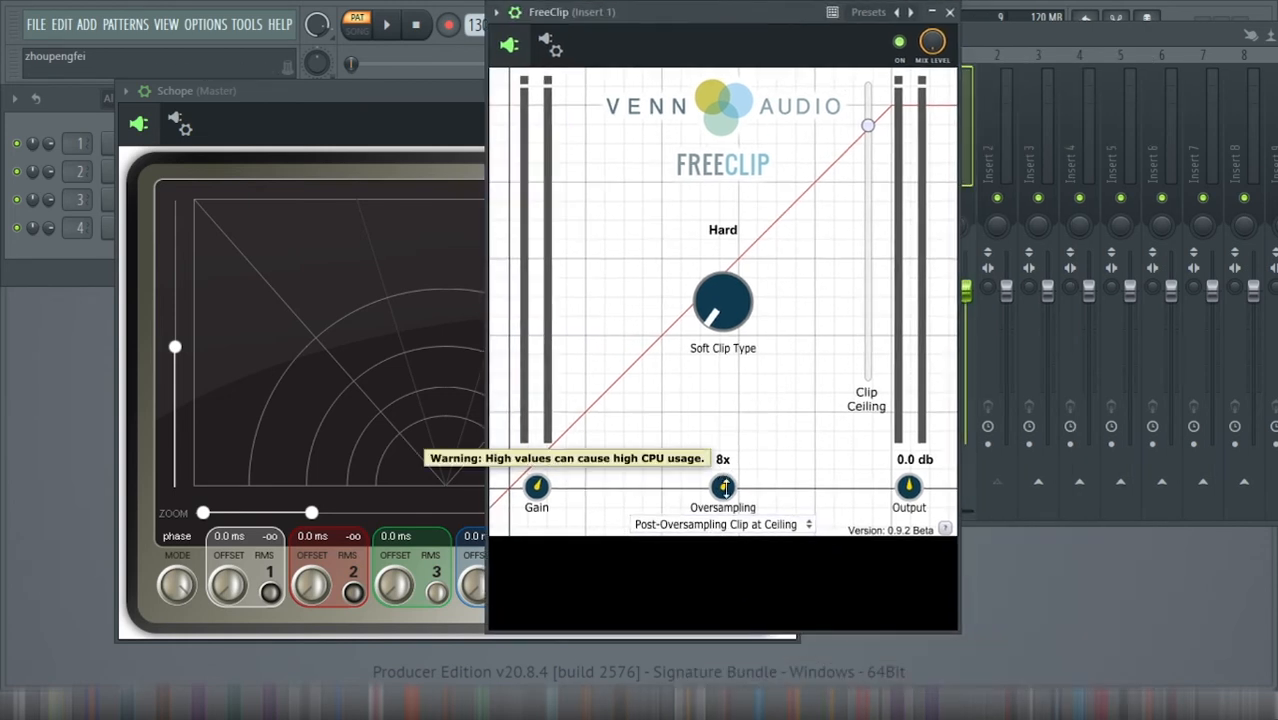
left_click_drag(722, 486, 722, 510)
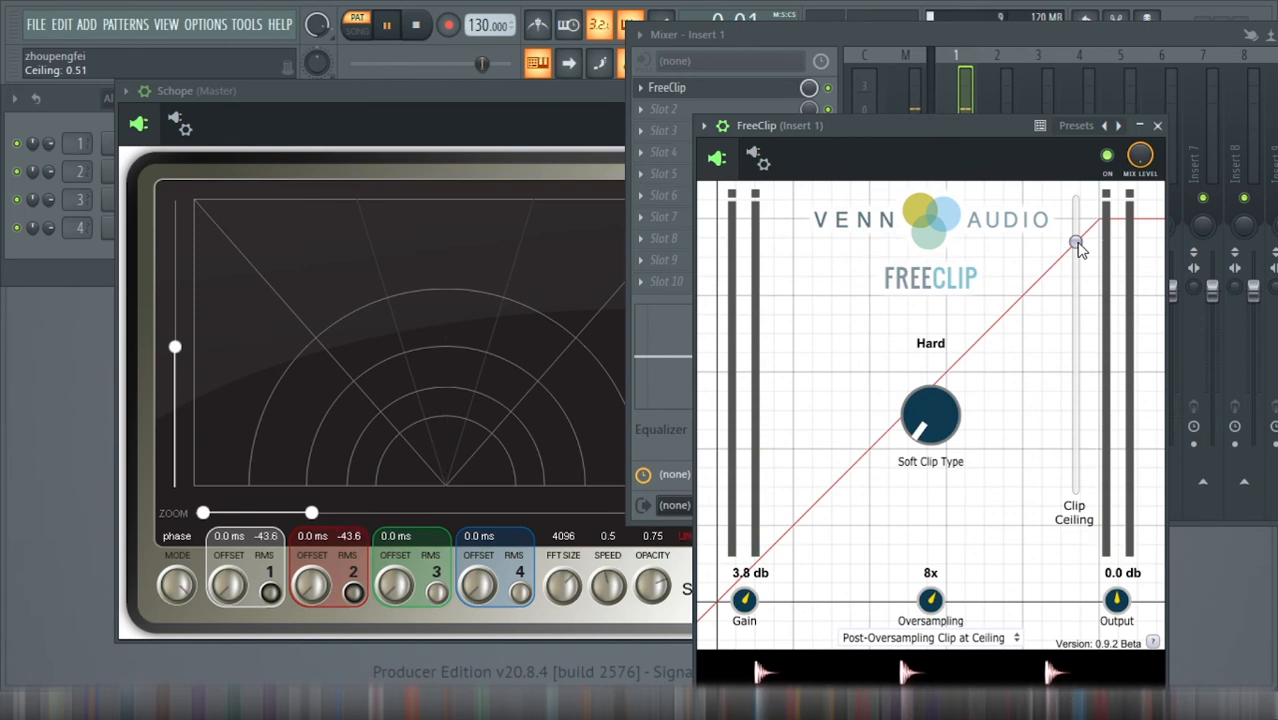
left_click_drag(1076, 244, 1076, 250)
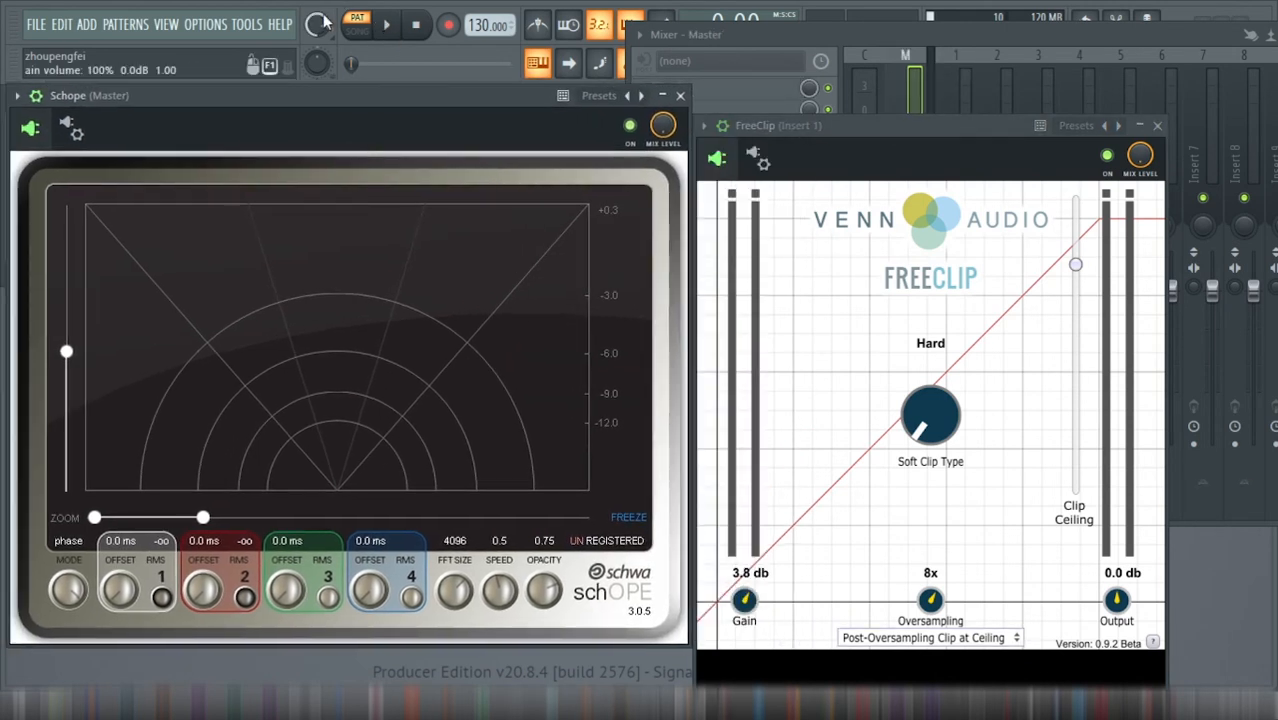
- Capture the kick in schOPE's time view, freeze it and widen the visible time range
left_click(386, 24)
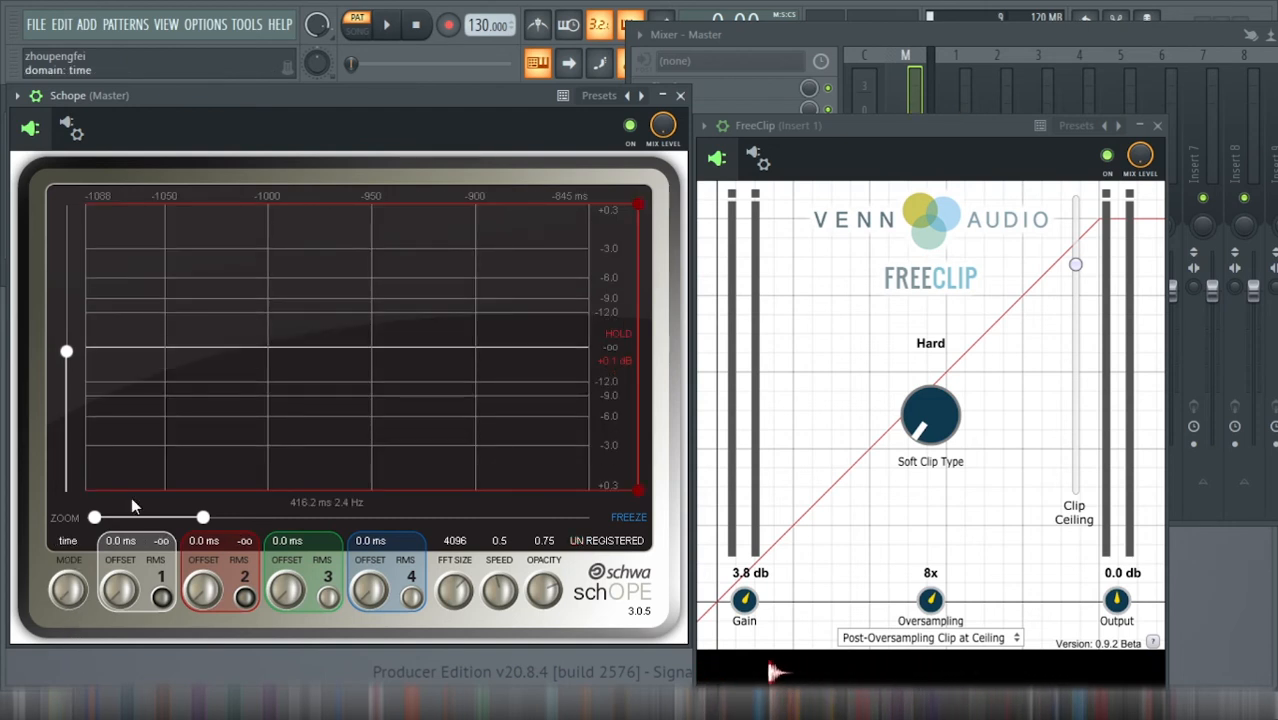
left_click(386, 24)
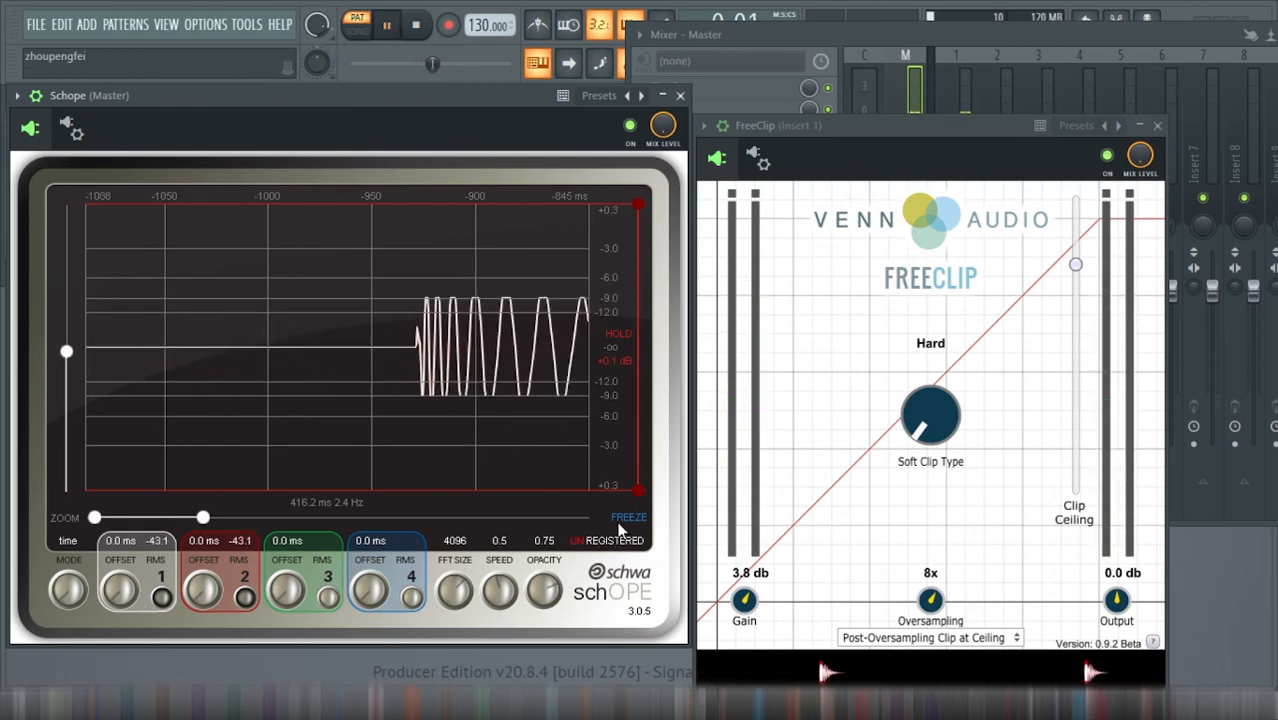
left_click(448, 24)
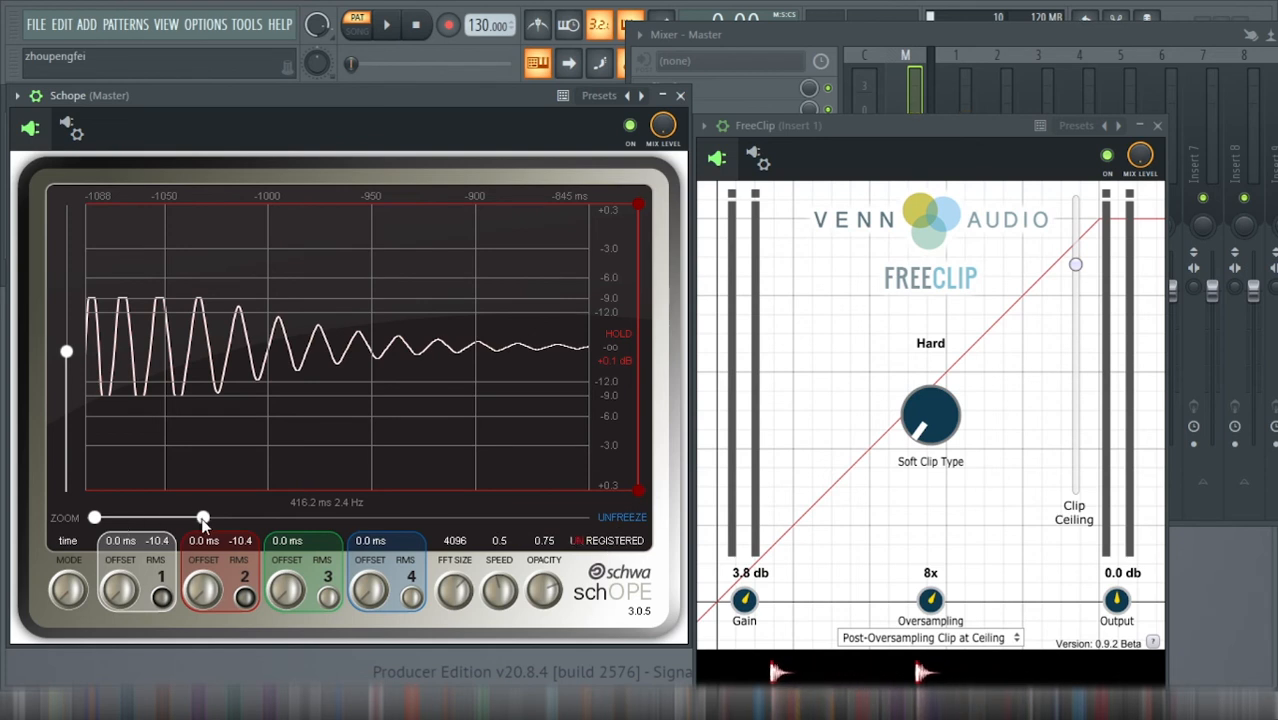
left_click_drag(202, 516, 188, 516)
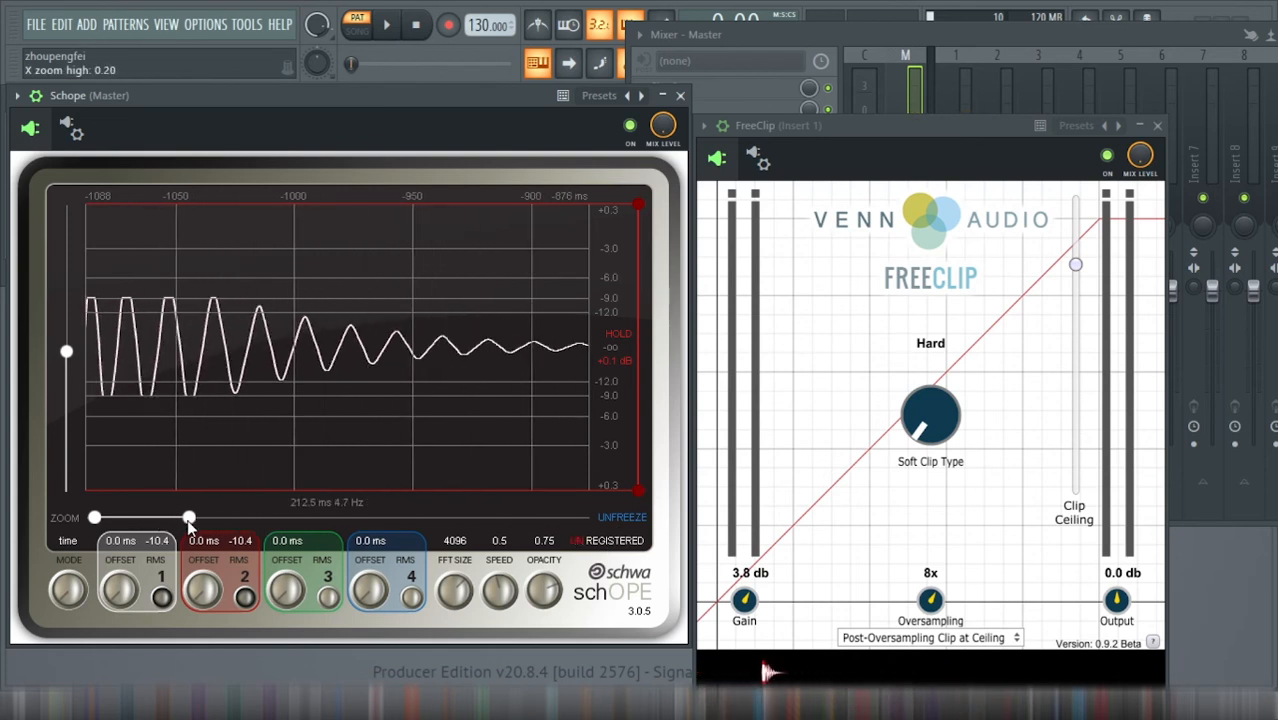
left_click_drag(190, 516, 408, 516)
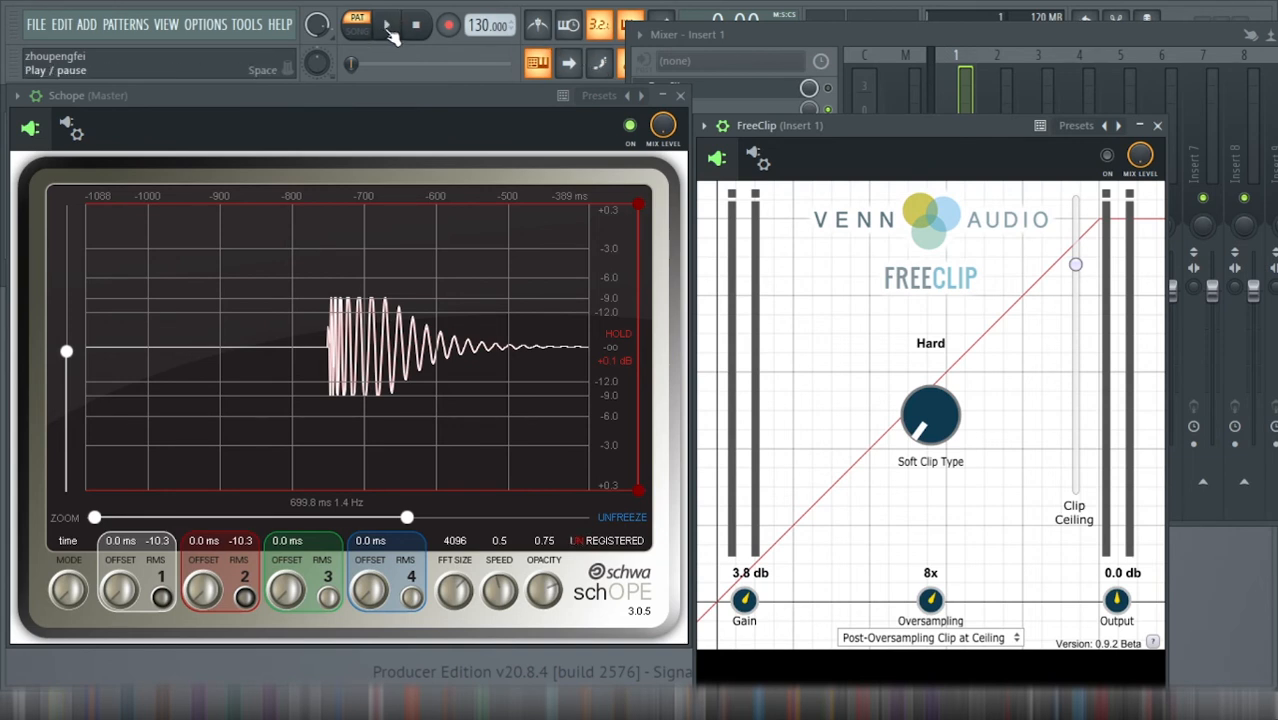
- Replay the kick and refreeze schOPE on successive hits to show its decaying waveform
left_click(388, 24)
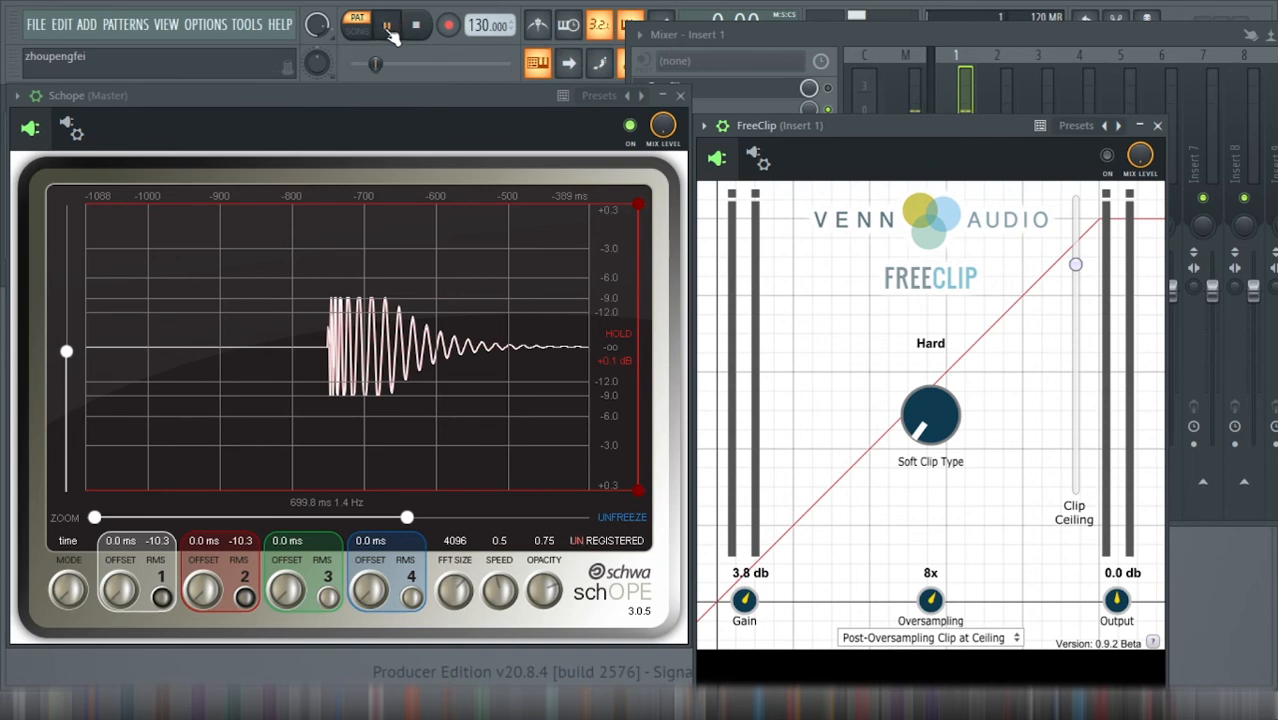
left_click(386, 24)
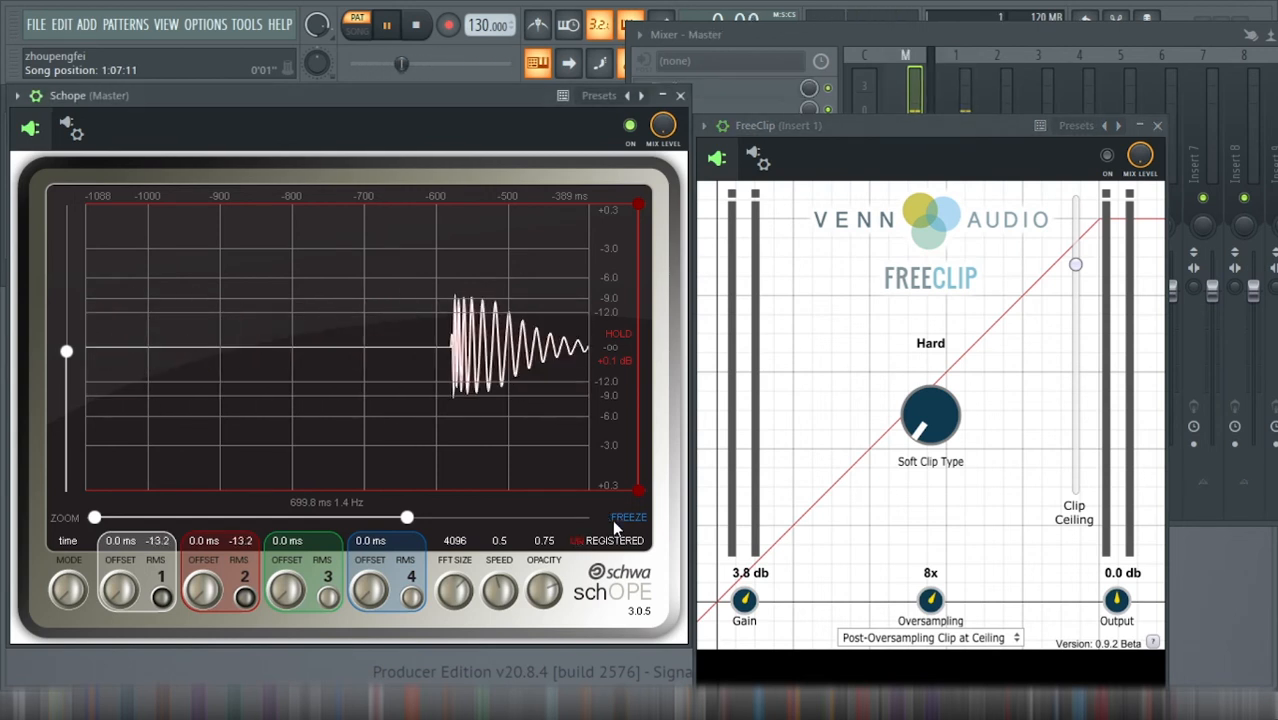
left_click(620, 516)
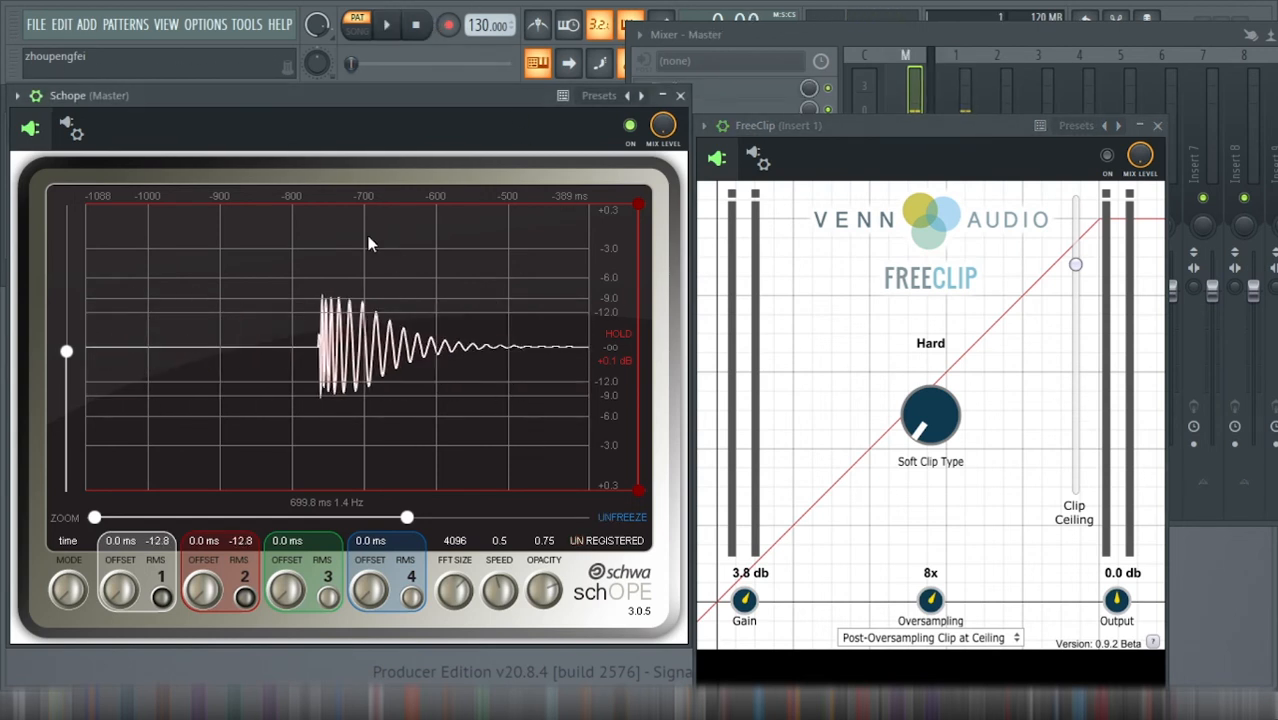
mouse_move(336, 384)
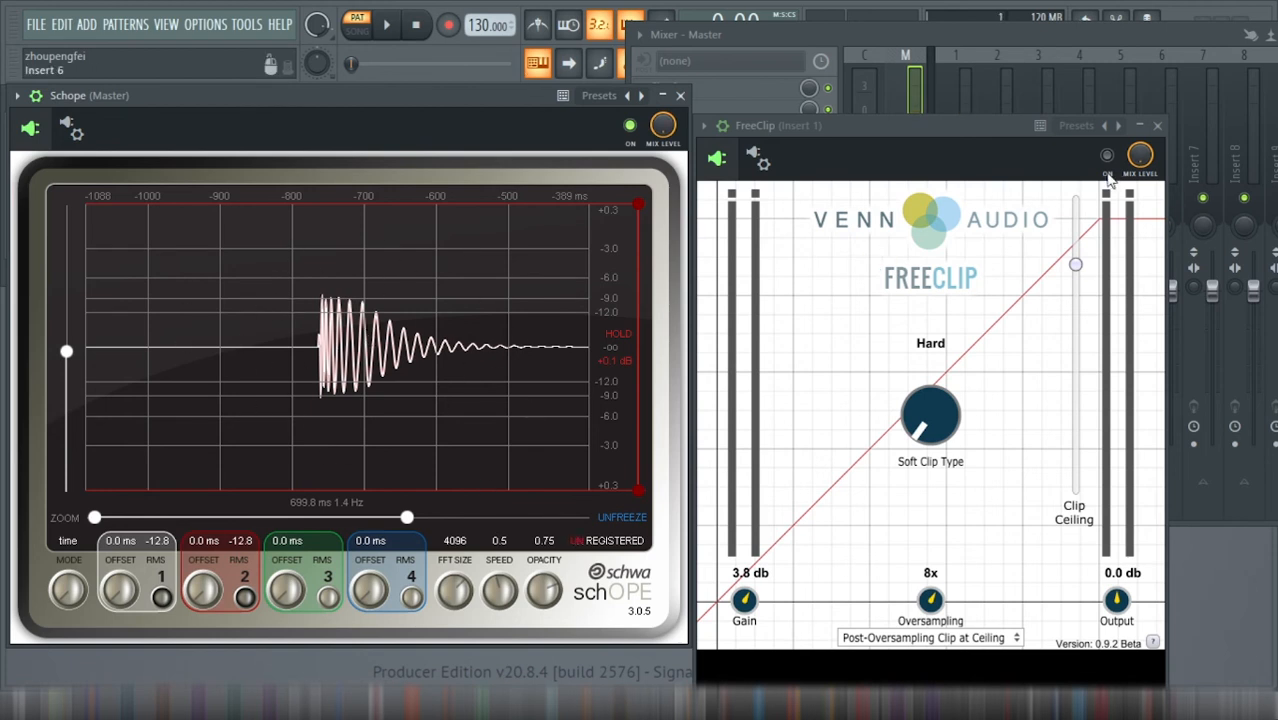
left_click(386, 24)
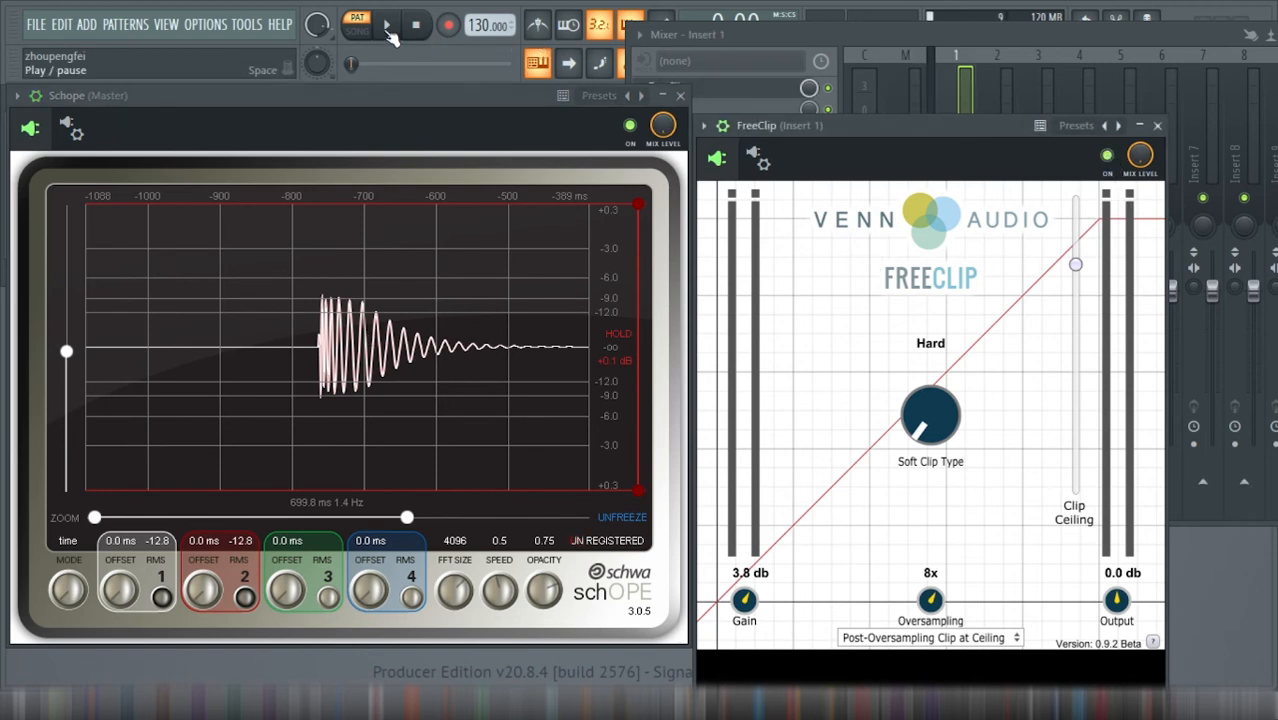
left_click(386, 24)
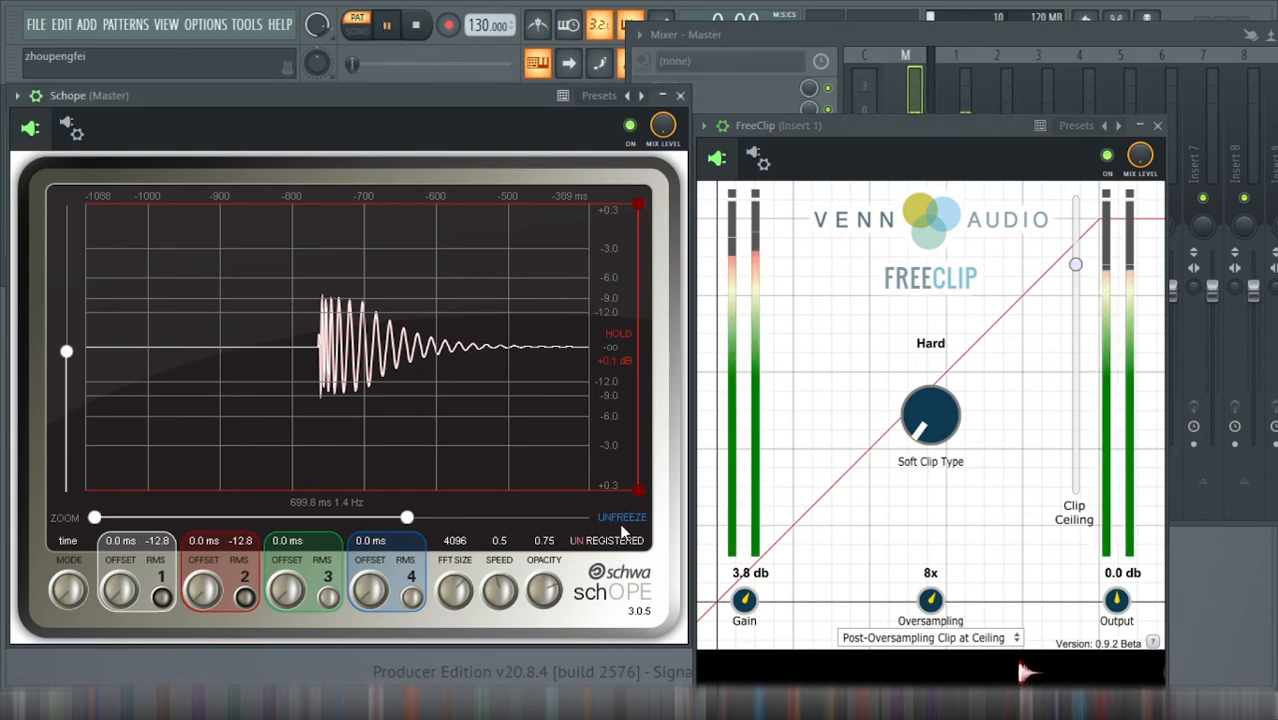
left_click(622, 516)
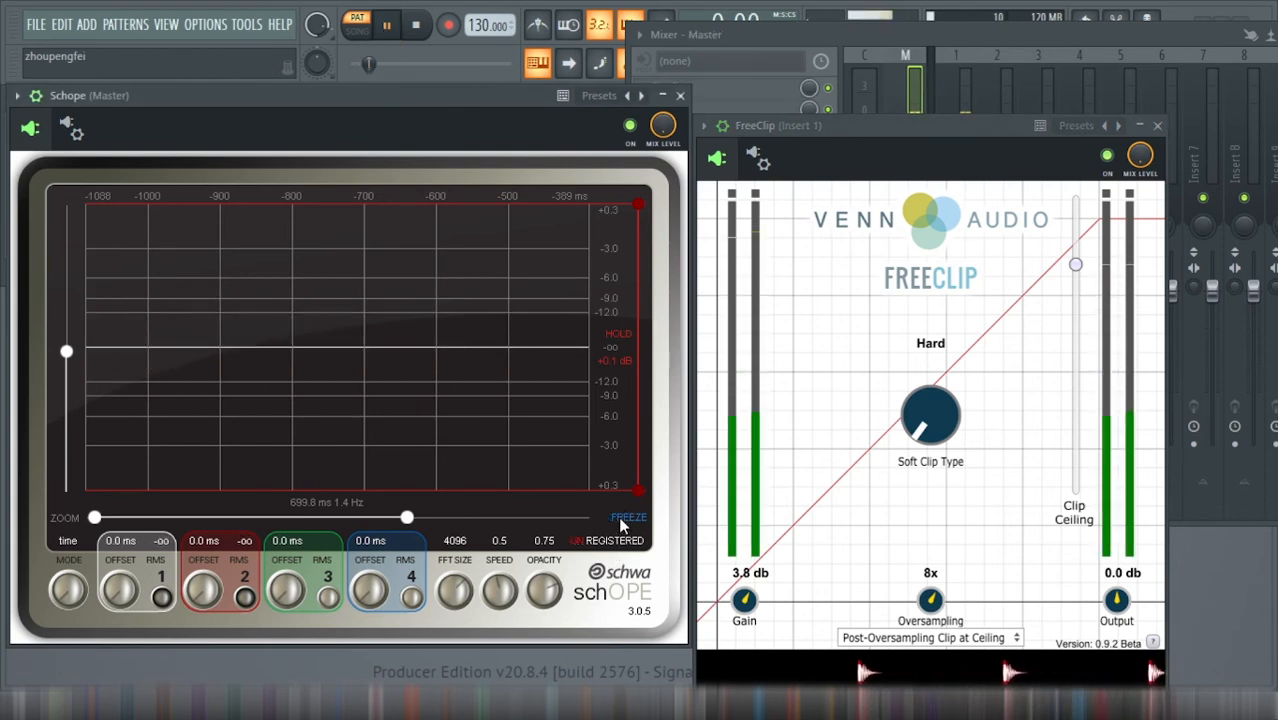
left_click(628, 516)
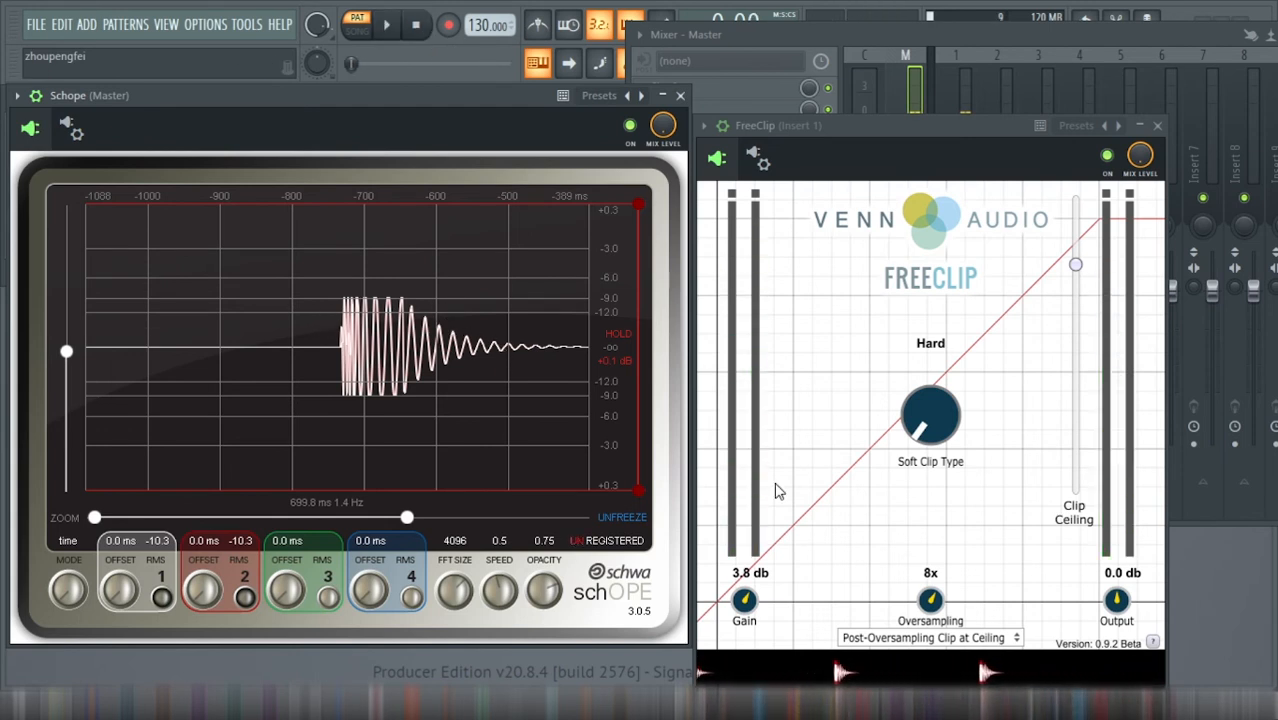
mouse_move(782, 512)
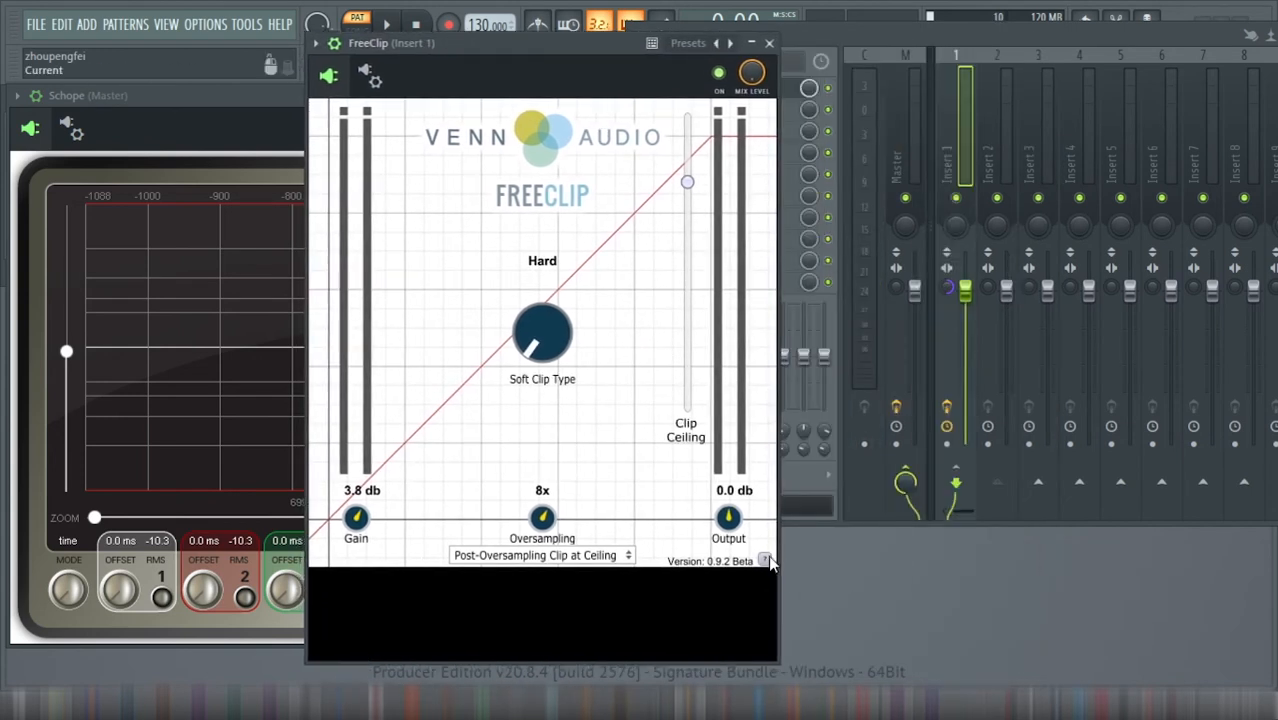
mouse_move(676, 344)
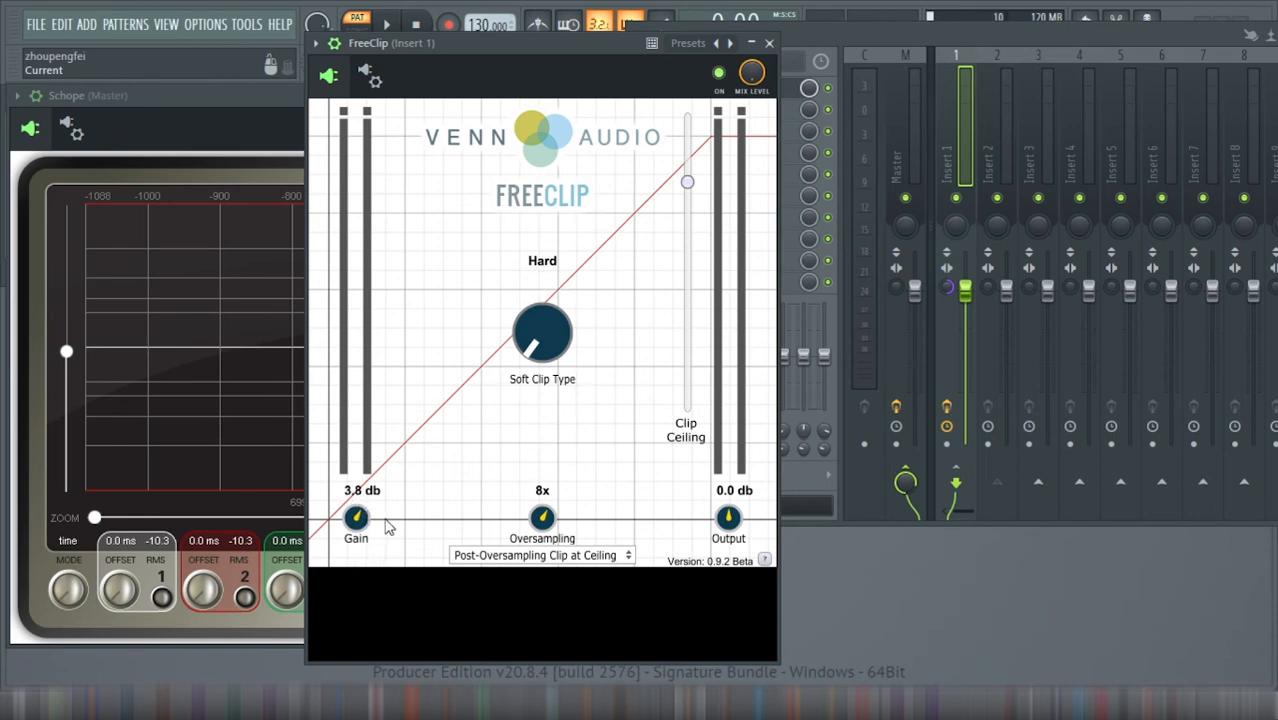
mouse_move(408, 354)
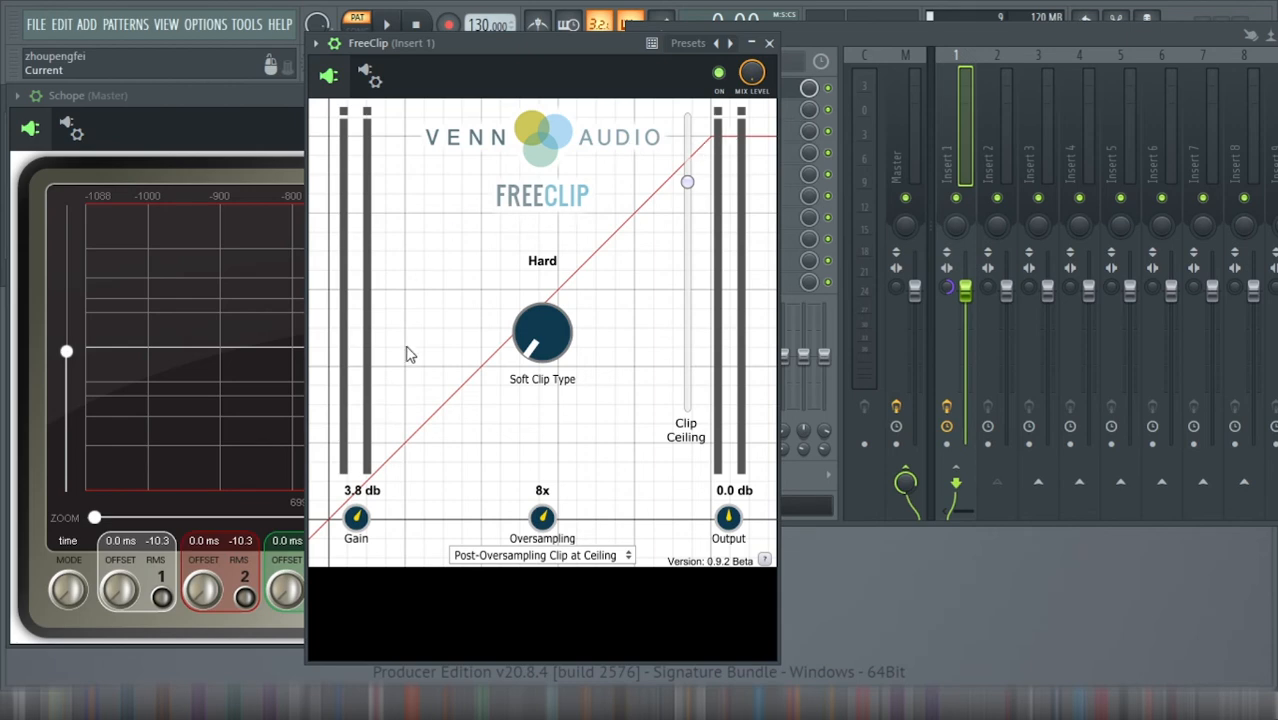
mouse_move(464, 100)
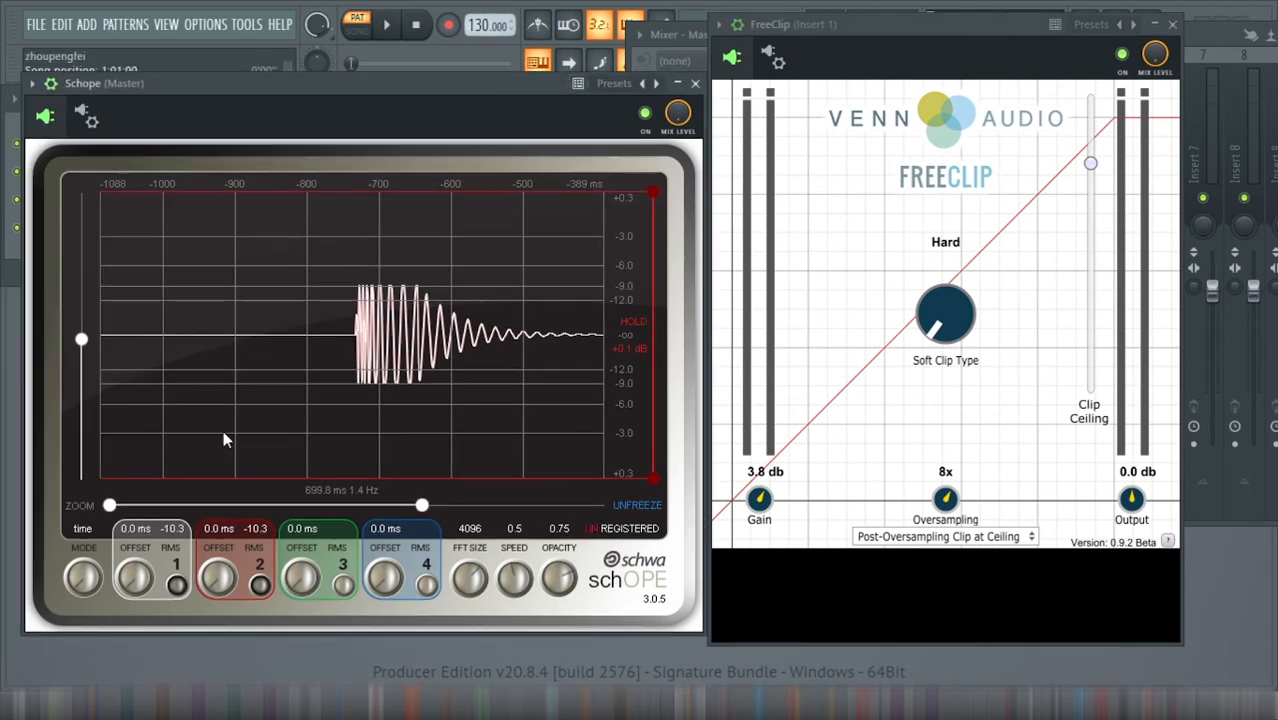
- Switch schOPE to frequency mode and adjust the displayed frequency range
left_click(386, 24)
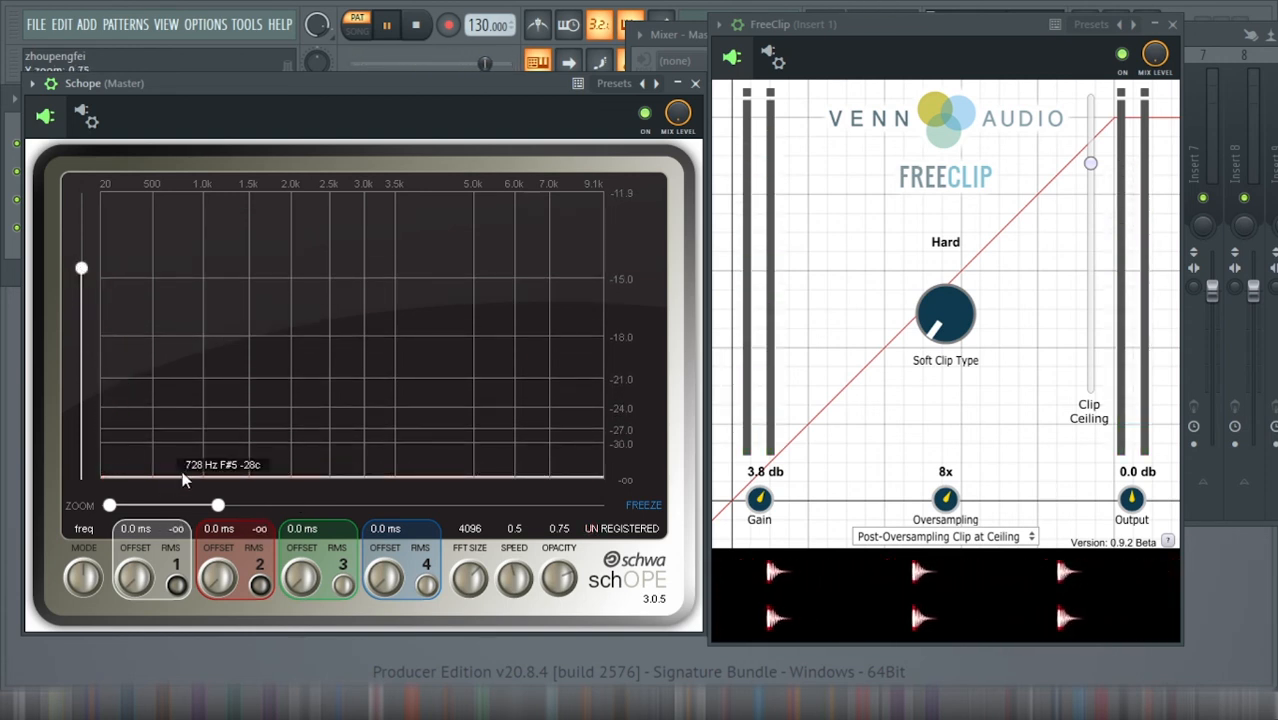
left_click_drag(218, 504, 332, 504)
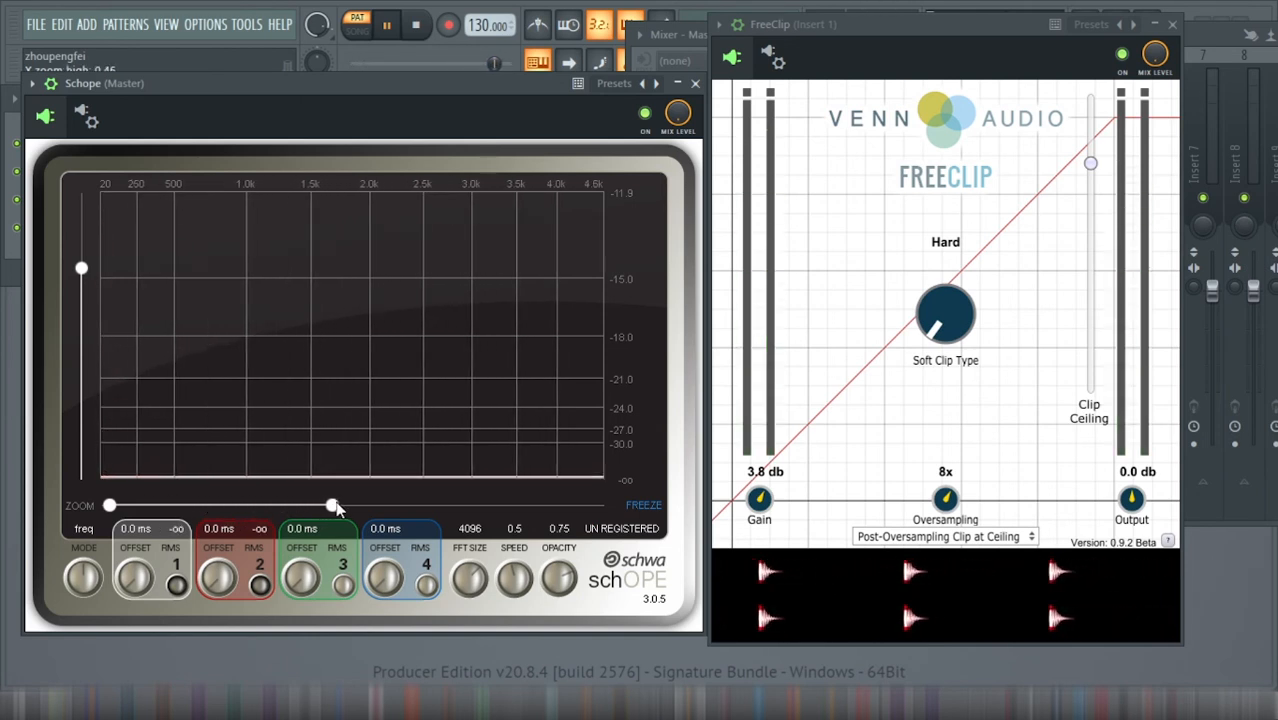
left_click_drag(330, 504, 276, 504)
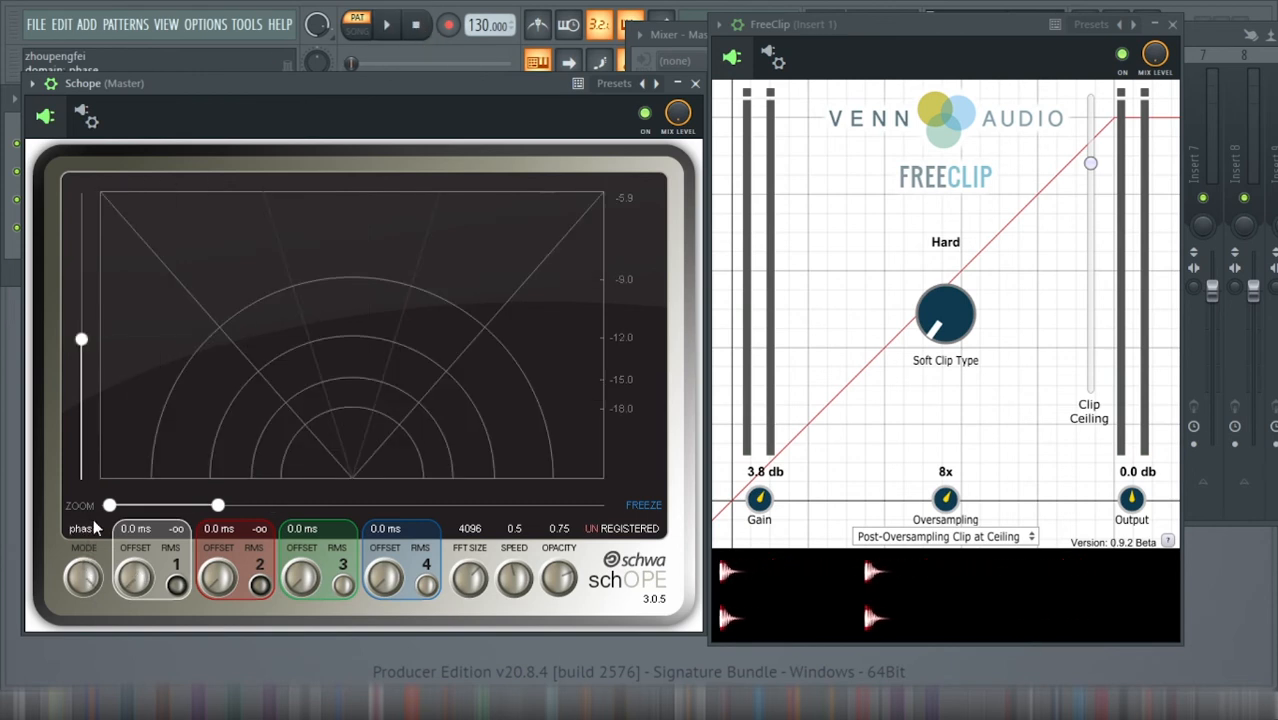
- Switch schOPE to phase mode and play the kick to show its stereo phase display
left_click(388, 24)
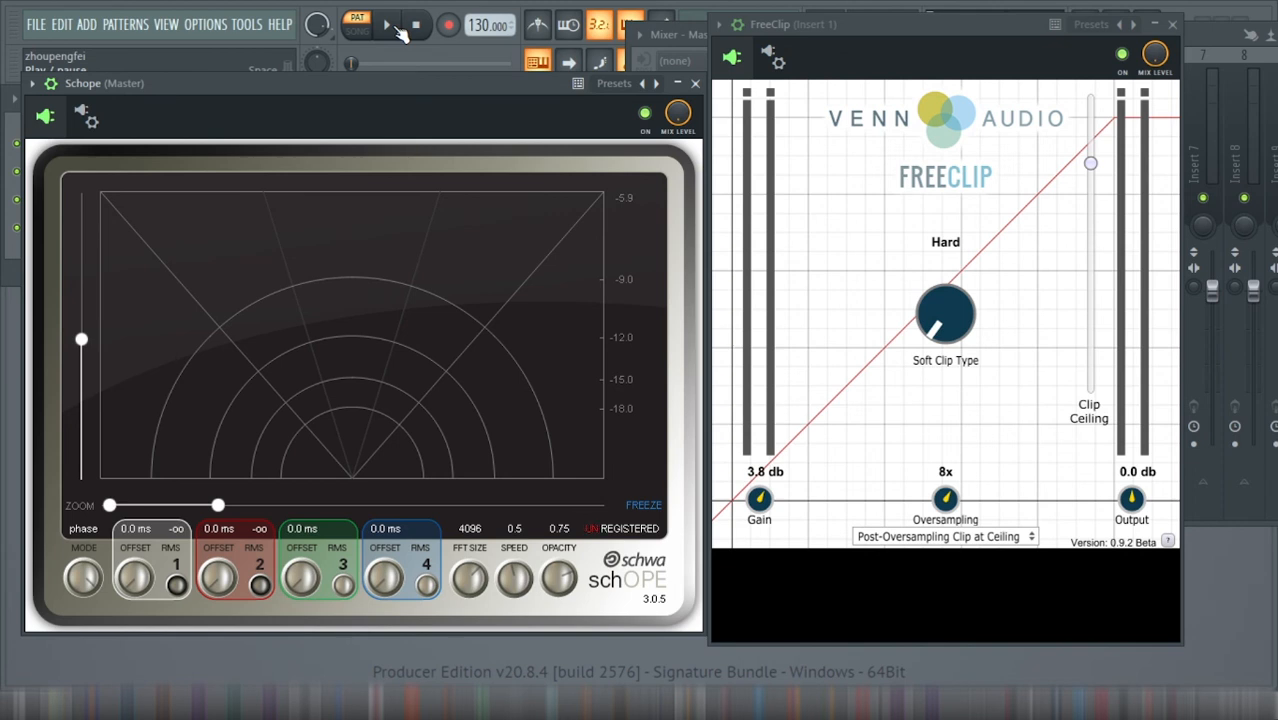
left_click(388, 24)
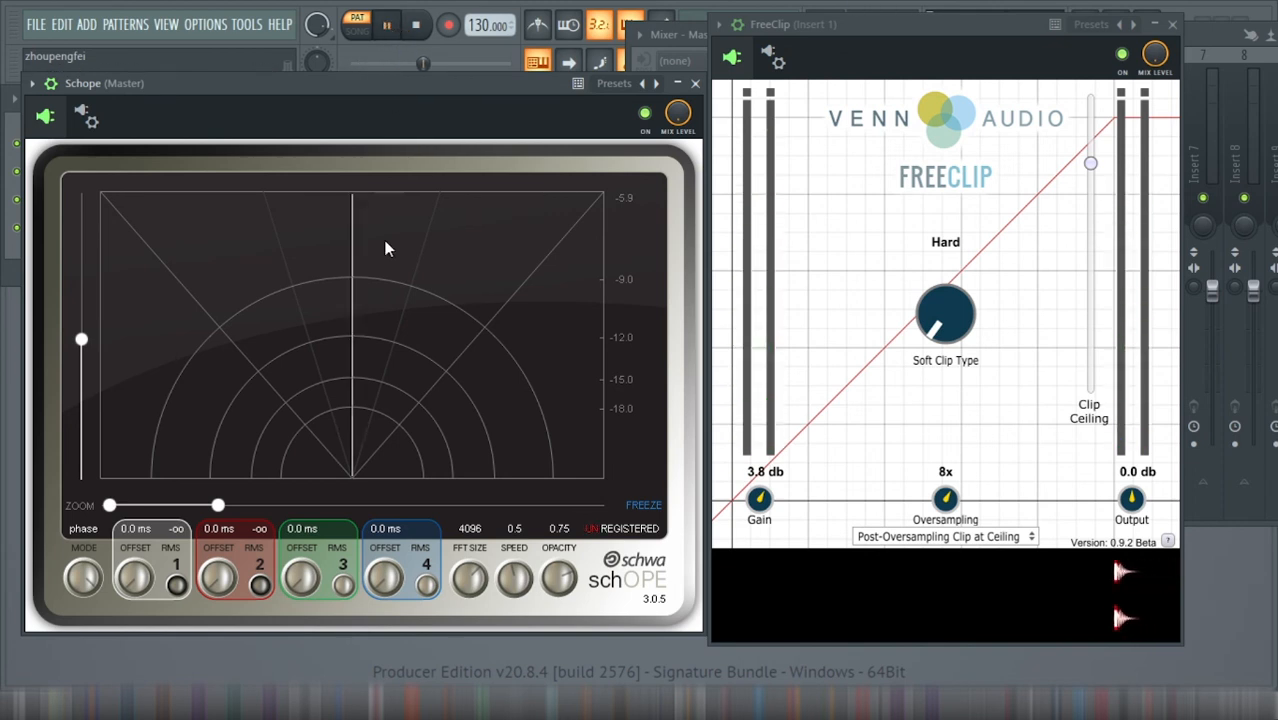
left_click(386, 24)
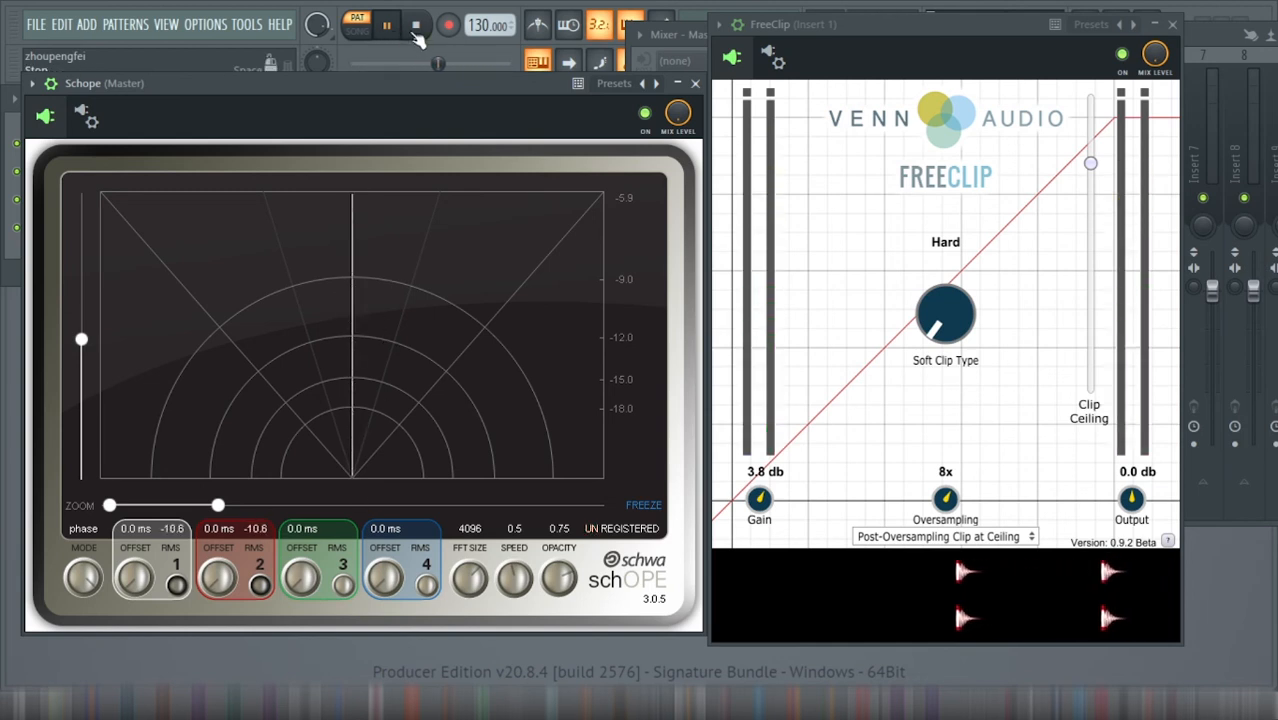
left_click(416, 24)
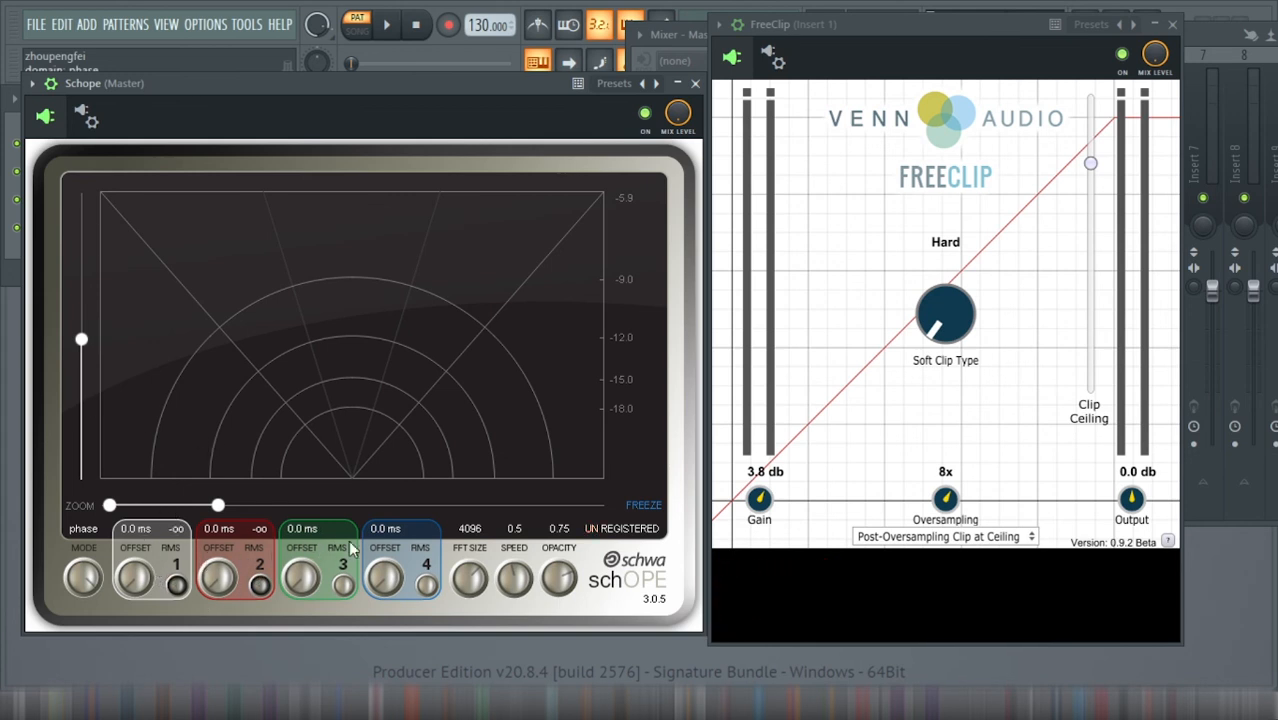
mouse_move(160, 536)
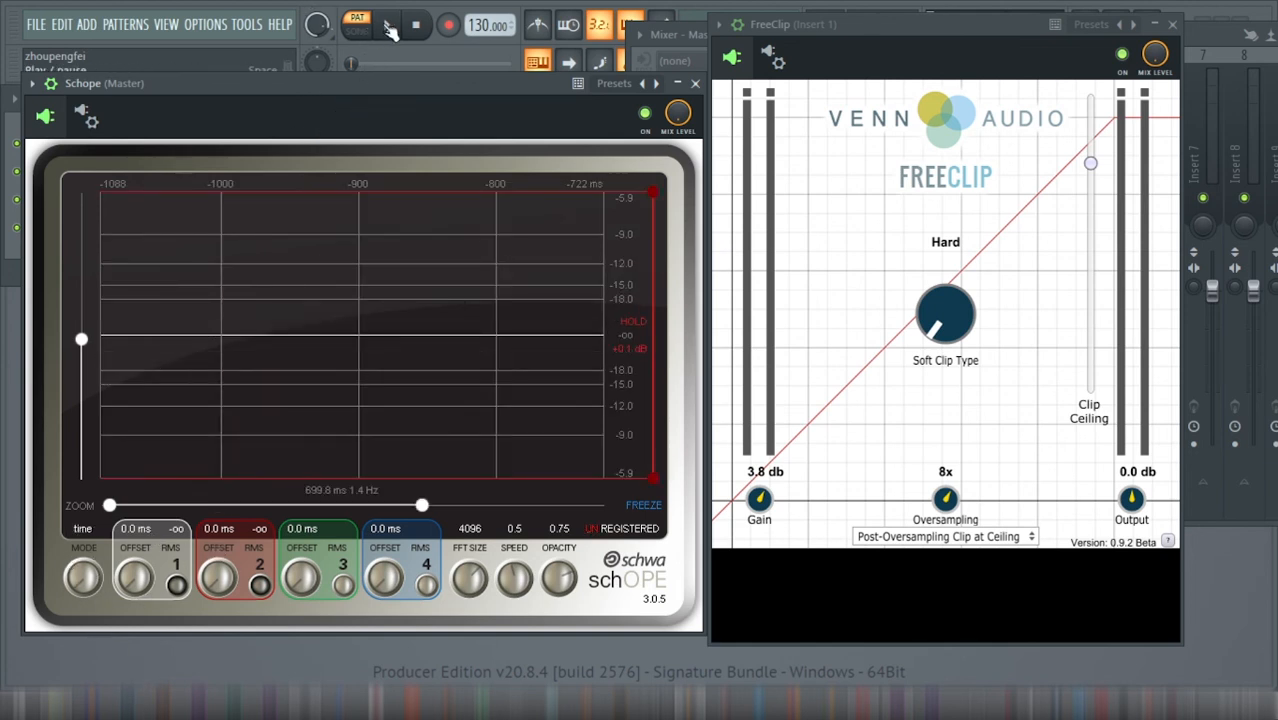
- Return schOPE to time mode and play the kick pattern
left_click(386, 24)
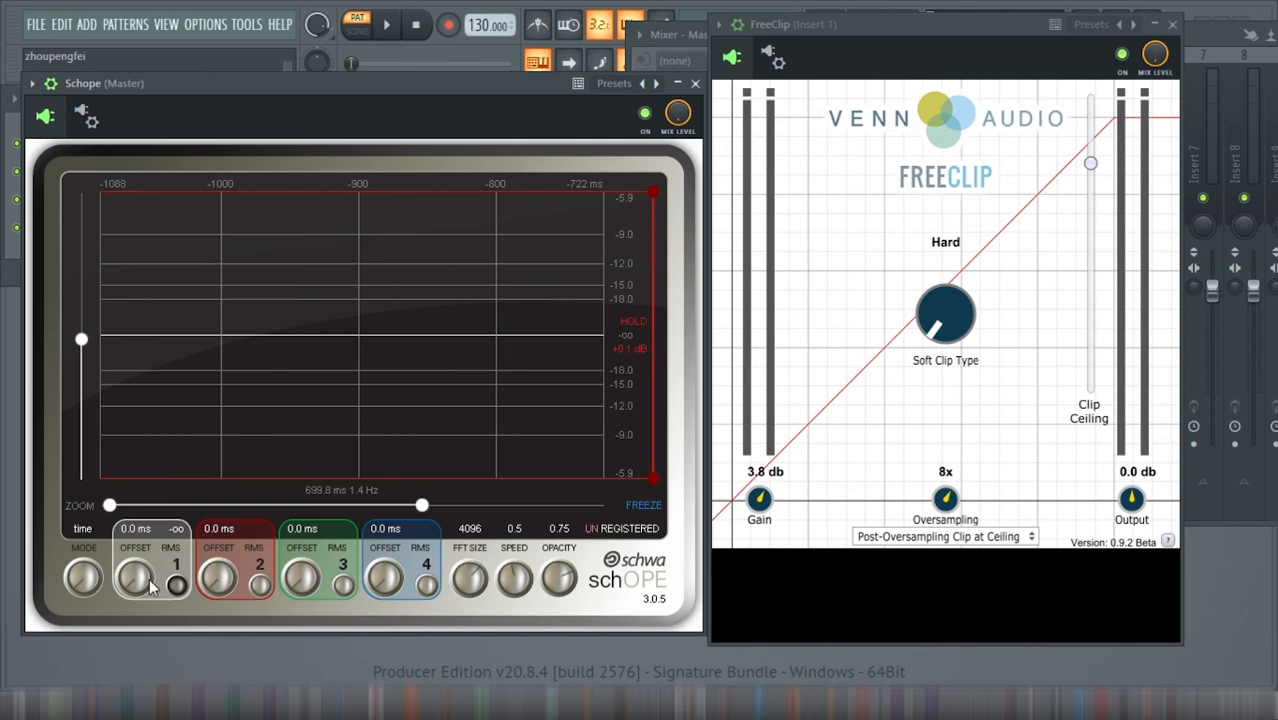
mouse_move(332, 560)
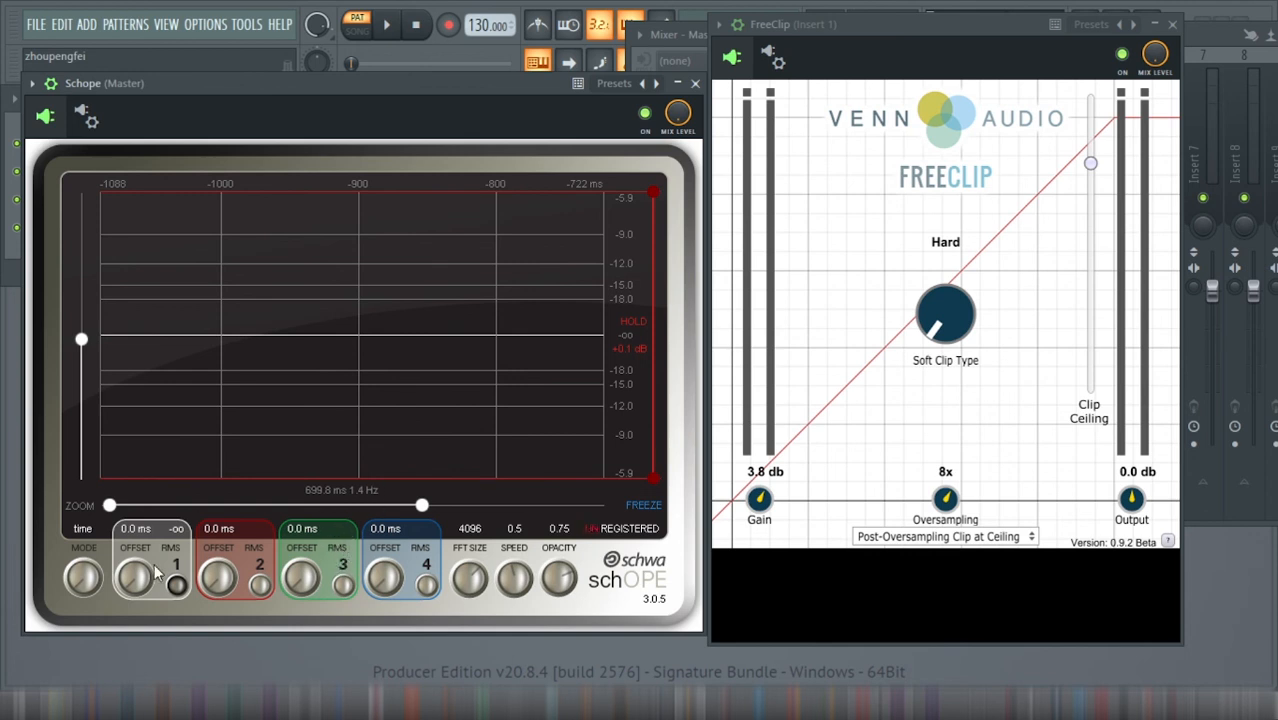
mouse_move(536, 184)
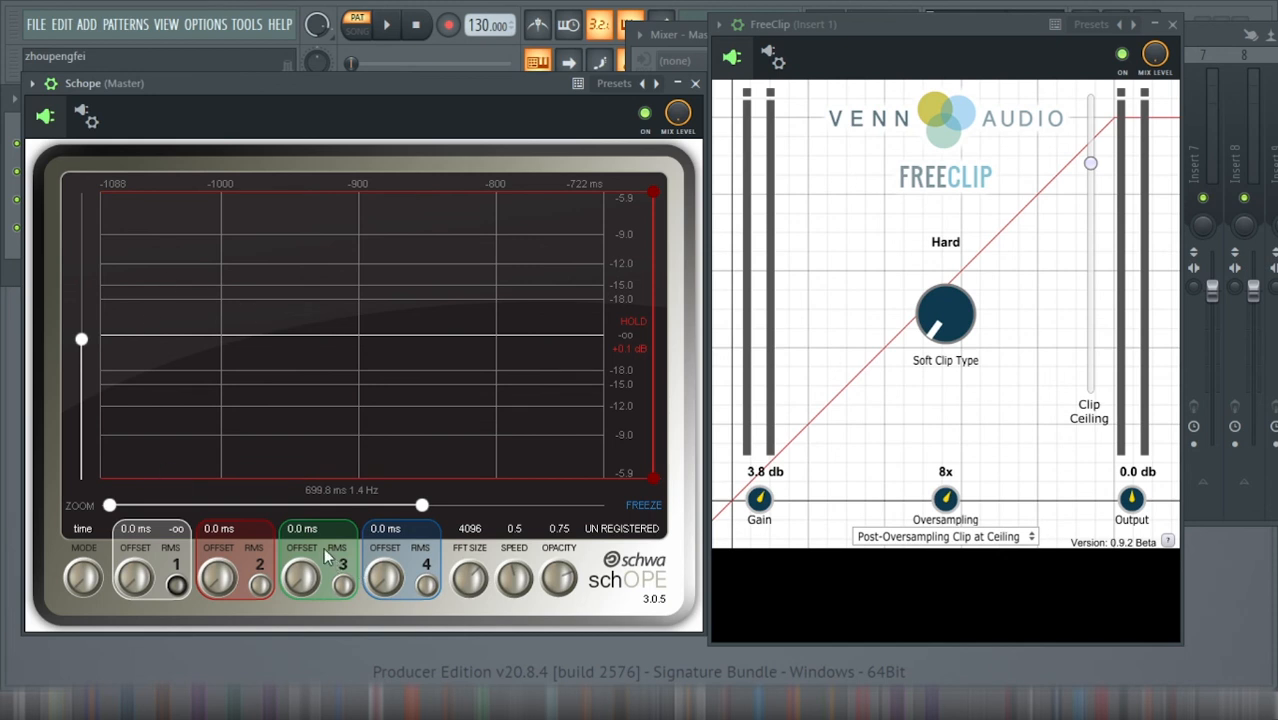
mouse_move(200, 302)
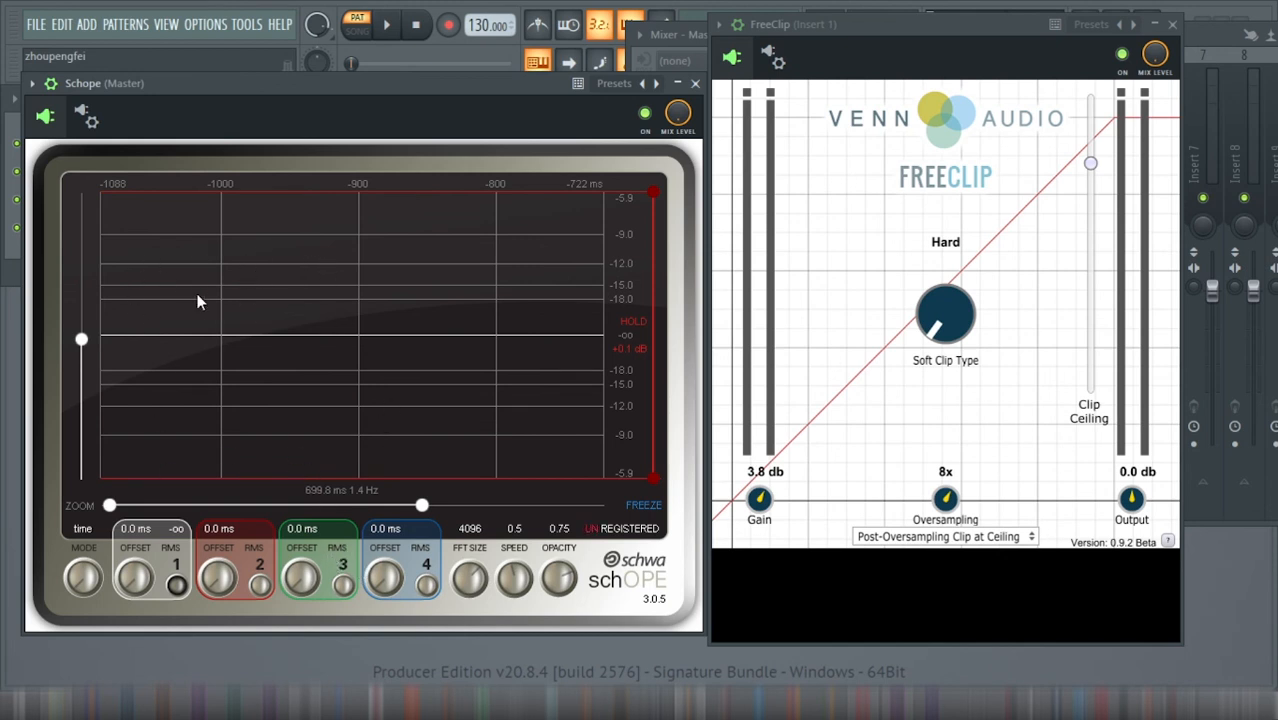
mouse_move(612, 596)
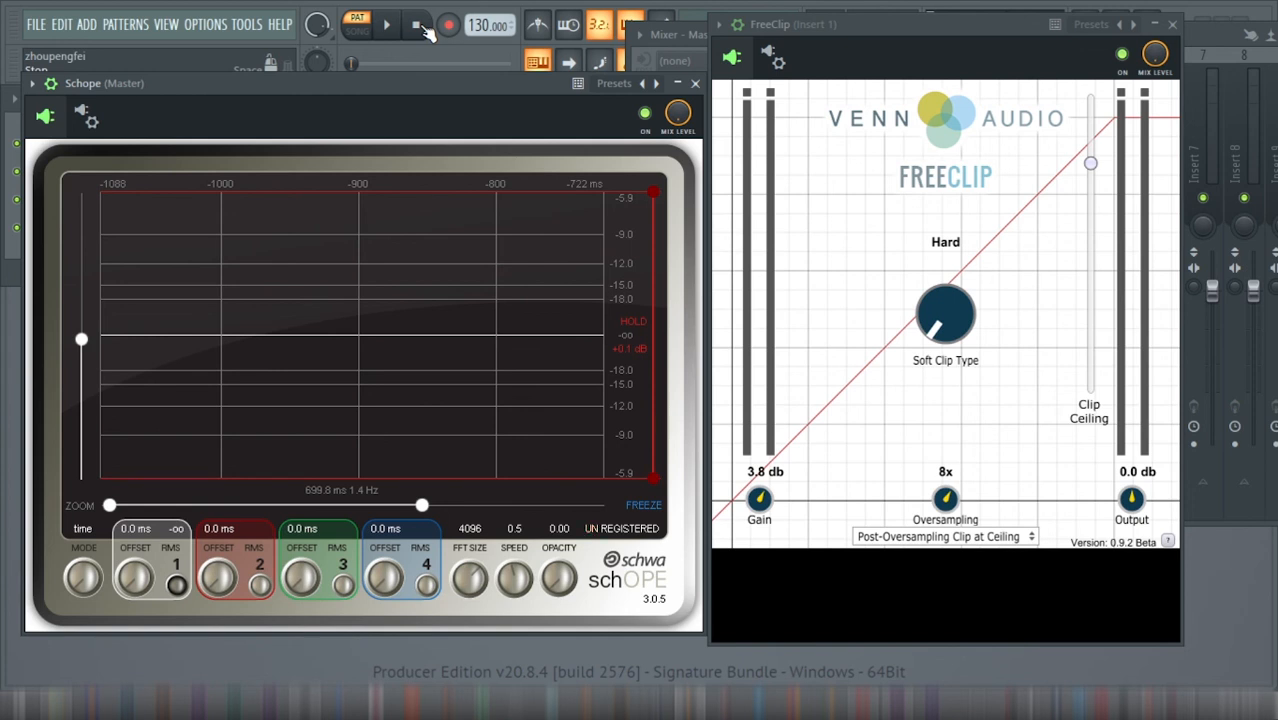
left_click(388, 24)
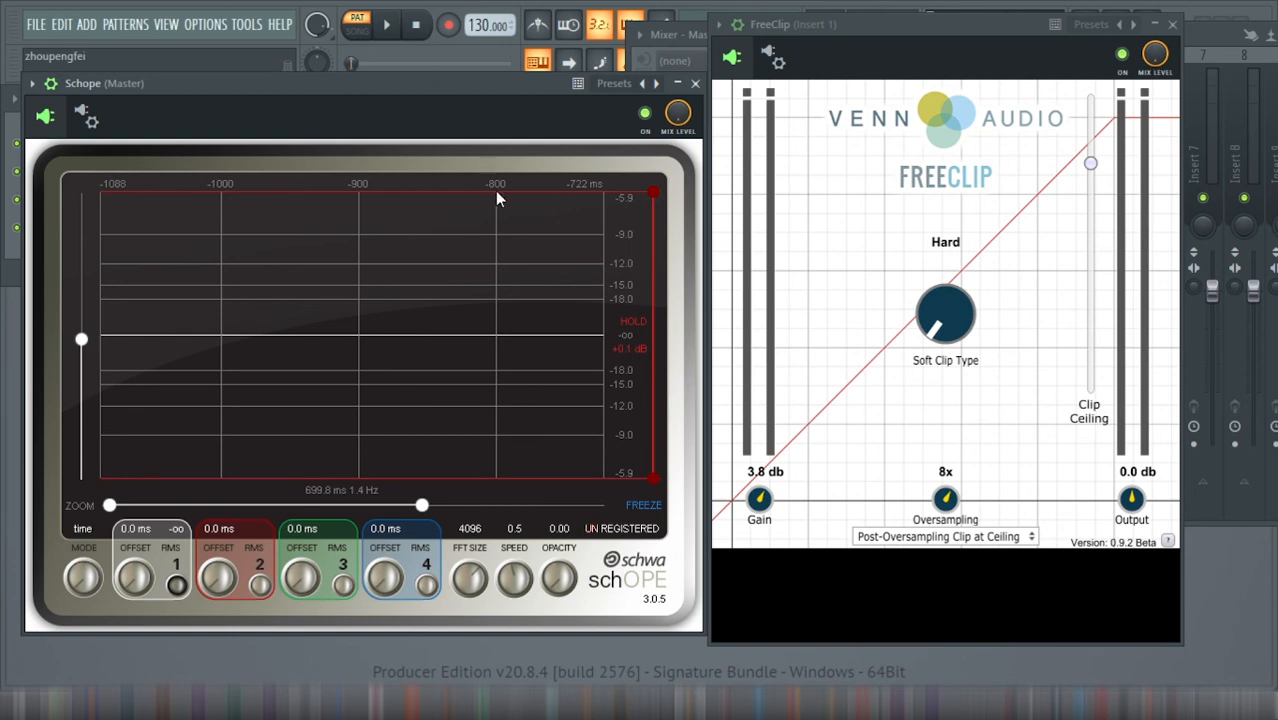
mouse_move(1008, 126)
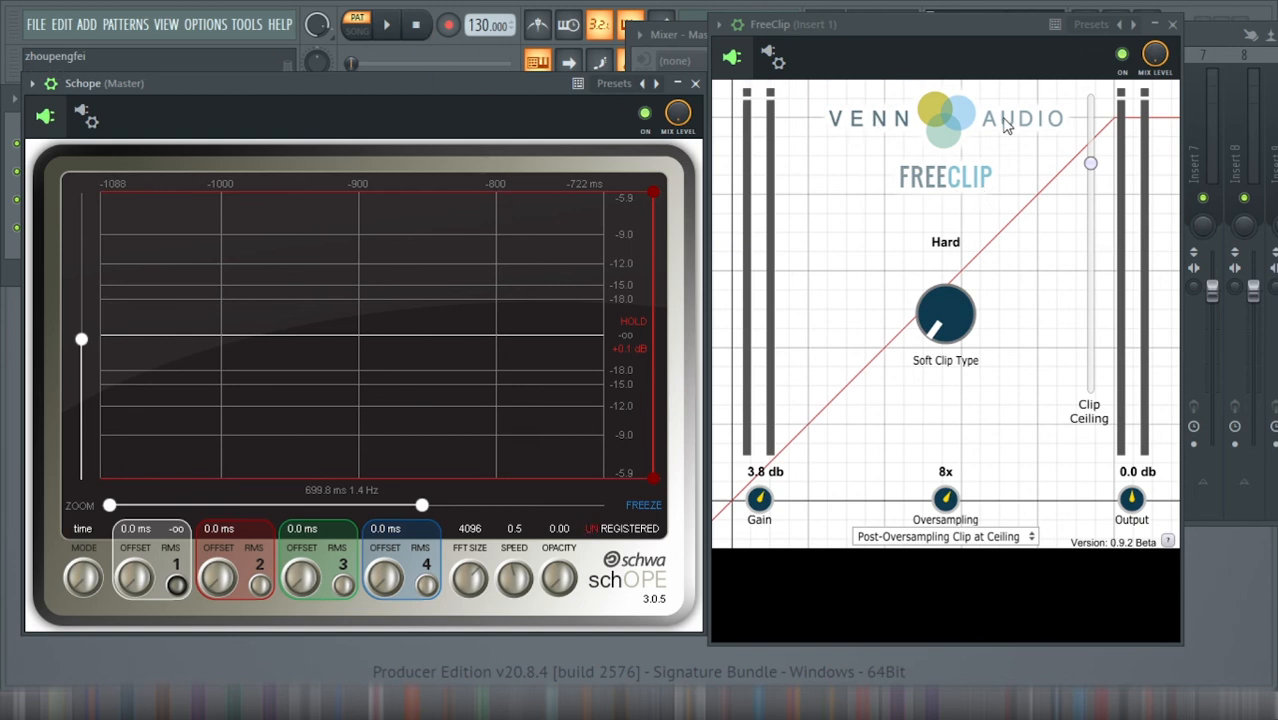
mouse_move(632, 606)
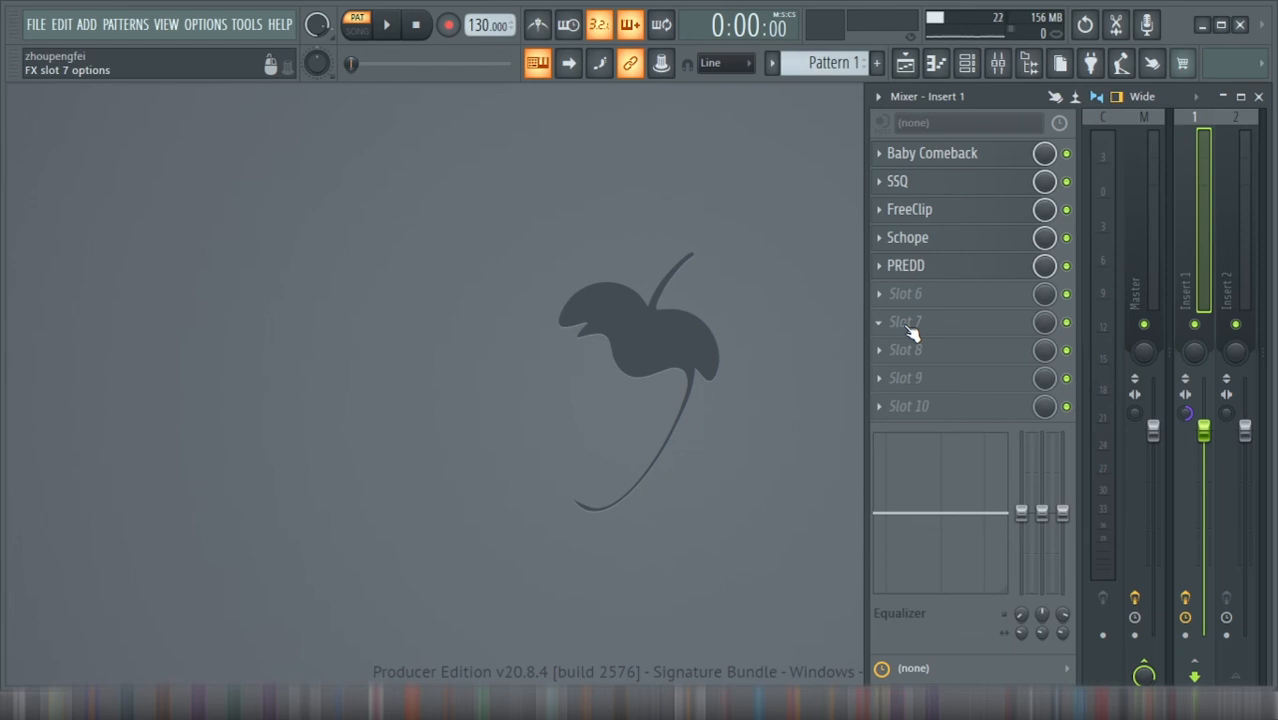
- Open the Baby Comeback, SSQ and PREDD windows from Insert 1's mixer slots
left_click(932, 152)
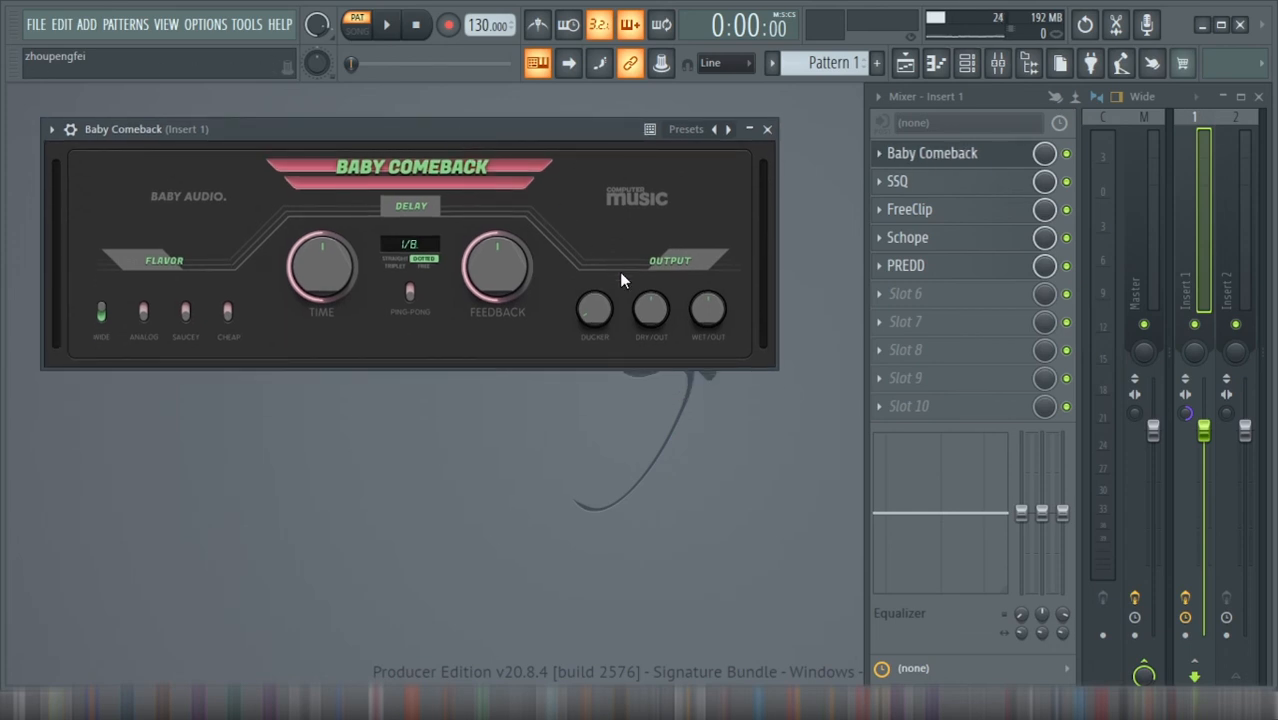
left_click(896, 180)
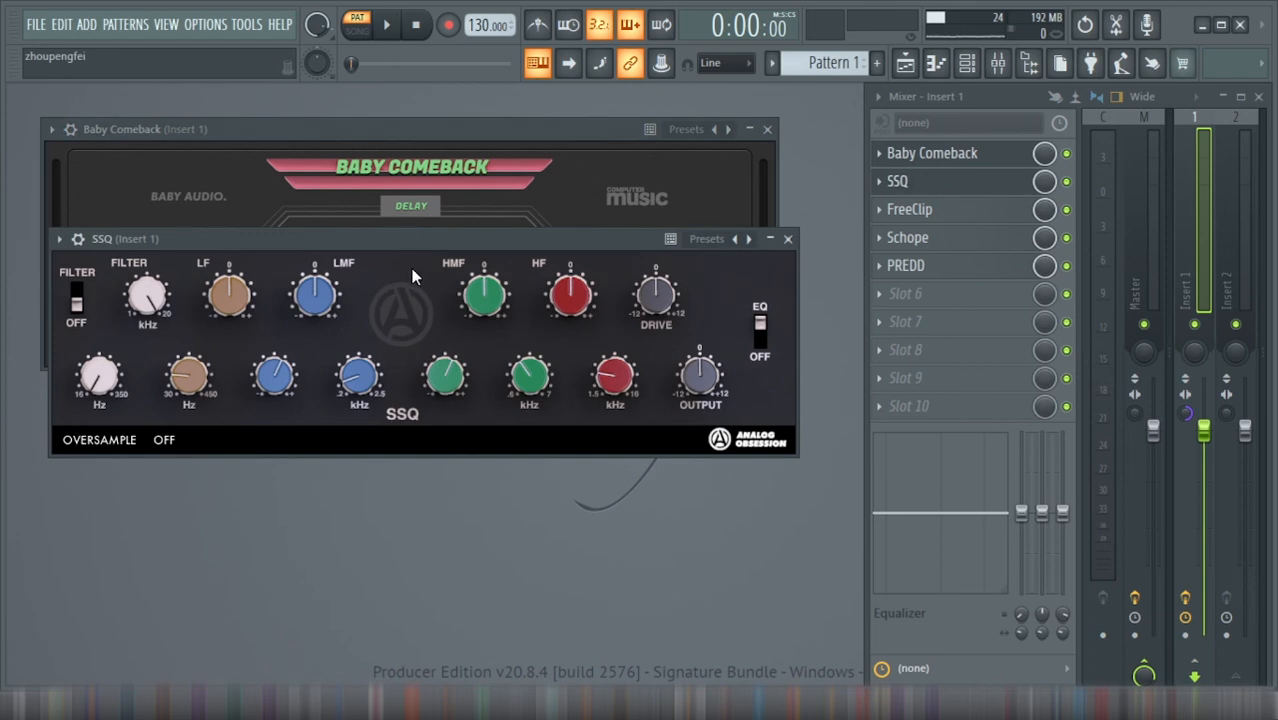
left_click_drag(400, 238, 416, 198)
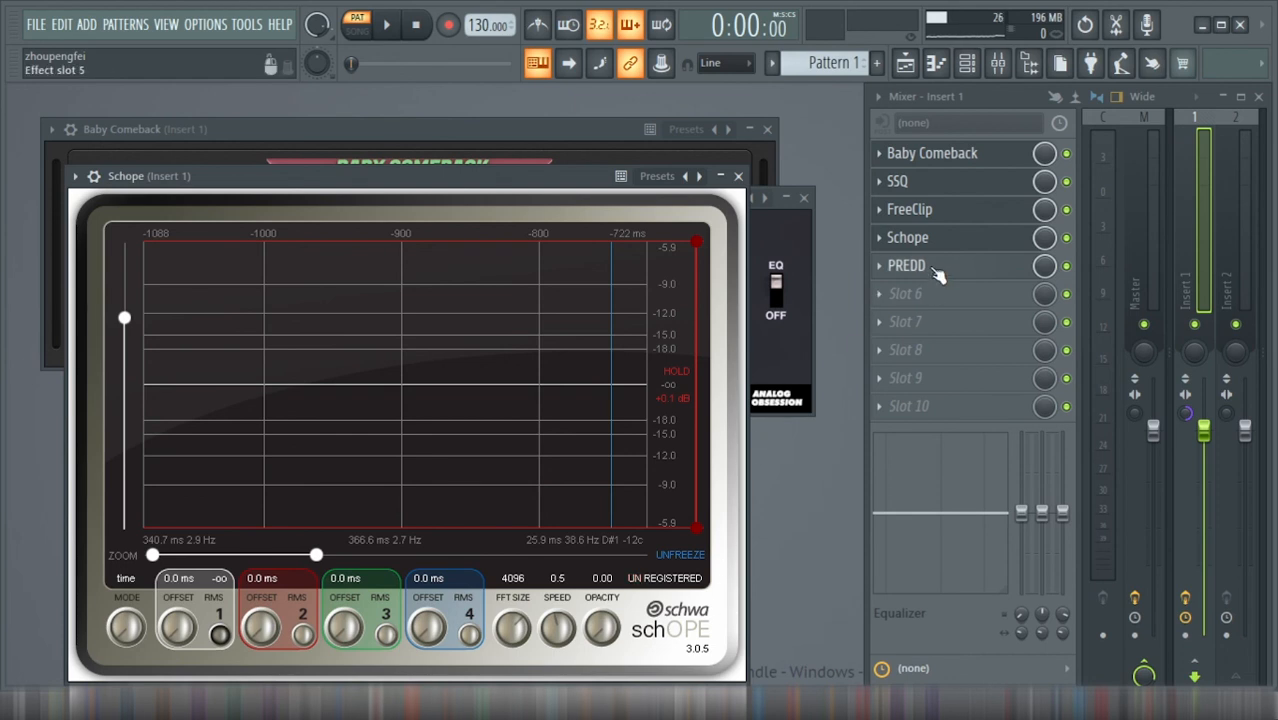
left_click(906, 264)
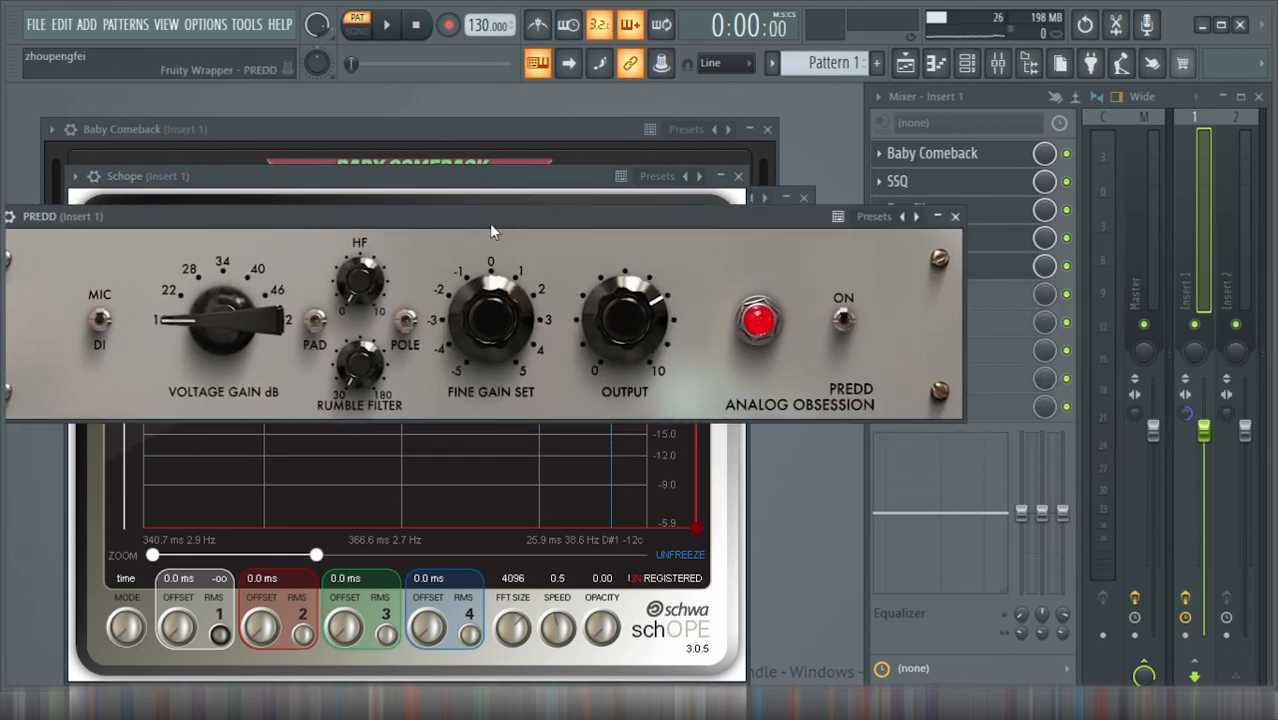